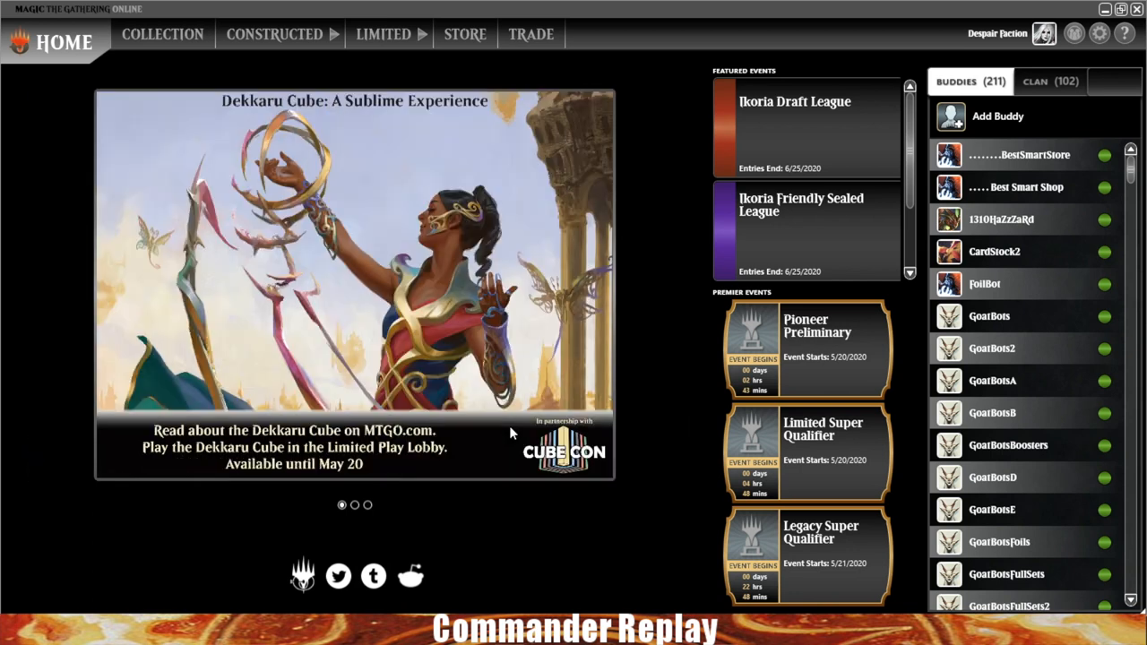
mouse_move(1101, 34)
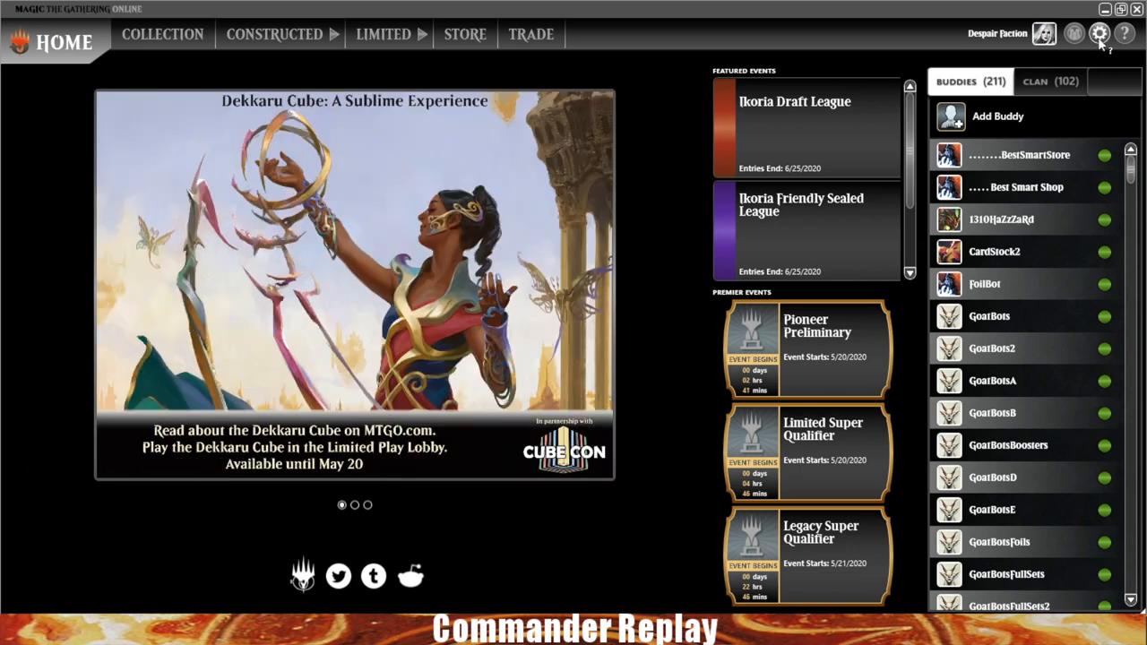
Open the Display & Sound settings page, where all volume levels are zero
left_click(1101, 34)
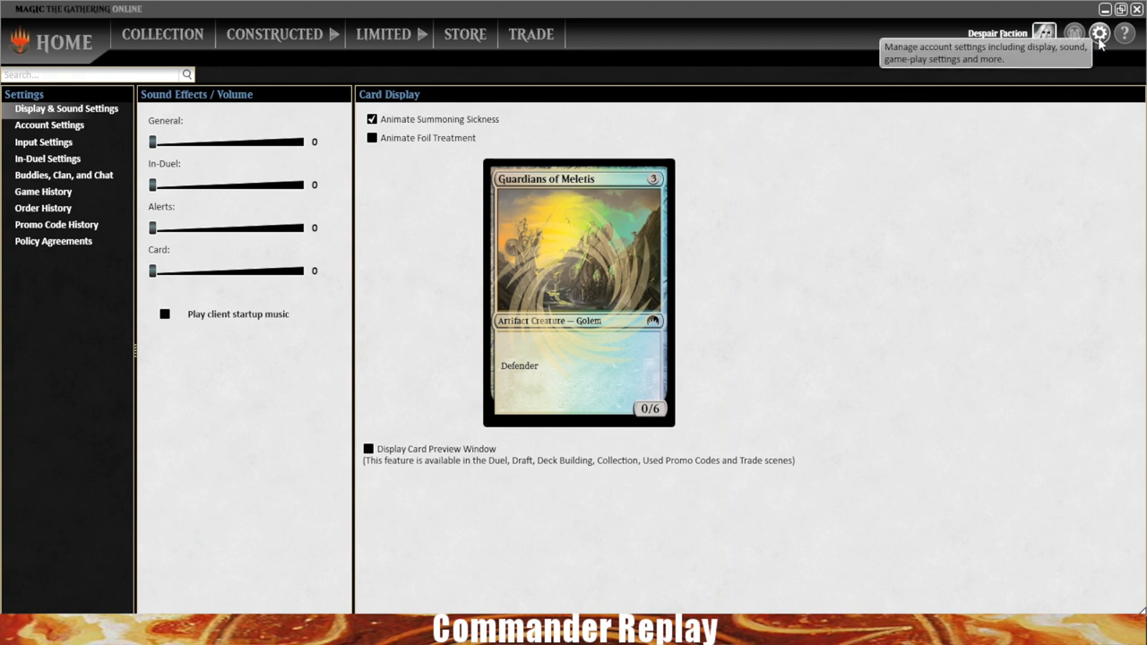
mouse_move(615, 380)
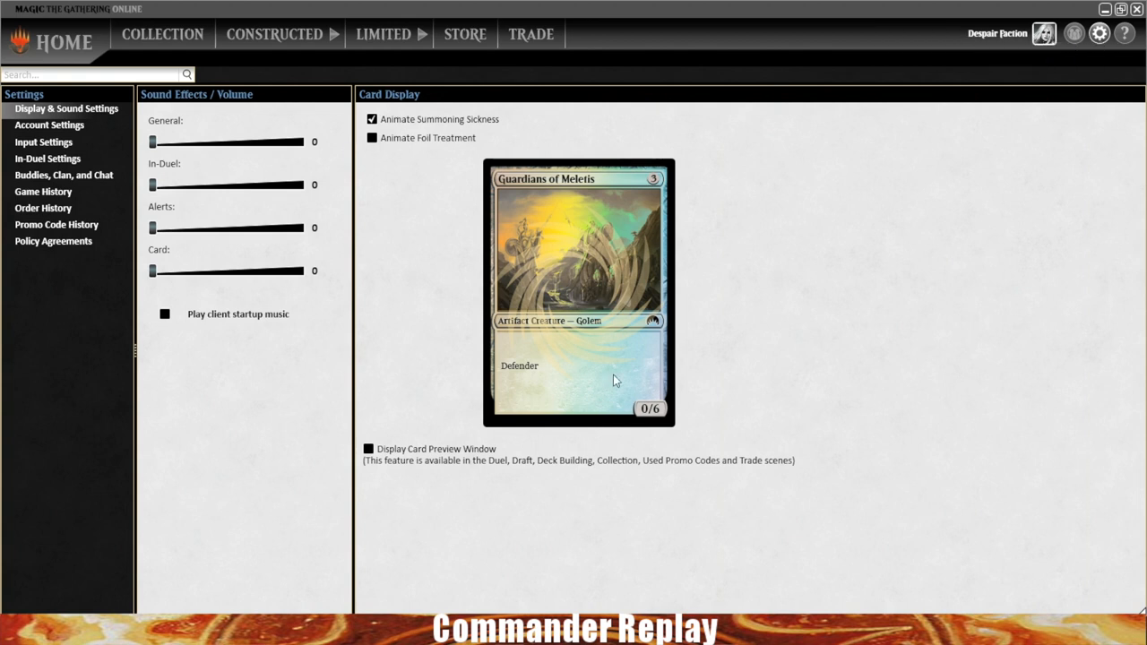
mouse_move(388, 162)
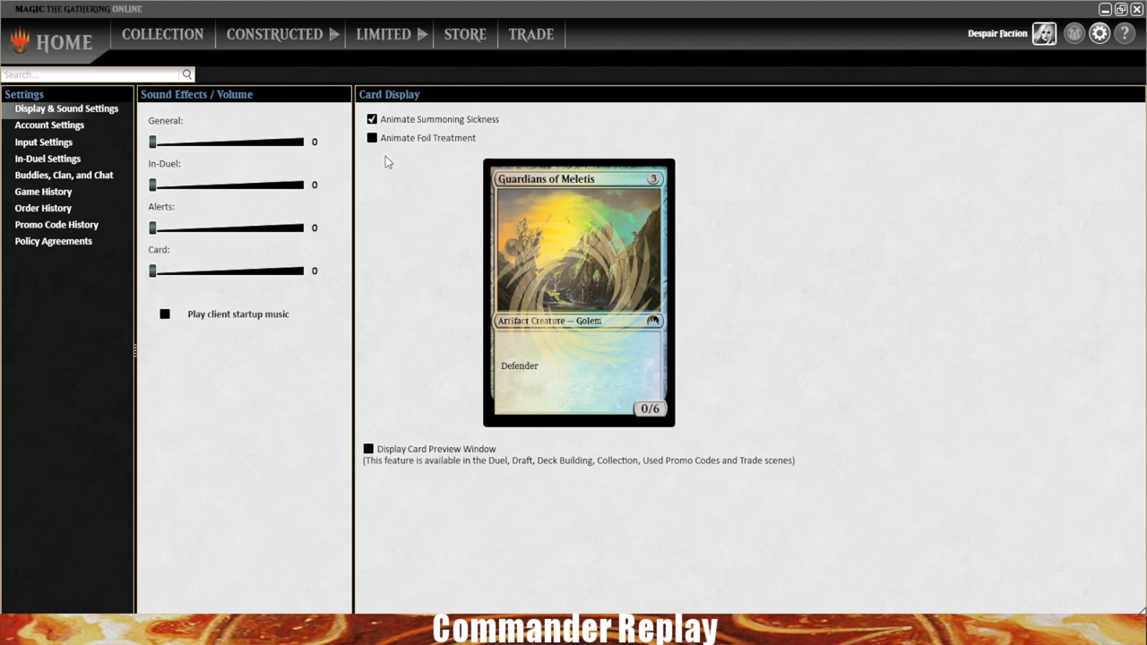
mouse_move(423, 165)
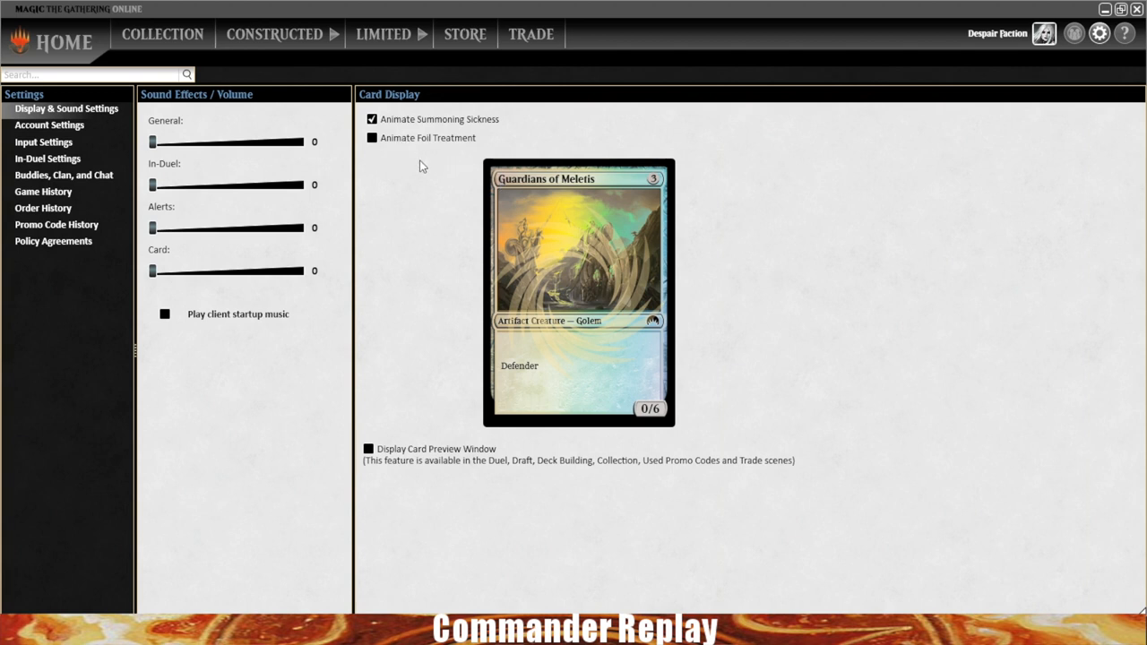
mouse_move(750, 352)
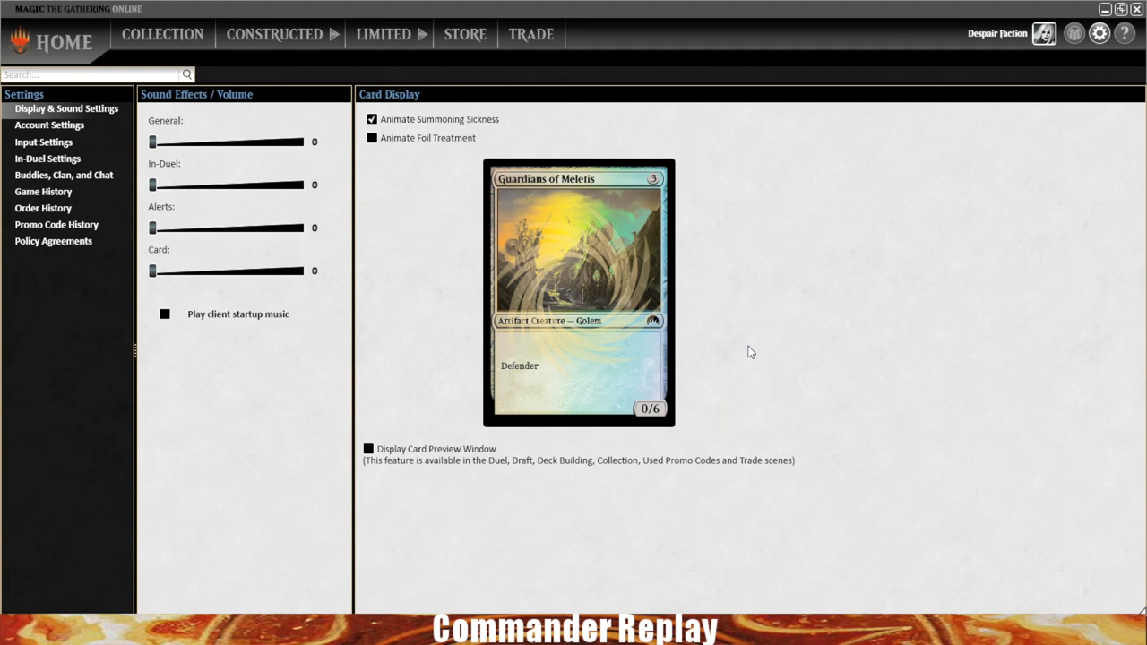
mouse_move(219, 301)
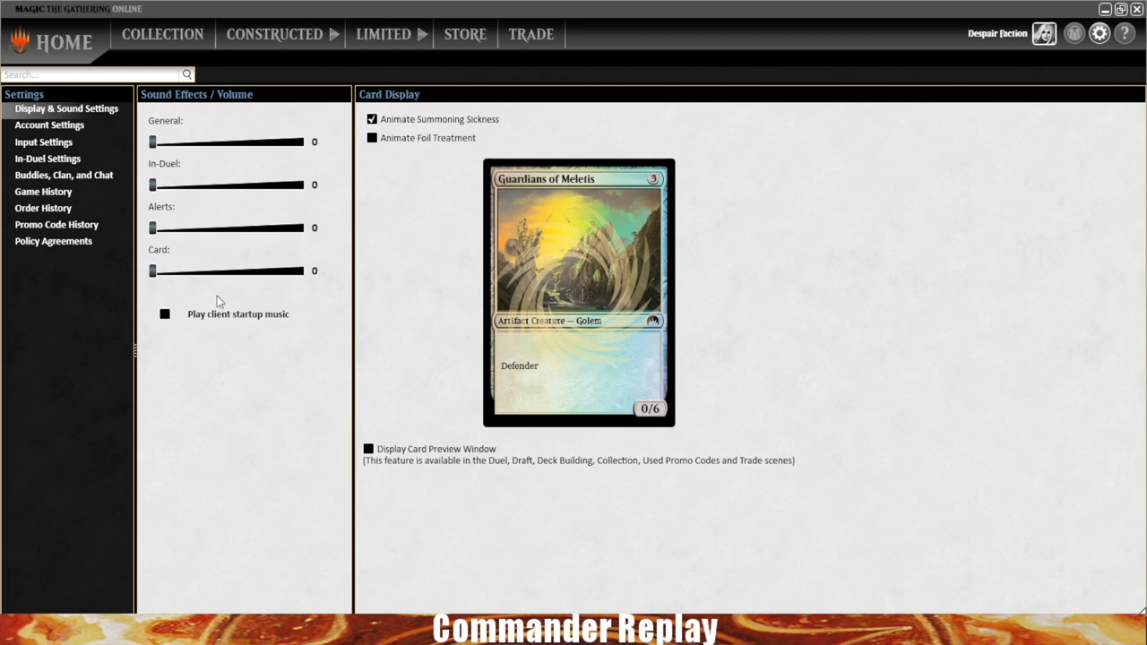
mouse_move(264, 340)
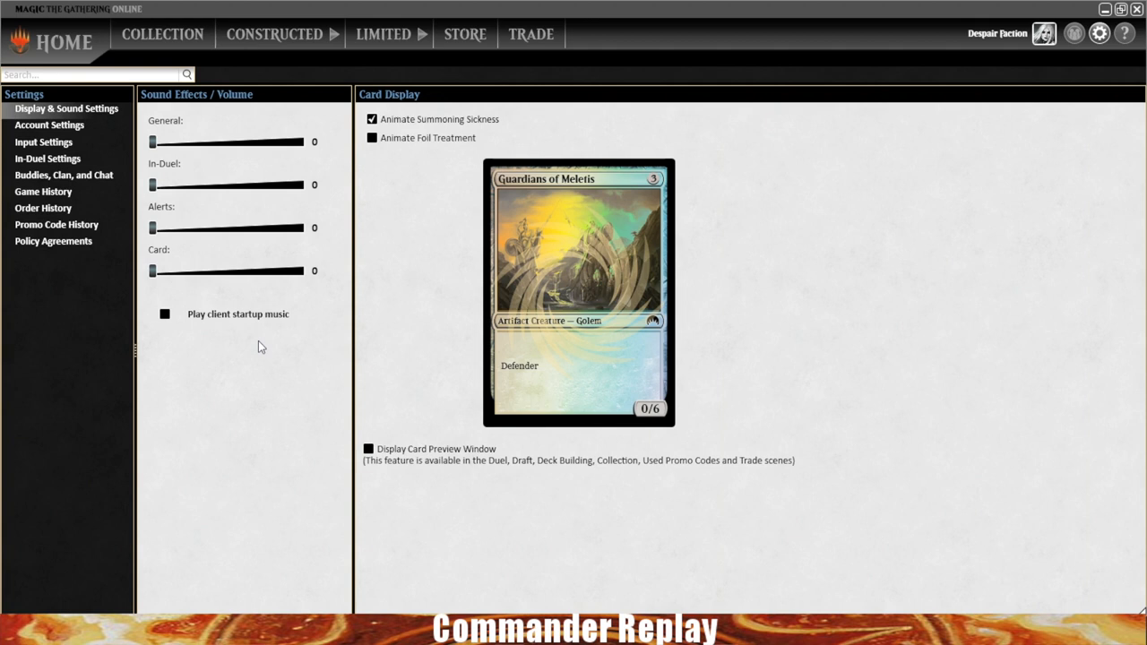
mouse_move(224, 234)
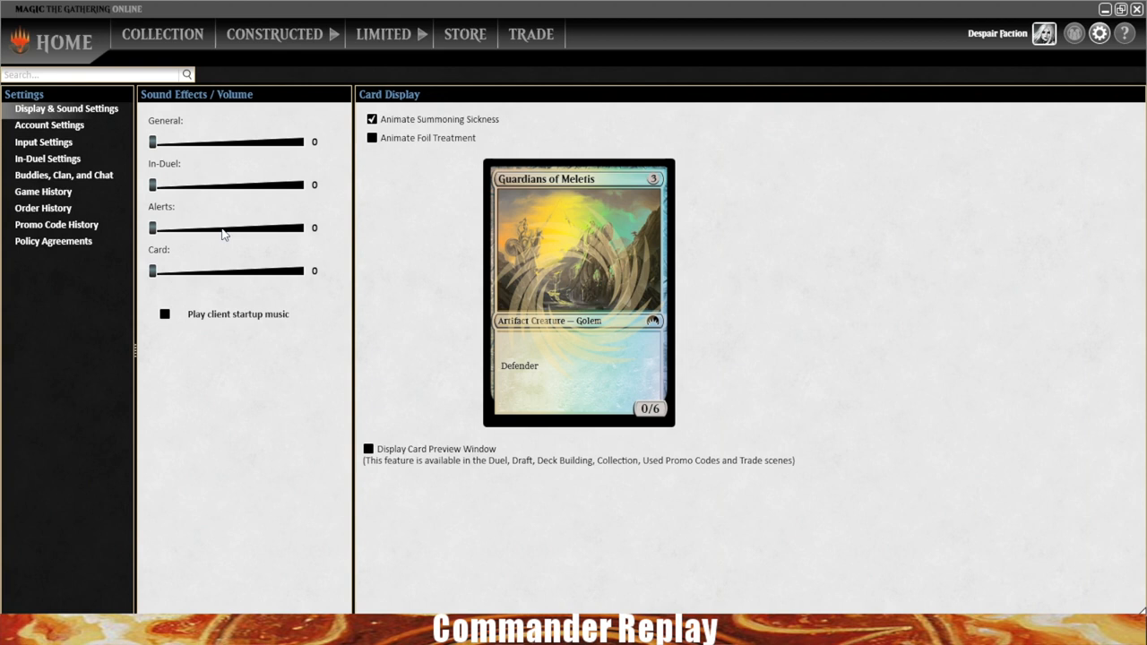
mouse_move(215, 183)
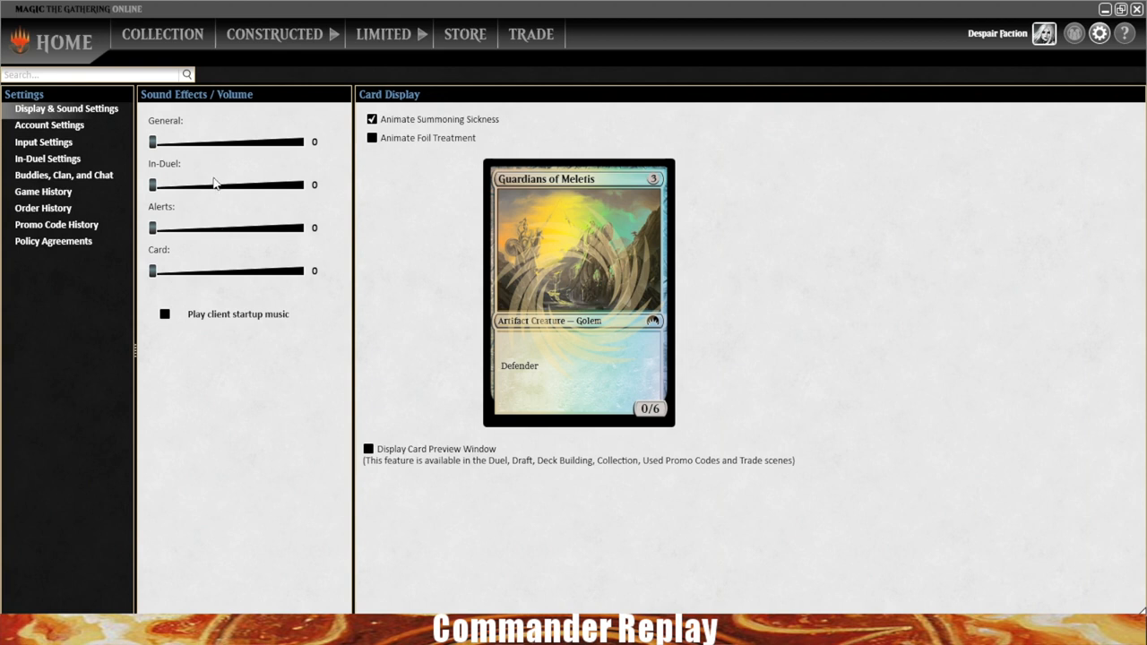
Show Input Settings and scroll through the in-duel key bindings list
left_click(43, 142)
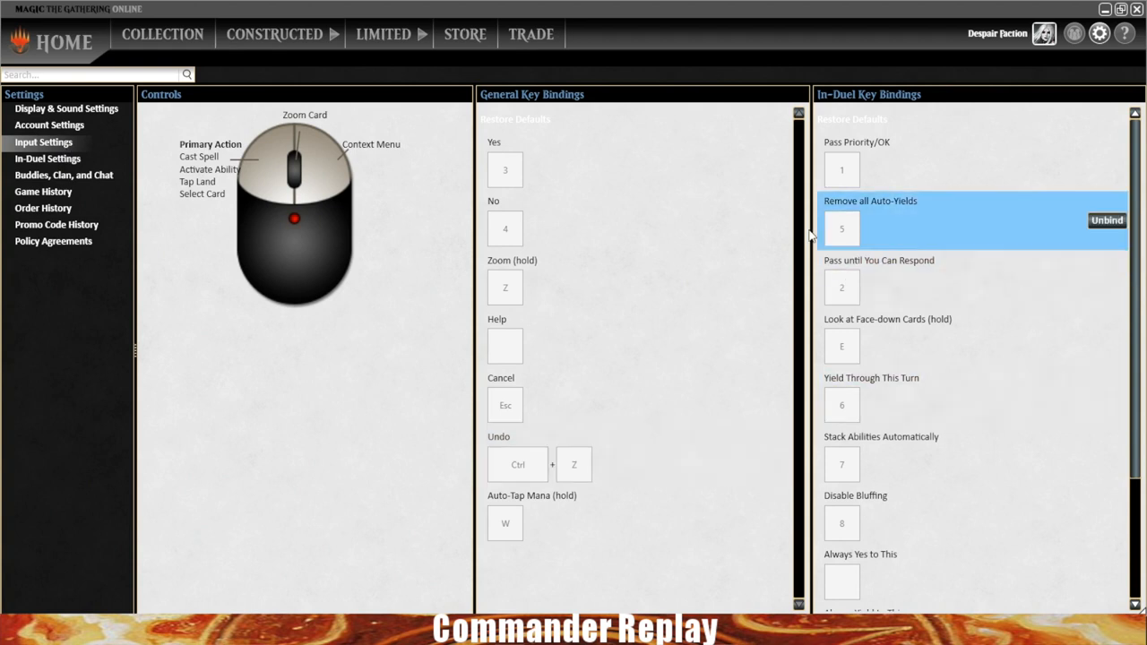
scroll("down", 3)
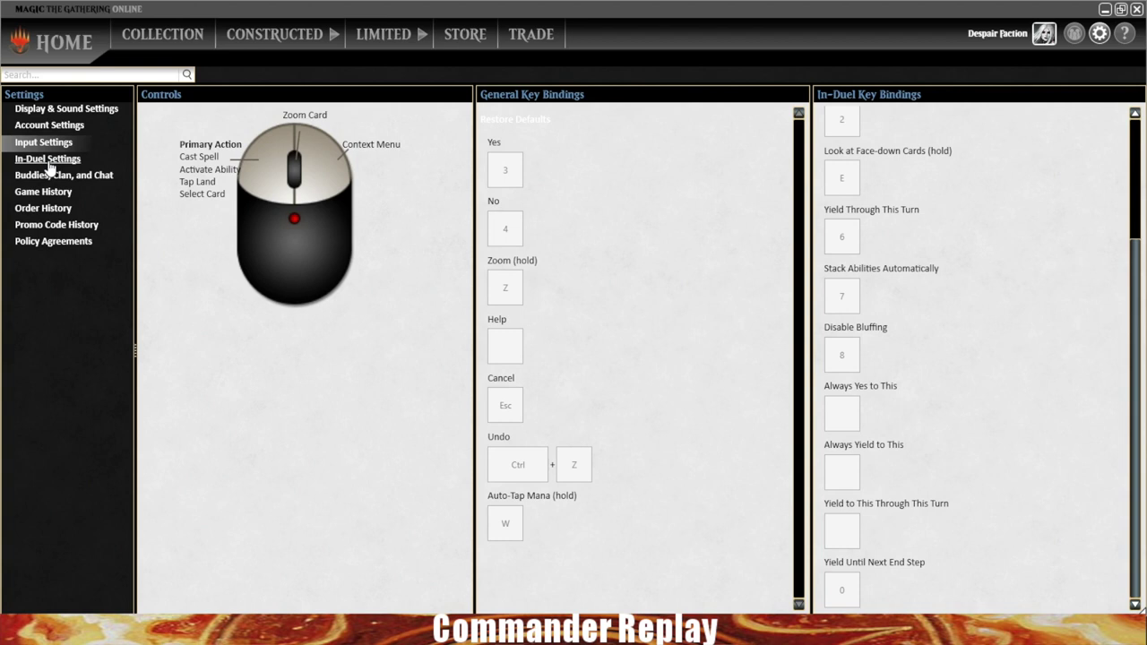
Show In-Duel Settings and inspect the 1-on-1 and multiplayer stop checkboxes
left_click(48, 158)
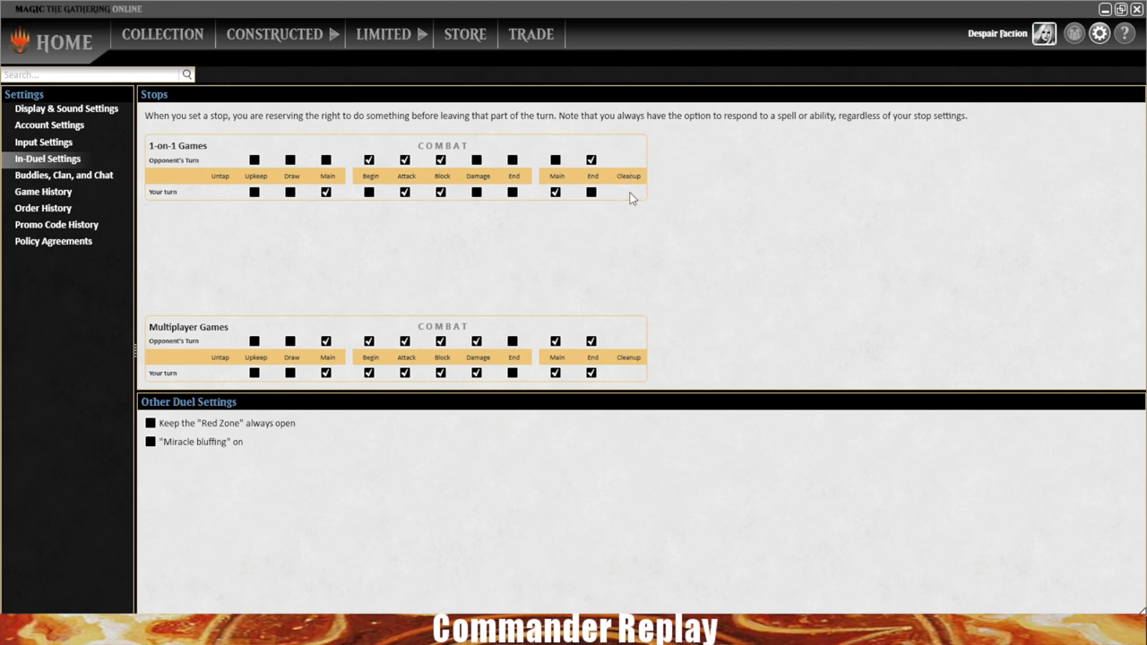
mouse_move(663, 247)
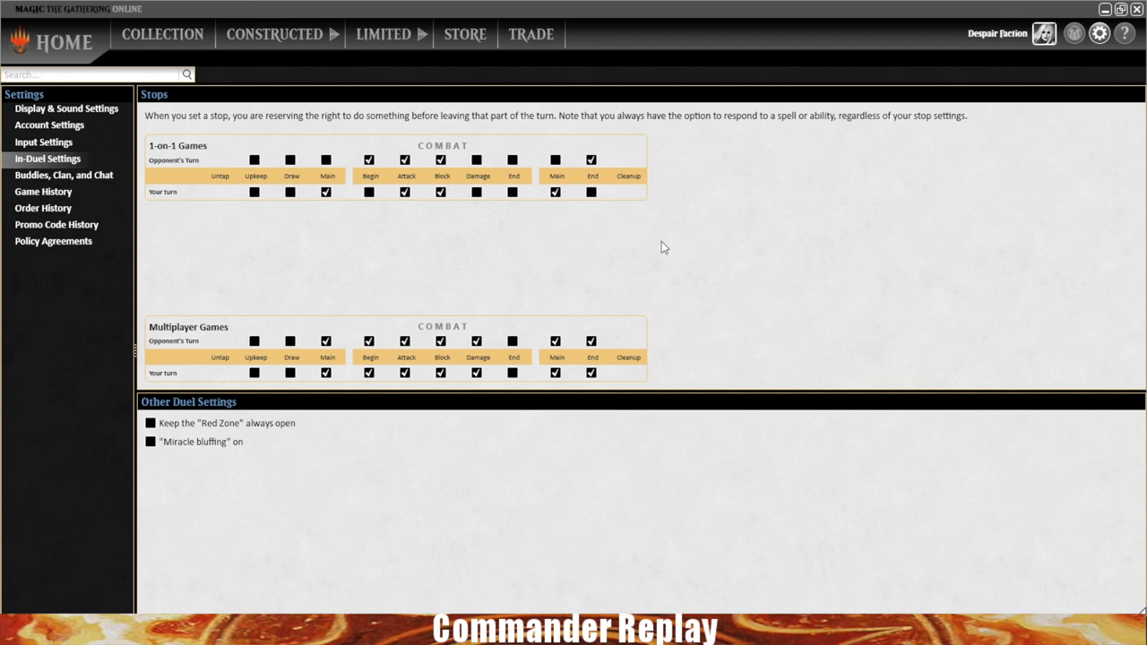
mouse_move(650, 249)
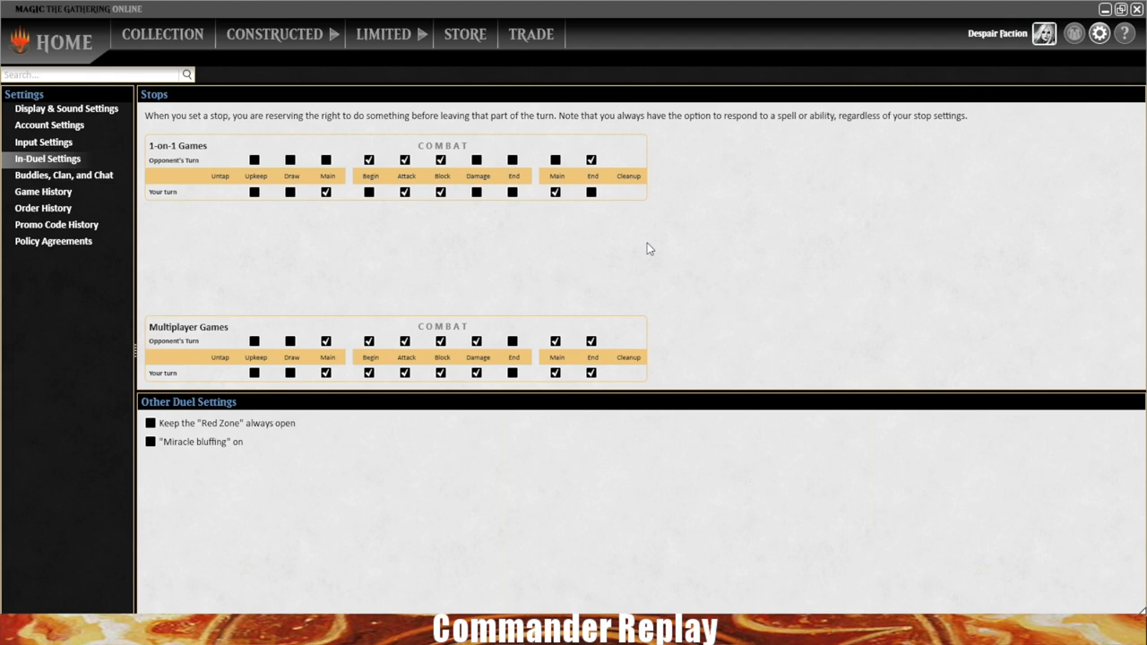
mouse_move(325, 270)
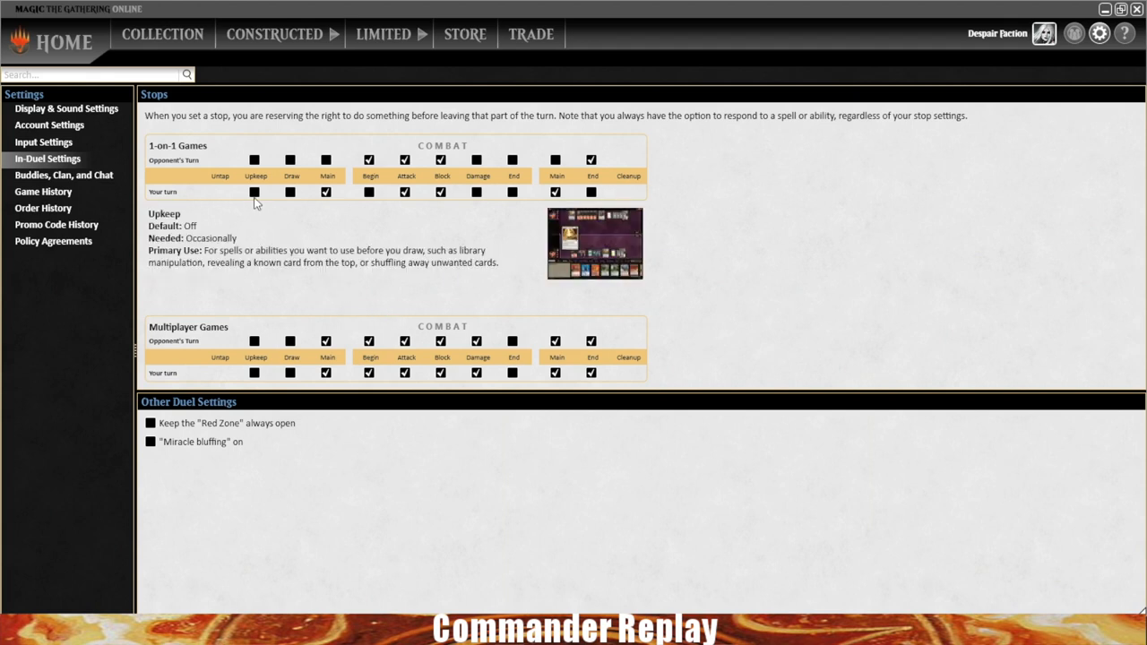
left_click(254, 191)
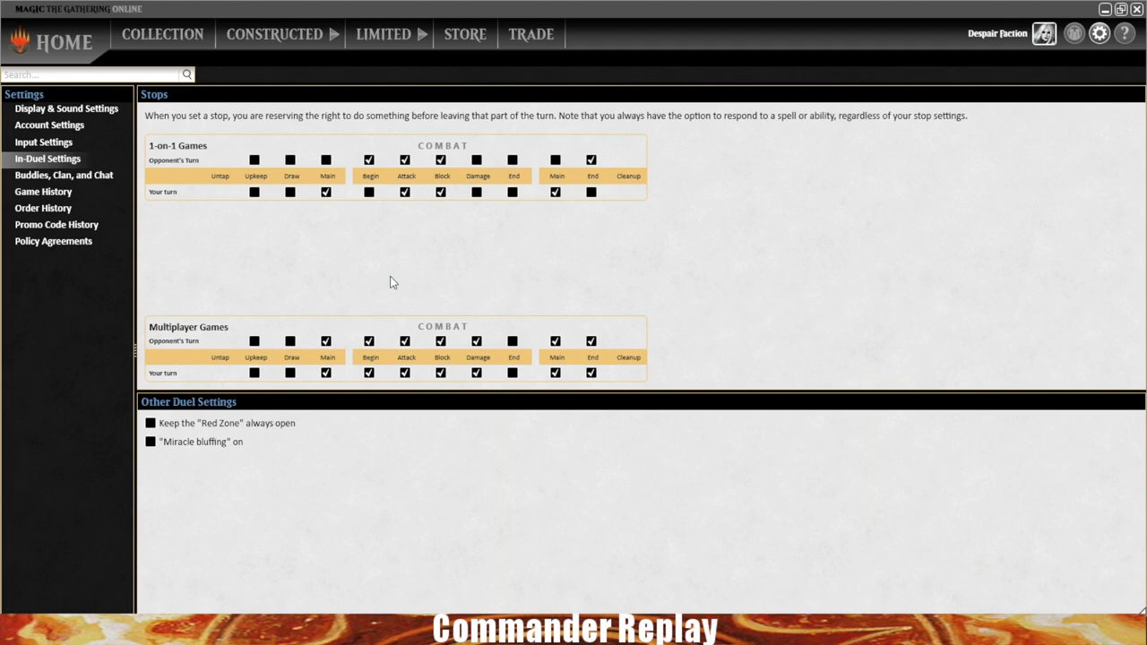
mouse_move(230, 471)
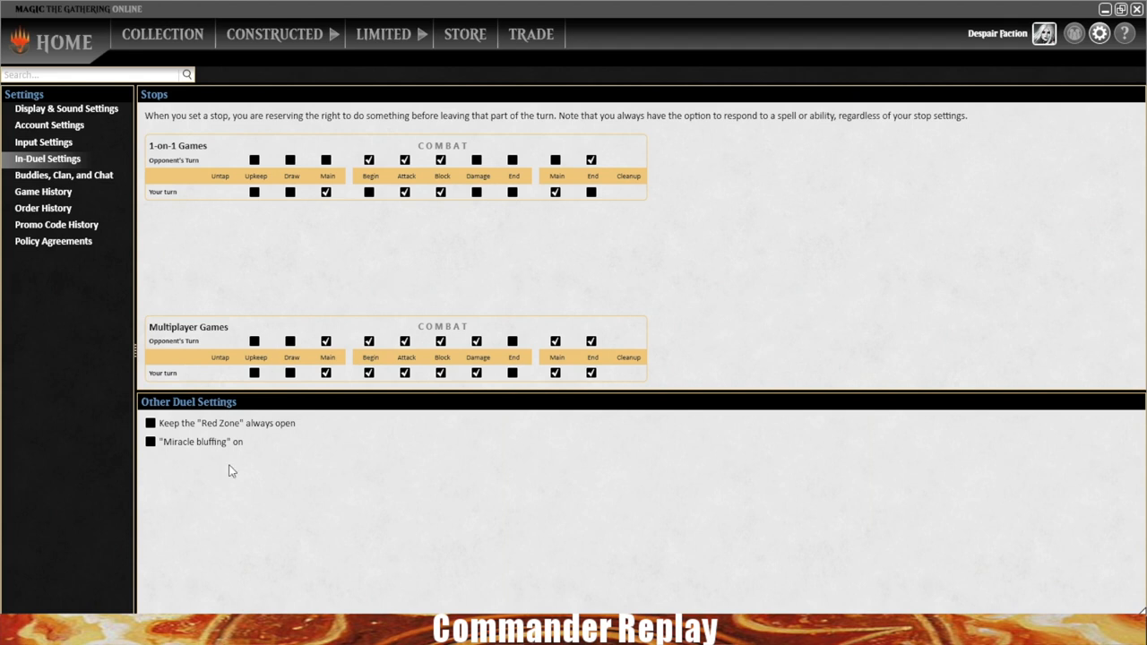
mouse_move(178, 464)
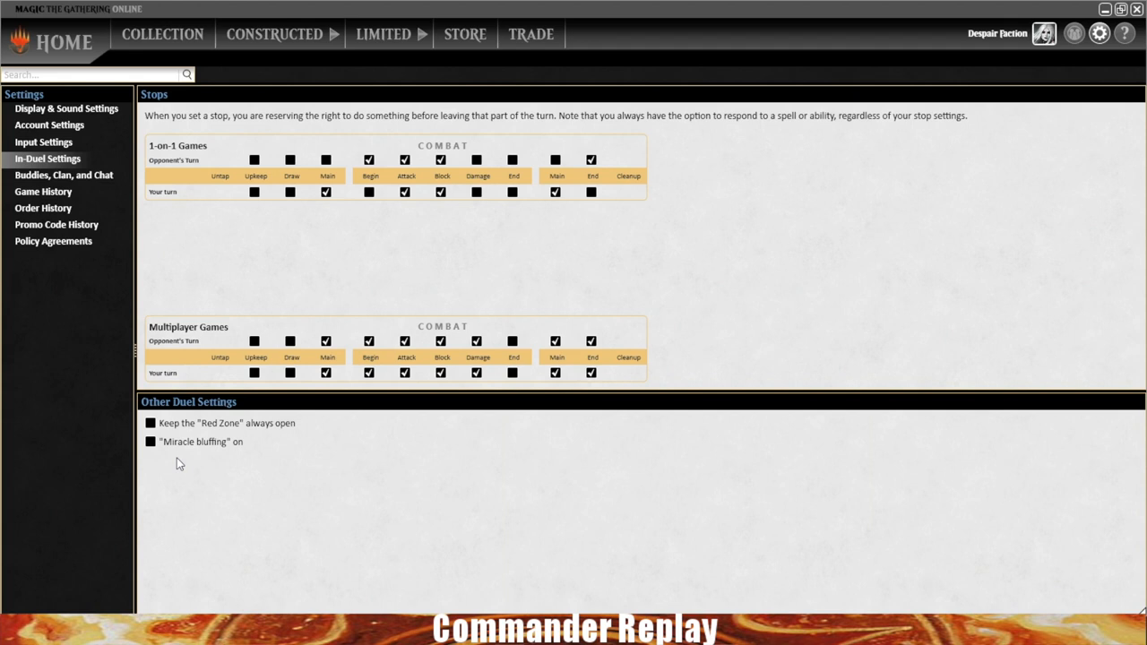
mouse_move(127, 235)
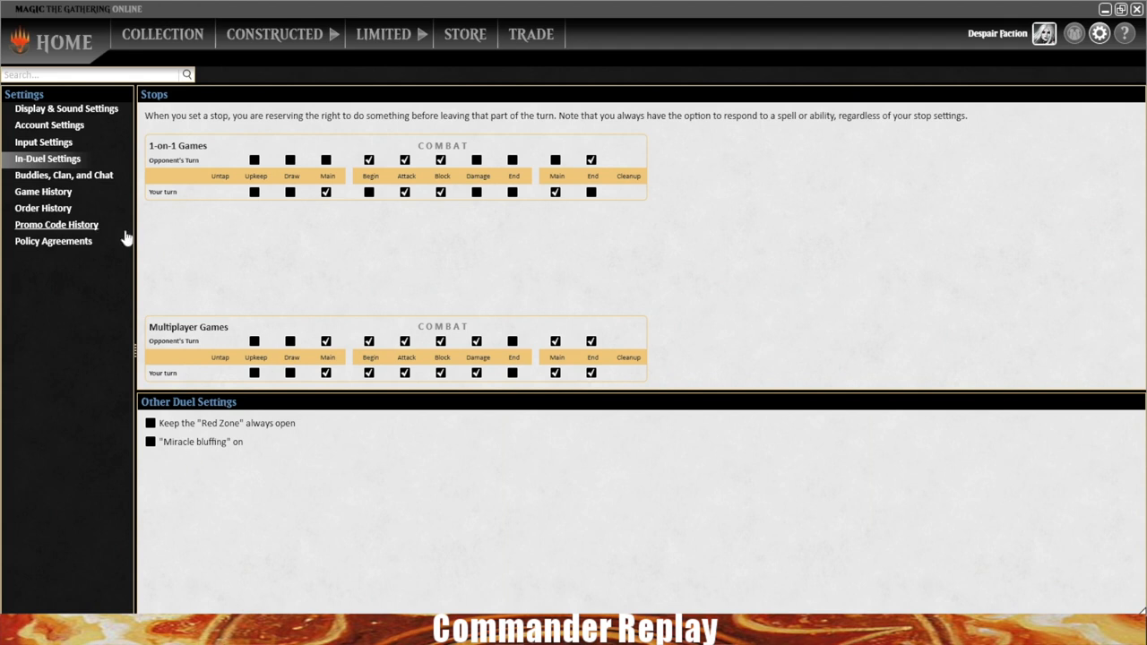
Browse Game History's past games and view the 10/21/2019 10:37 AM game's details
left_click(43, 191)
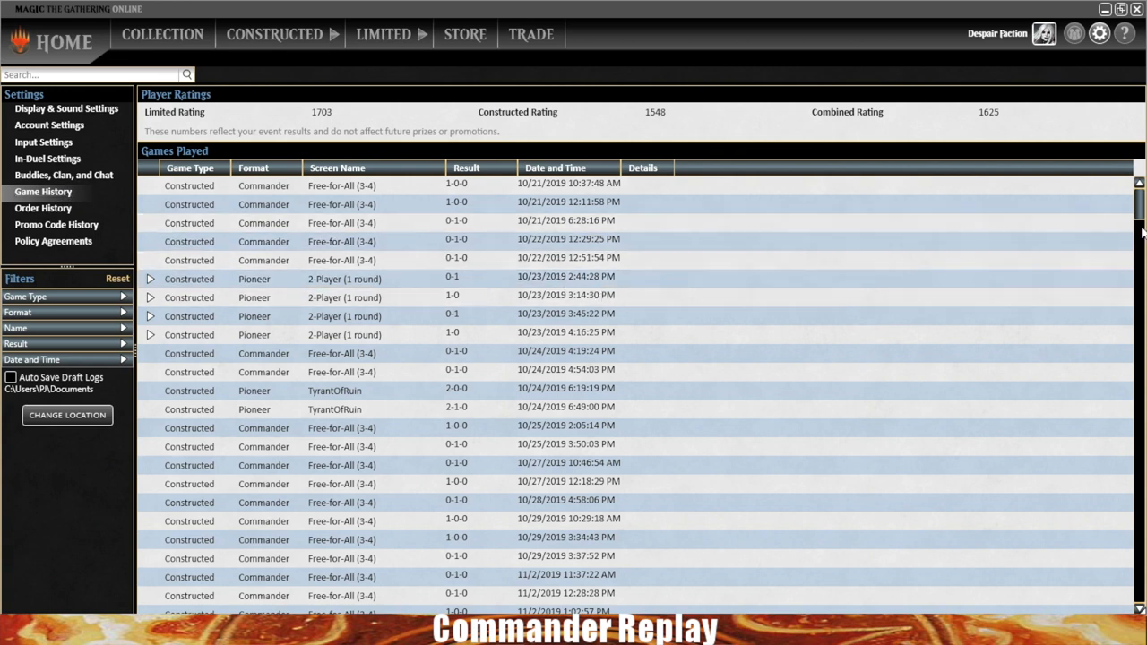
scroll("down", 3)
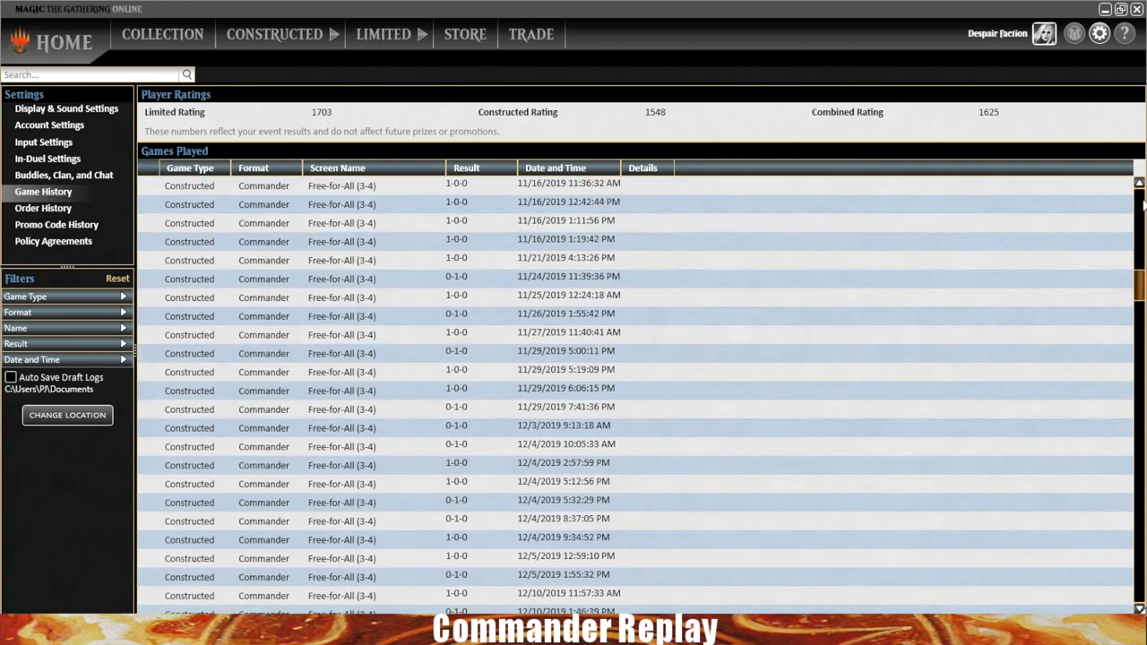
scroll("up", 3)
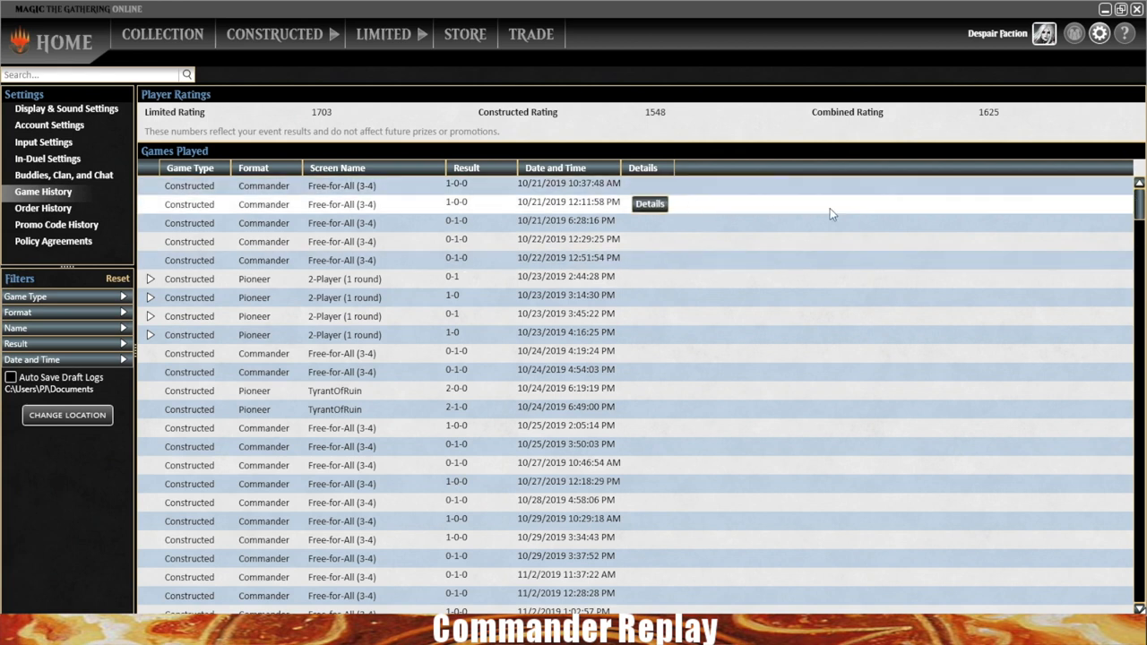
mouse_move(669, 200)
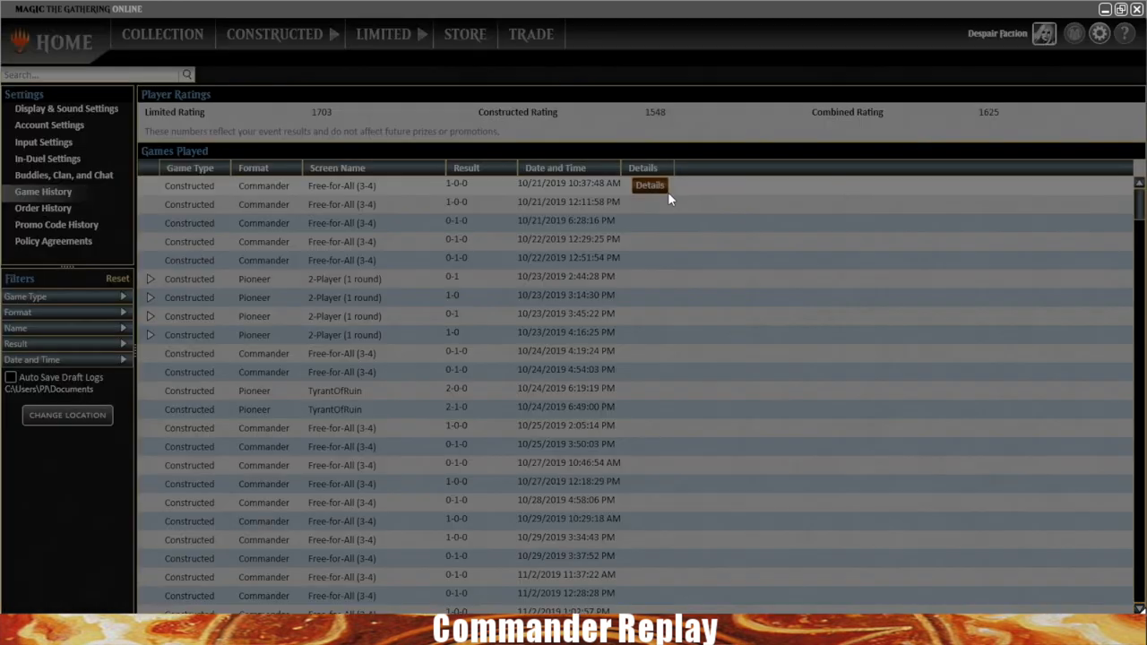
left_click(649, 184)
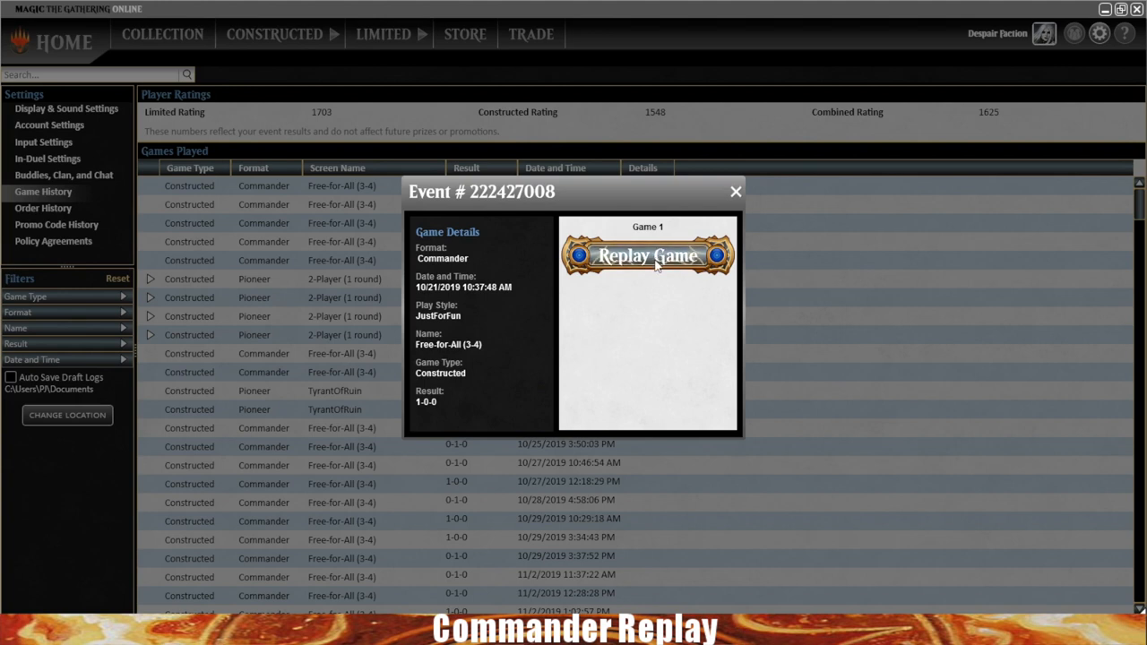
mouse_move(747, 188)
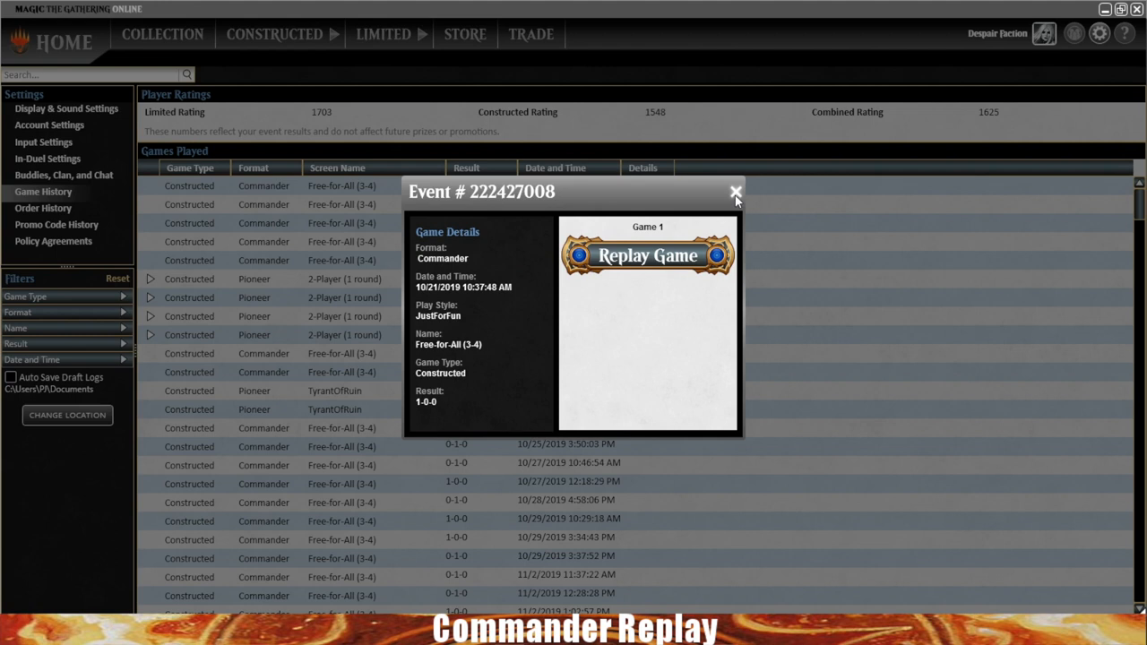
left_click(735, 193)
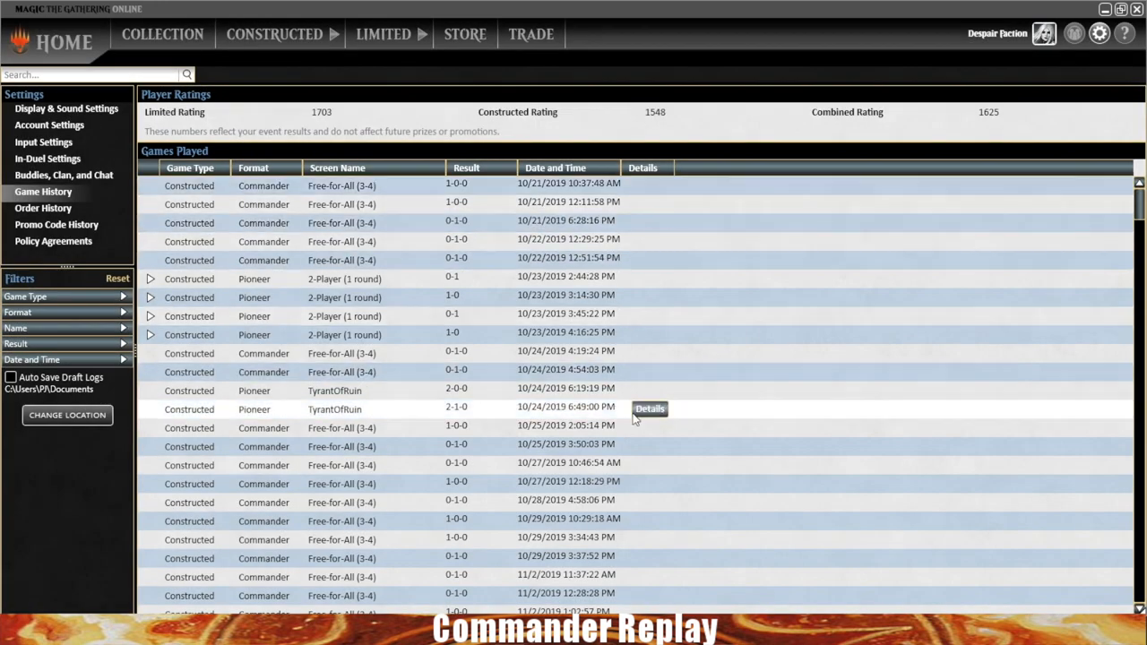
mouse_move(481, 455)
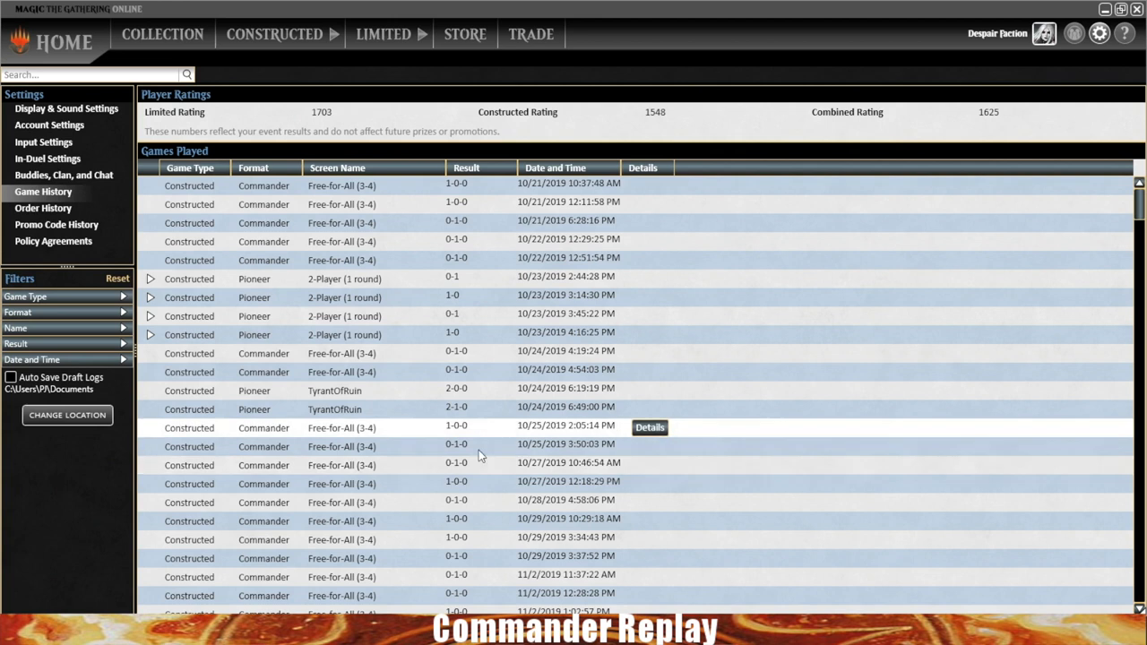
mouse_move(123, 232)
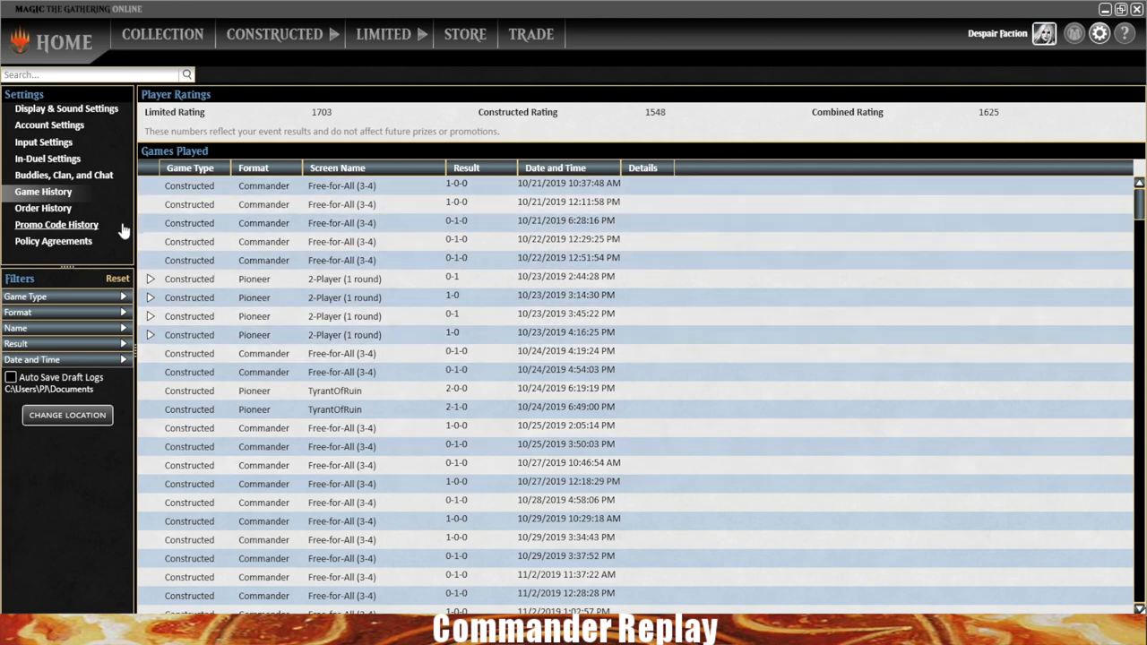
View the promo code history, then return to the home screen
left_click(66, 107)
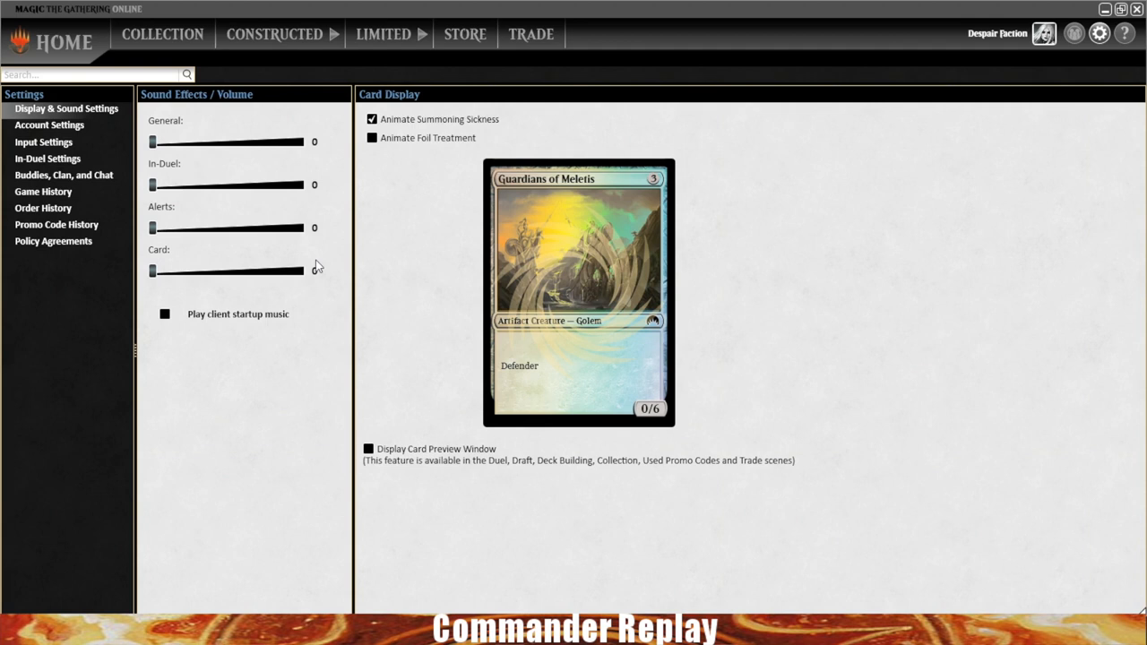
mouse_move(240, 76)
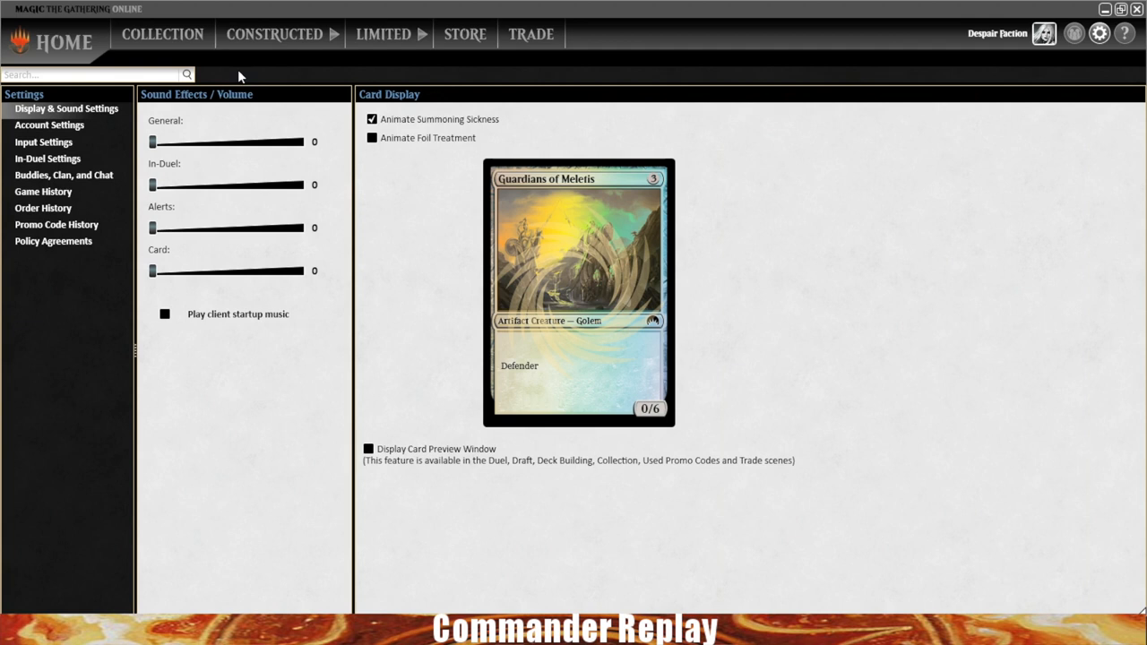
left_click(63, 41)
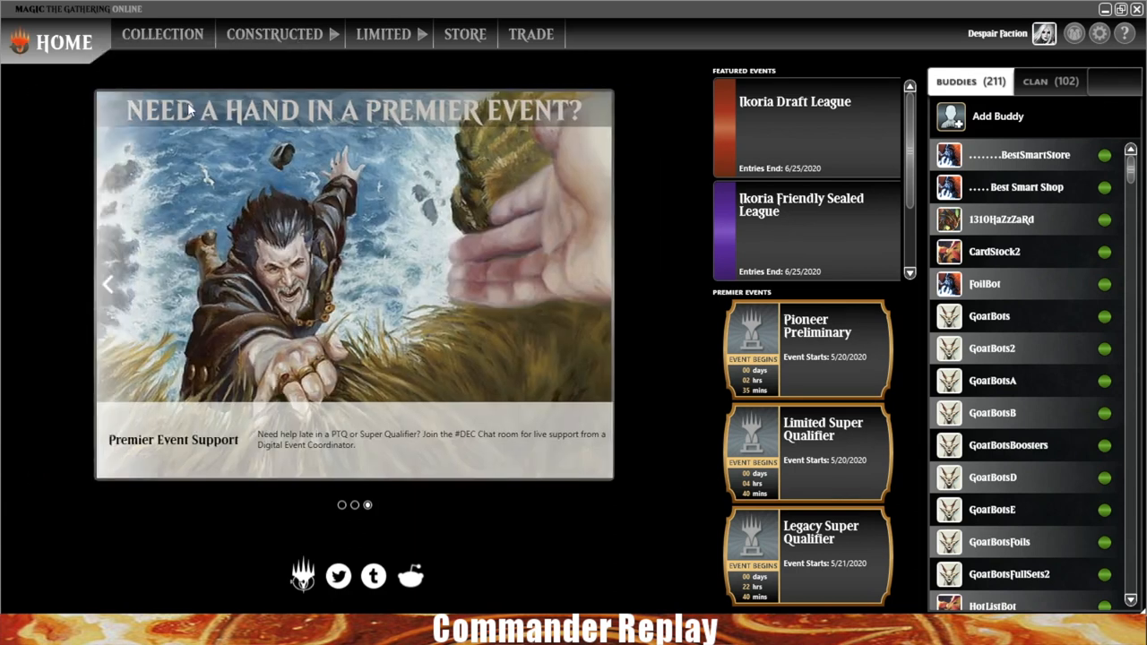
mouse_move(189, 79)
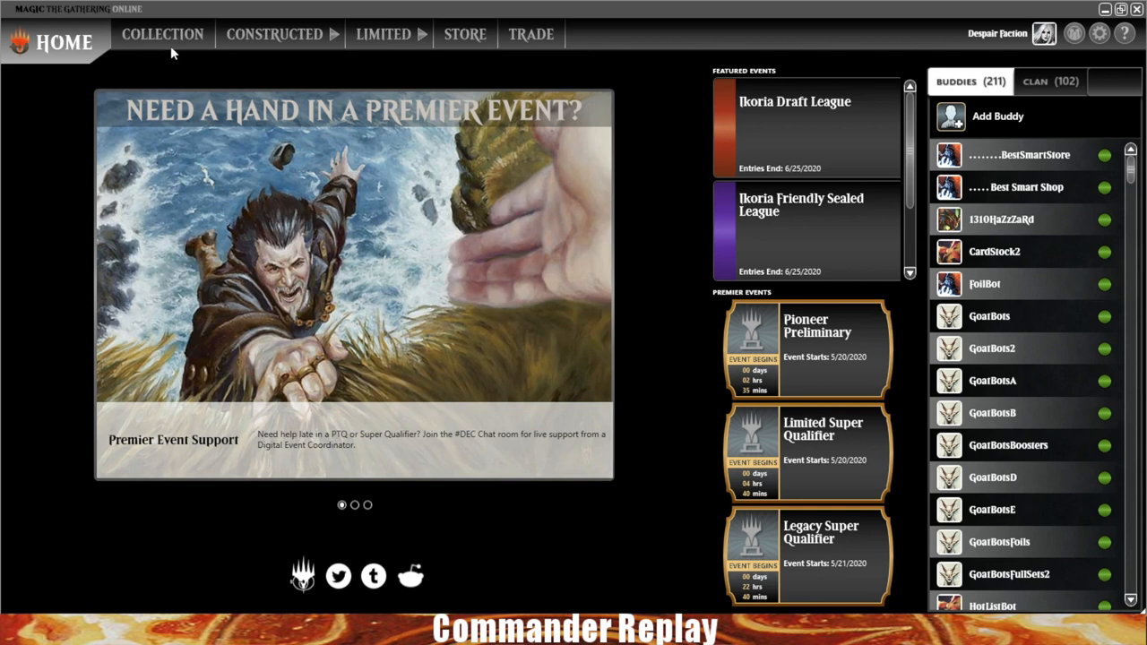
Open the collection including cards not owned and scroll through the card list
left_click(162, 34)
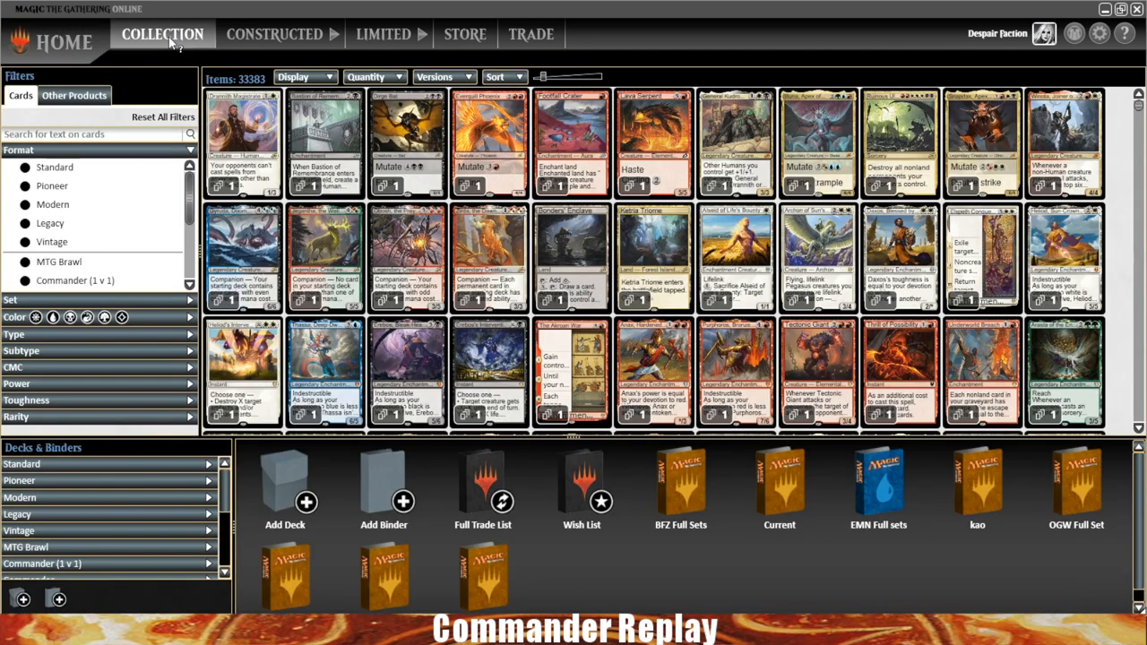
mouse_move(842, 257)
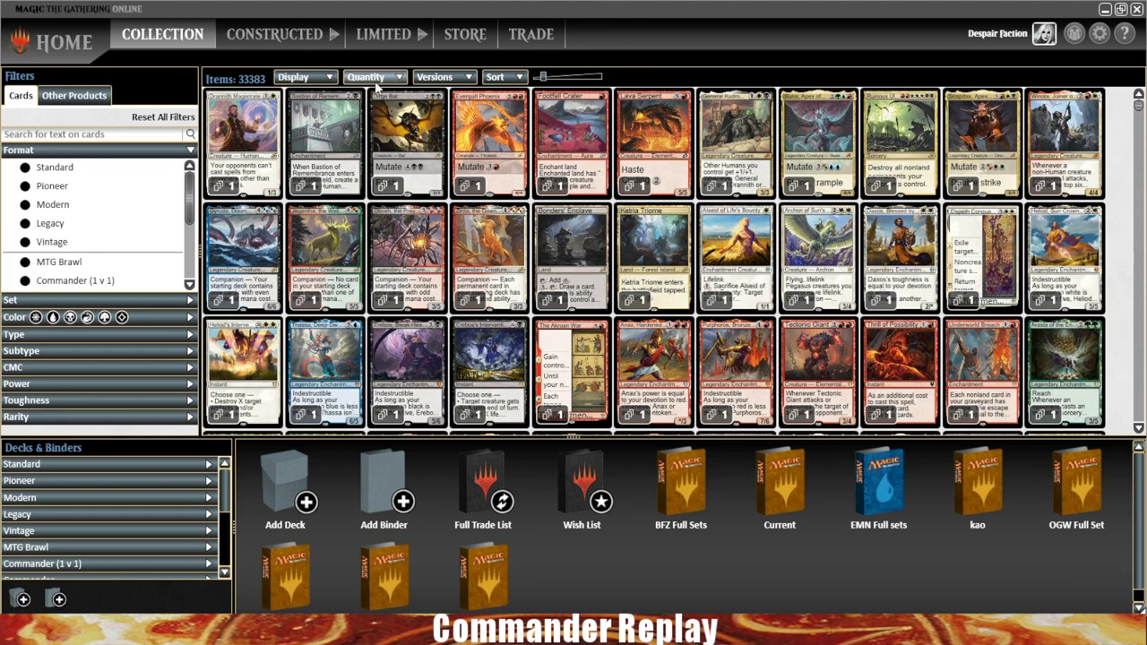
left_click(374, 76)
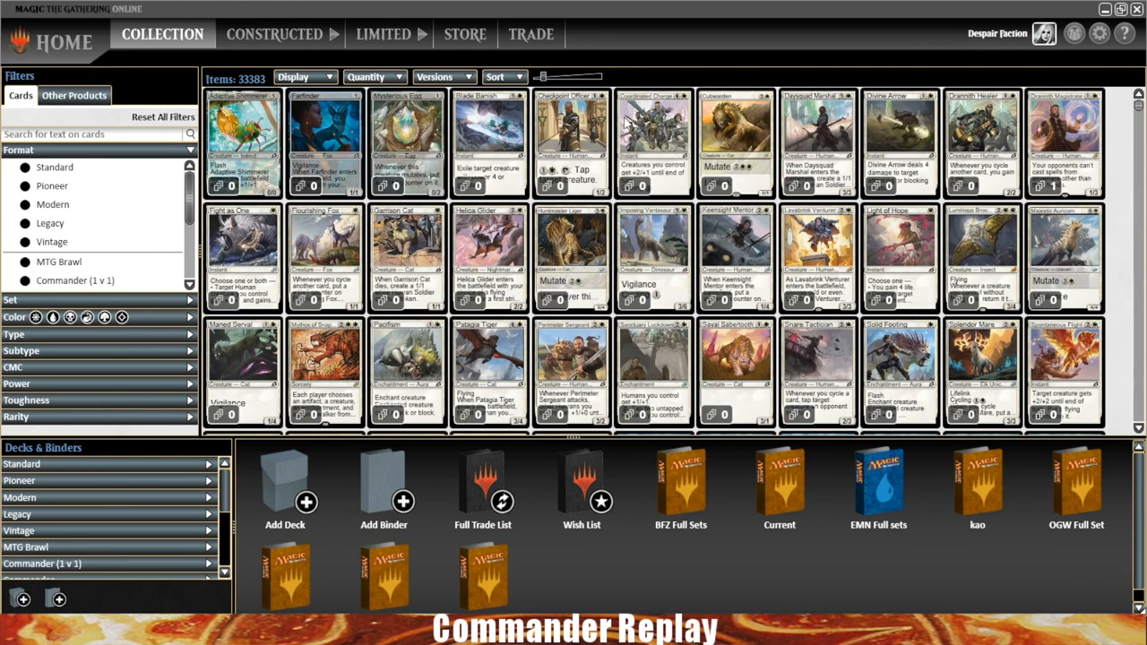
scroll("down", 3)
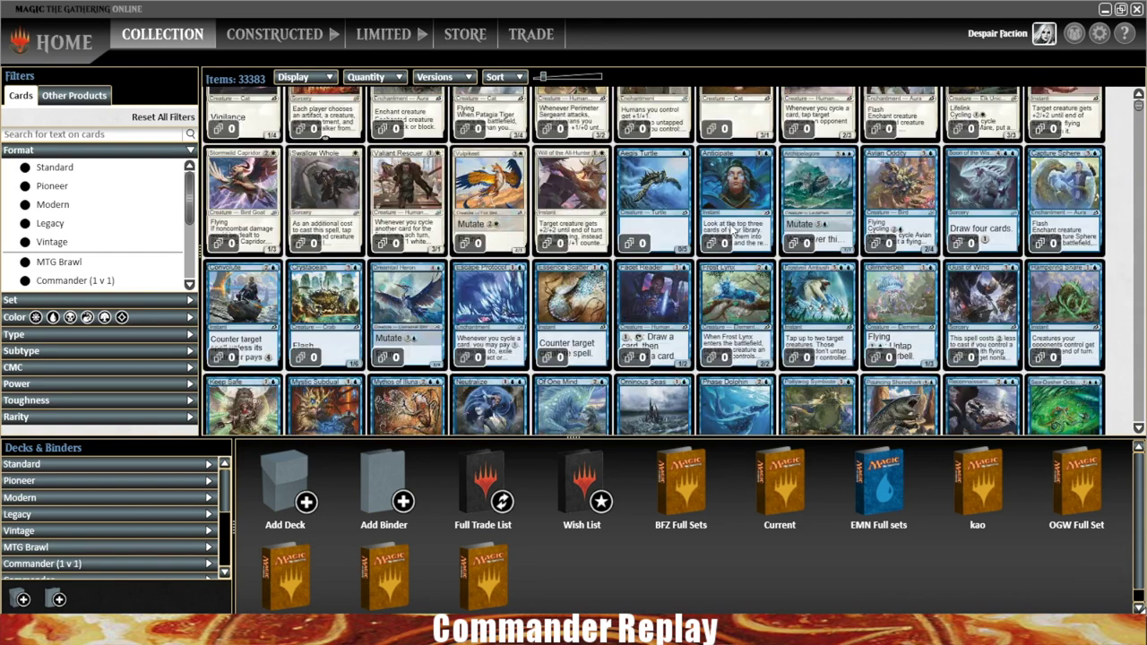
scroll("up", 3)
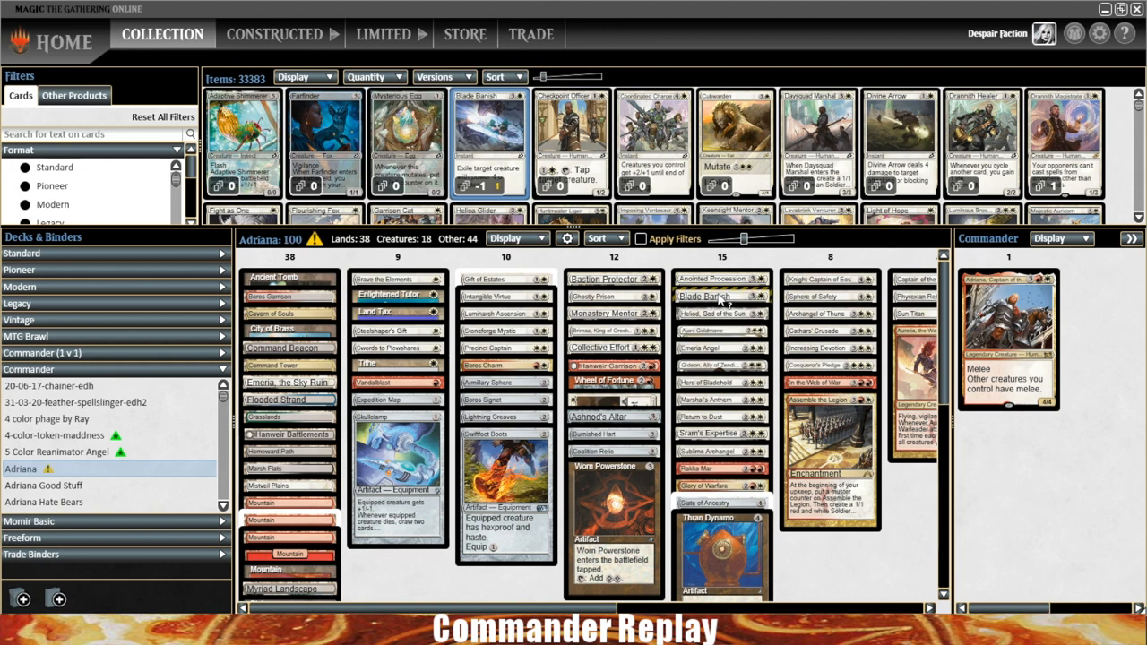
mouse_move(708, 295)
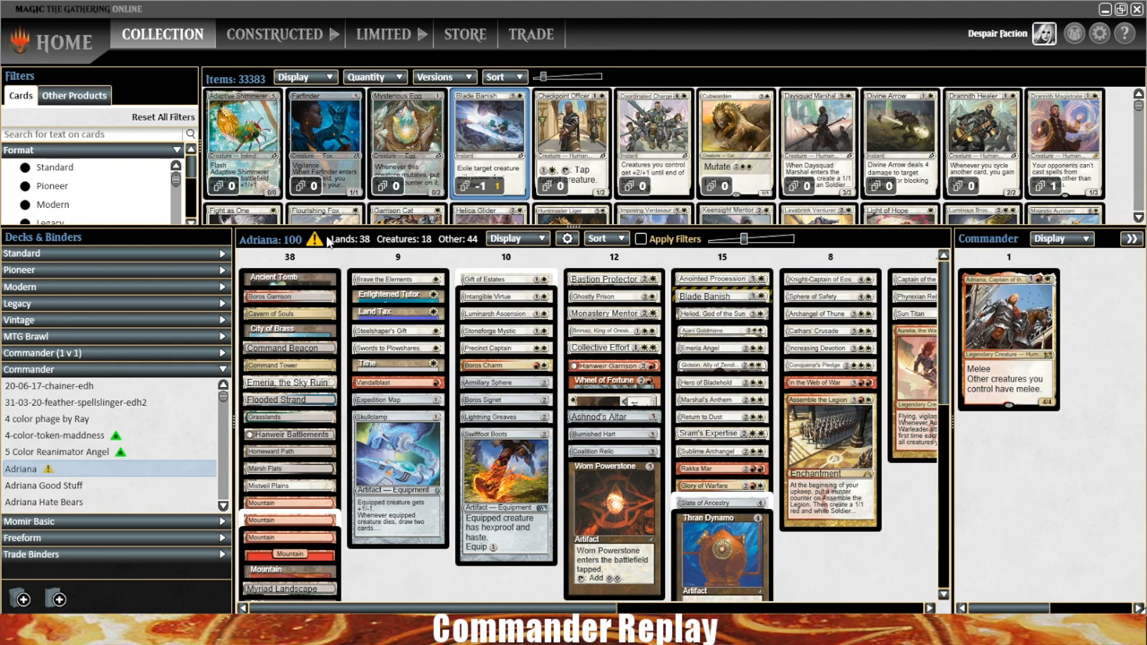
mouse_move(753, 317)
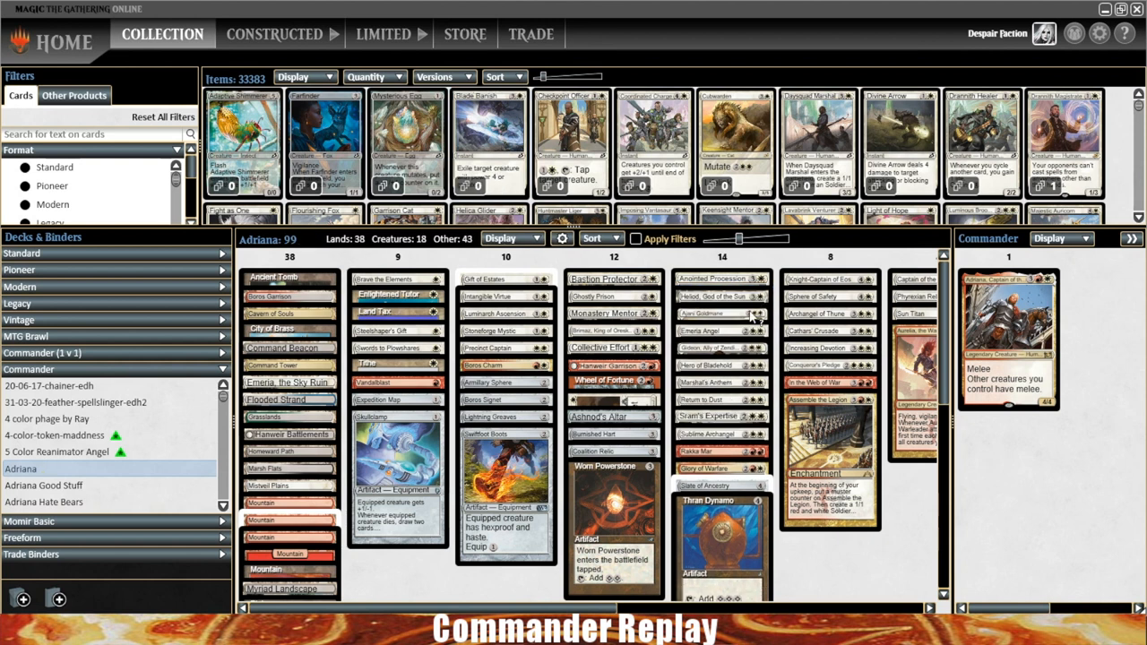
Show only owned cards and stop listing card versions separately
left_click(374, 76)
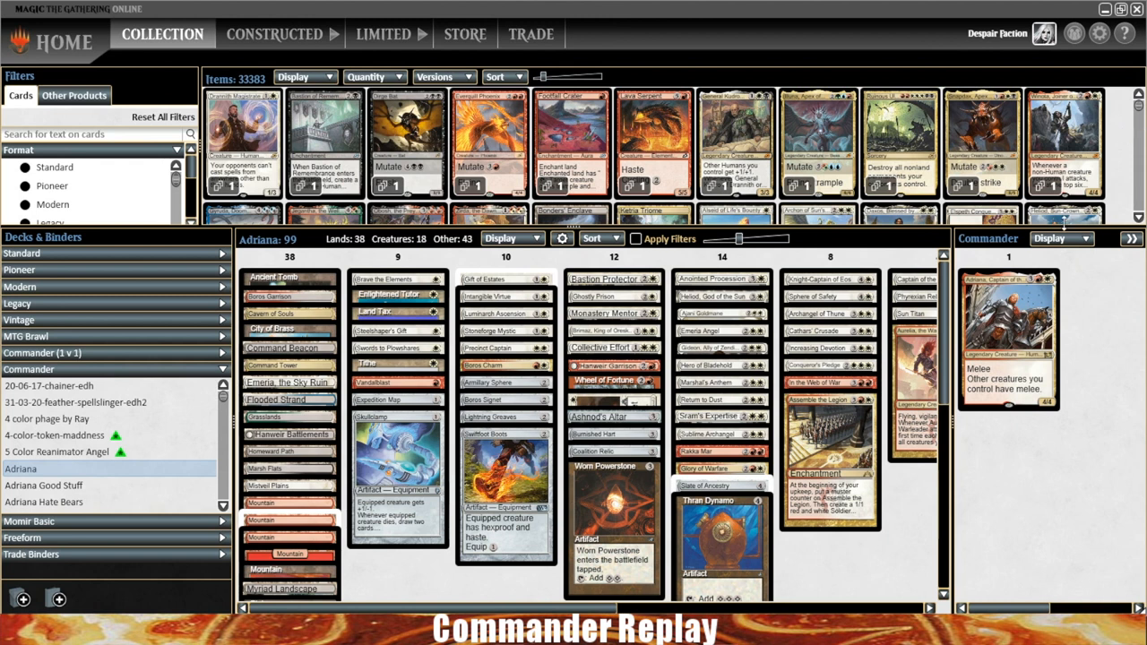
left_click(439, 76)
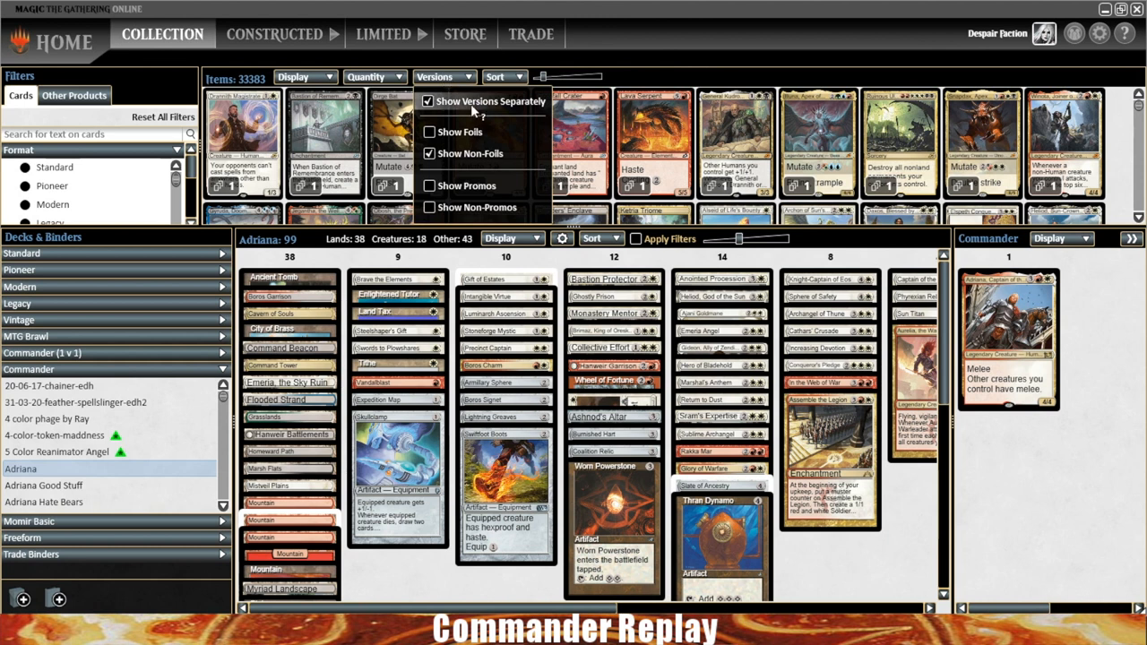
left_click(429, 101)
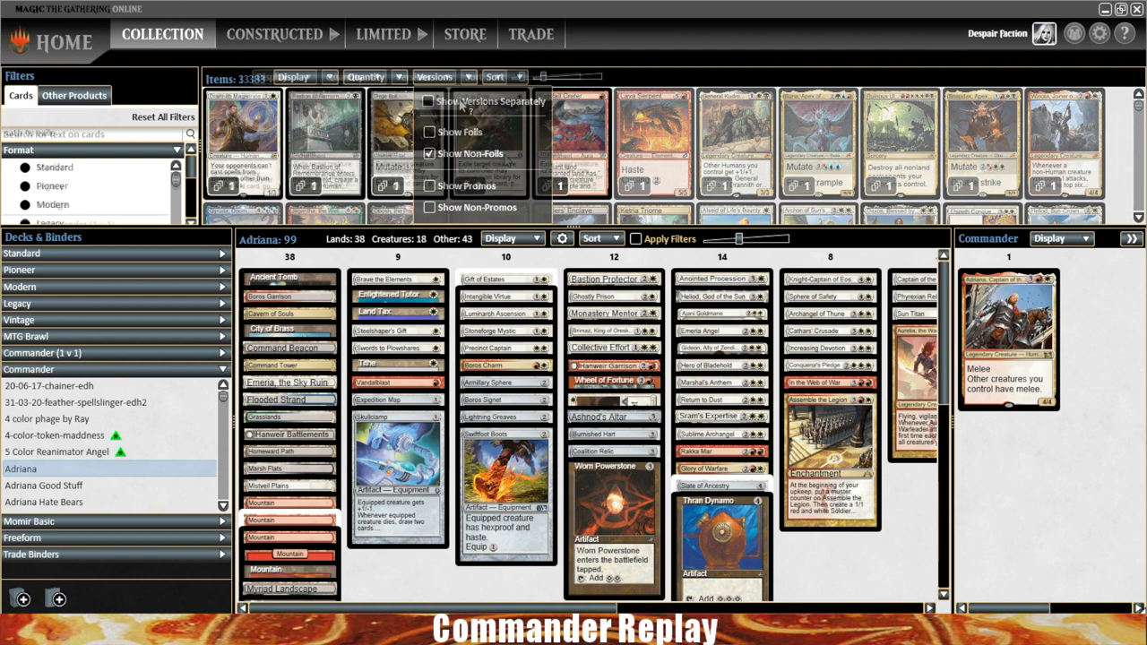
Search Path to Exile, open 5 Color Reanimator Angel, and search Vivid Marsh
type("path to exile")
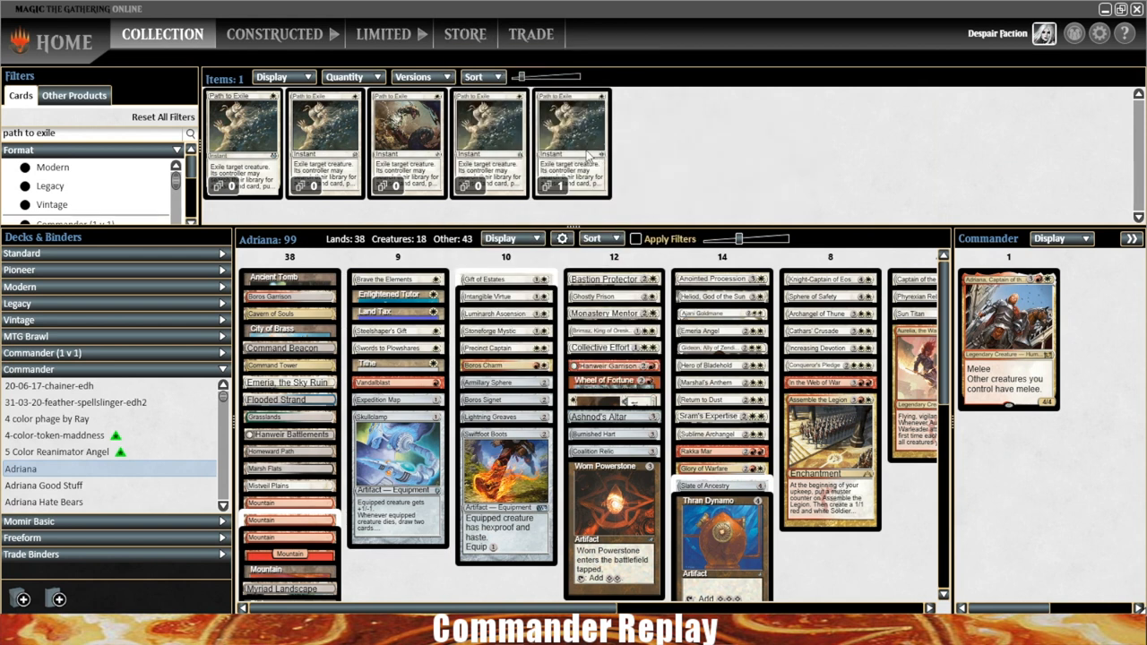
mouse_move(260, 150)
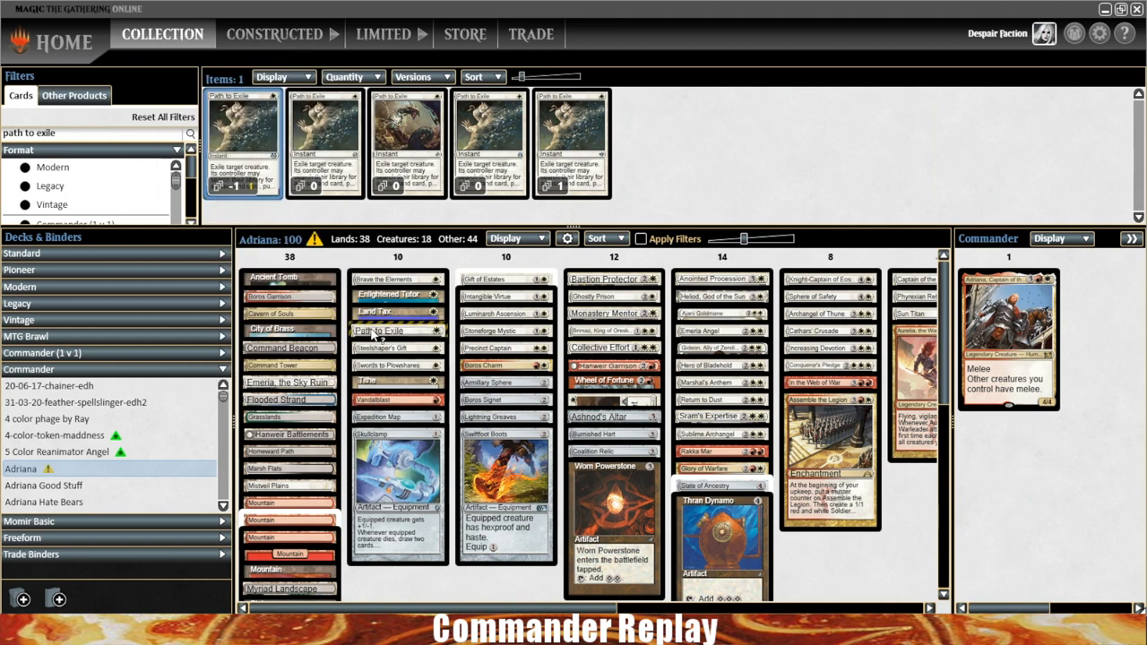
mouse_move(397, 330)
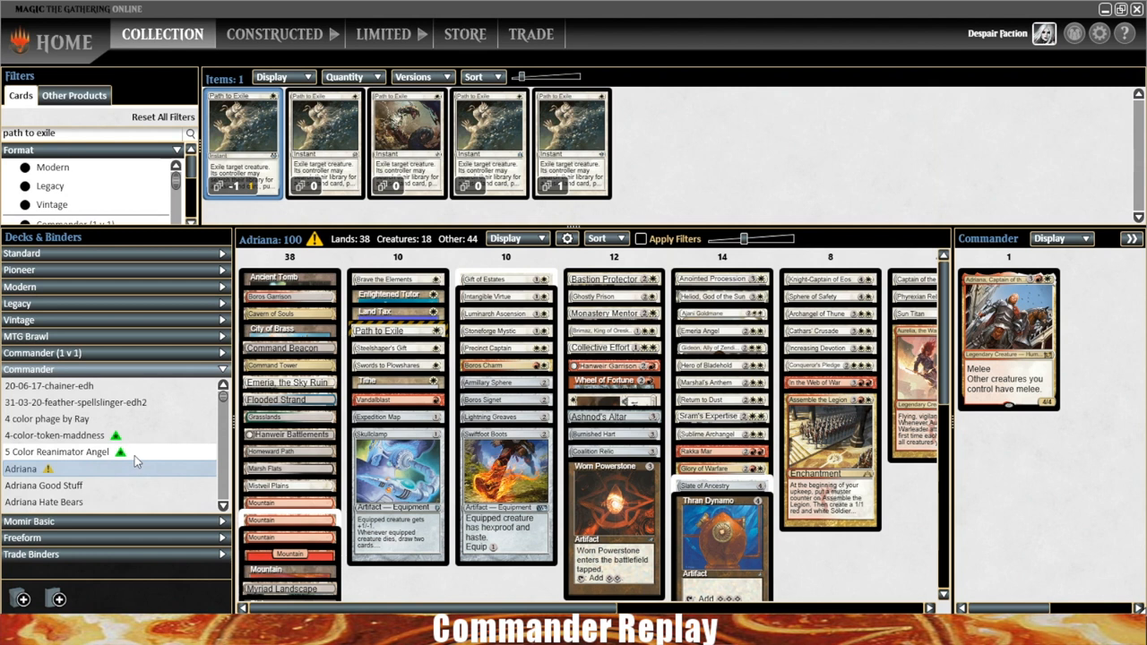
mouse_move(133, 461)
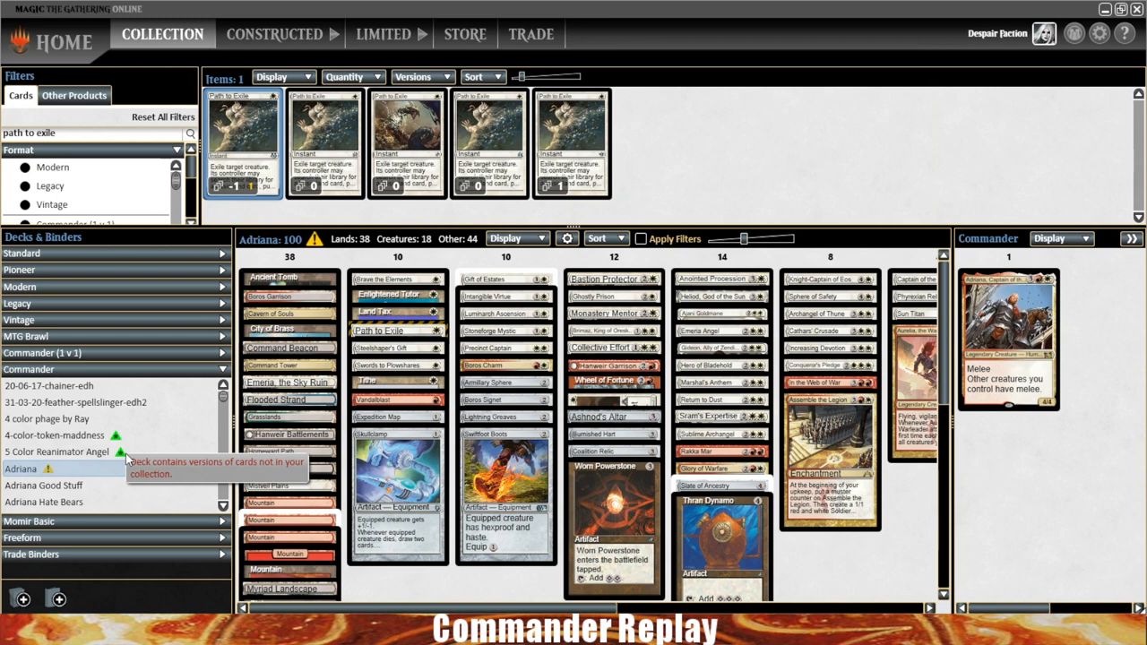
mouse_move(466, 354)
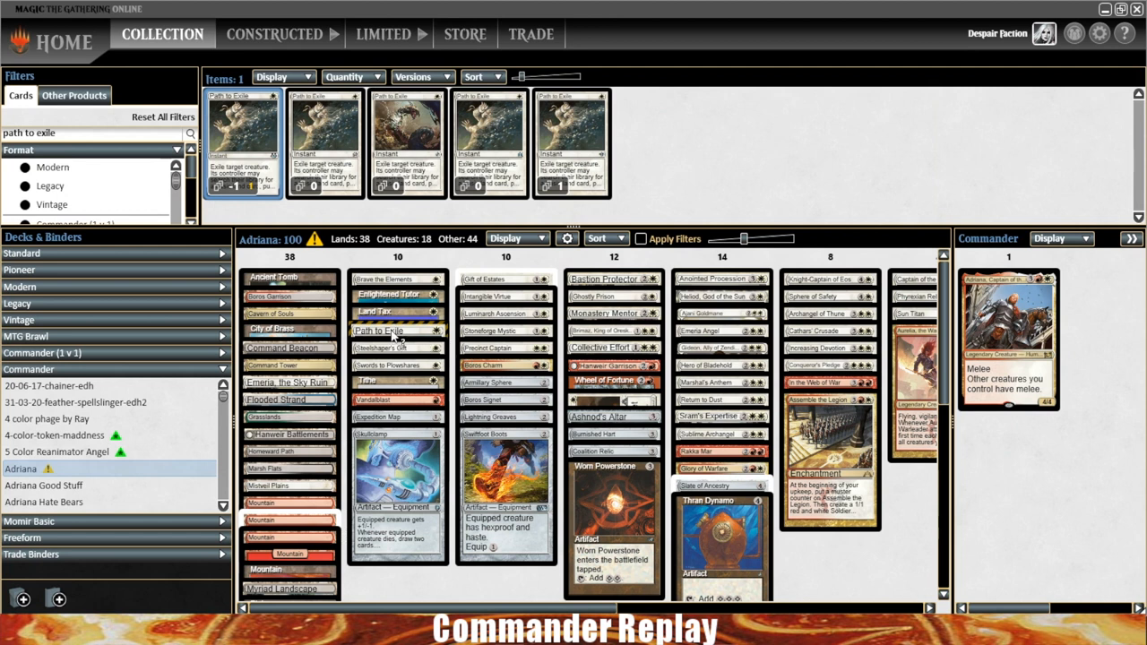
mouse_move(385, 331)
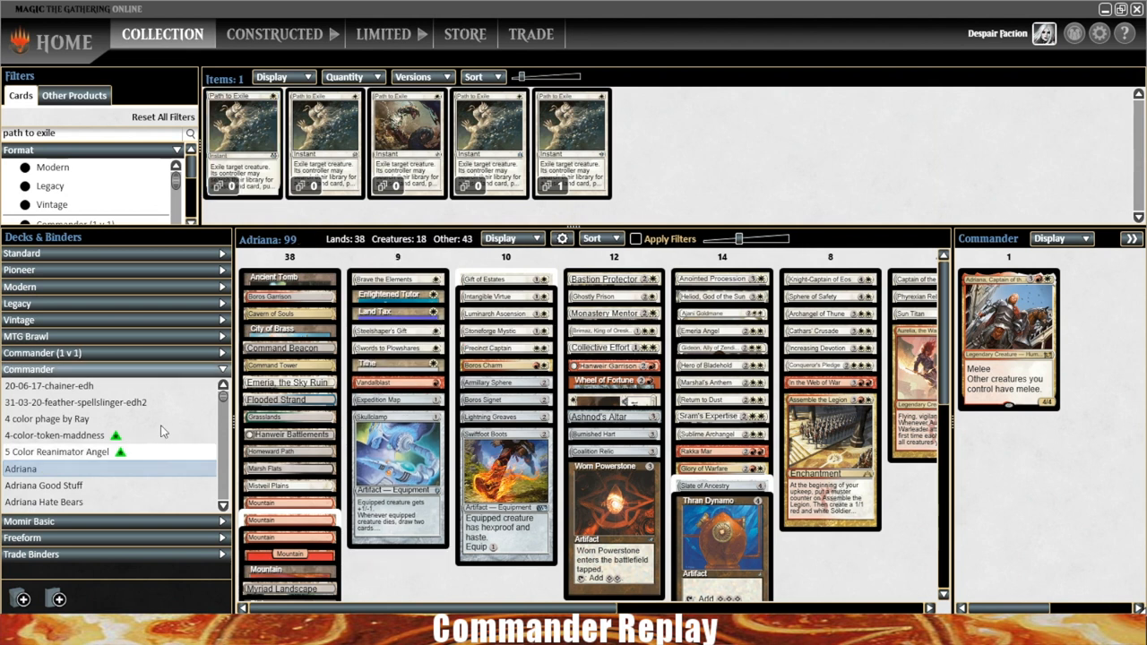
left_click(57, 452)
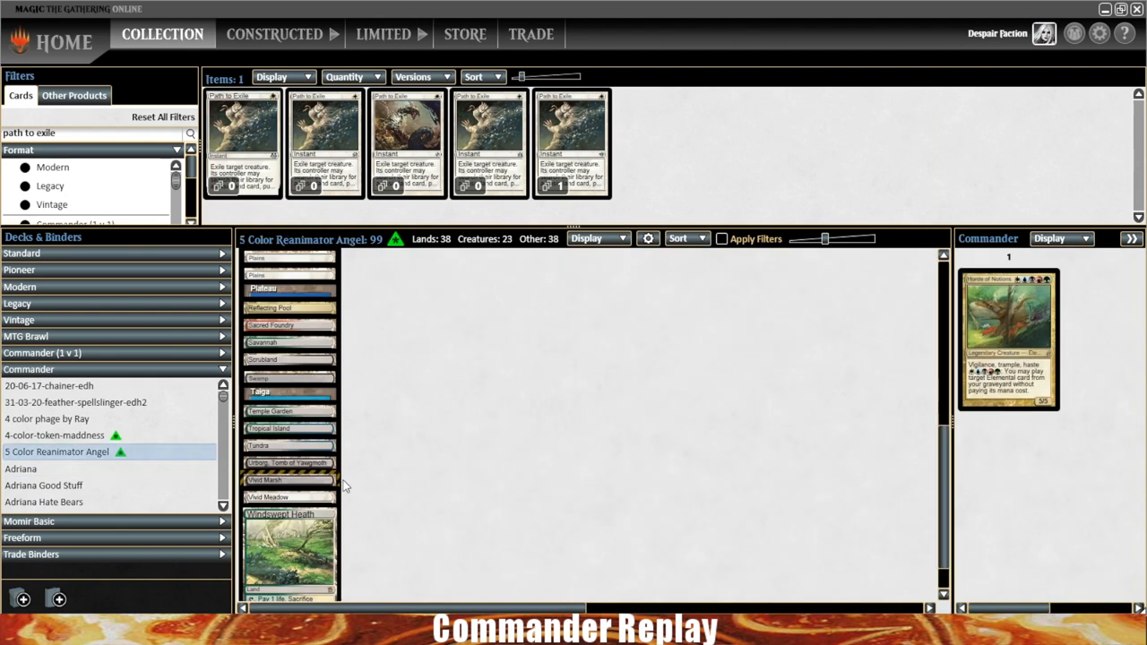
mouse_move(302, 457)
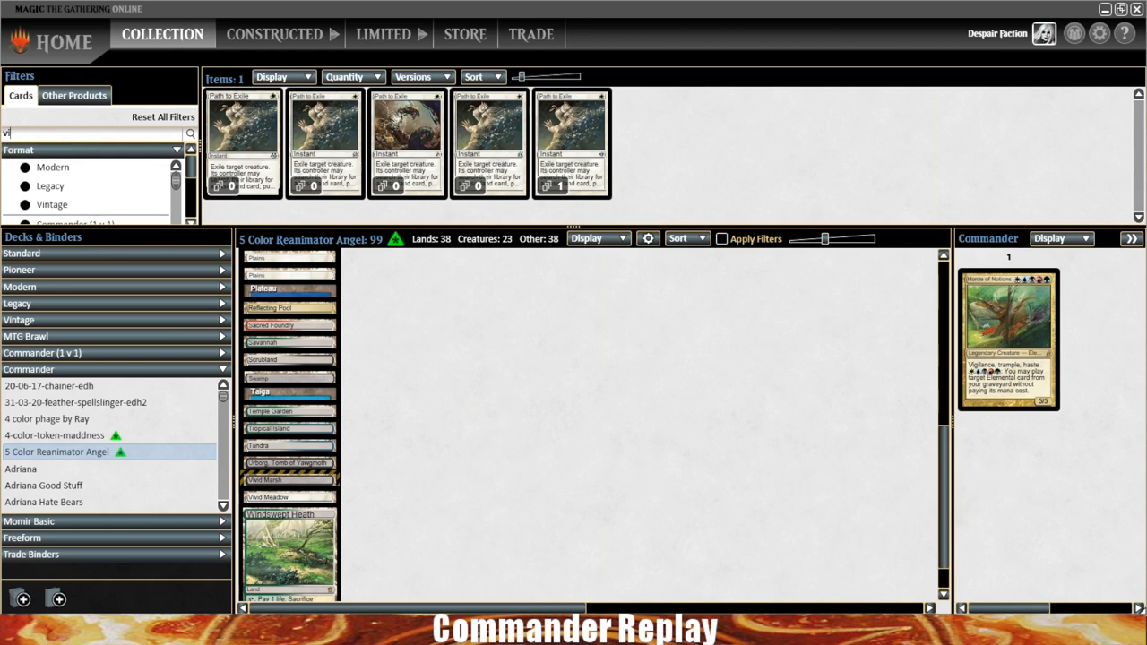
type("vivid marsh")
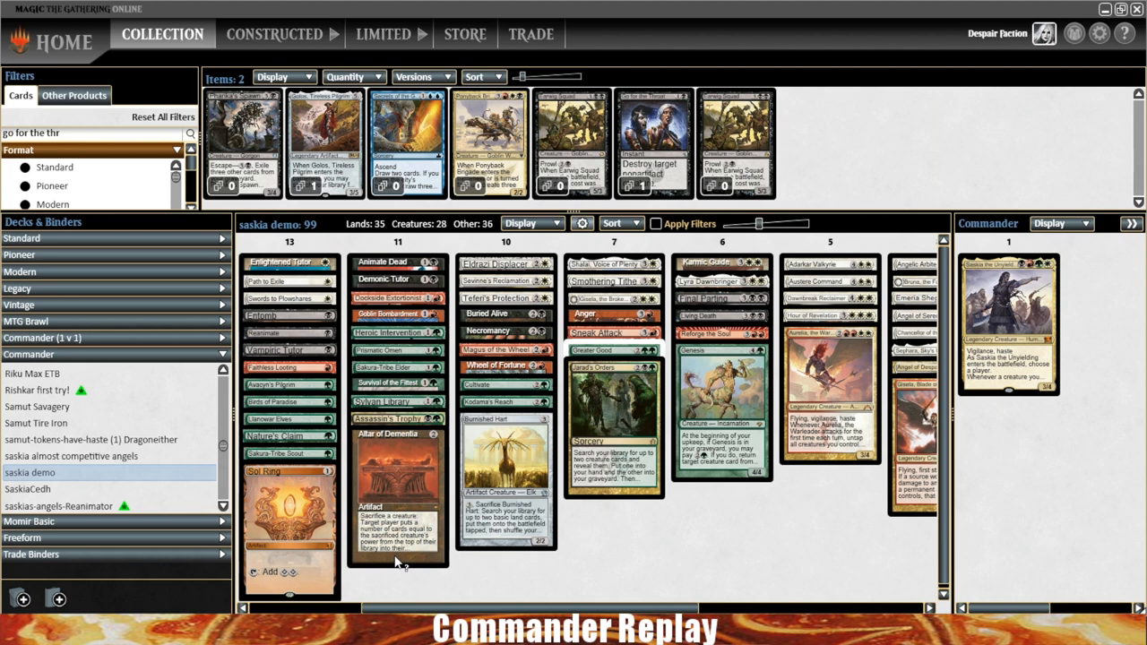
mouse_move(652, 530)
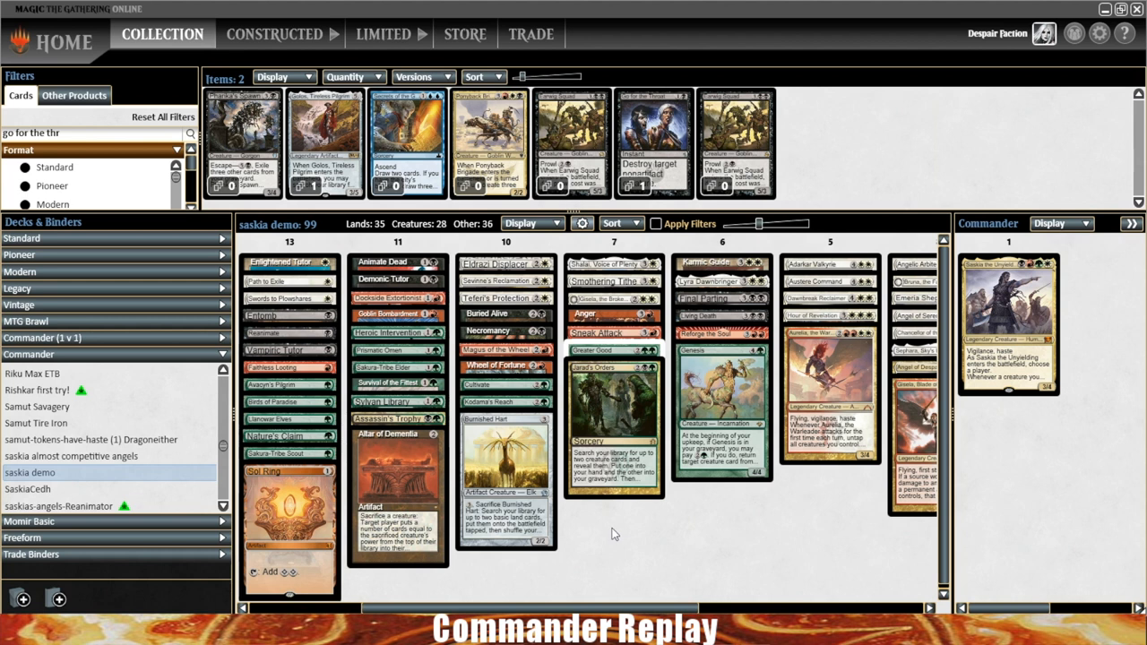
mouse_move(589, 537)
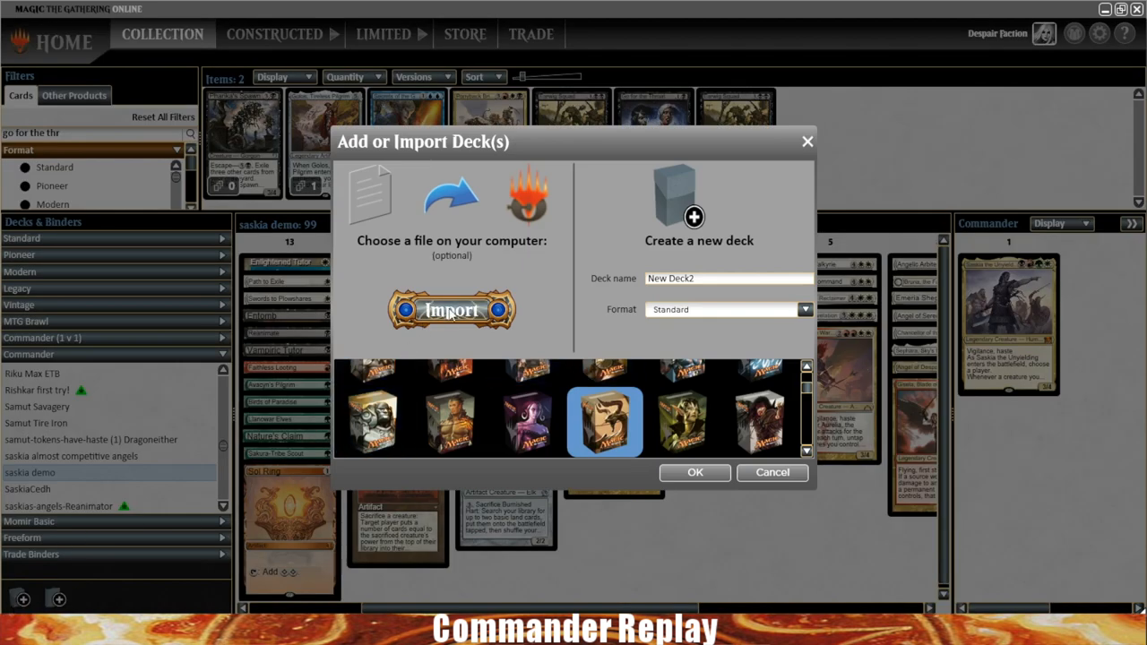
Import a deck file to add the Snapdax $100 Budget2 Commander deck
left_click(451, 310)
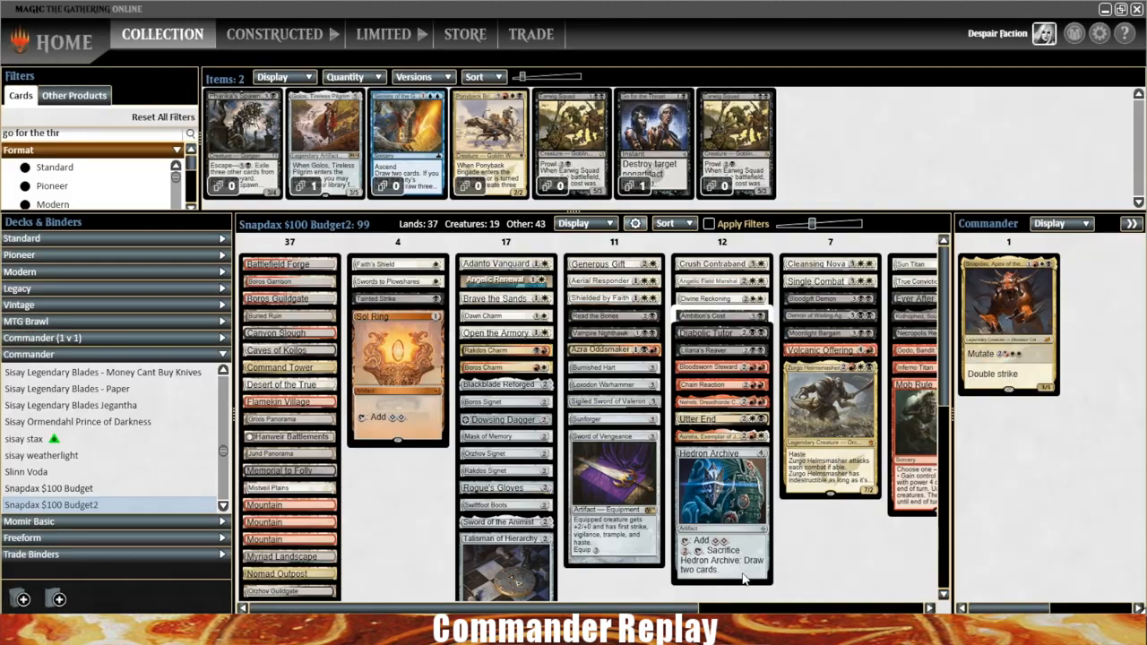
mouse_move(717, 446)
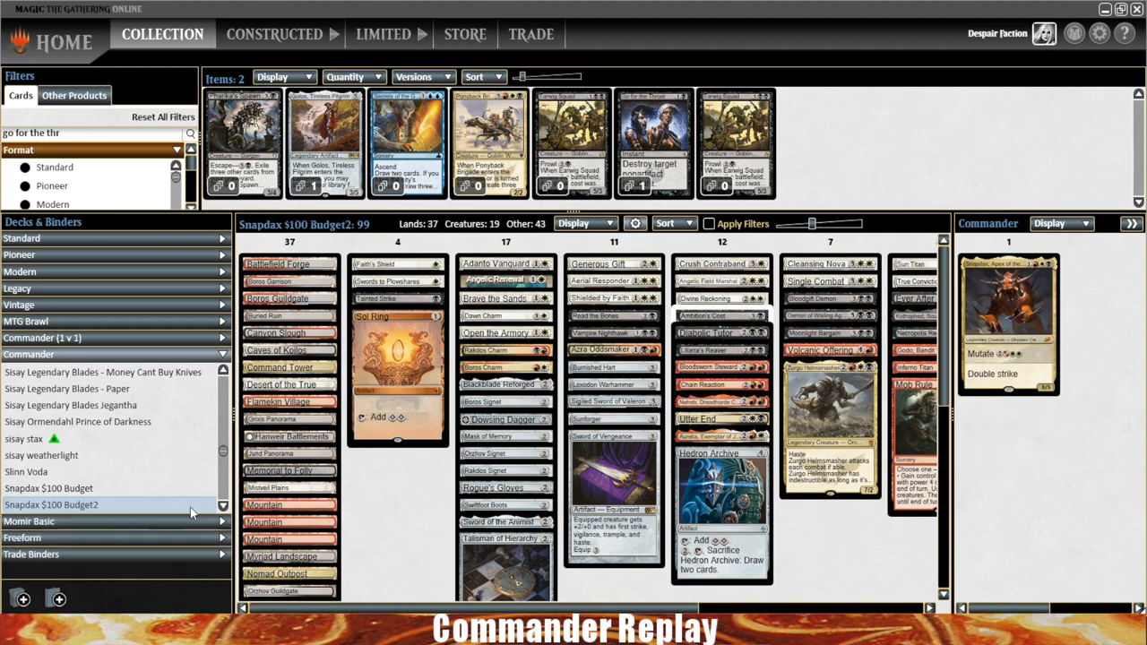
Export Snapdax $100 Budget2 as a plain TXT decklist in the Decklists folder
scroll("down", 3)
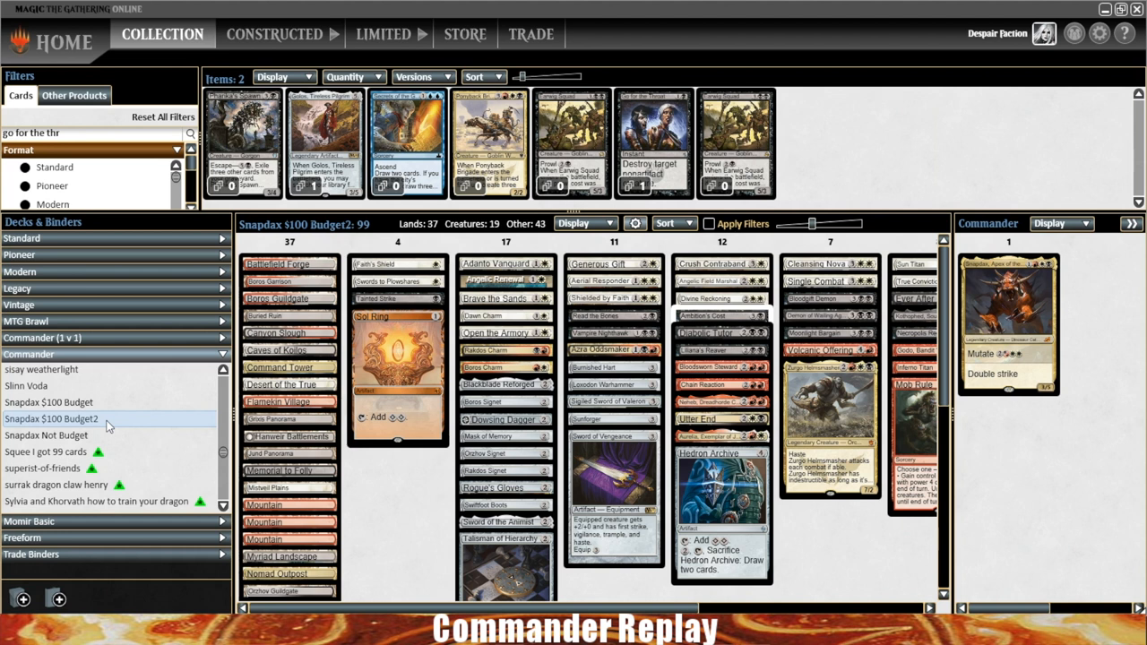
right_click(51, 418)
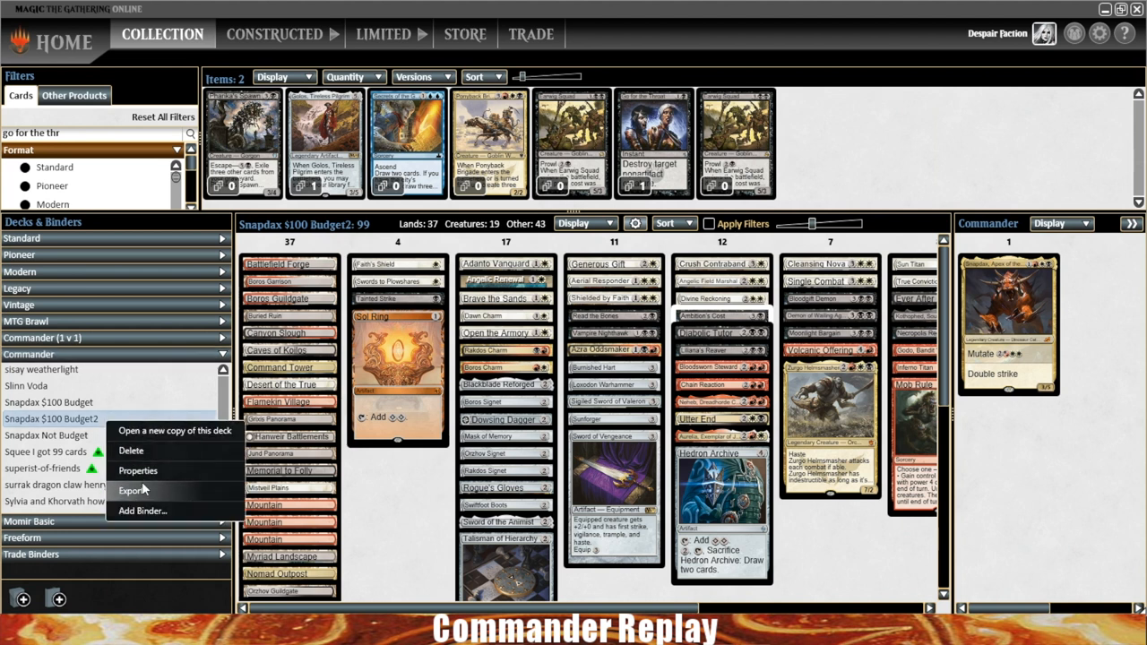
left_click(133, 490)
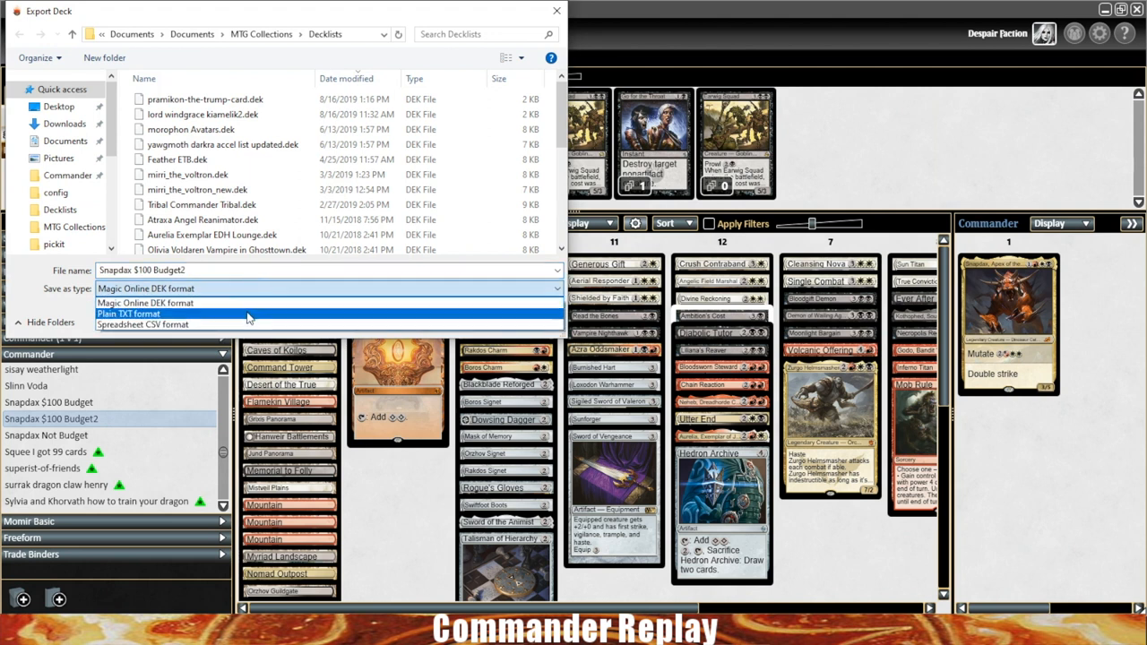
left_click(128, 314)
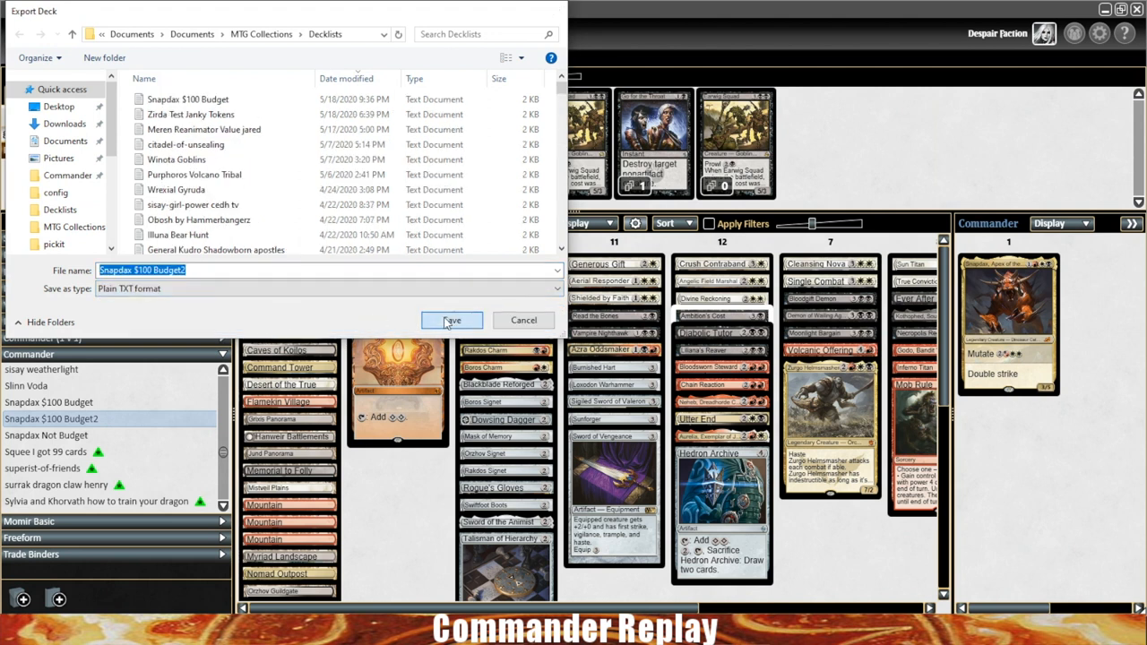
left_click(452, 320)
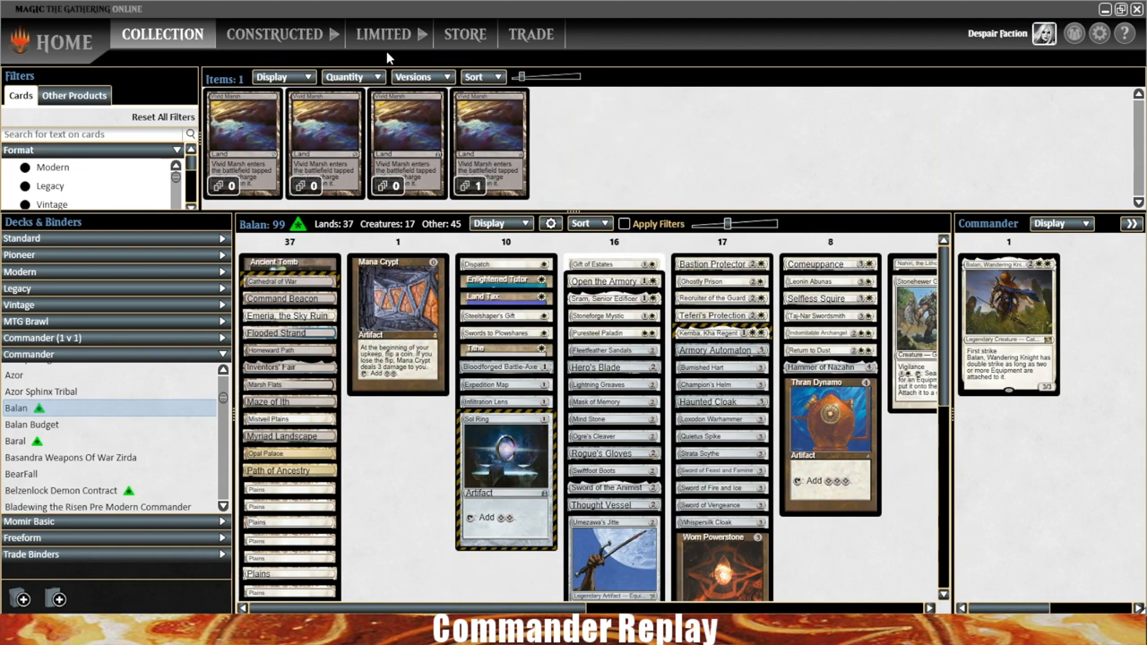
Switch the collection to Other Products to view the 1940 event tickets
left_click(74, 95)
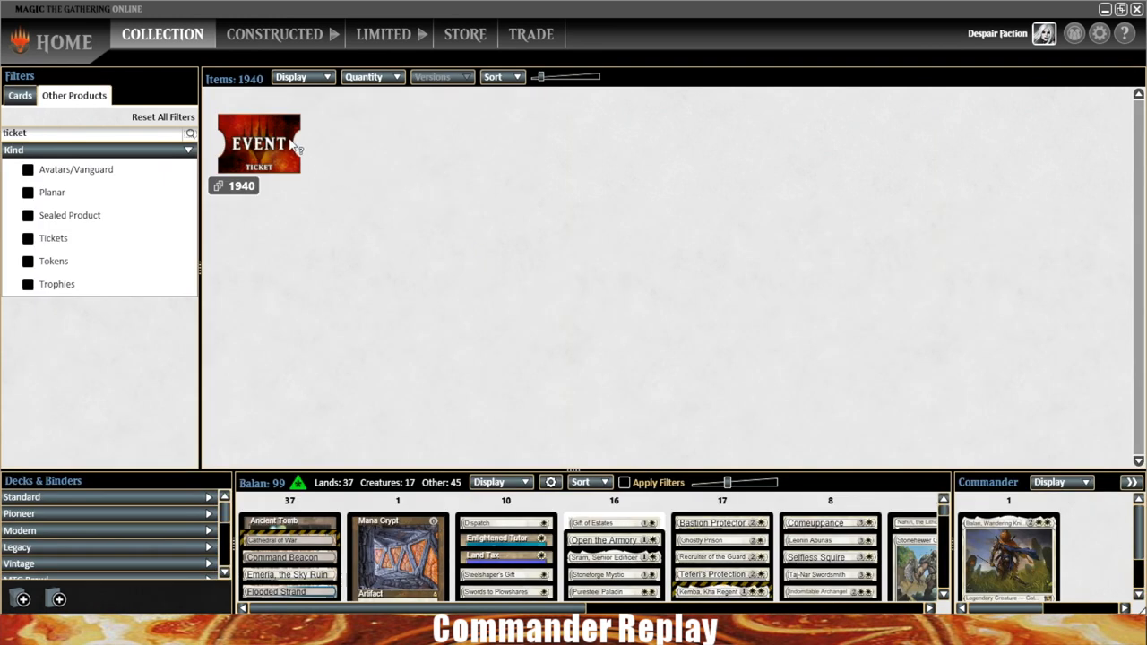
mouse_move(259, 144)
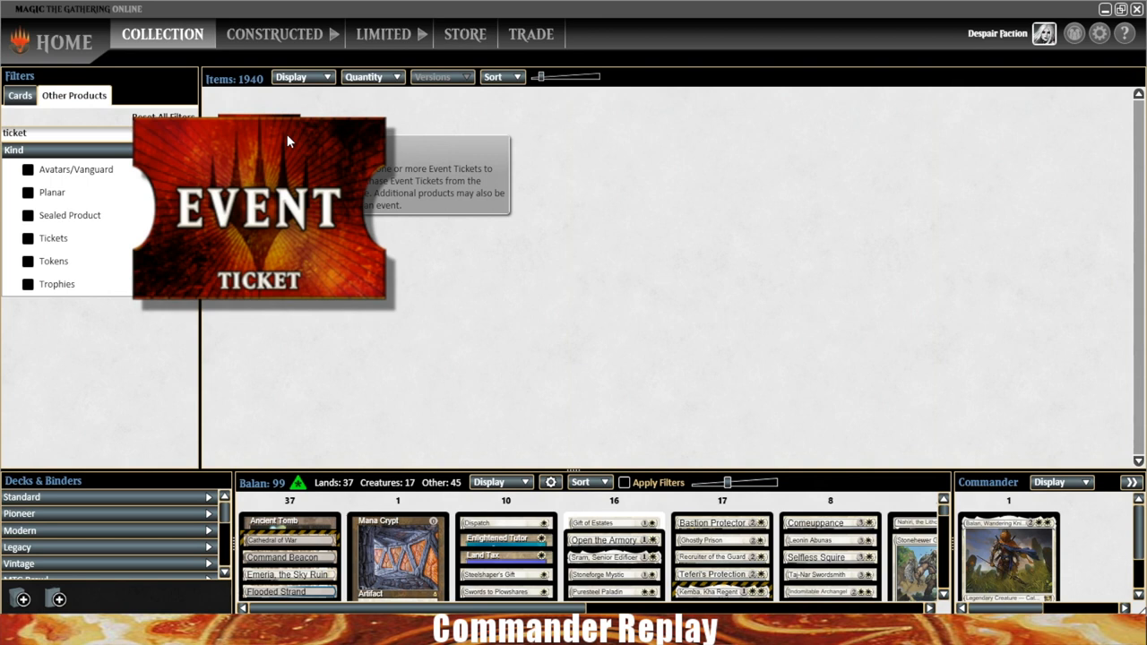
mouse_move(282, 157)
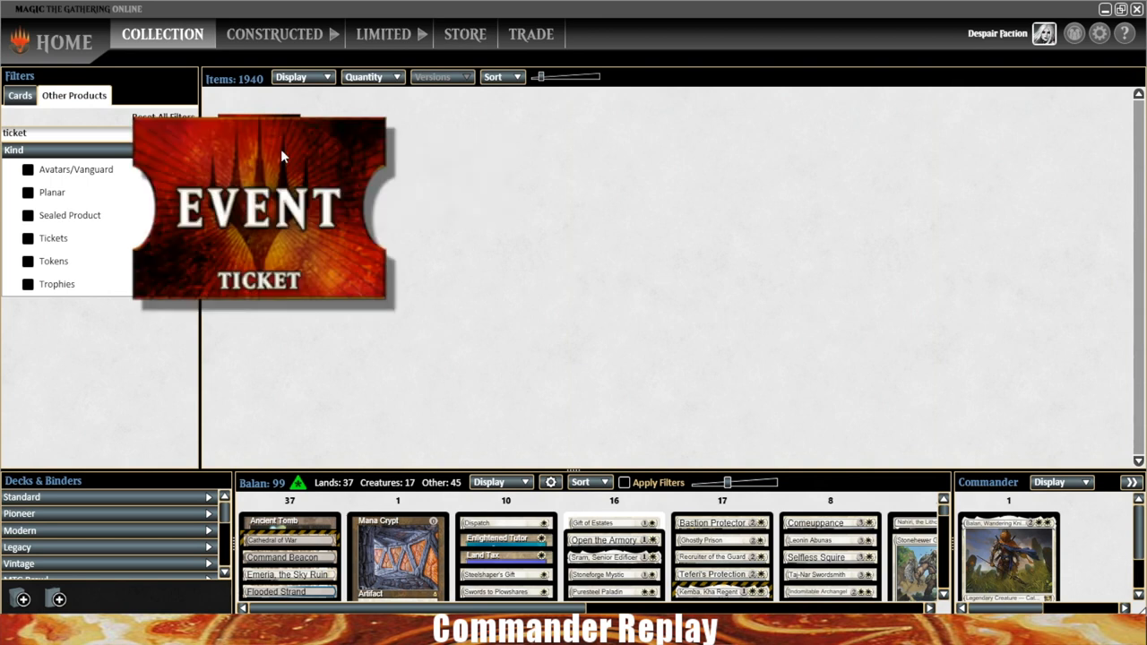
mouse_move(282, 156)
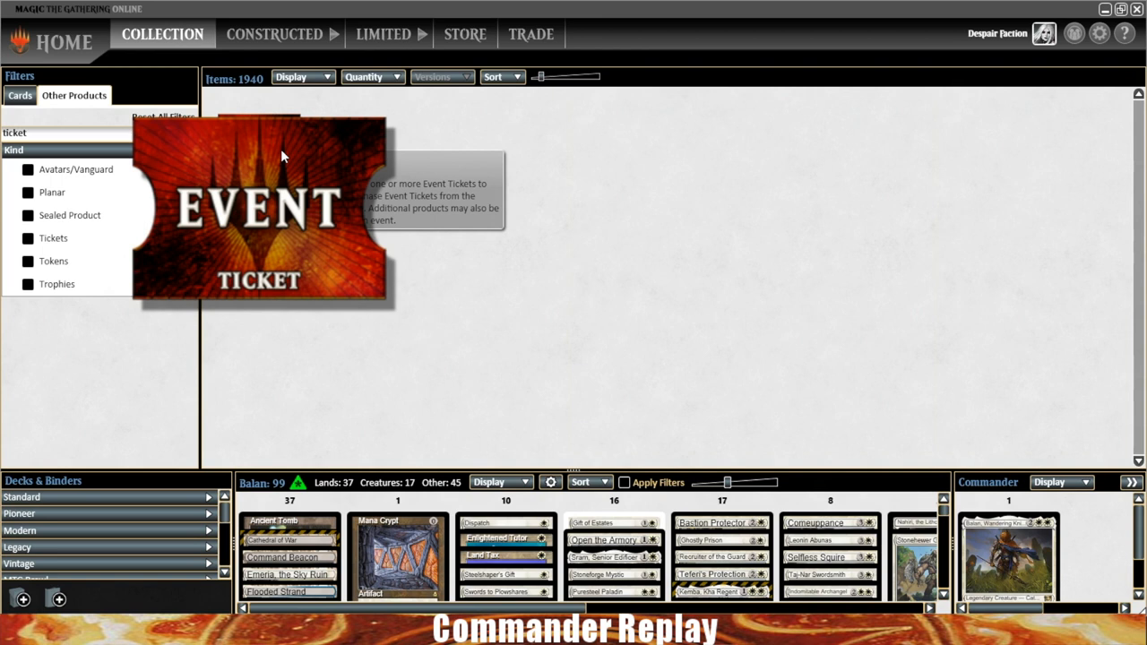
mouse_move(275, 153)
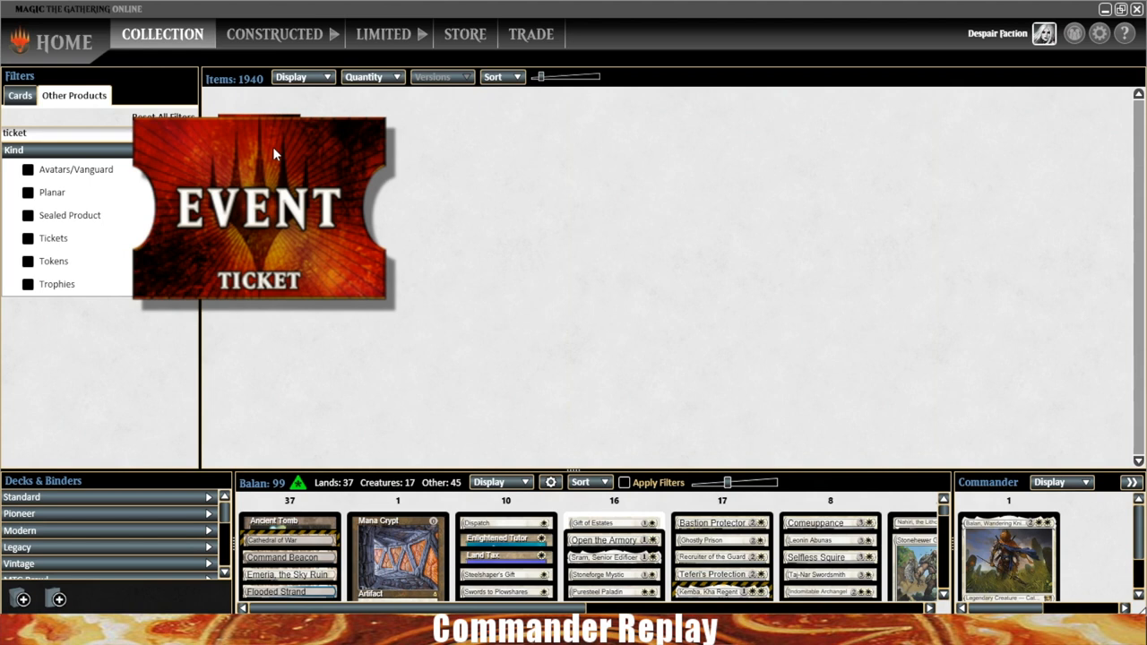
mouse_move(275, 154)
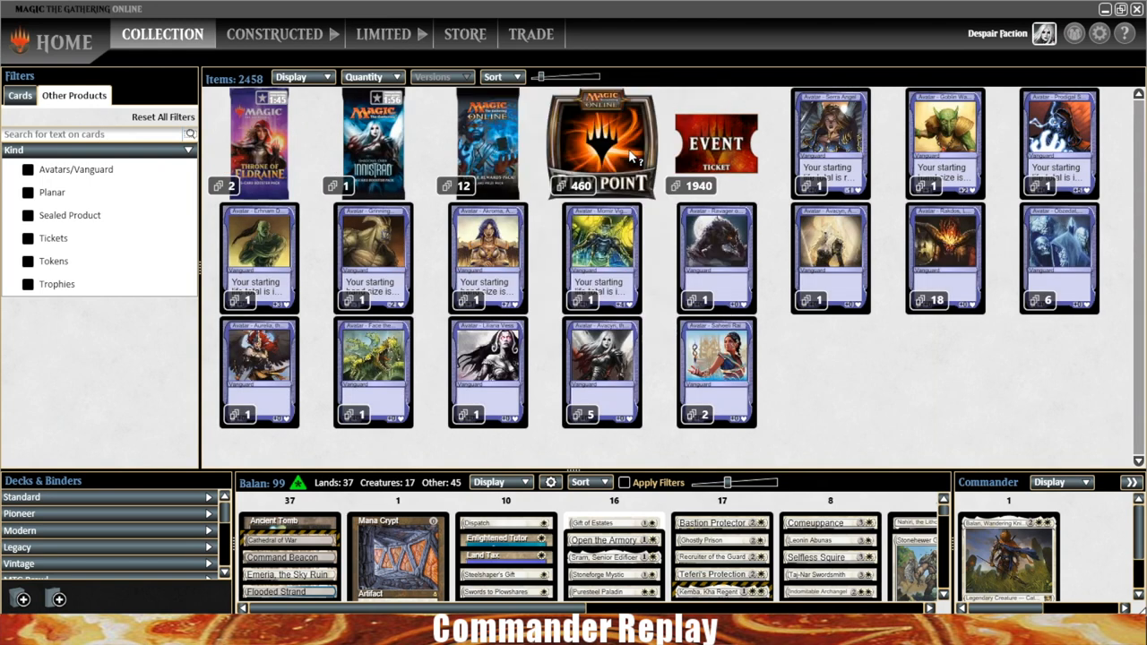
mouse_move(712, 148)
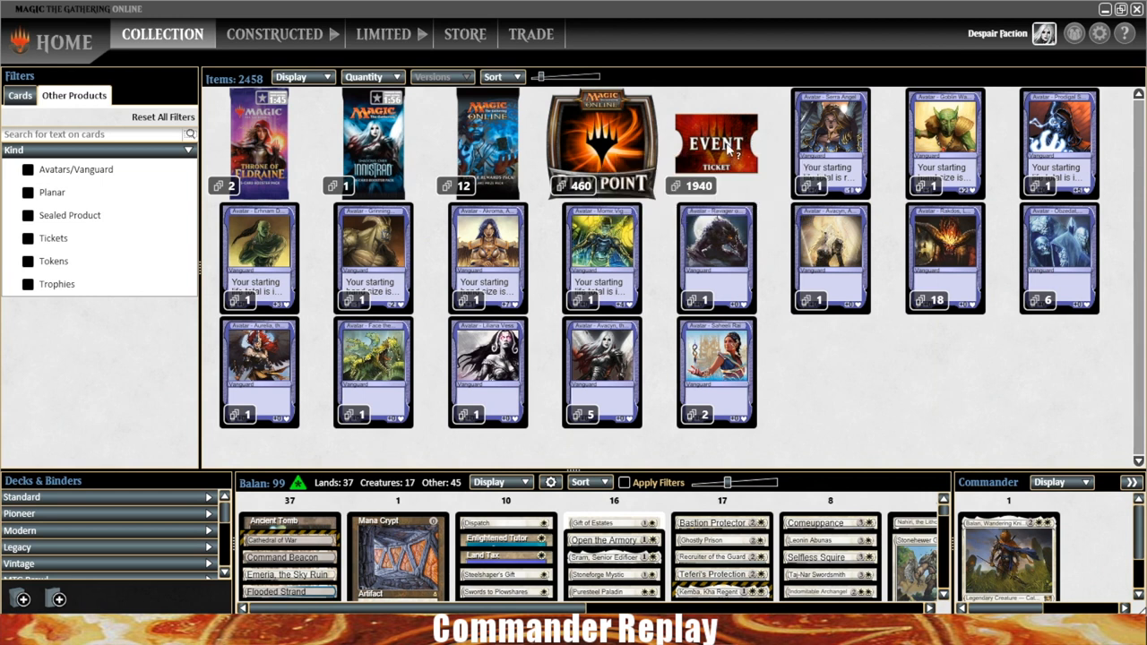
mouse_move(619, 152)
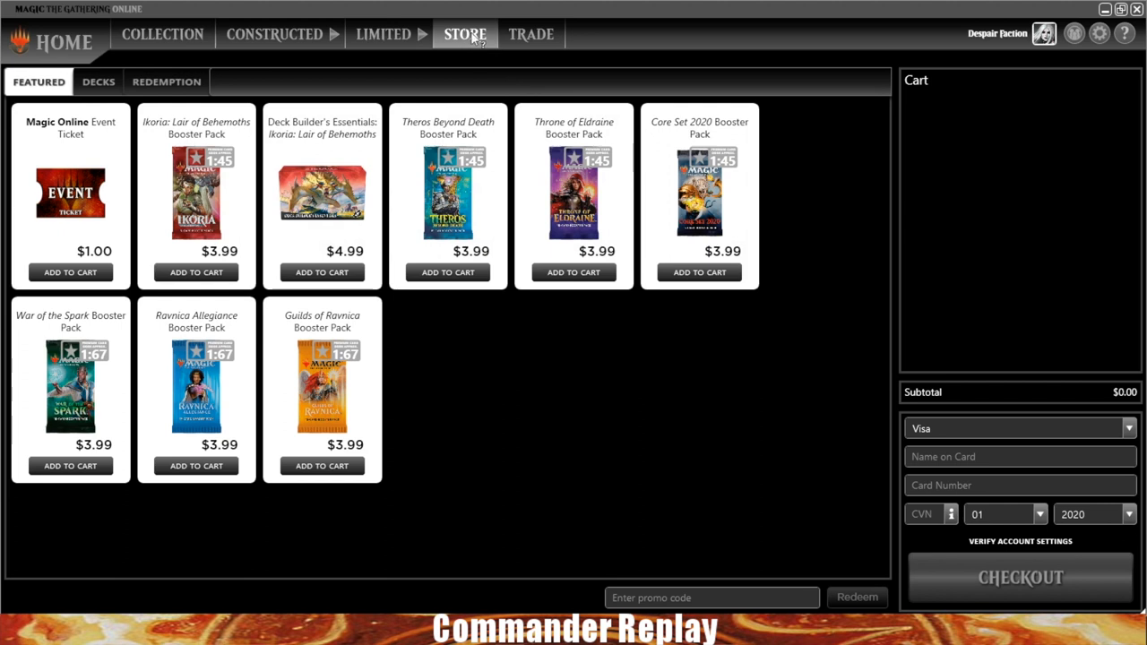
mouse_move(466, 34)
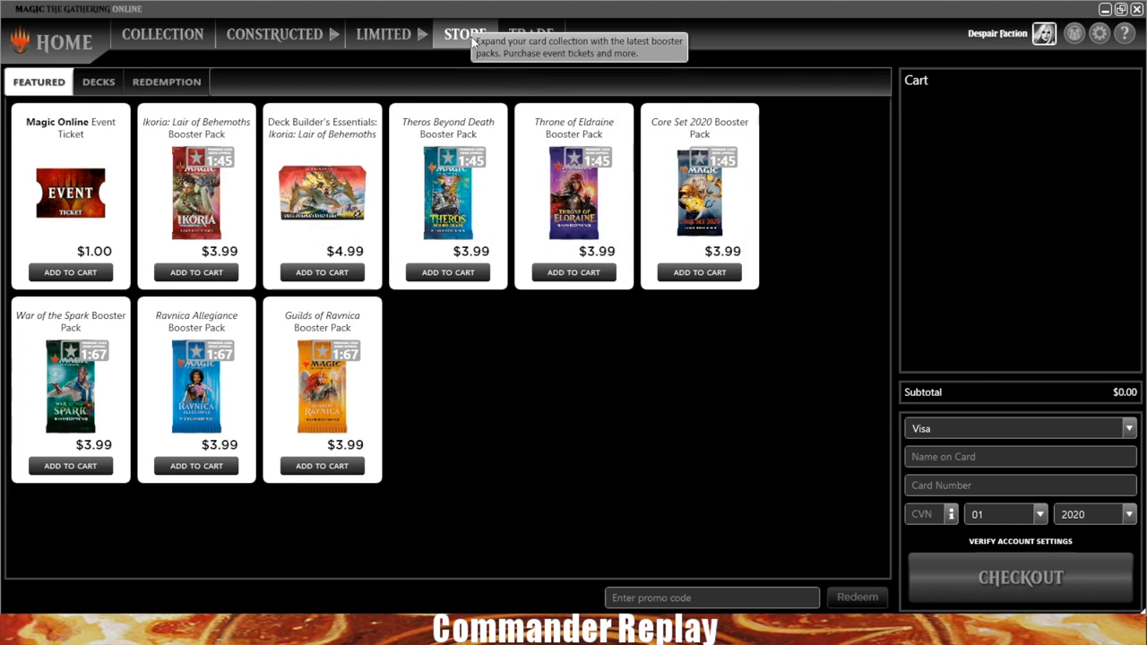
mouse_move(72, 287)
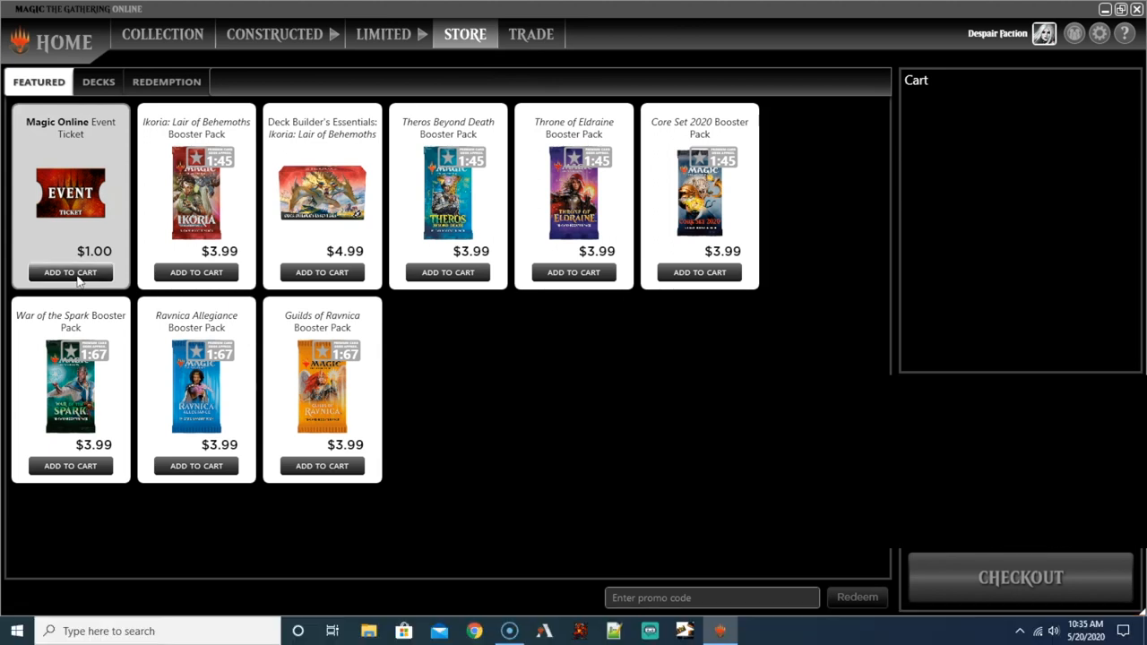
Add the Magic Online Event Ticket to the cart and check out 10 tickets
left_click(70, 272)
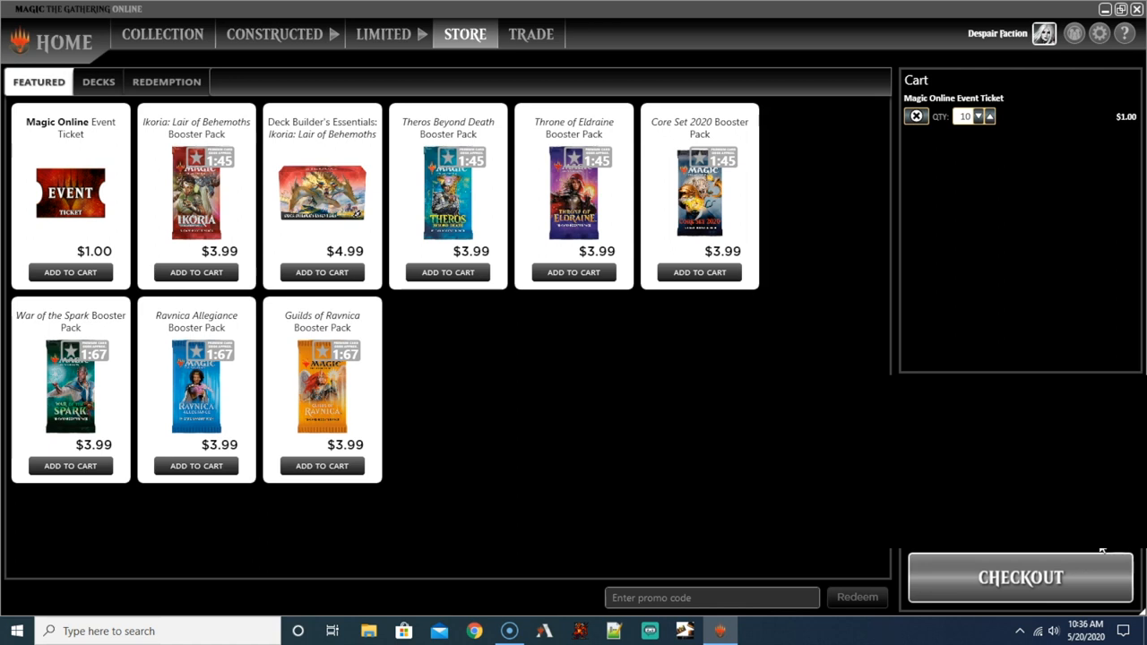
mouse_move(1073, 583)
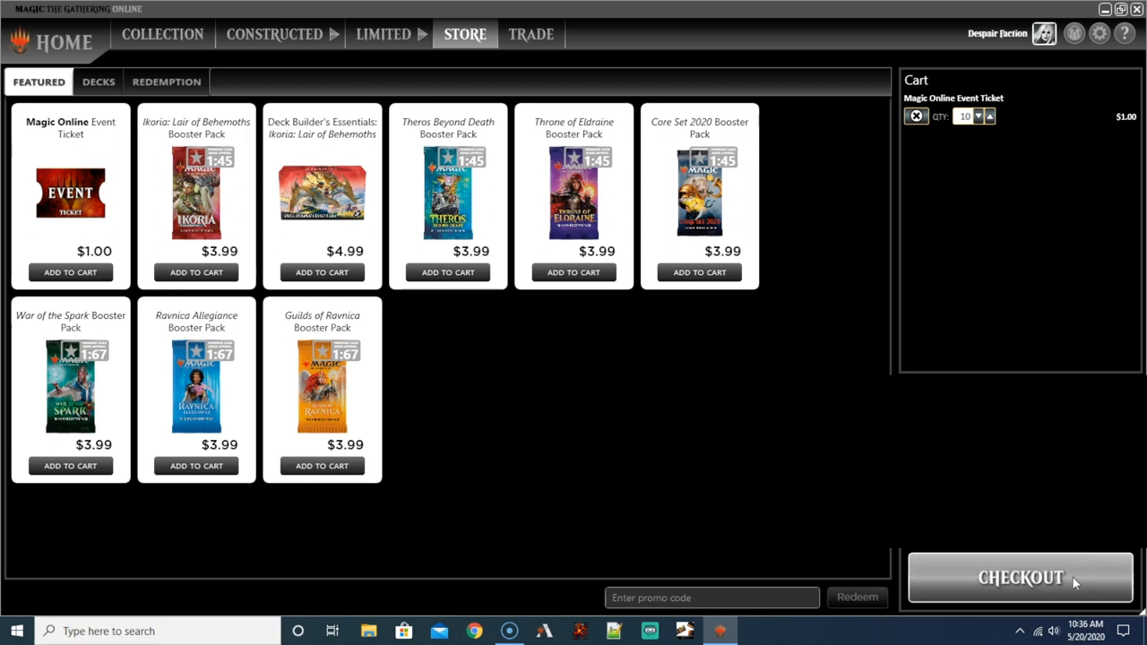
left_click(1020, 577)
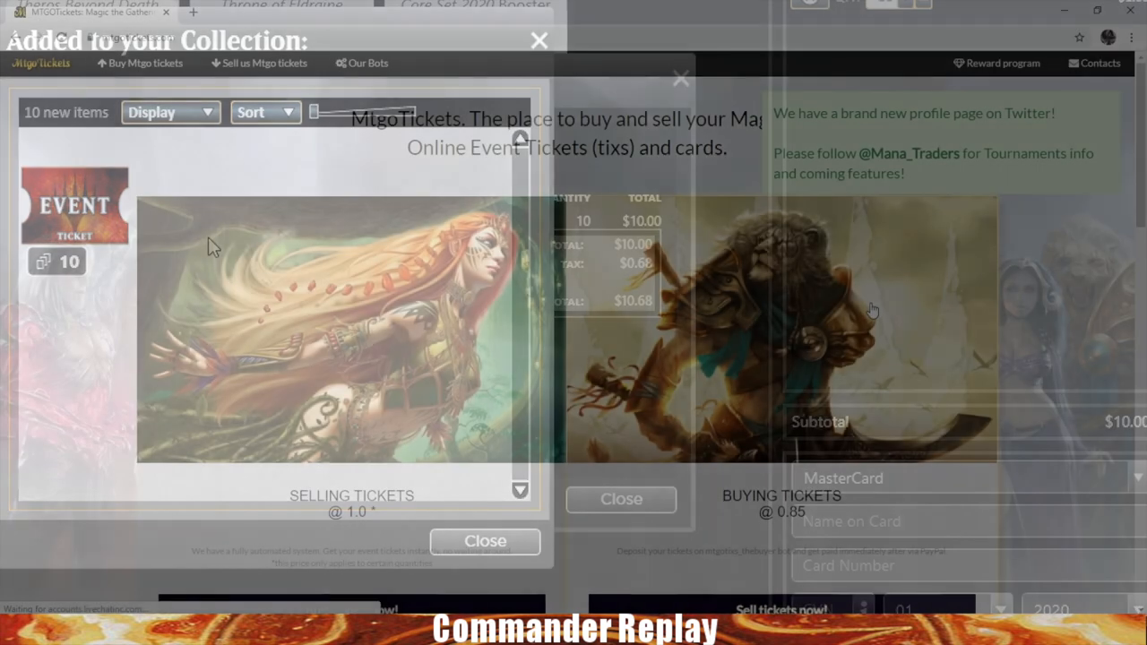
Check MtgoTickets' selling (1.0) and buying (0.85) ticket rates, then return to MTGO home
left_click(485, 542)
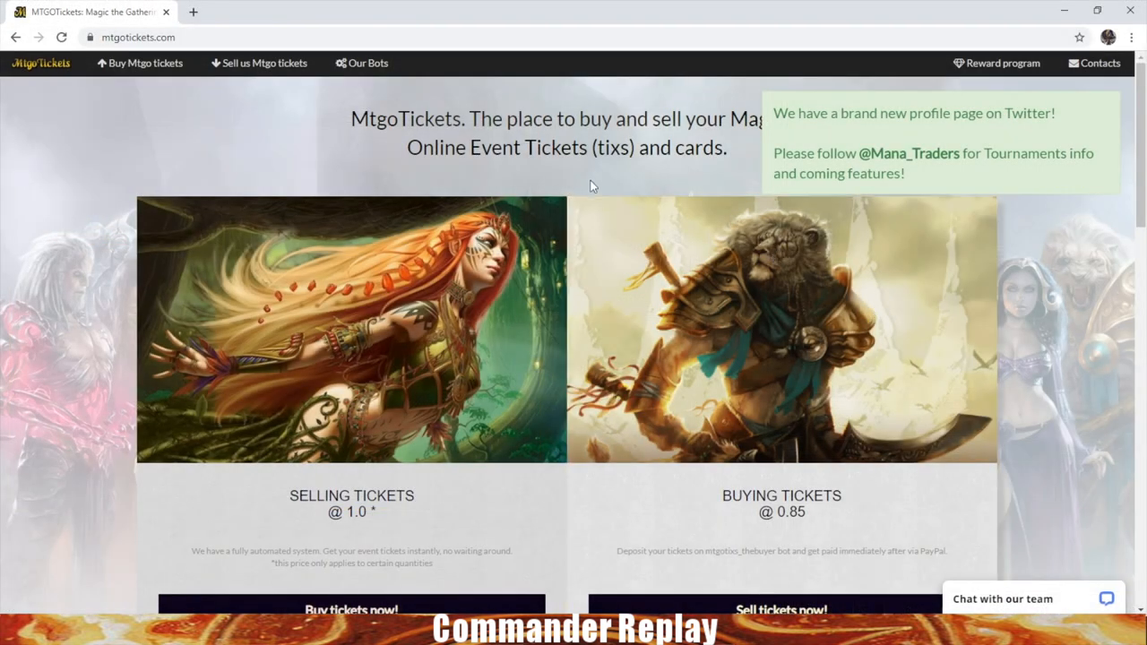
mouse_move(223, 54)
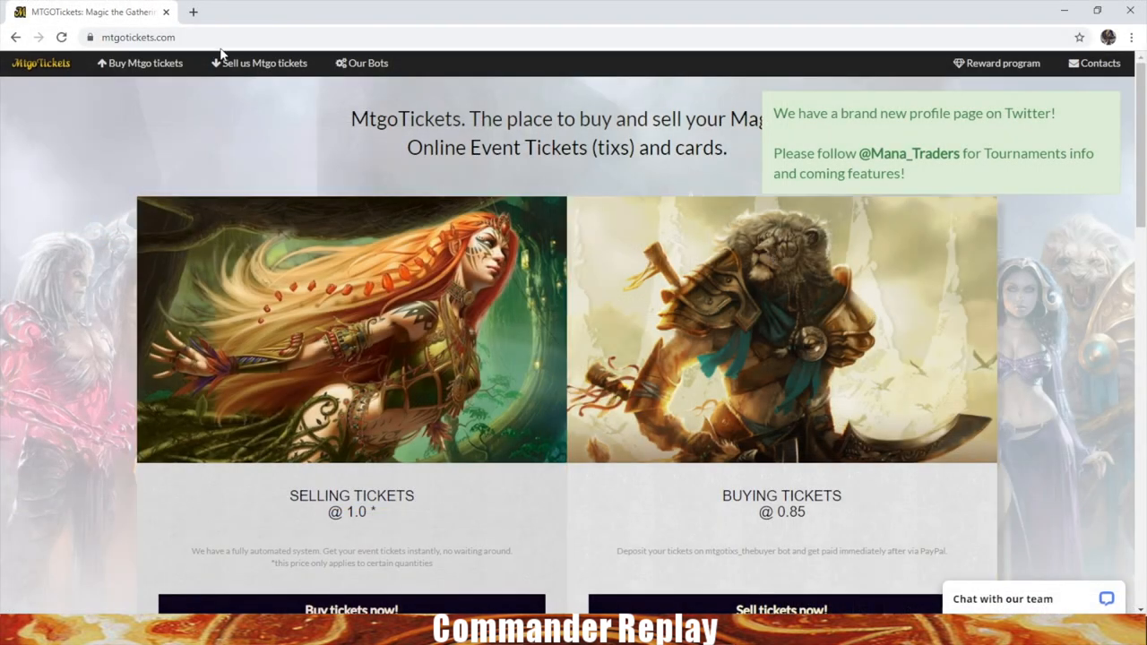
mouse_move(439, 420)
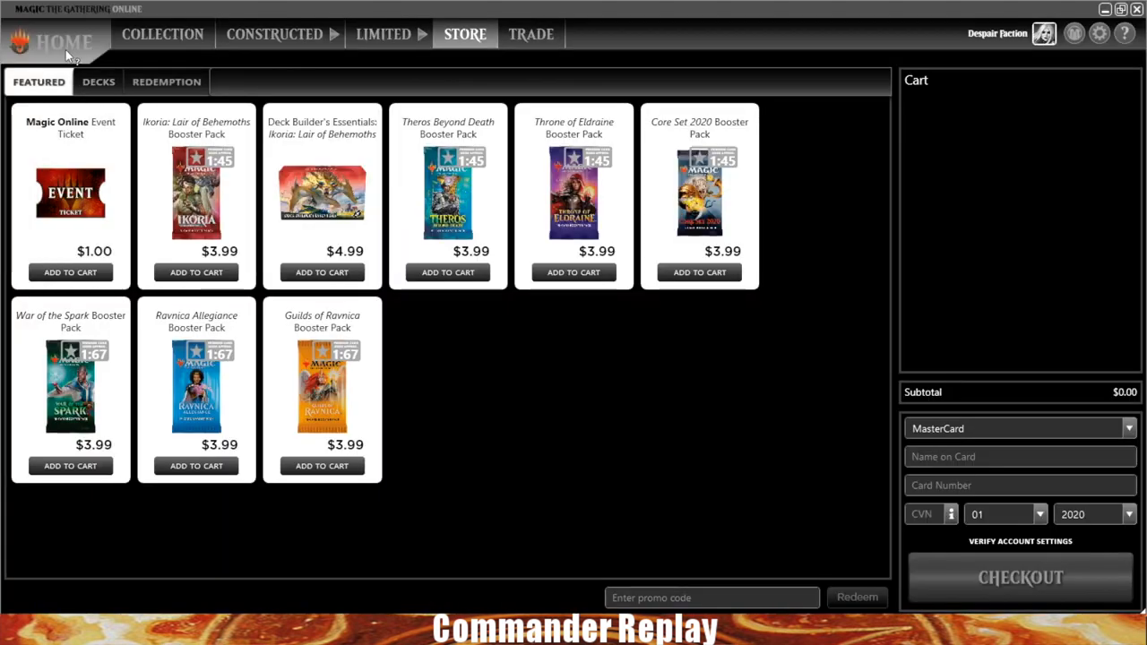
left_click(63, 41)
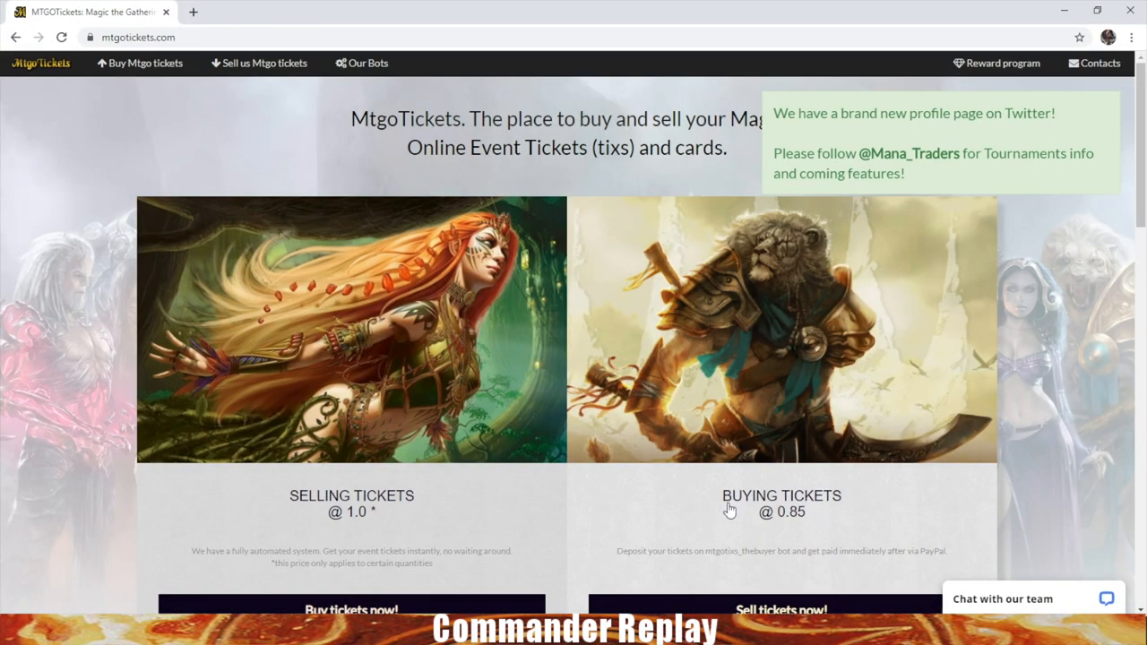
mouse_move(401, 316)
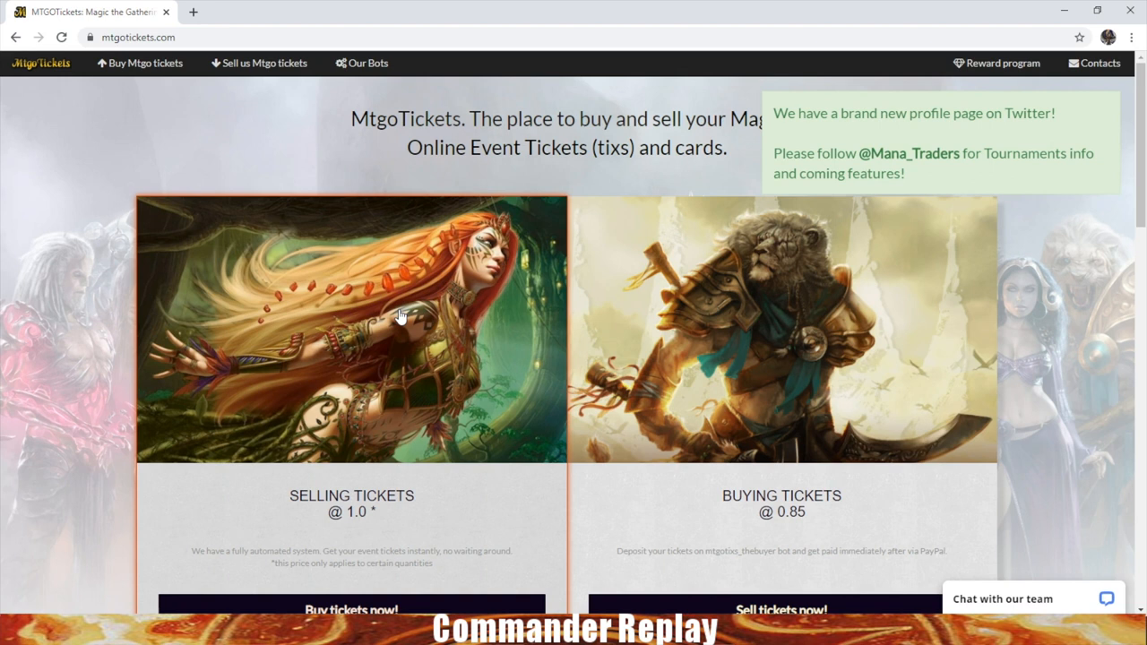
mouse_move(539, 376)
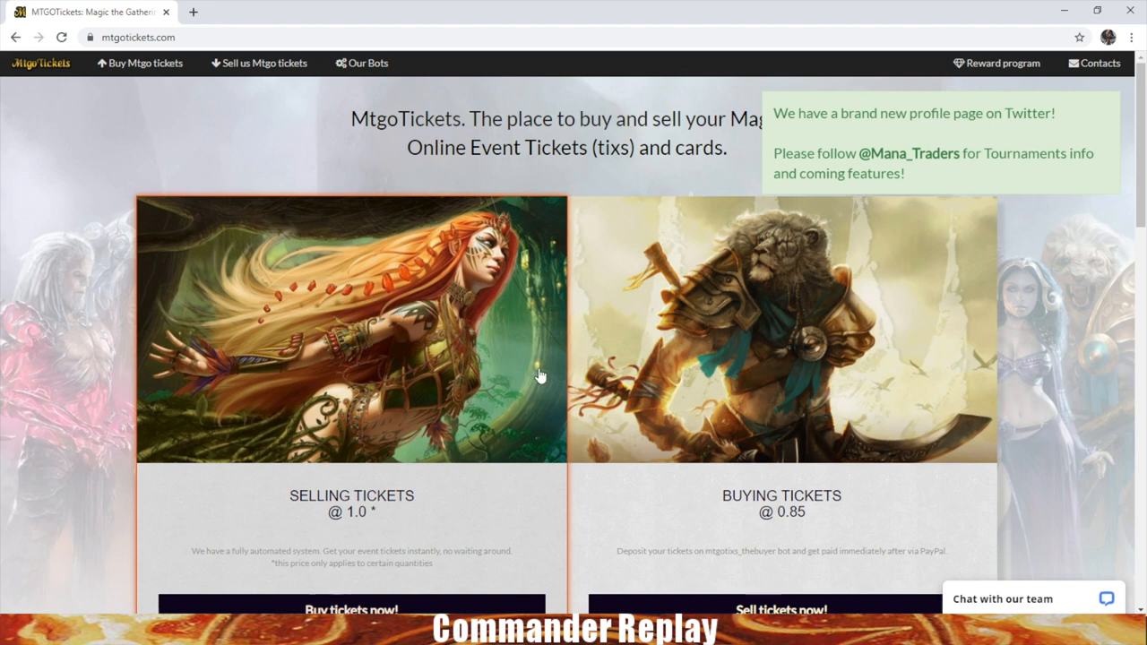
mouse_move(600, 327)
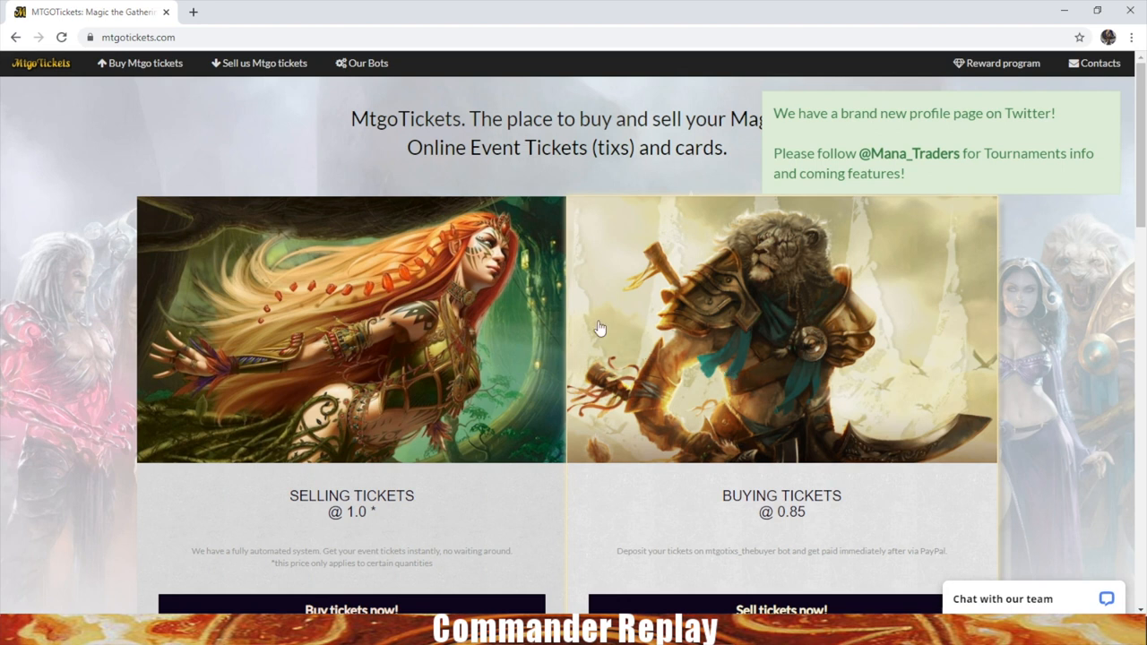
mouse_move(585, 354)
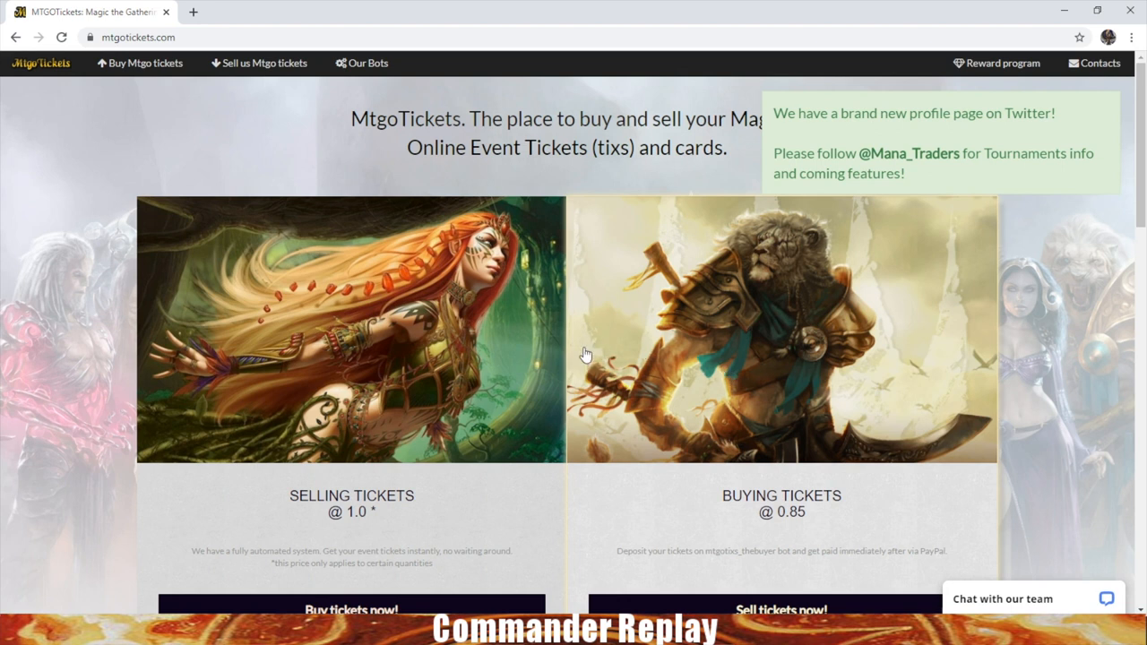
mouse_move(455, 495)
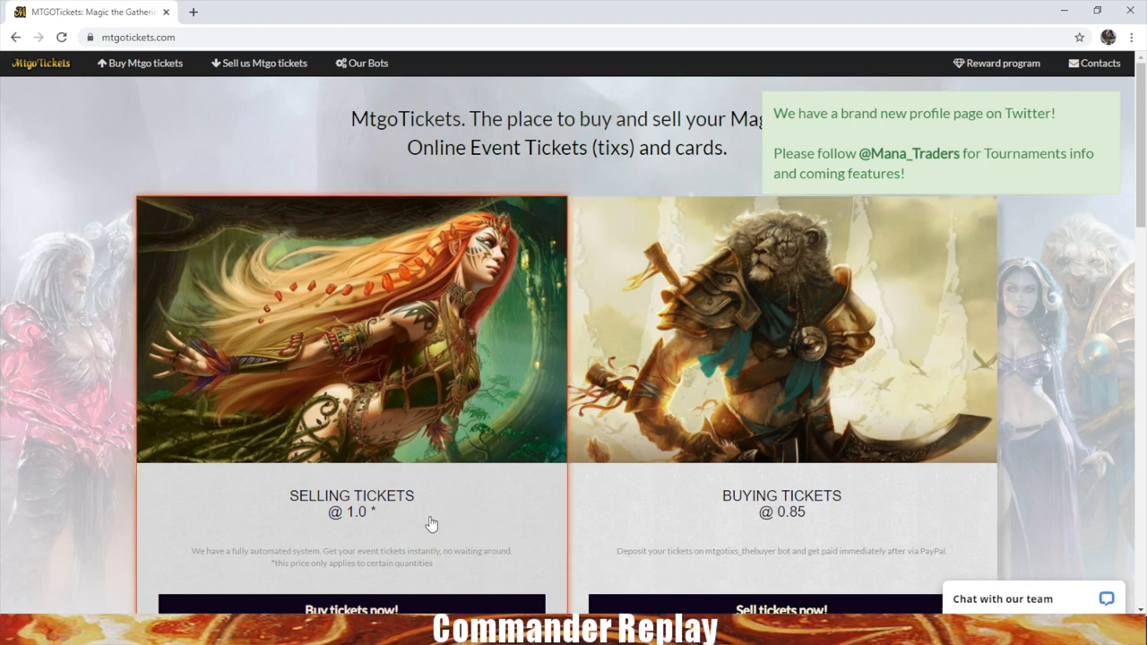
mouse_move(354, 531)
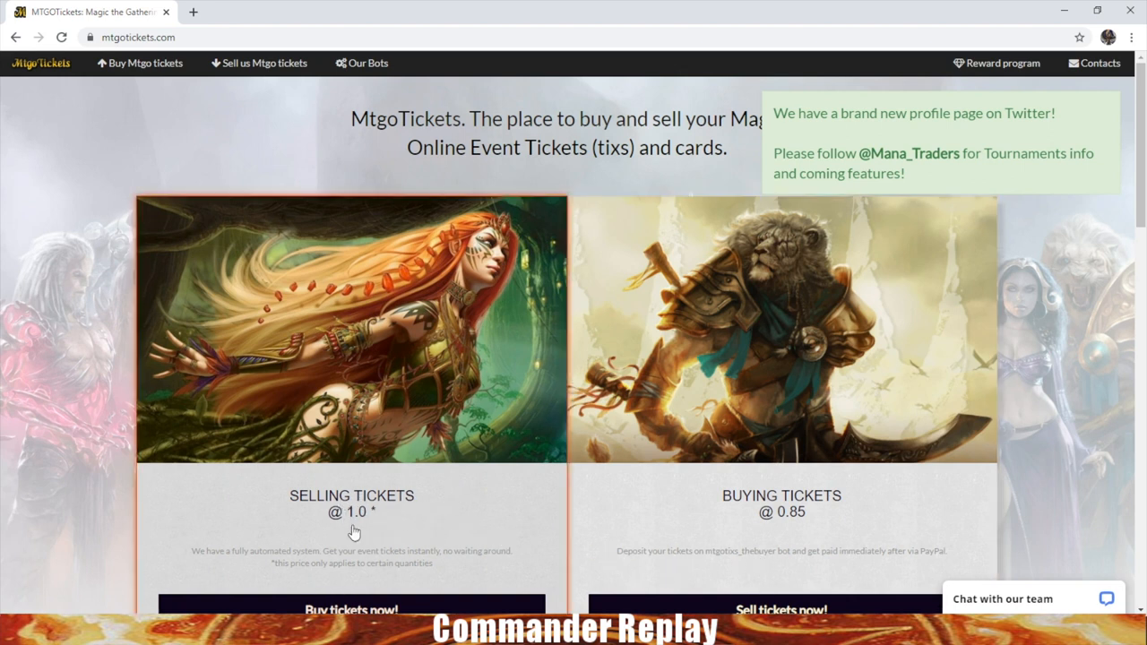
mouse_move(785, 491)
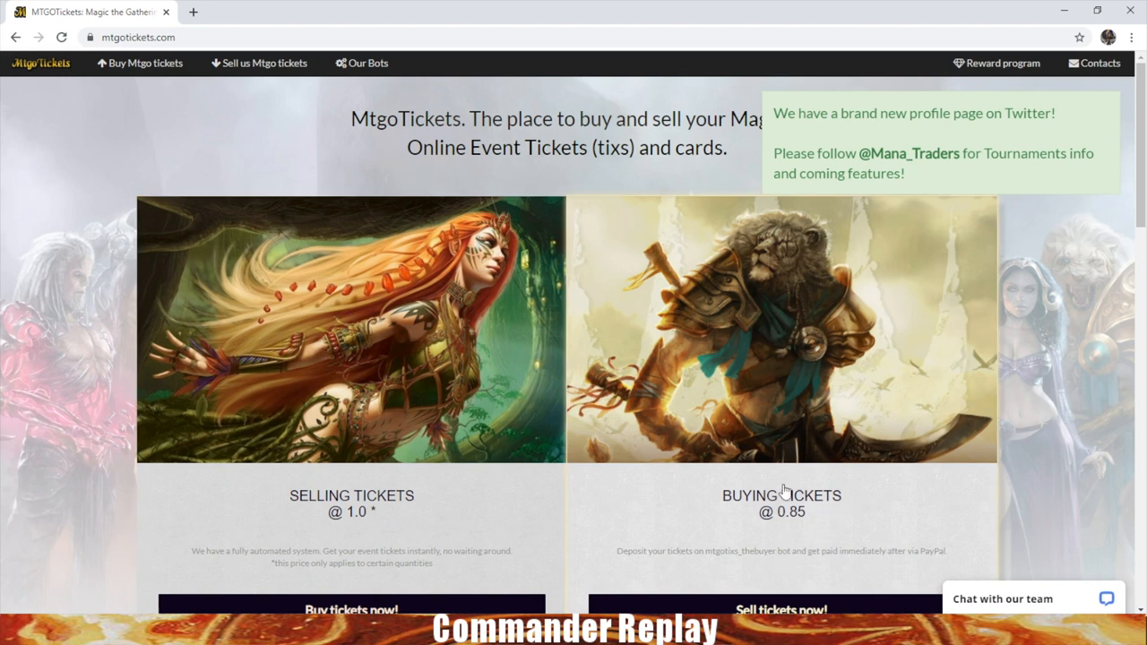
mouse_move(805, 516)
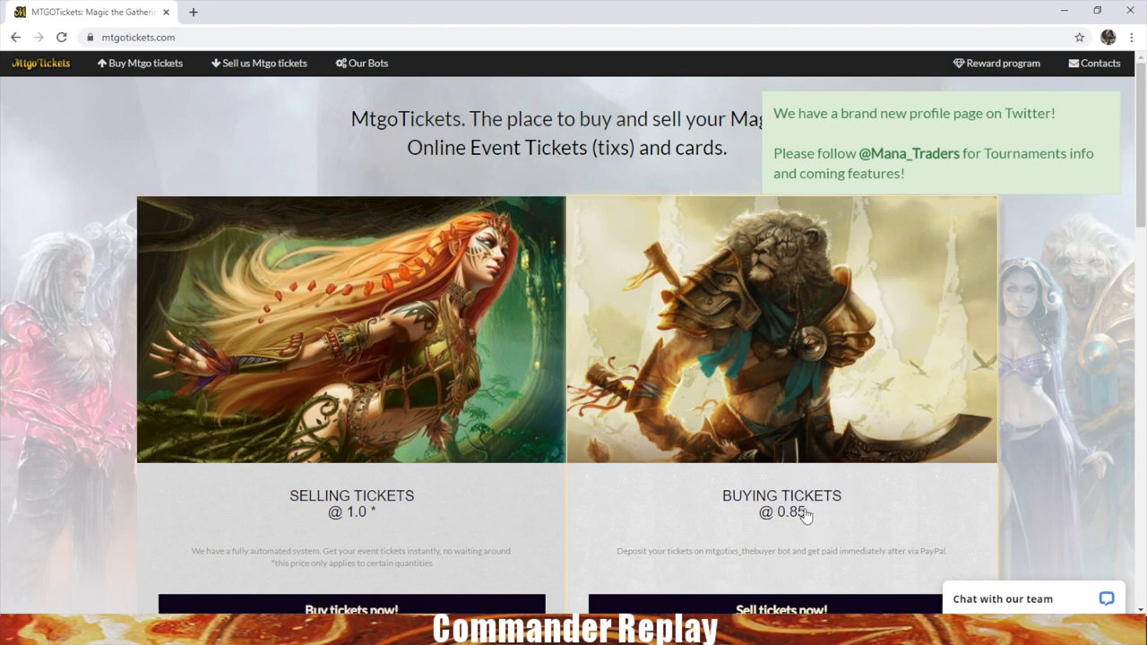
mouse_move(484, 528)
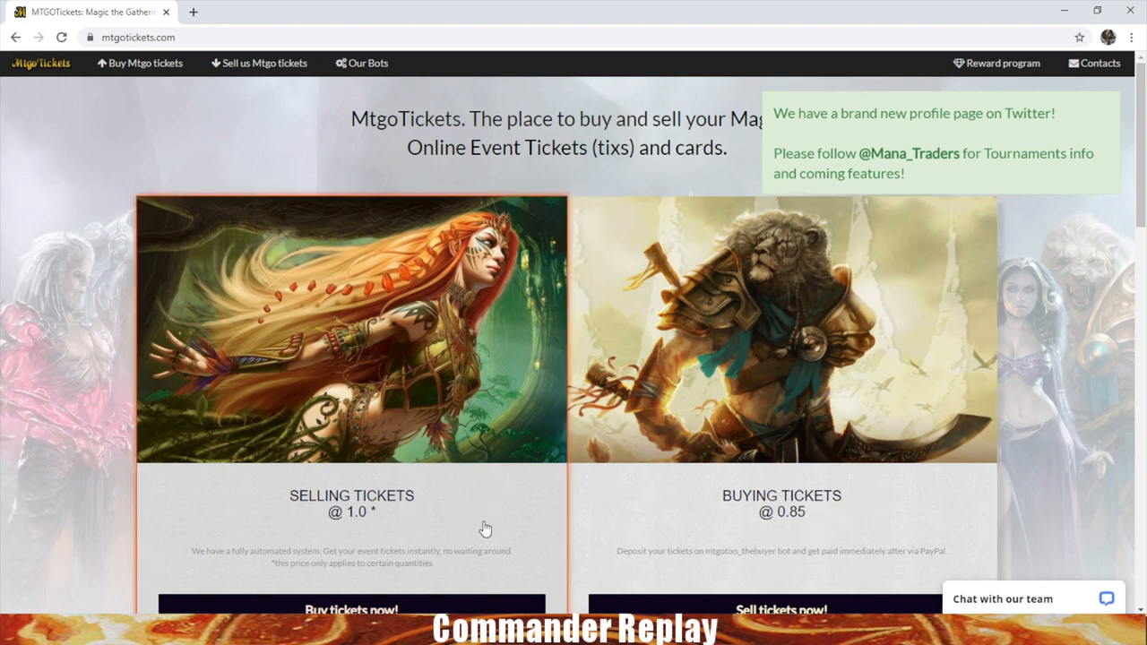
mouse_move(431, 518)
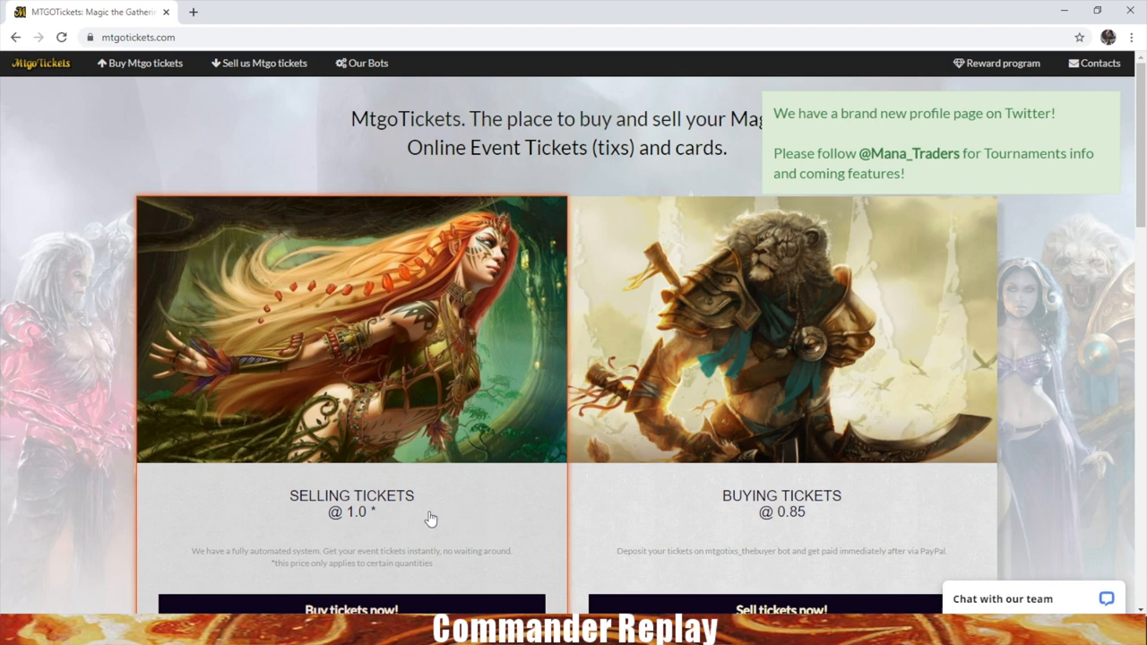
mouse_move(404, 536)
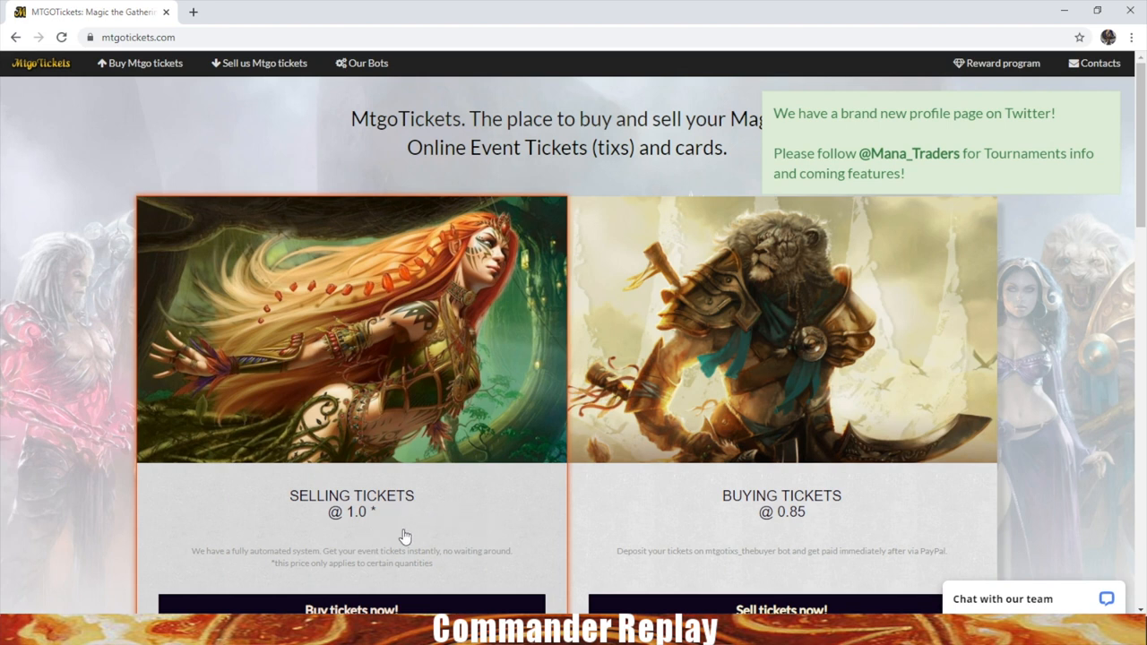
mouse_move(876, 560)
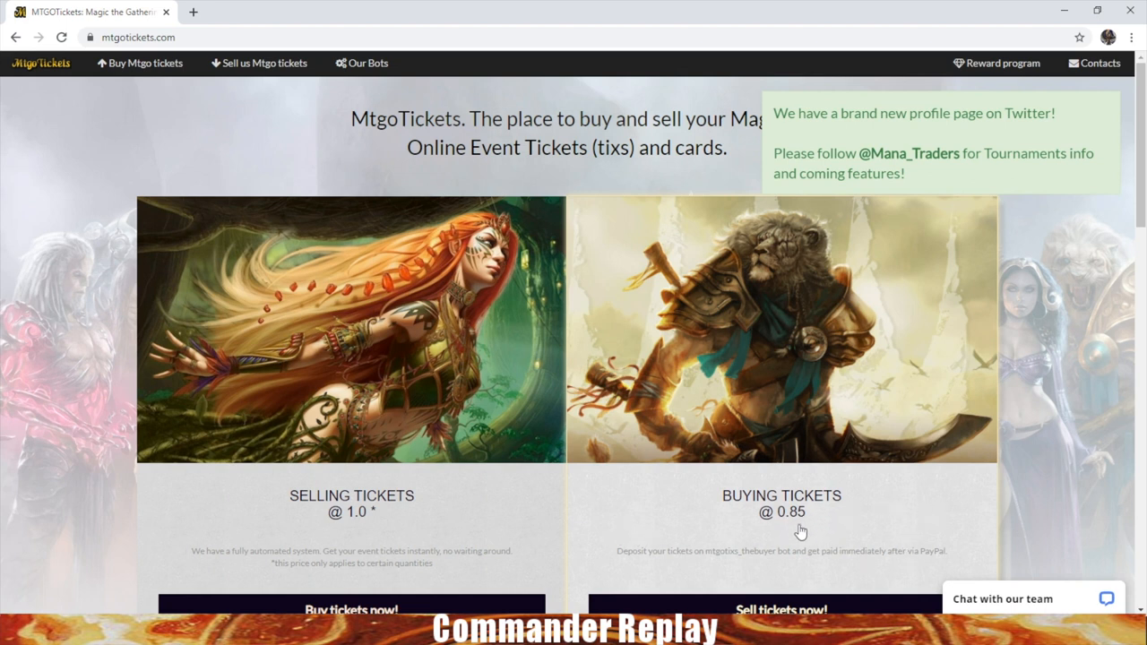
mouse_move(840, 545)
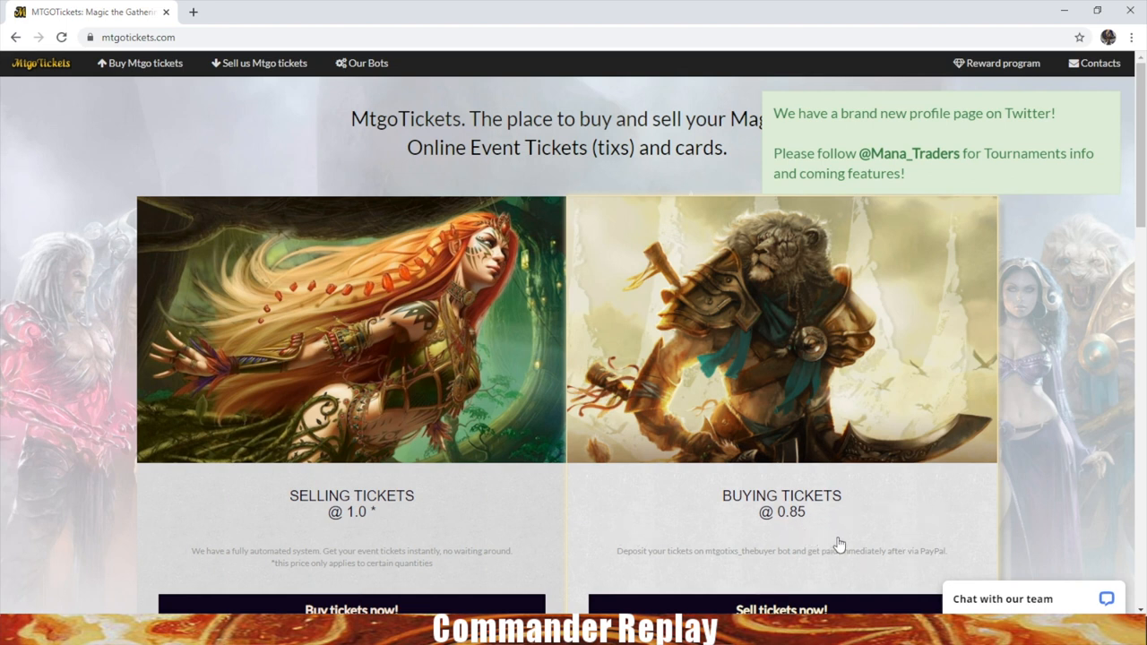
mouse_move(840, 553)
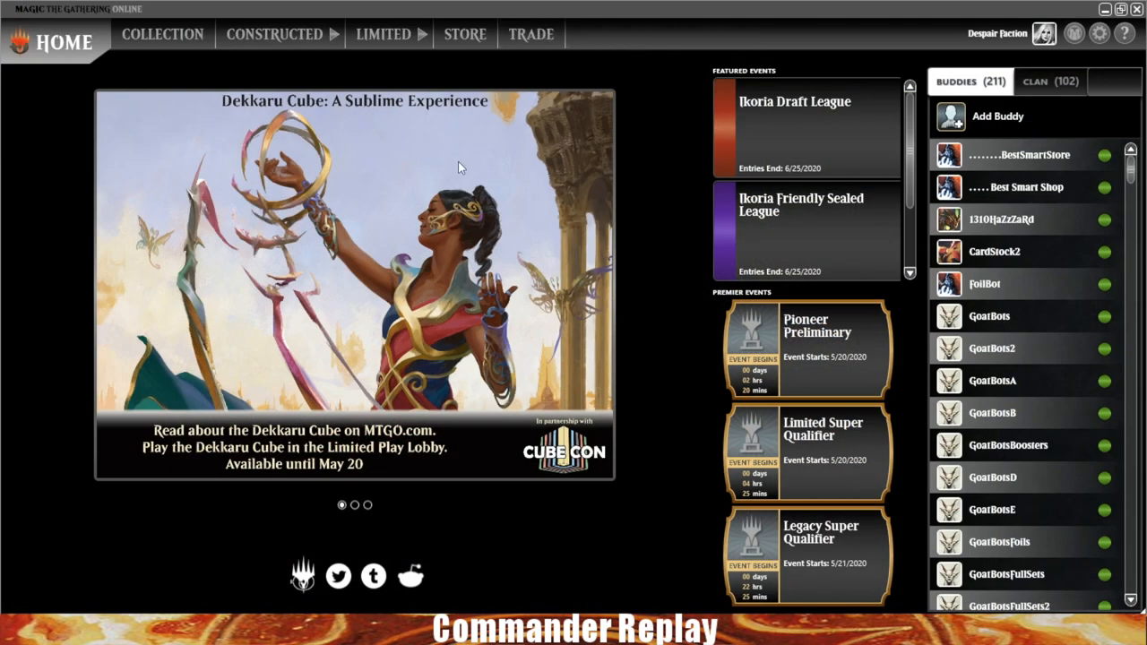
mouse_move(531, 34)
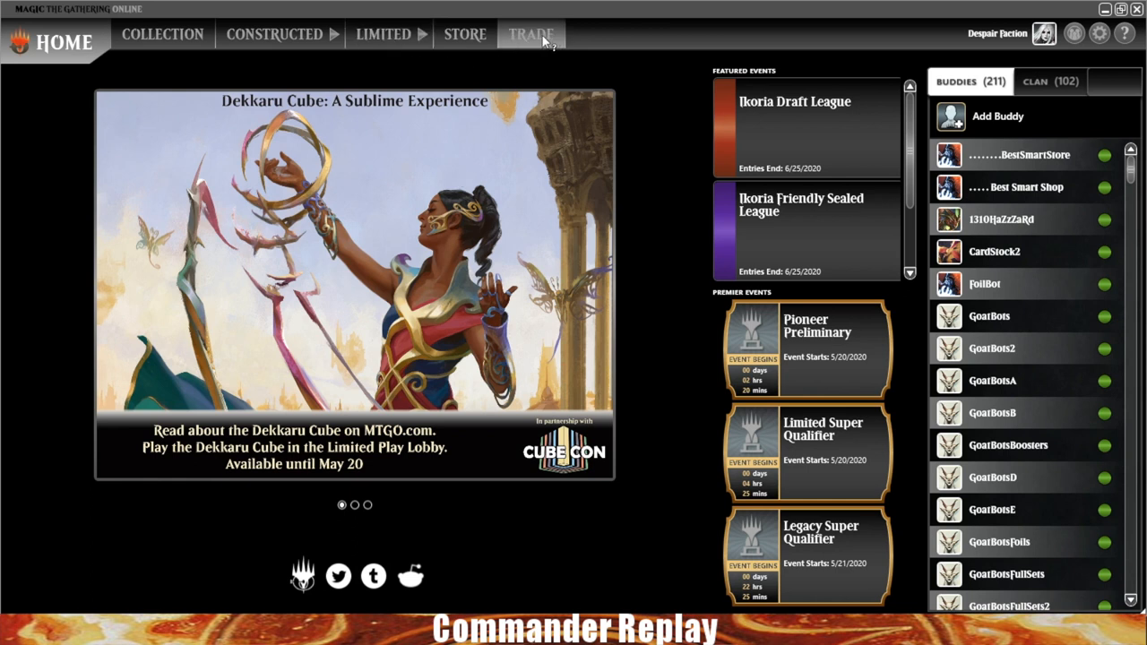
Browse the trade classifieds and filter posts to Buddies, showing MTGOTRADERSBOT4's sell post
left_click(531, 34)
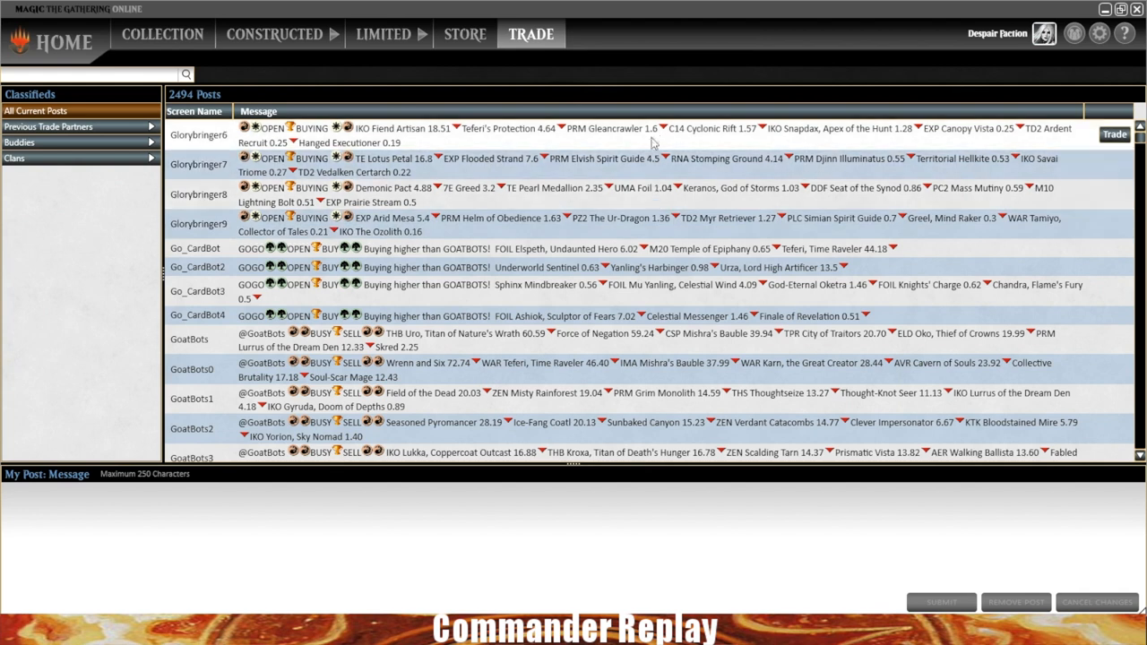
scroll("down", 3)
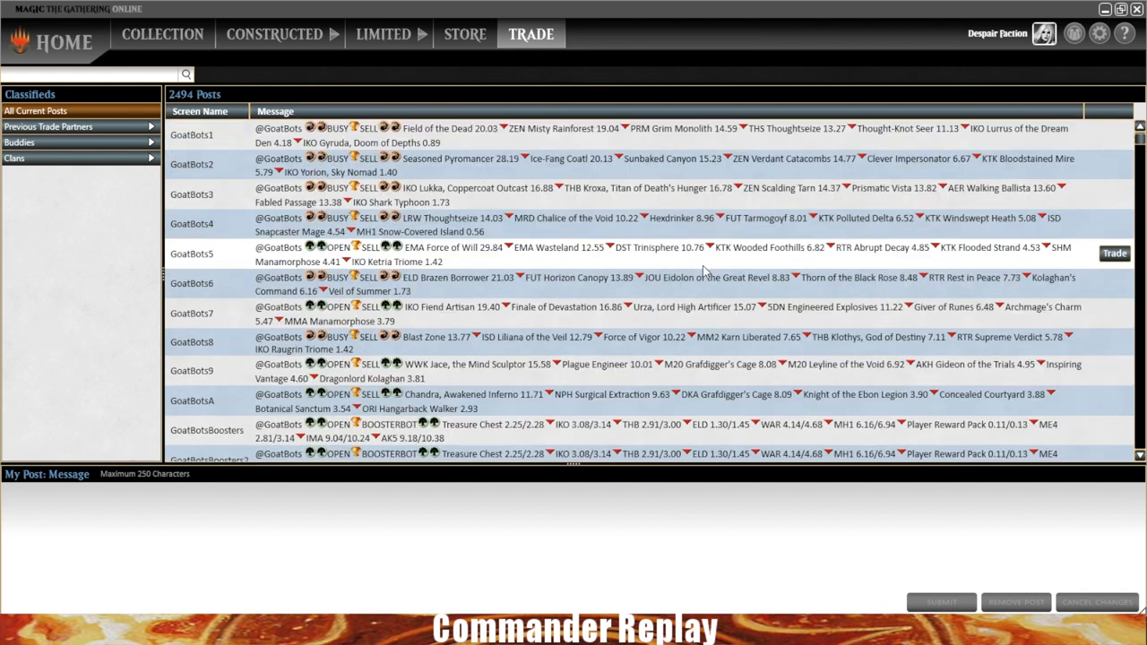
scroll("down", 3)
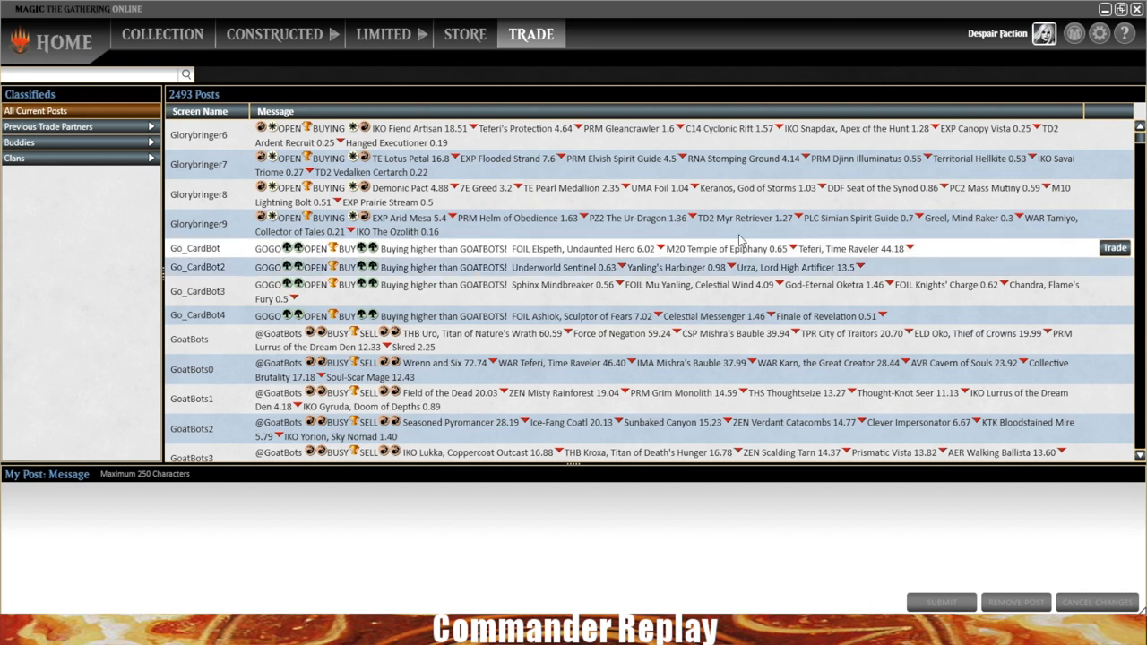
scroll("down", 3)
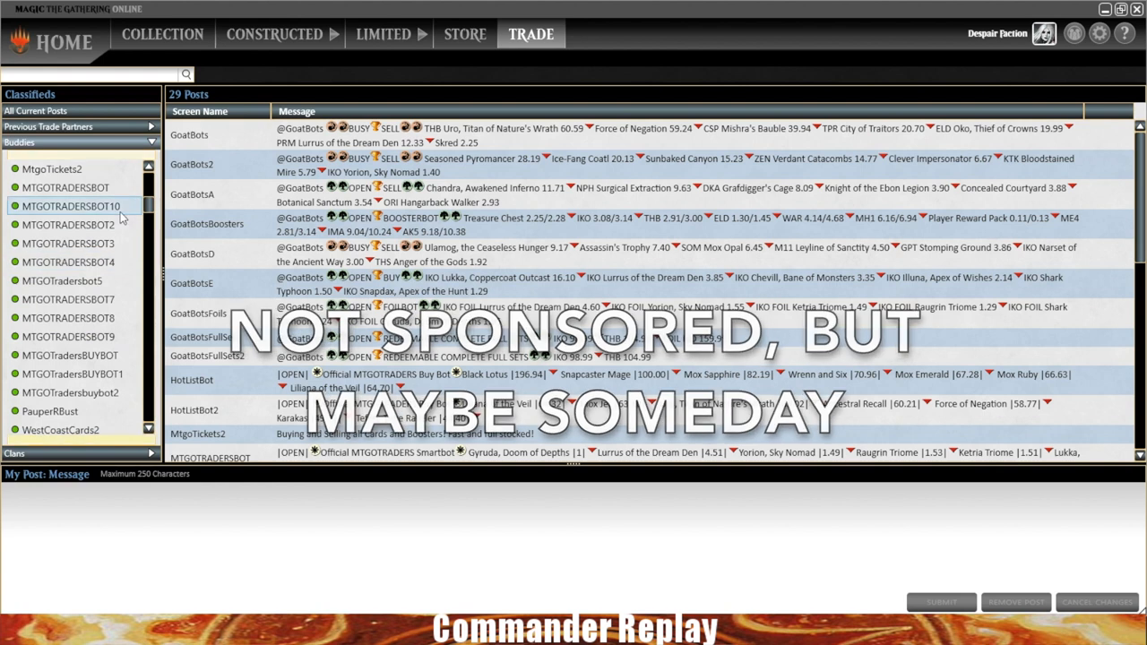
left_click(71, 225)
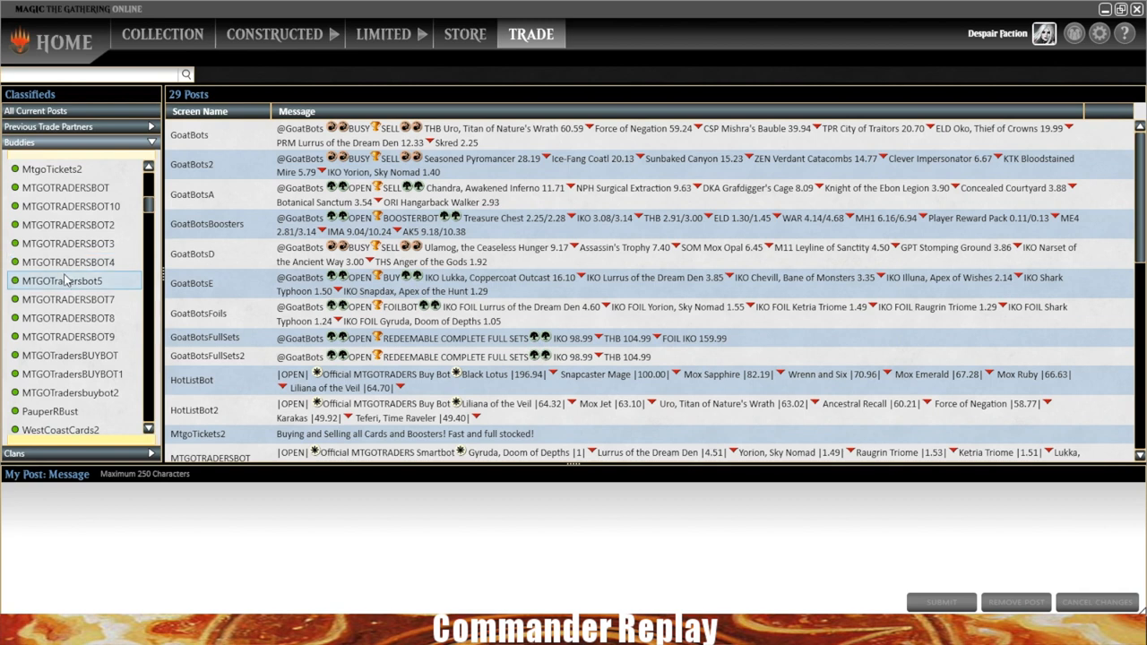
scroll("down", 3)
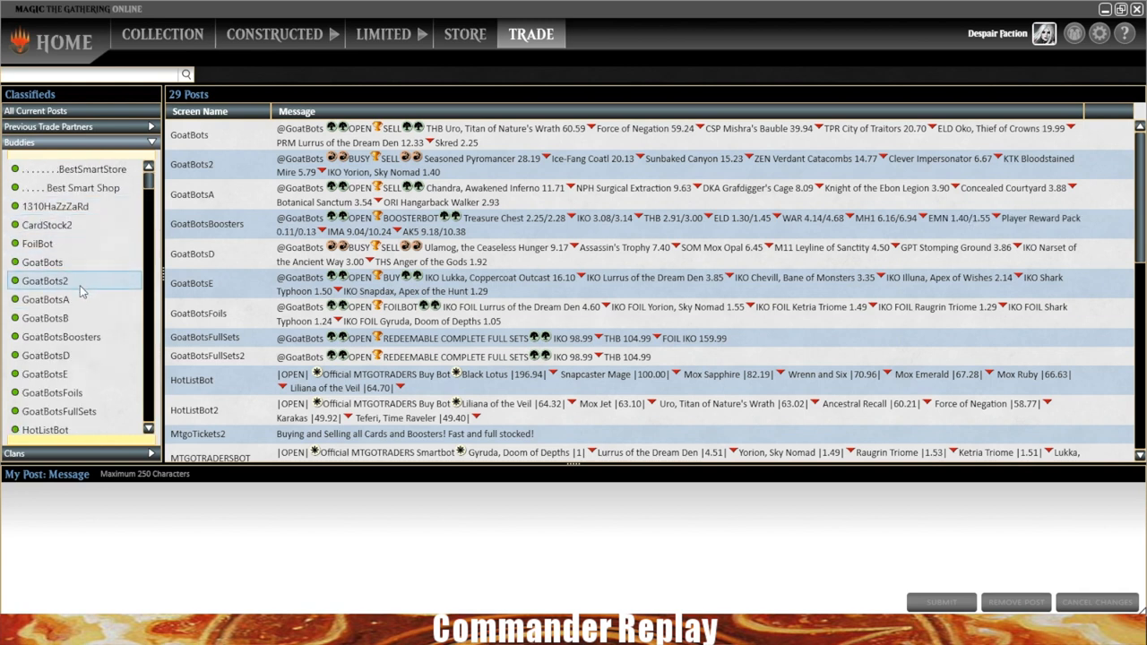
left_click(43, 262)
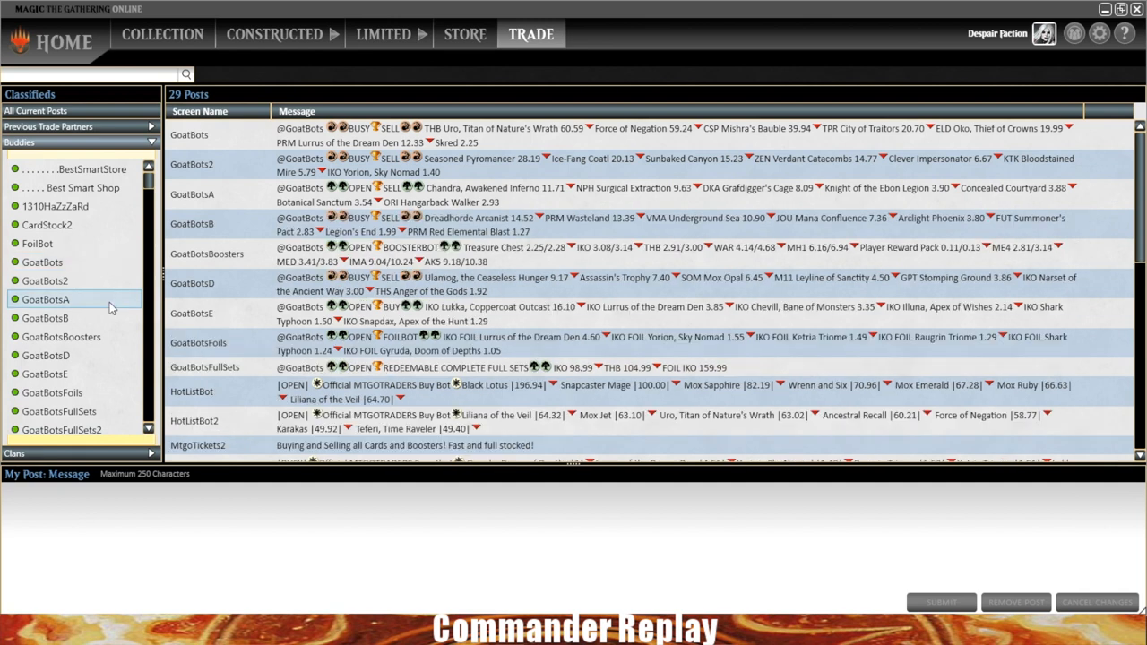
scroll("down", 3)
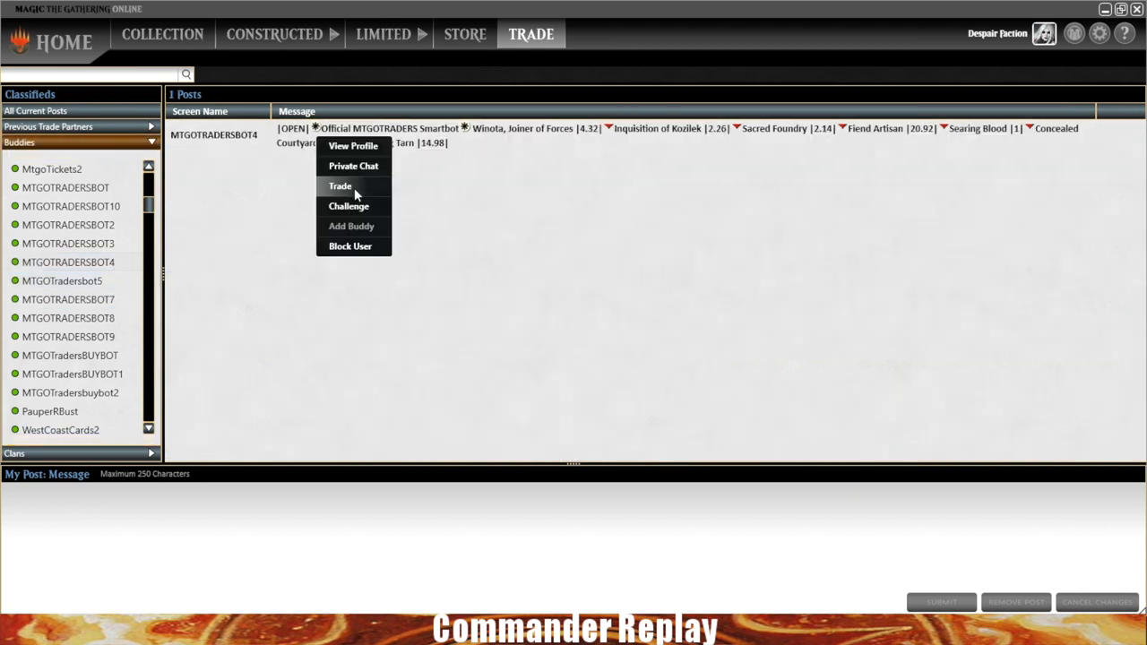
left_click(340, 186)
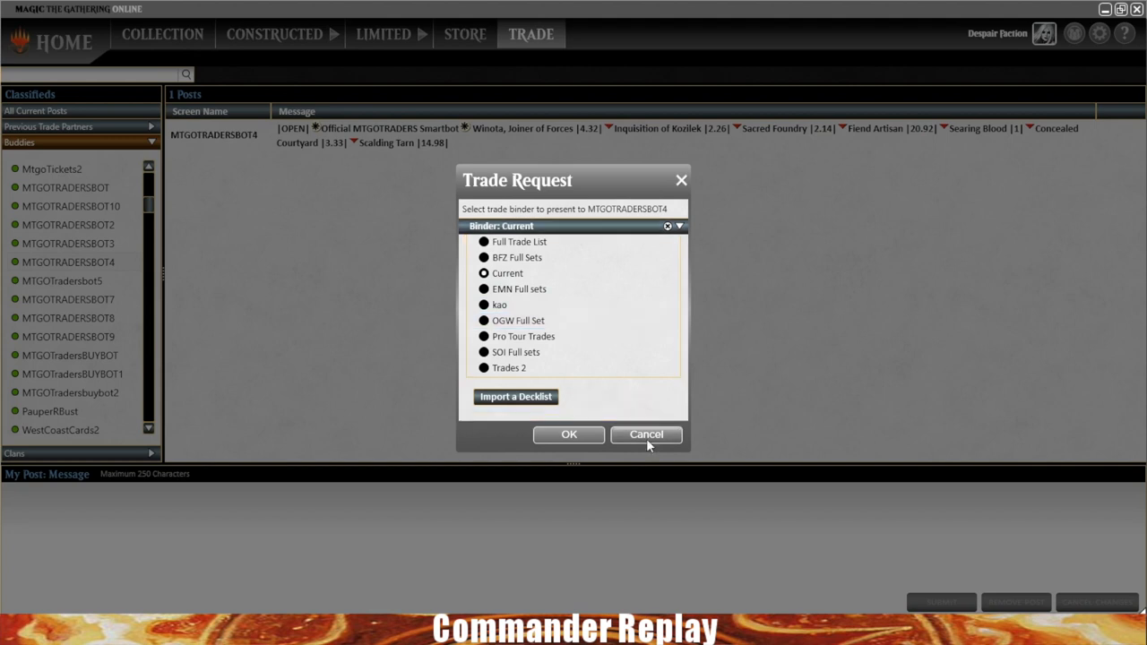
left_click(646, 434)
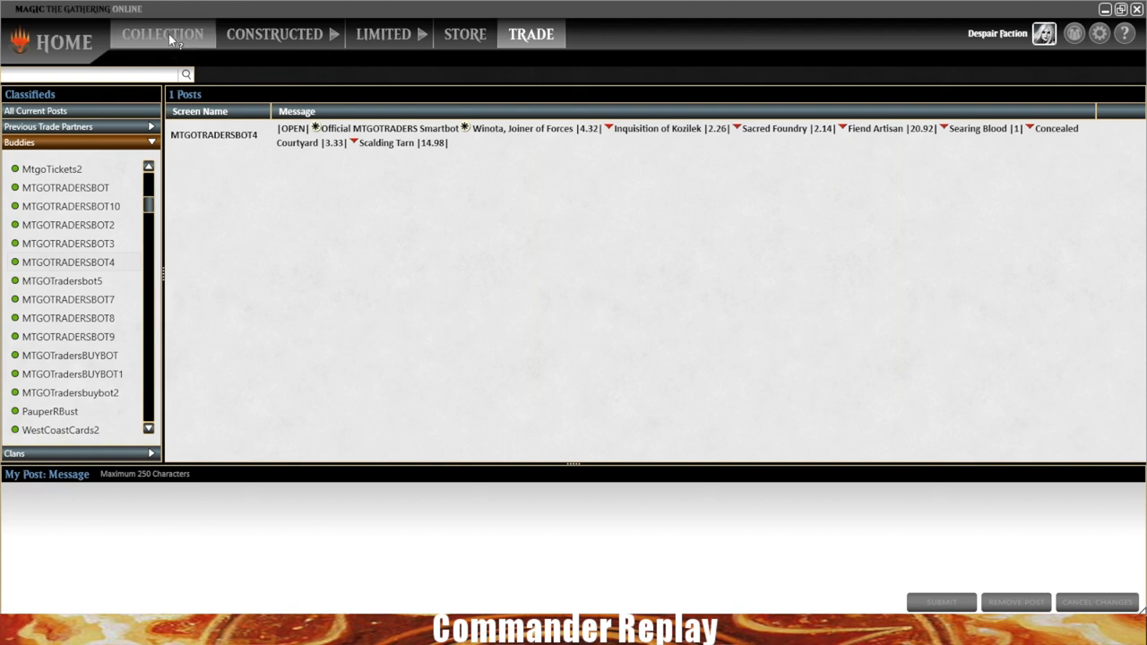
Create a new binder named '10 tix binder' in the collection
left_click(162, 34)
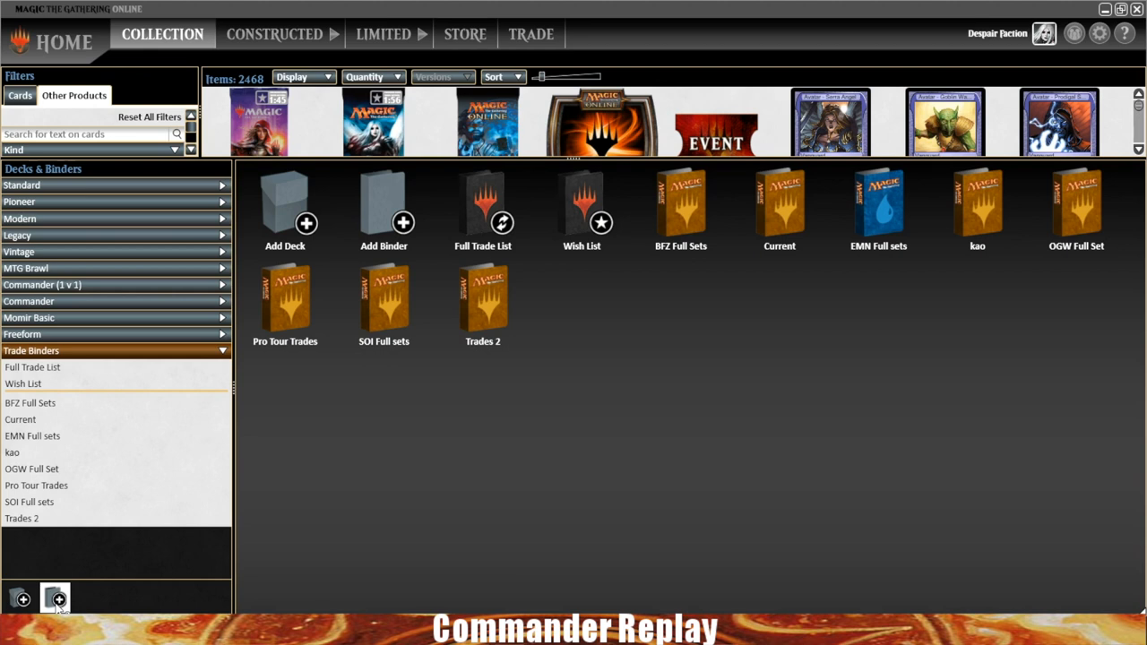
left_click(55, 598)
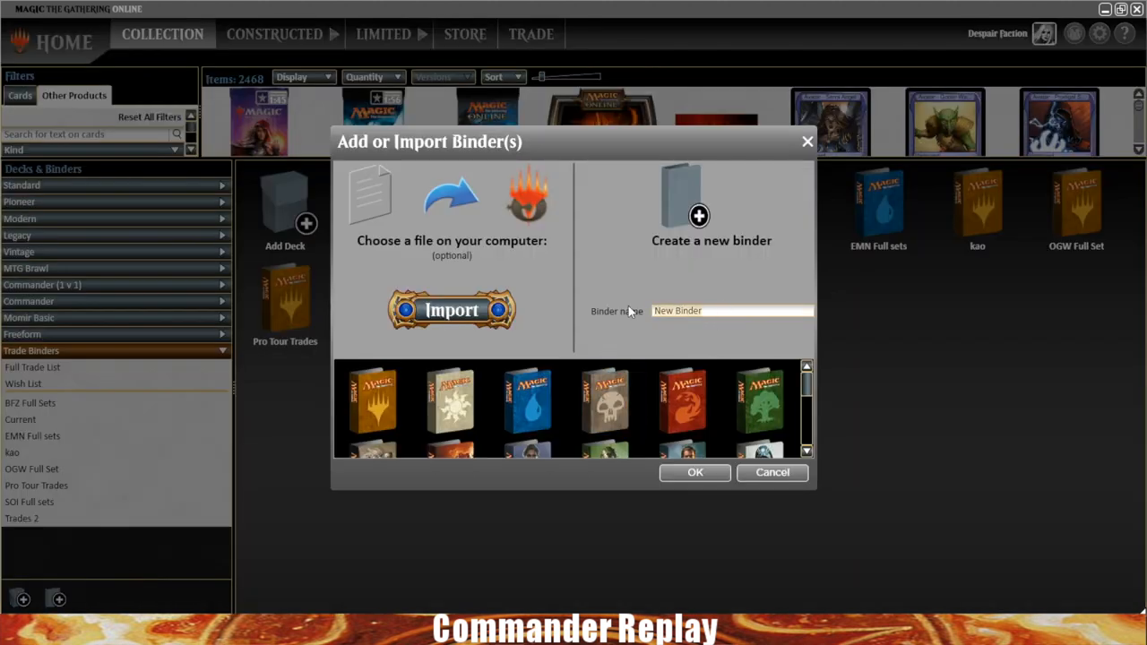
type("10 tix bind")
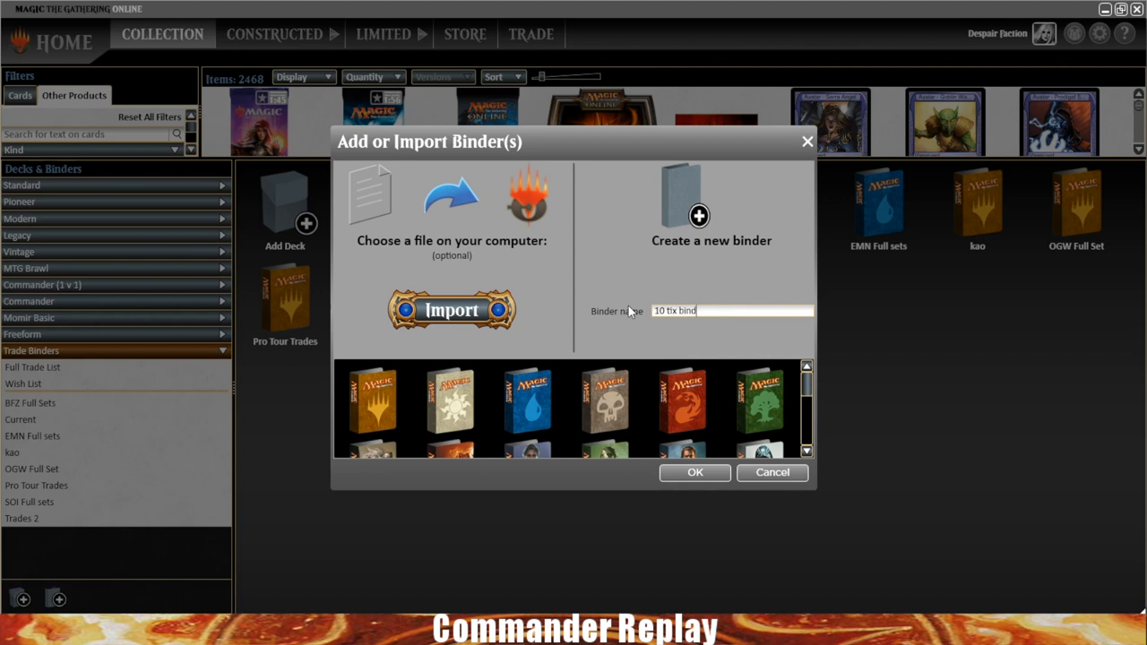
left_click(695, 473)
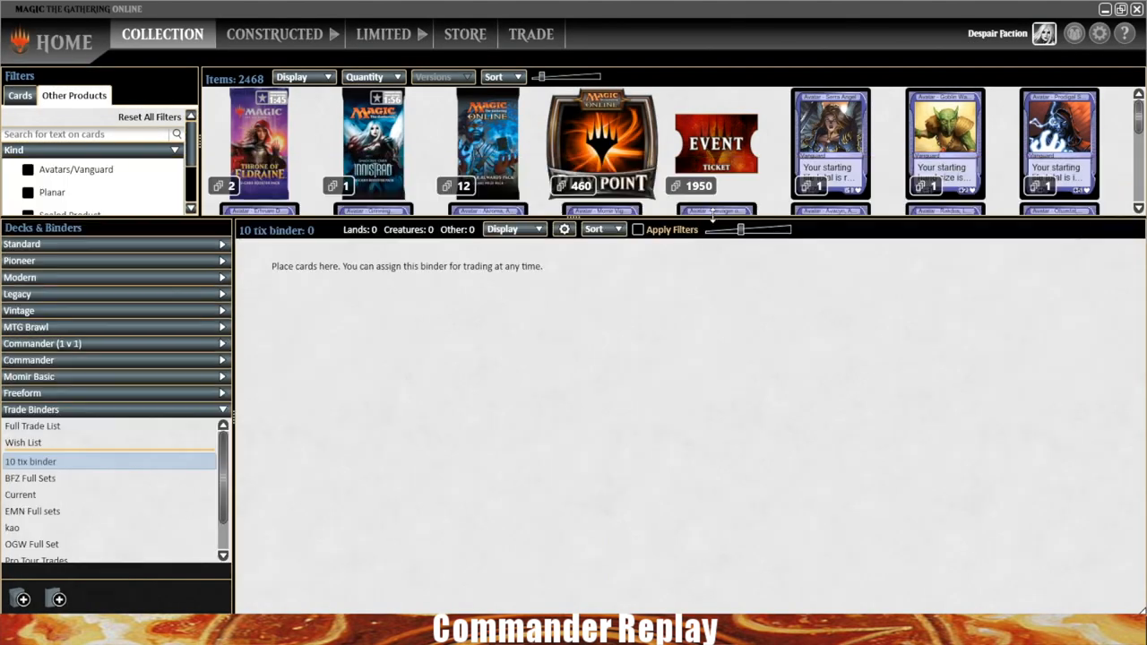
Add 10 Event Tickets to the open binder and make it the trade binder
left_click(715, 144)
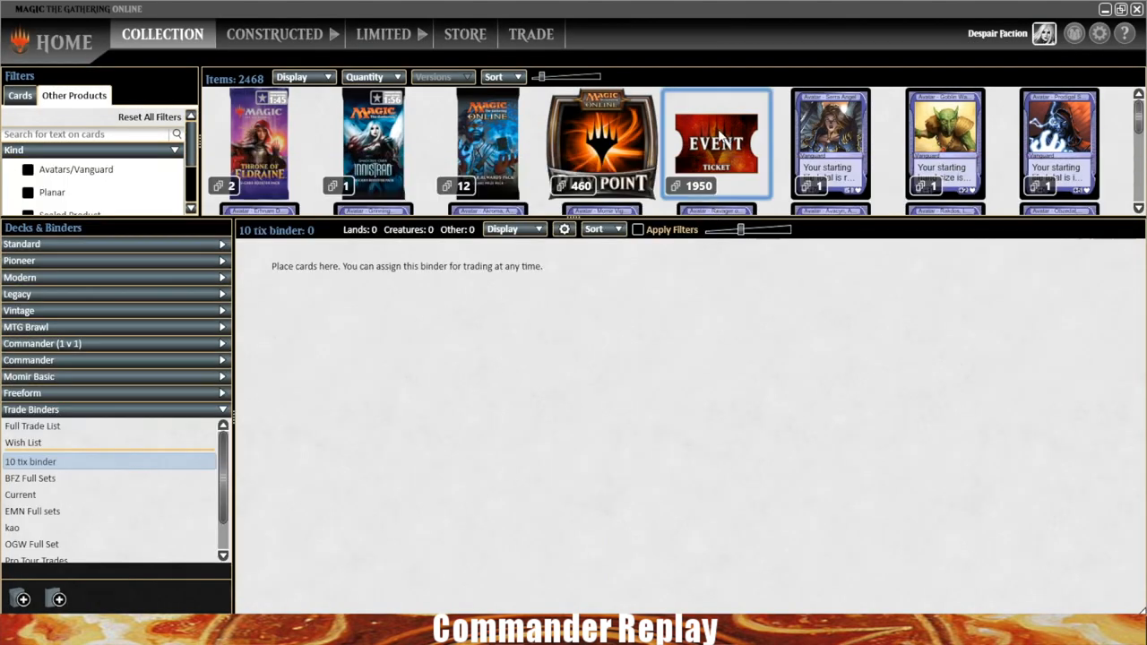
right_click(716, 144)
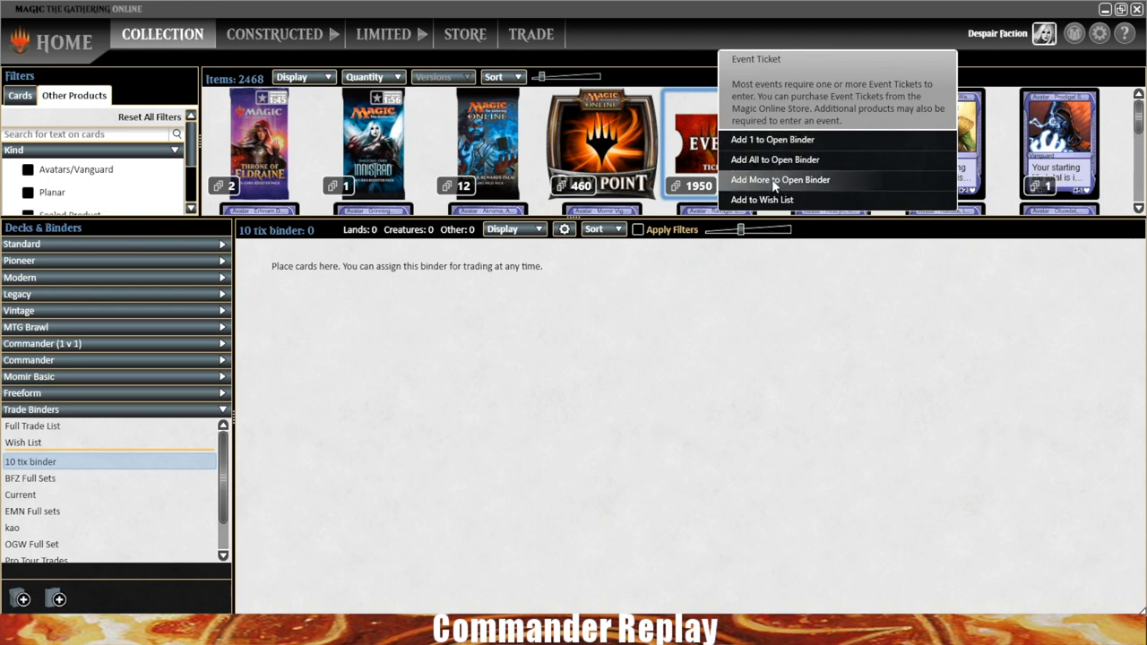
left_click(780, 180)
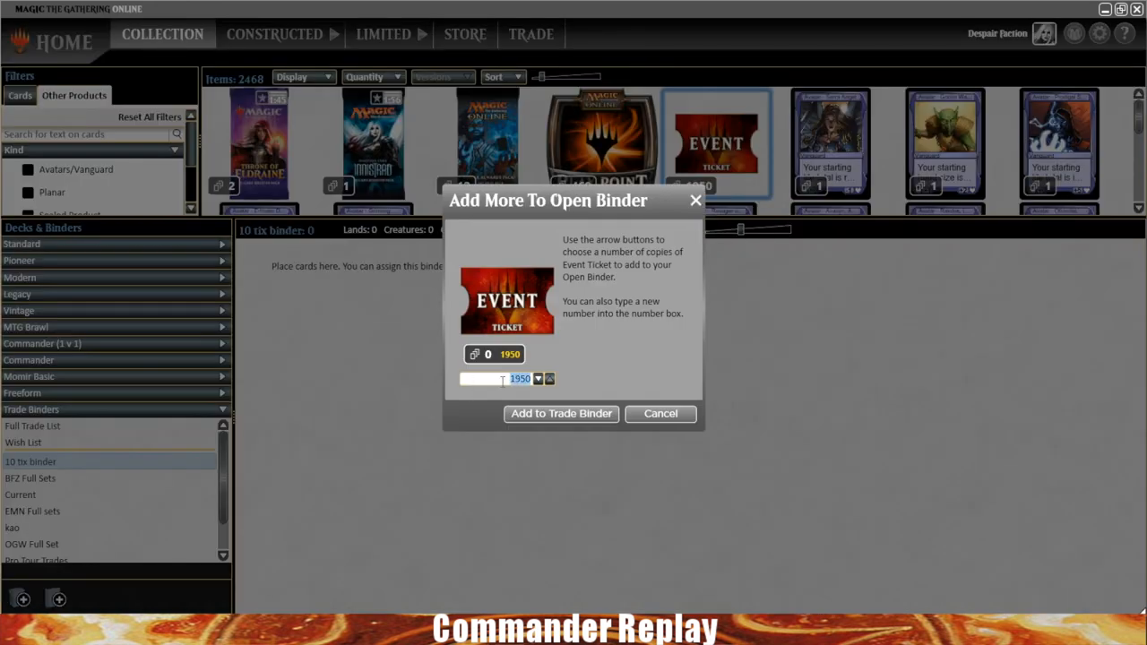
left_click(561, 413)
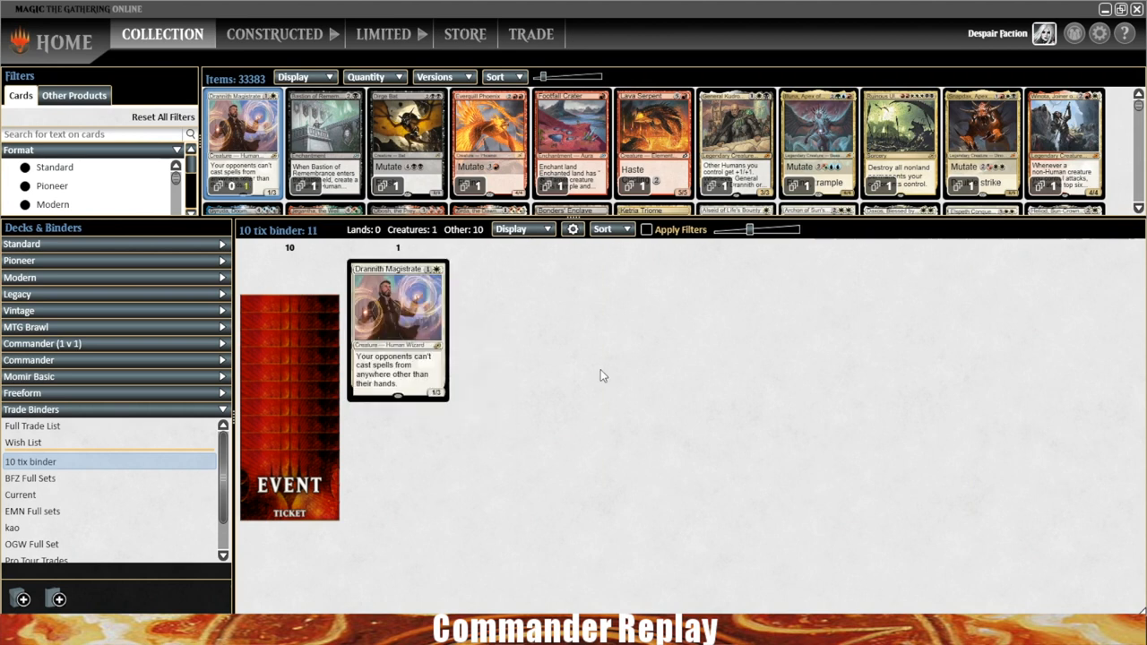
mouse_move(384, 363)
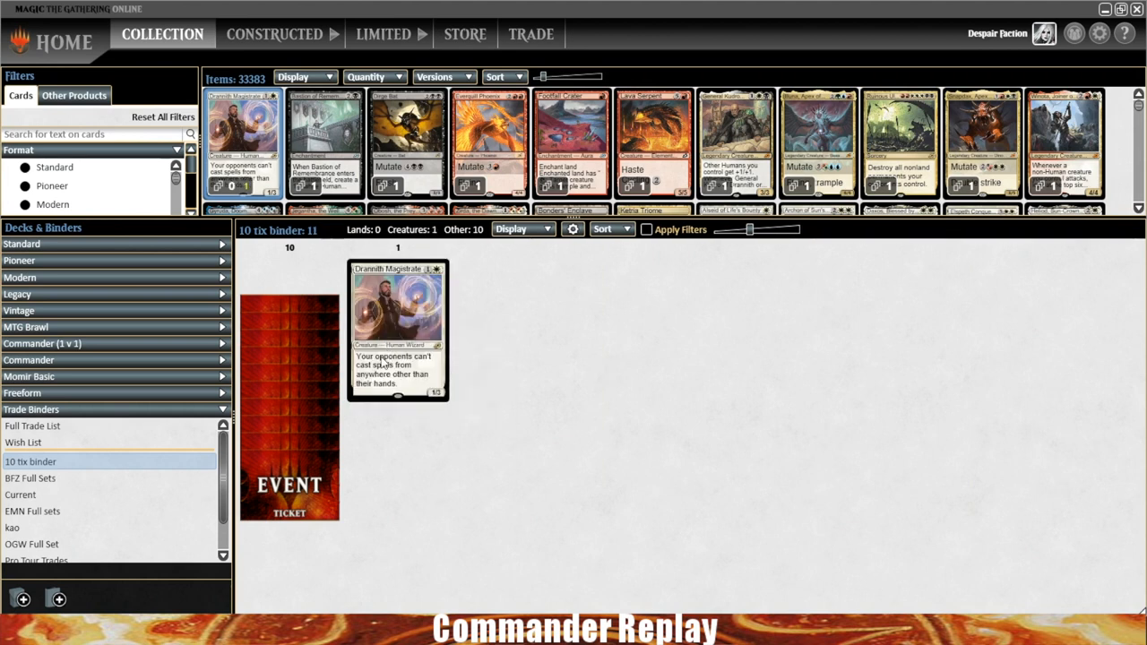
mouse_move(443, 417)
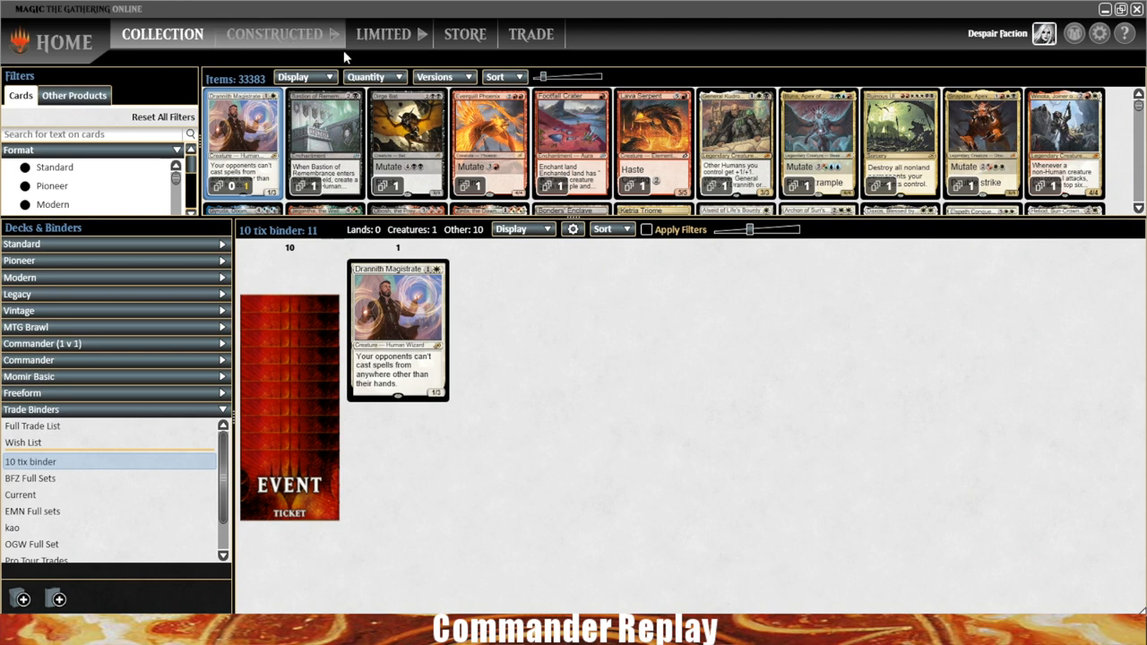
Request a trade with MTGOTRADERSBOT4 from its classifieds post, presenting a chosen binder
left_click(530, 34)
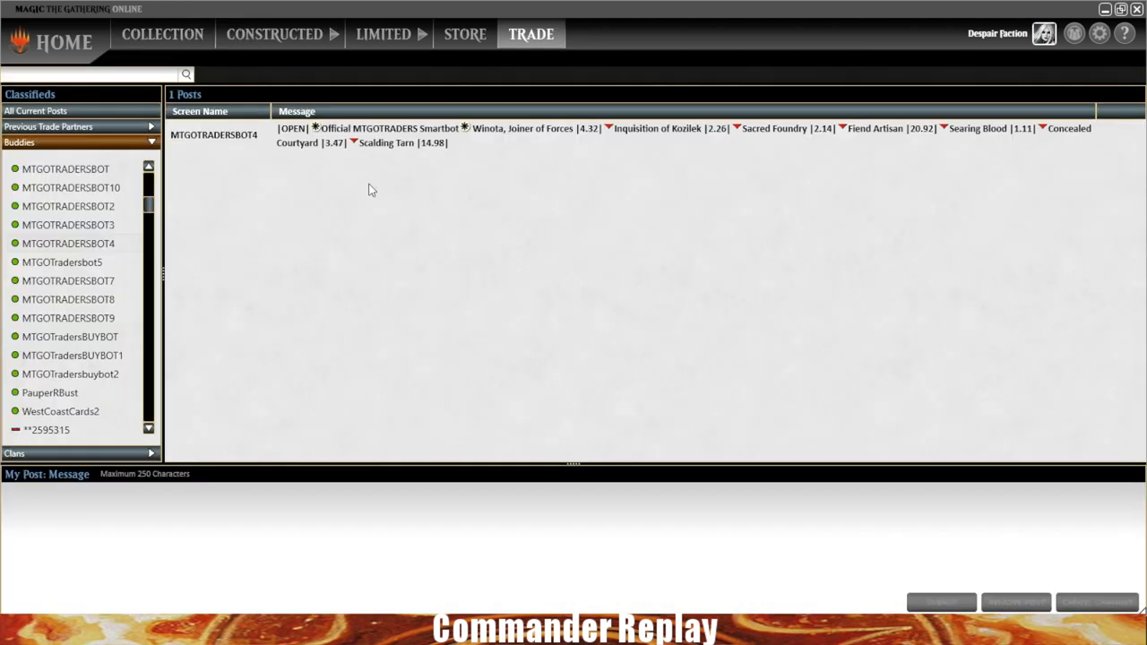
double_click(213, 135)
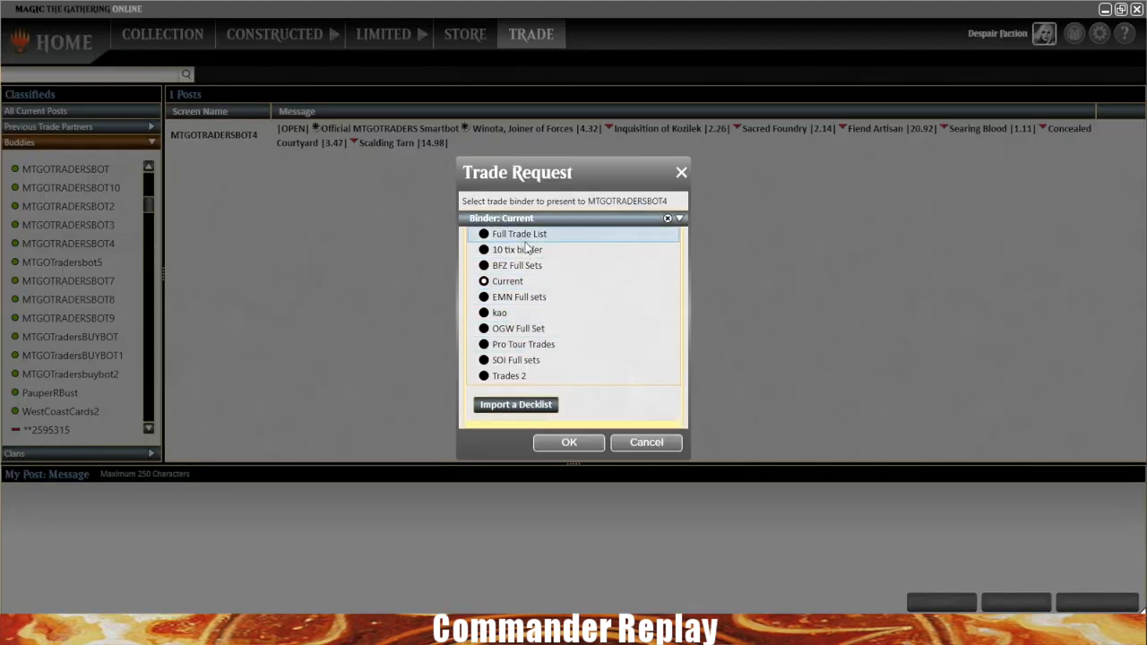
left_click(569, 442)
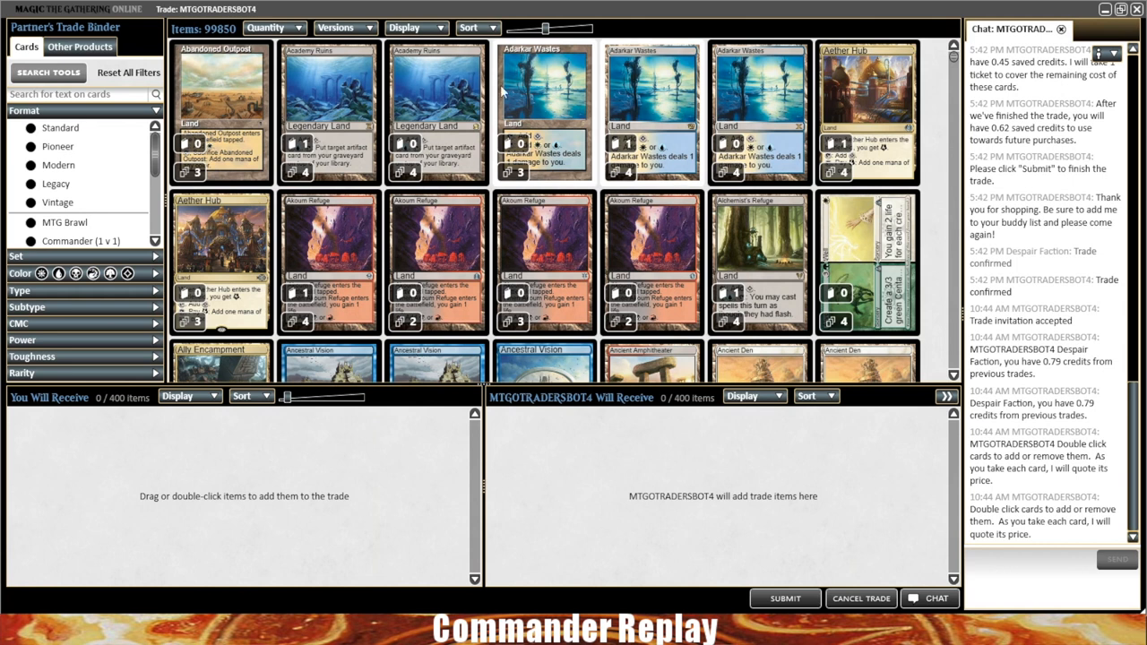
mouse_move(524, 184)
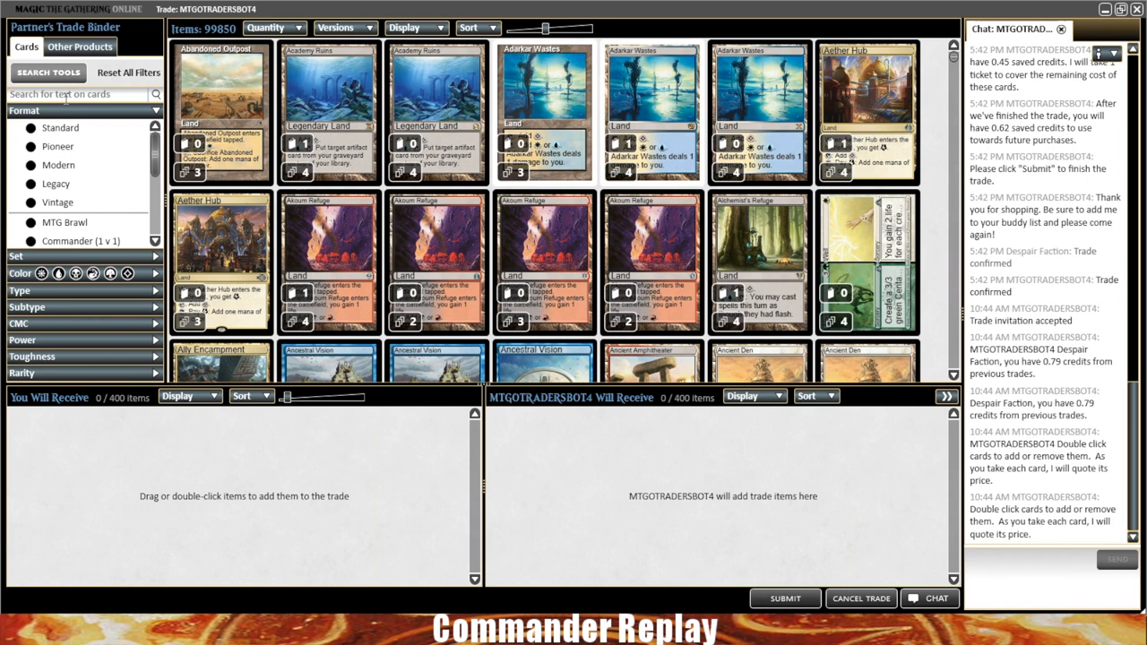
Search the bot's binder for 'mutate' and limit results to Legendary cards
type("mutate")
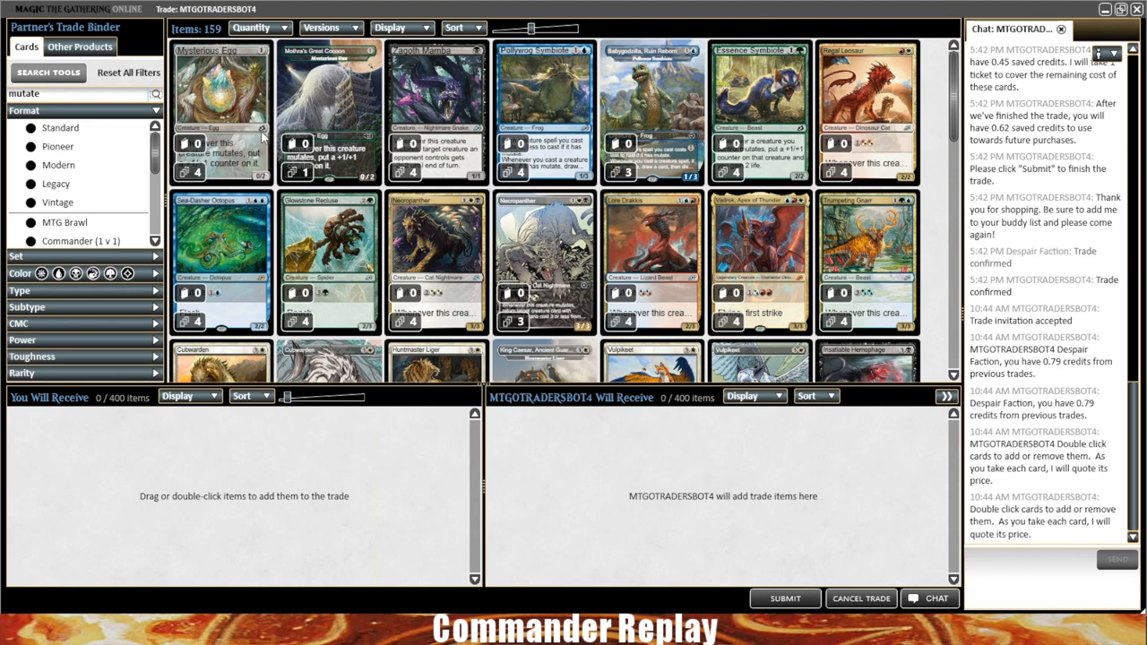
mouse_move(327, 207)
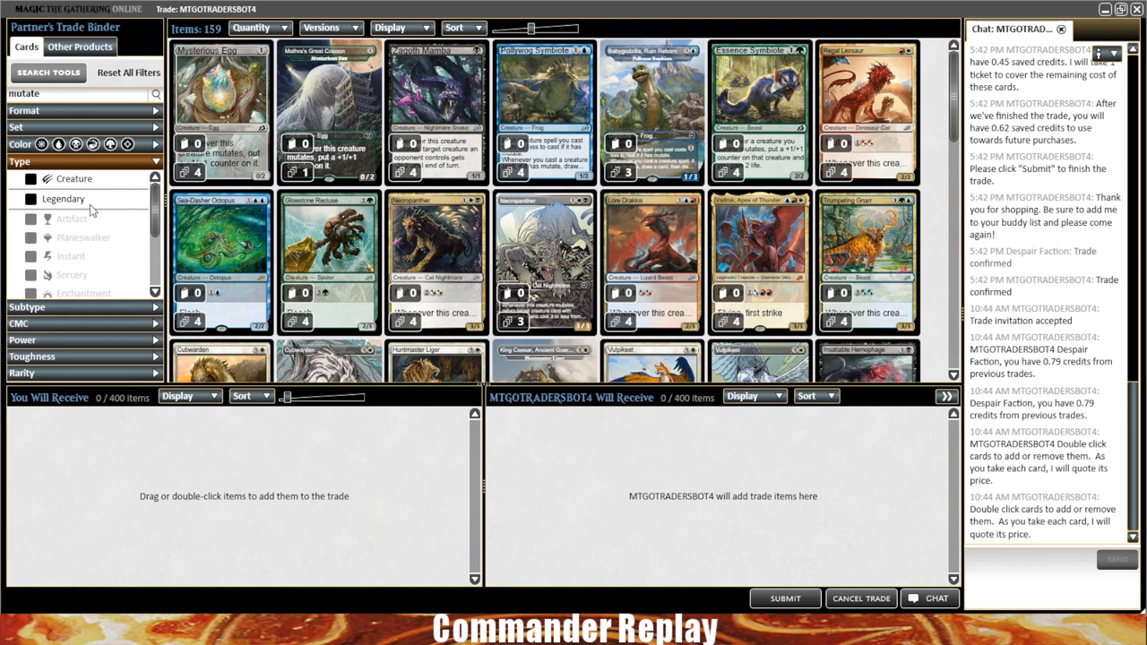
left_click(31, 199)
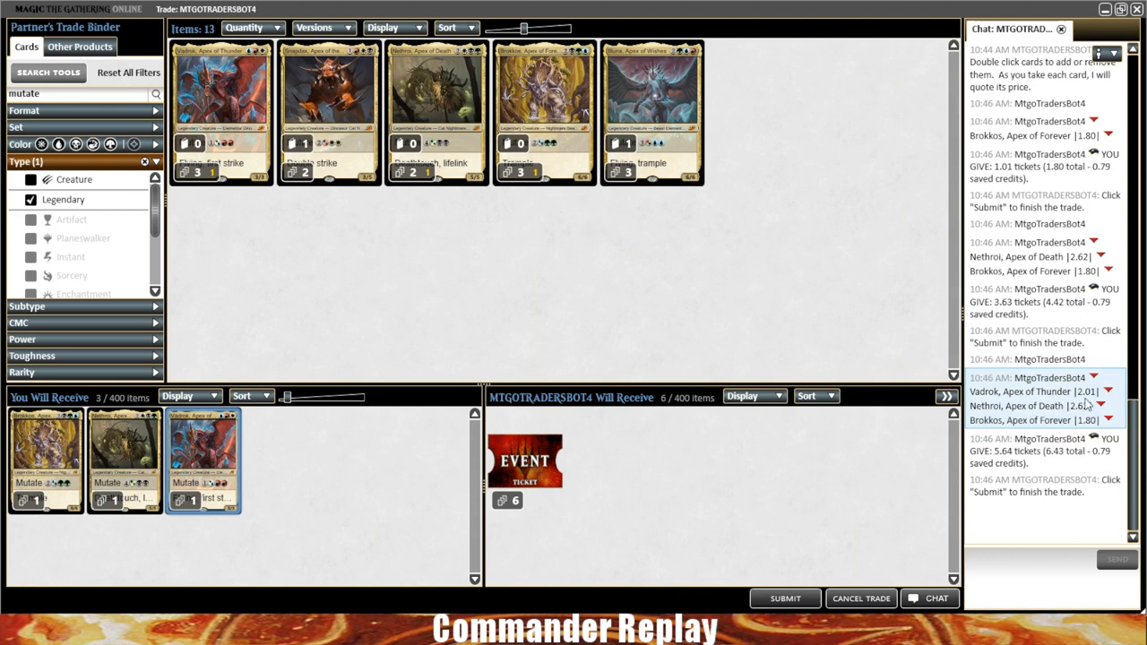
mouse_move(1078, 421)
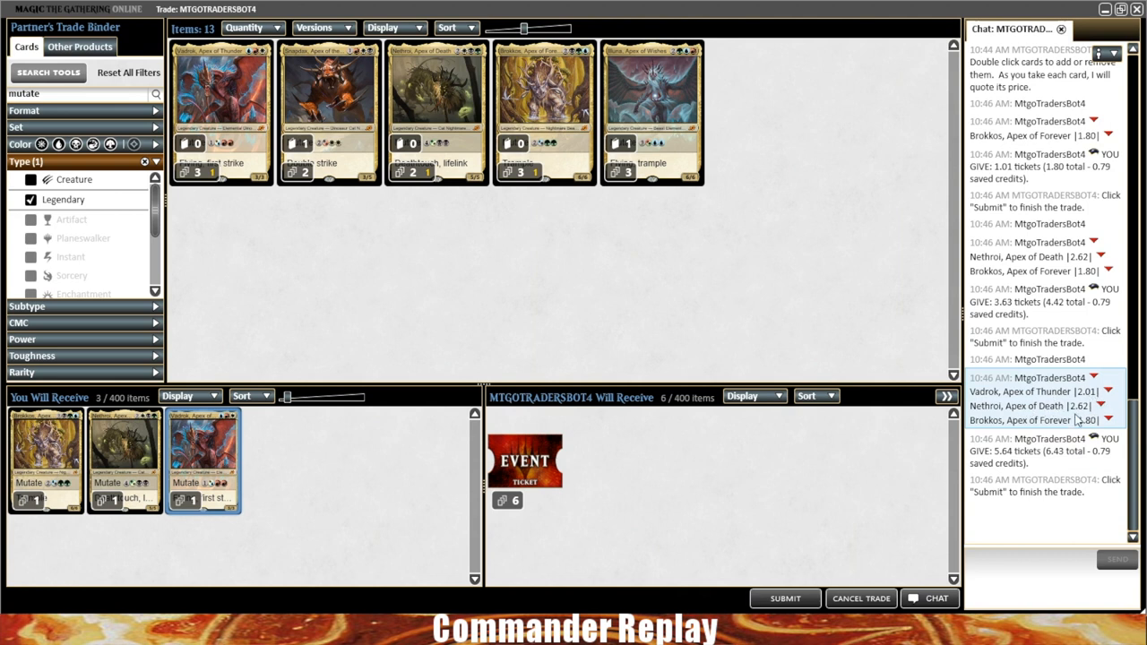
mouse_move(1089, 430)
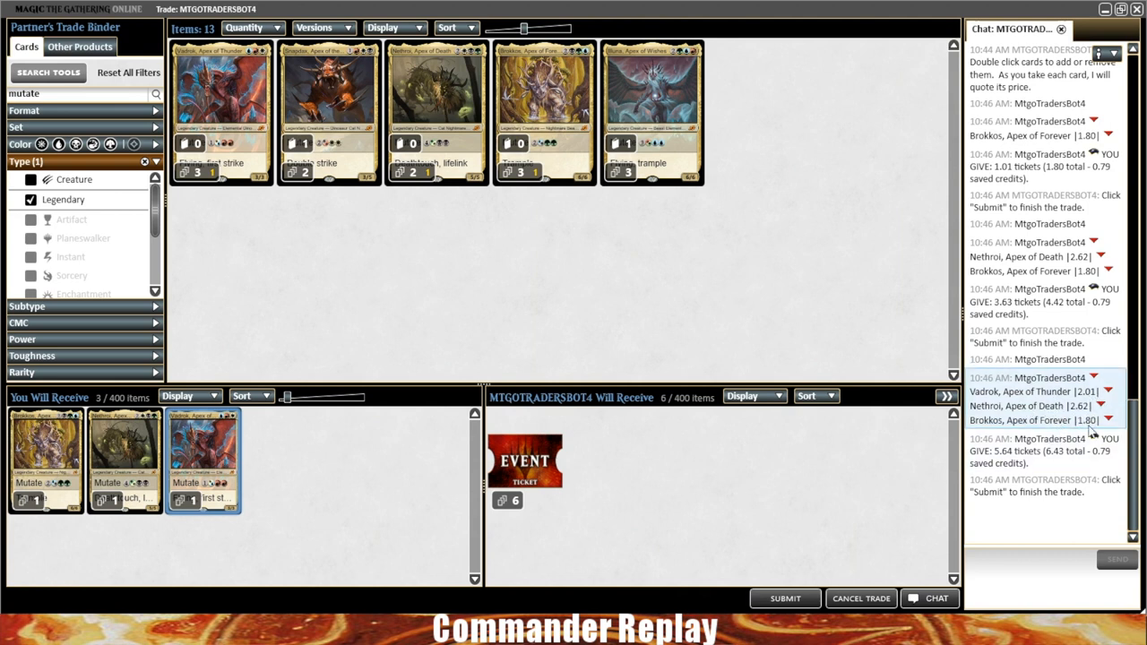
mouse_move(935, 493)
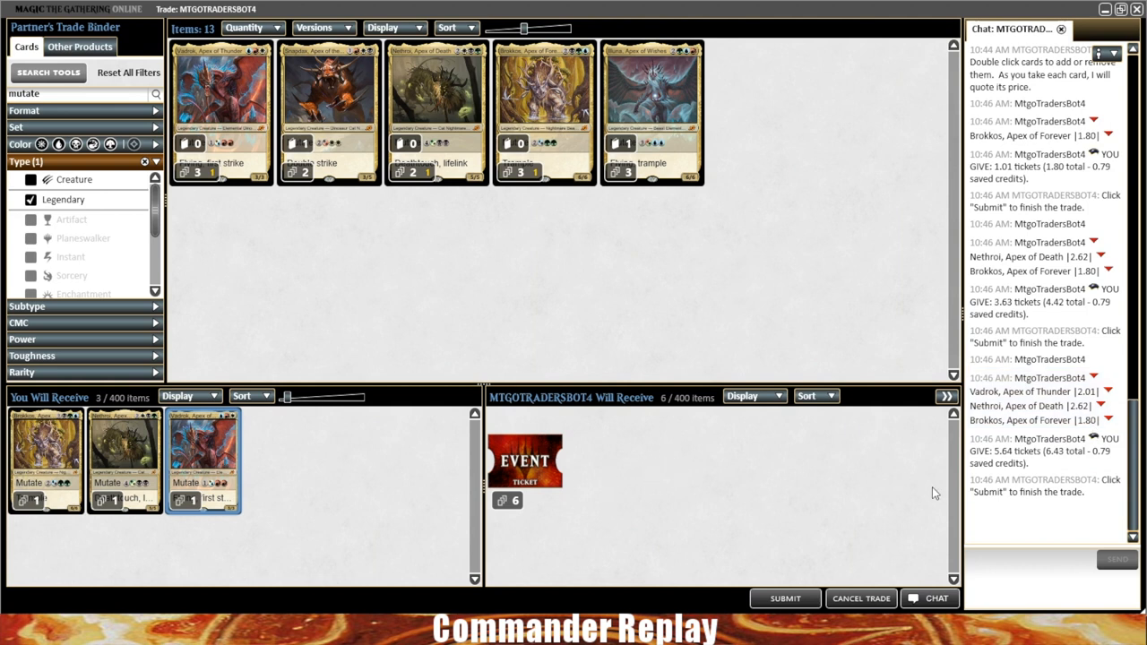
mouse_move(892, 475)
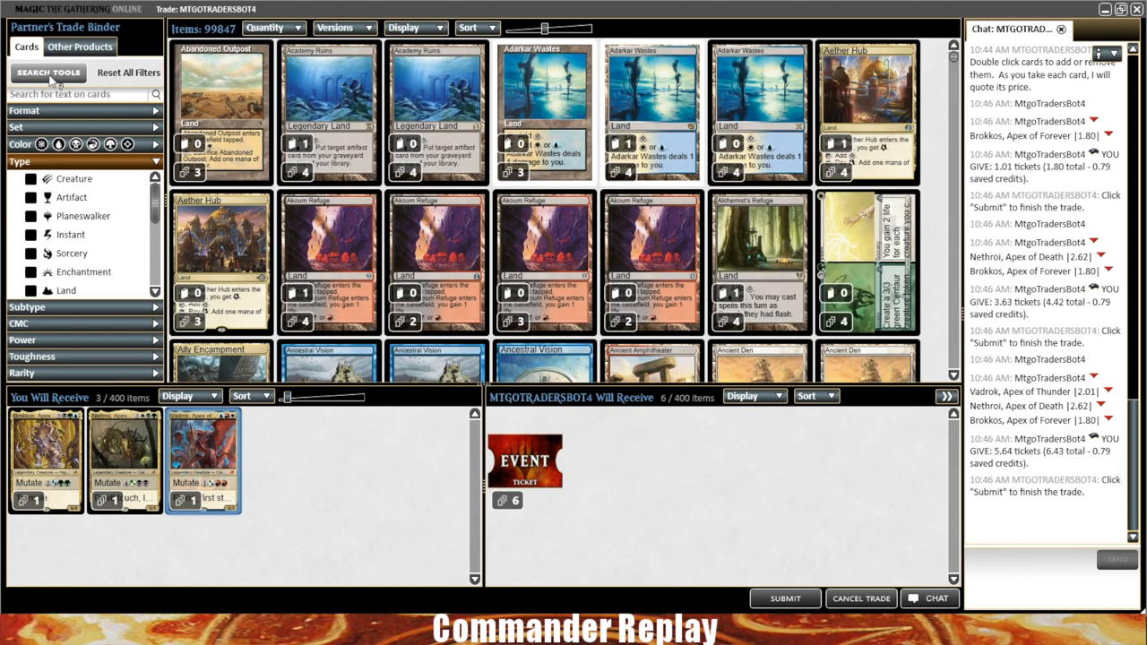
mouse_move(48, 72)
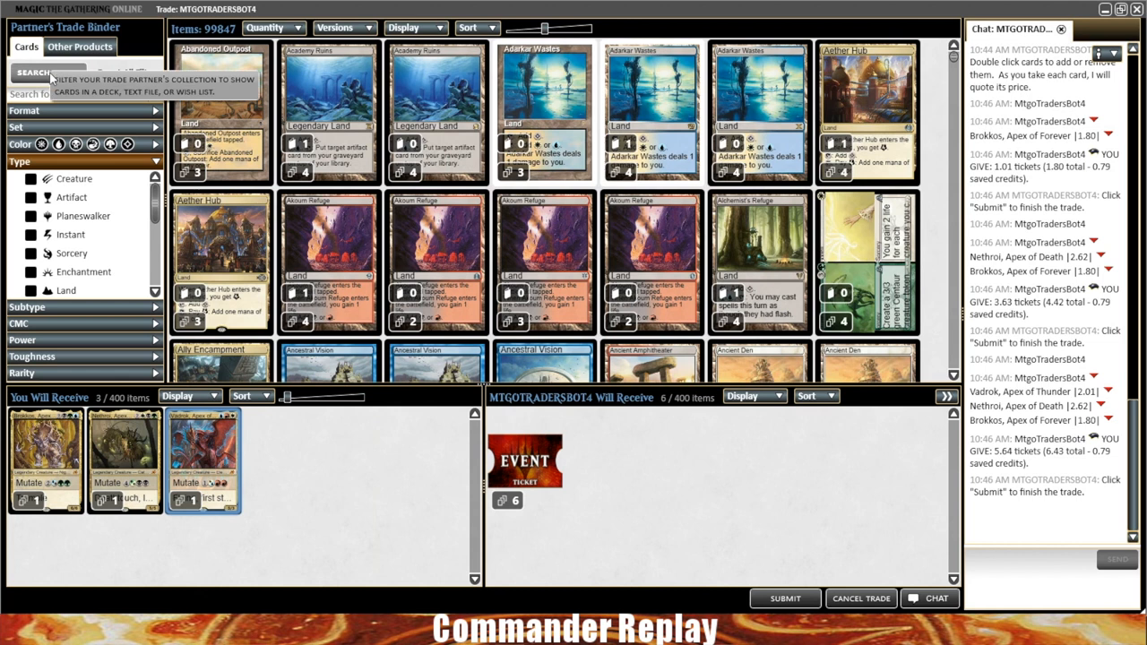
Open Search Tools to match a saved deck list against the bot's binder
left_click(33, 73)
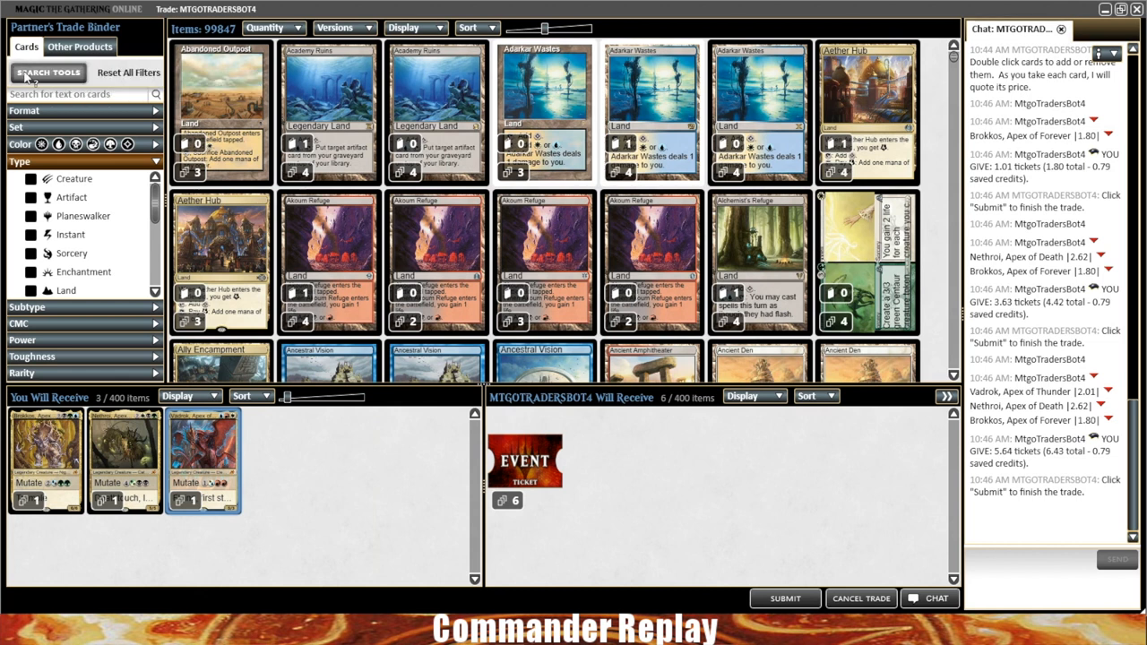
left_click(48, 72)
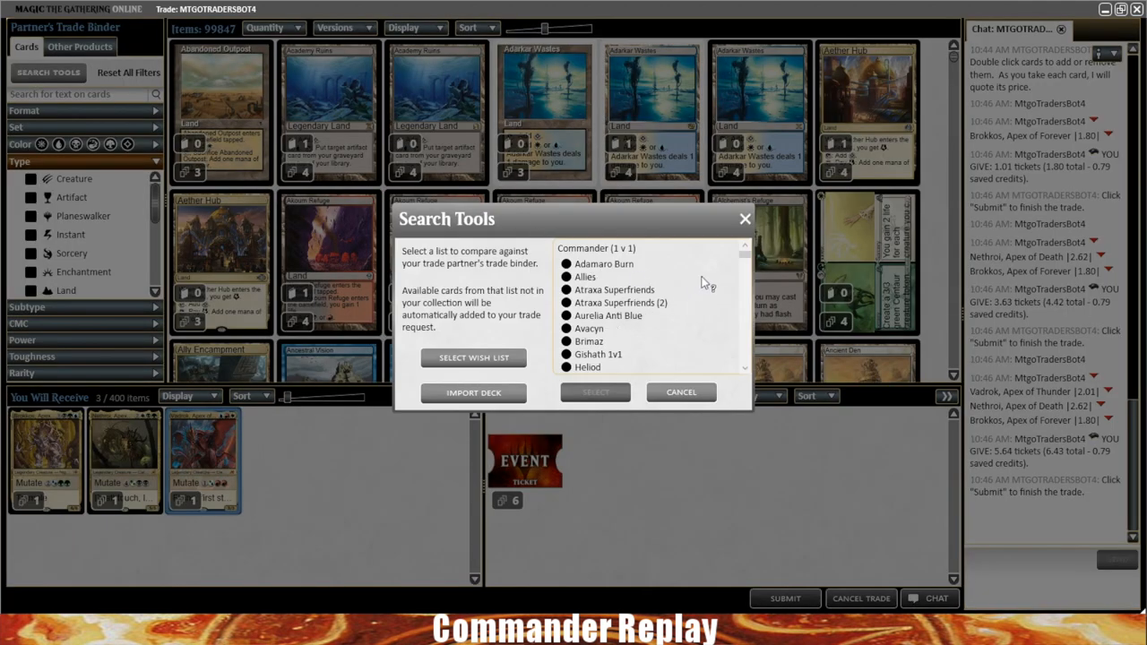
scroll("down", 3)
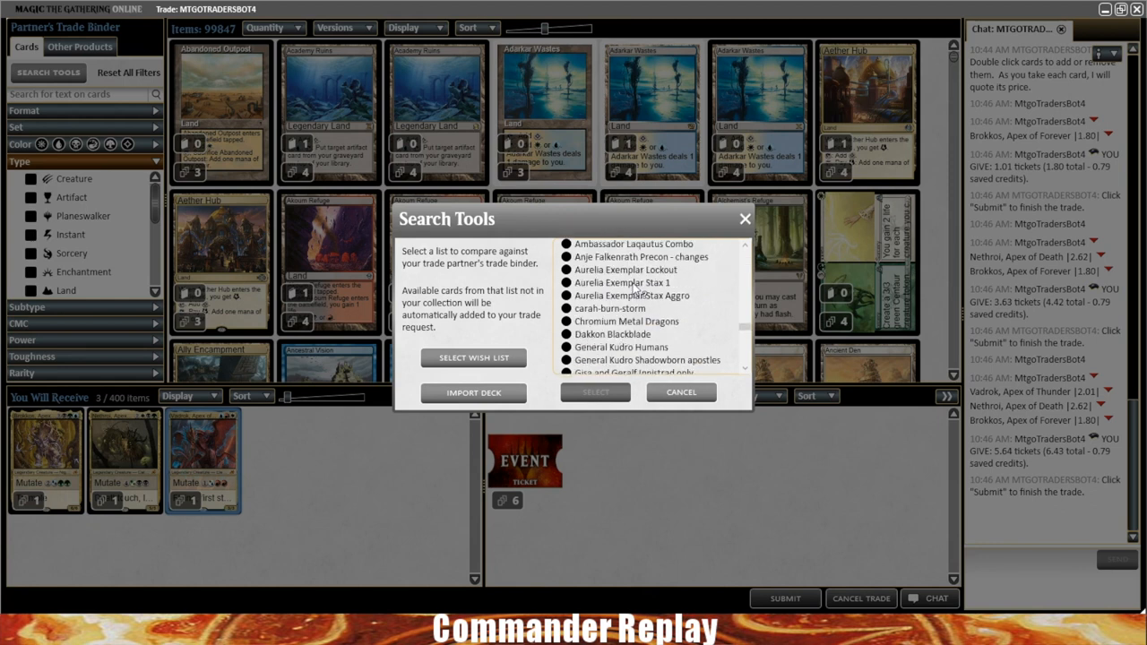
mouse_move(632, 295)
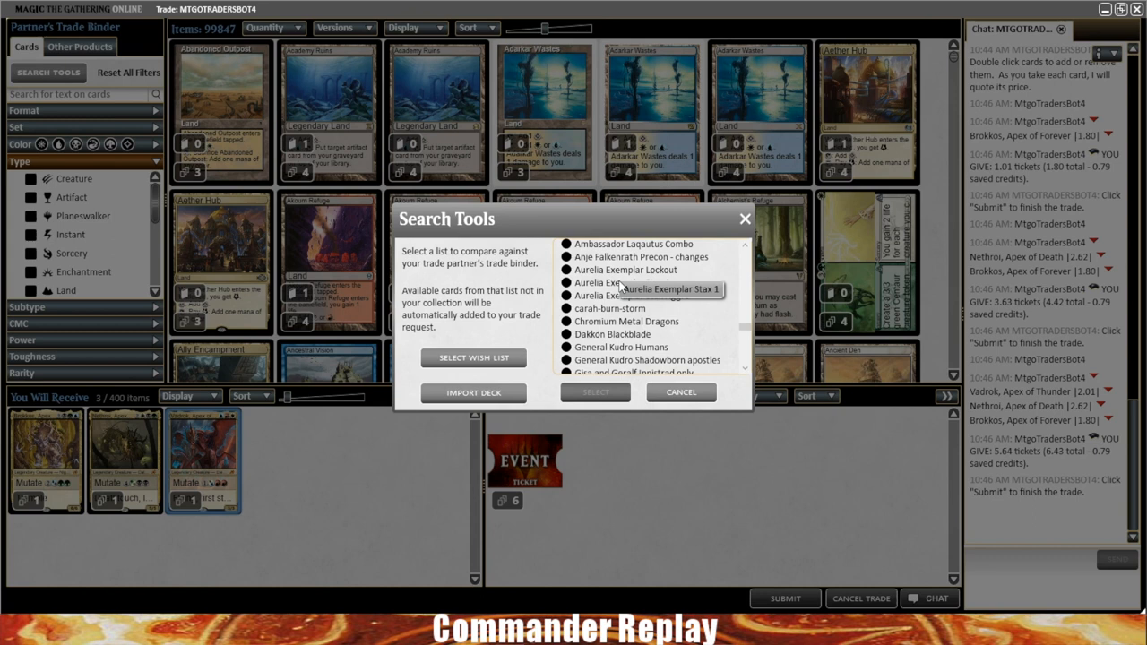
mouse_move(564, 338)
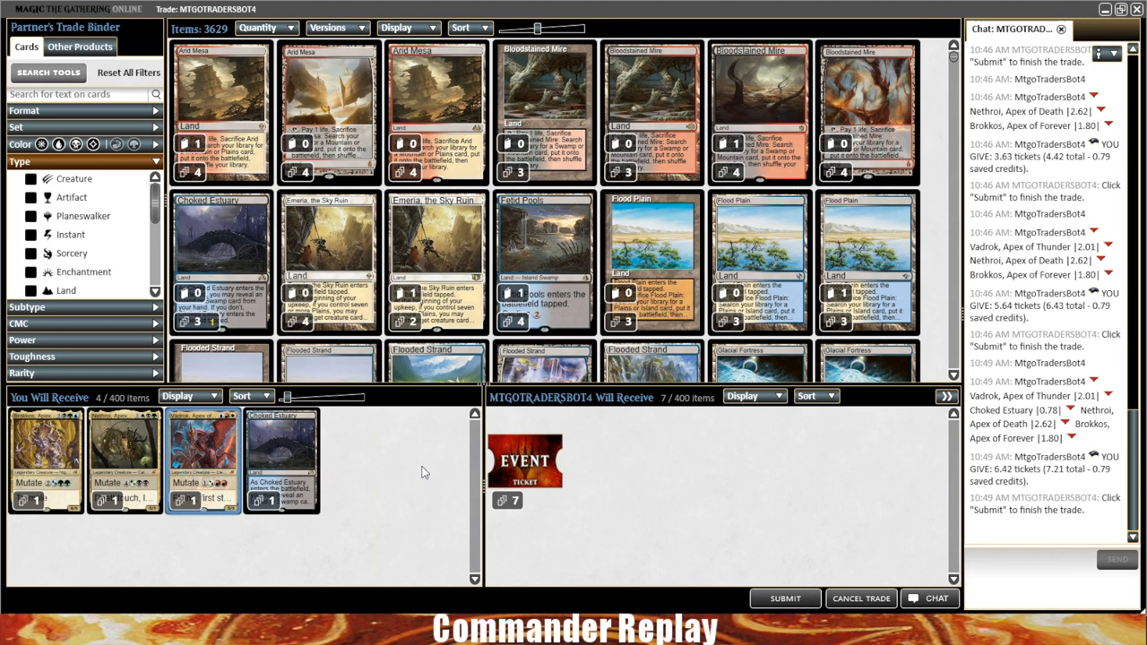
mouse_move(486, 380)
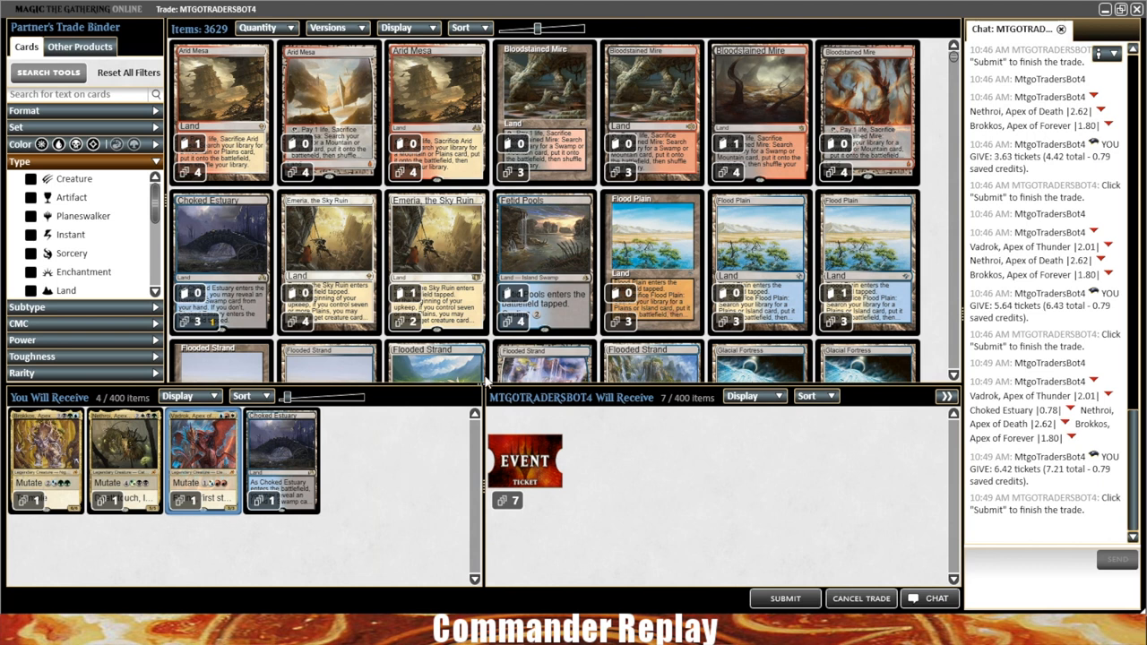
mouse_move(525, 461)
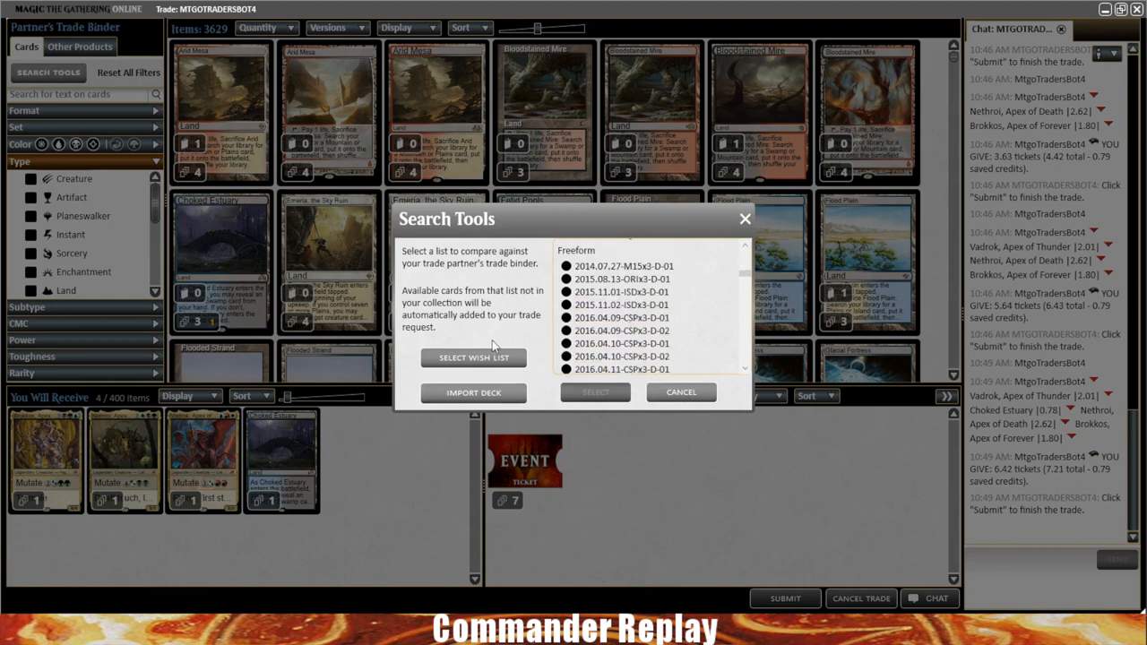
mouse_move(473, 358)
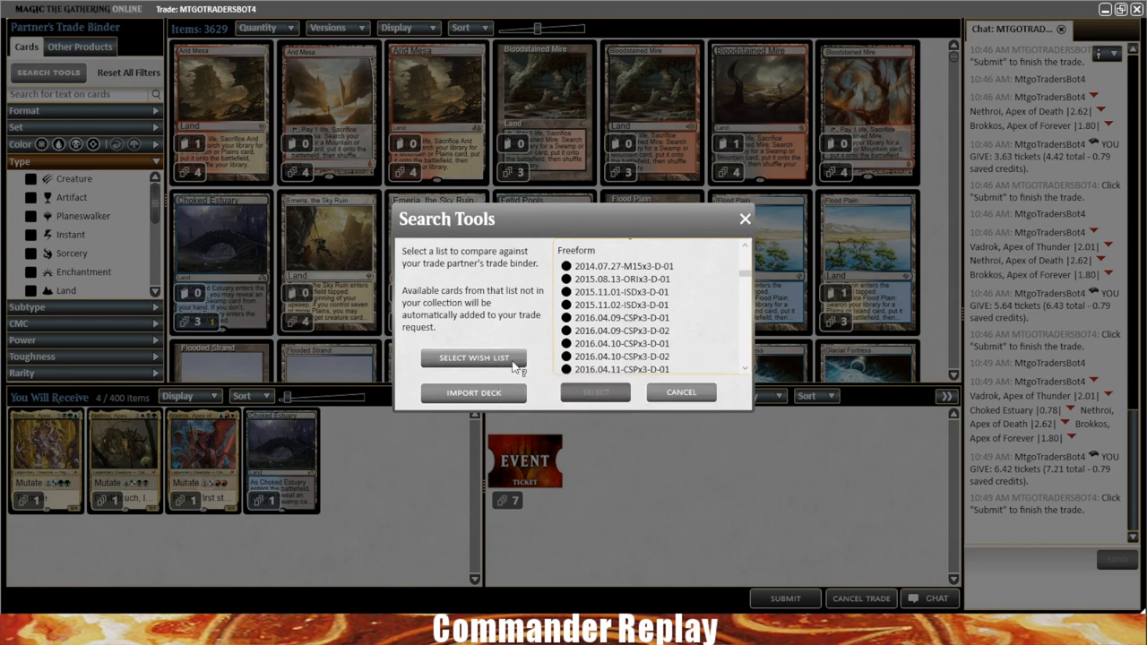
mouse_move(473, 358)
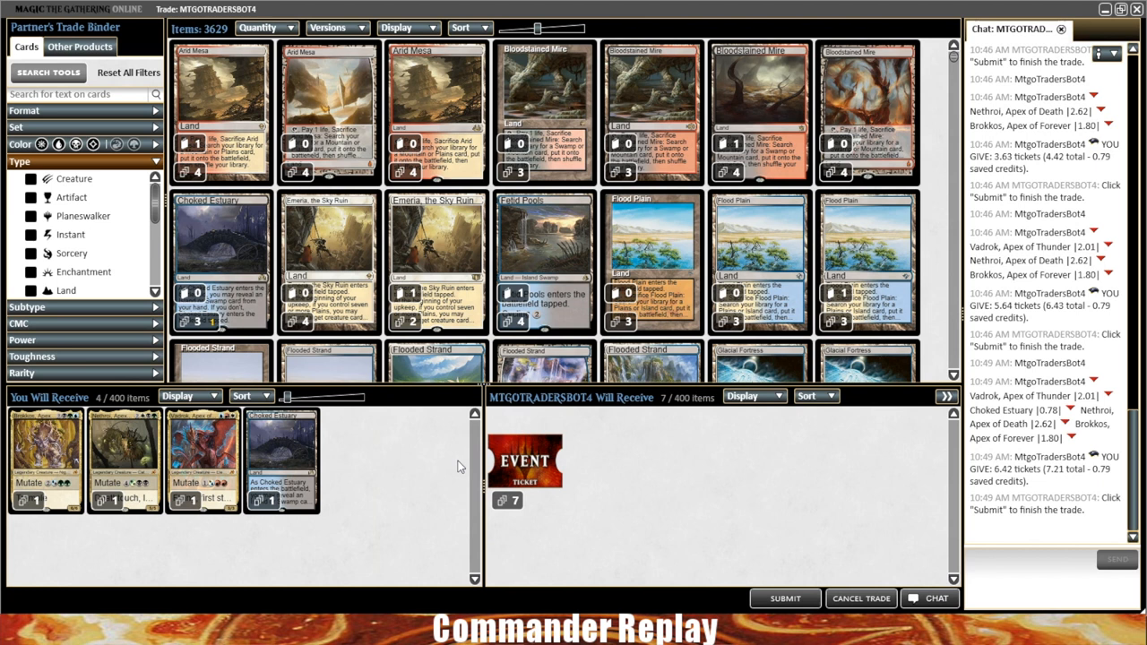
mouse_move(628, 526)
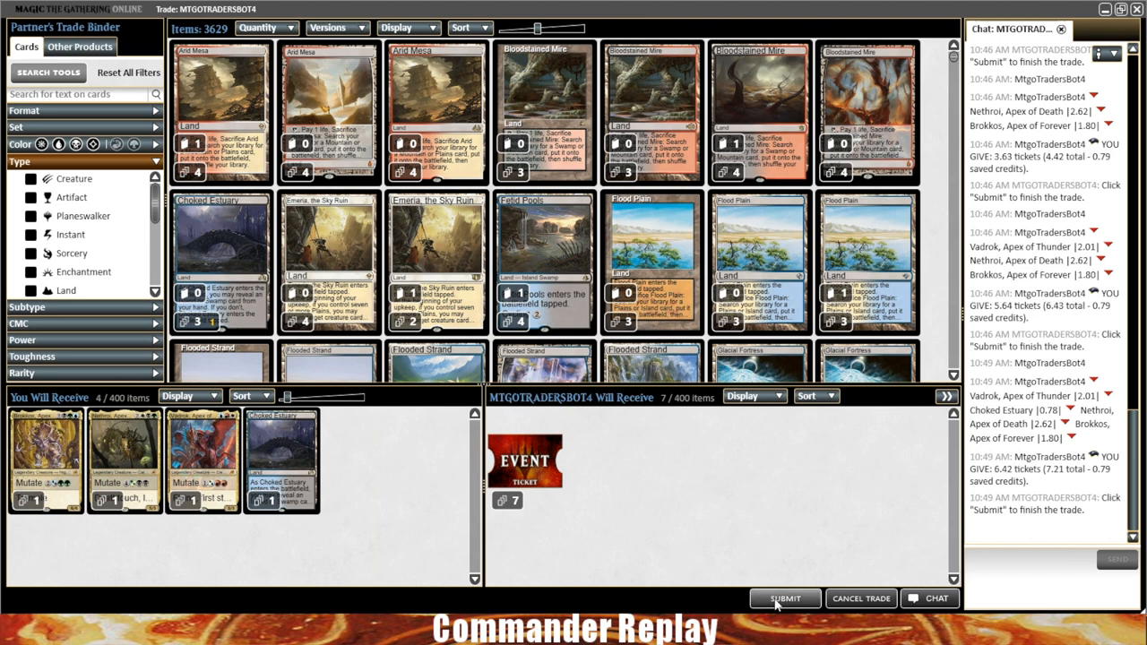
Submit the bot trade, then search the collection for 'mutate' cards
left_click(784, 598)
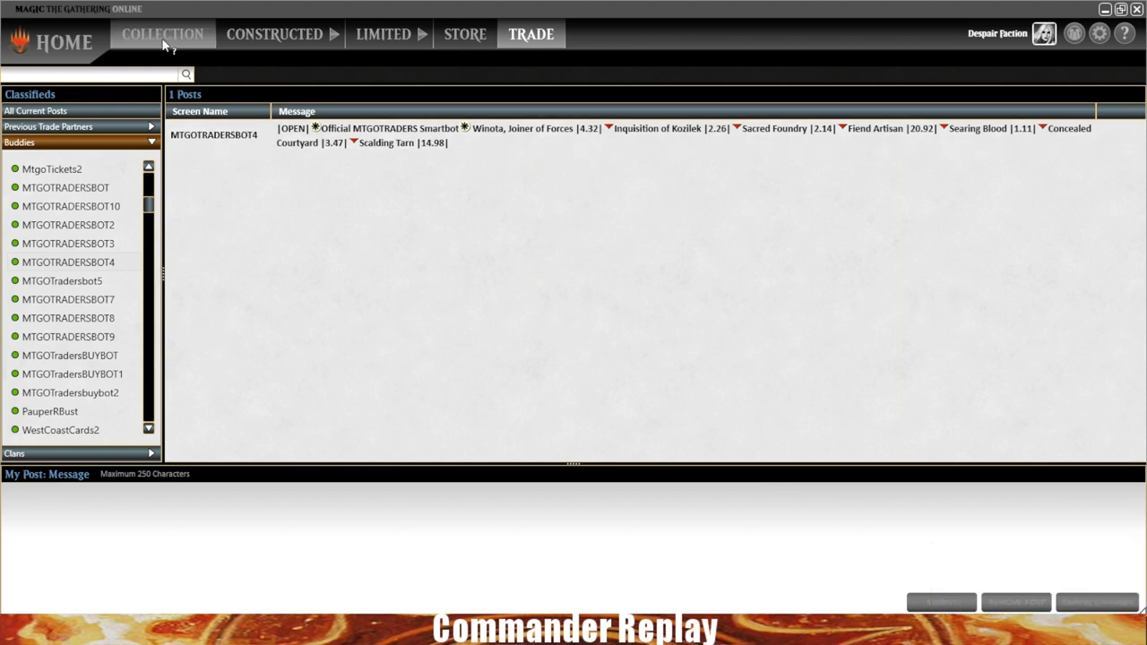
left_click(63, 42)
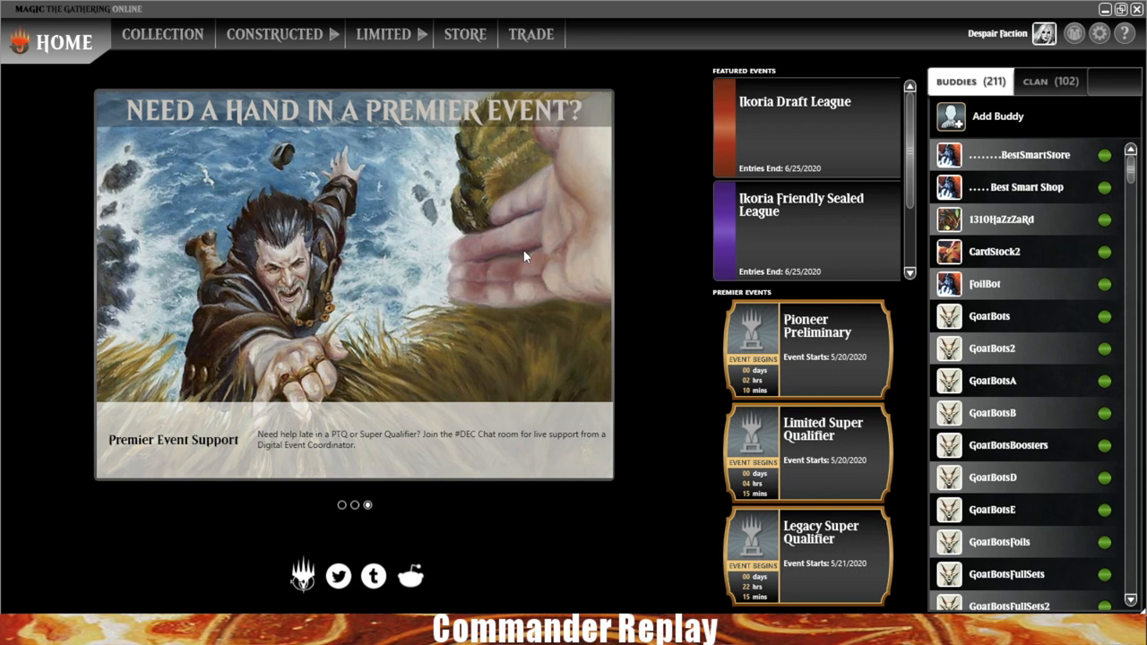
left_click(274, 34)
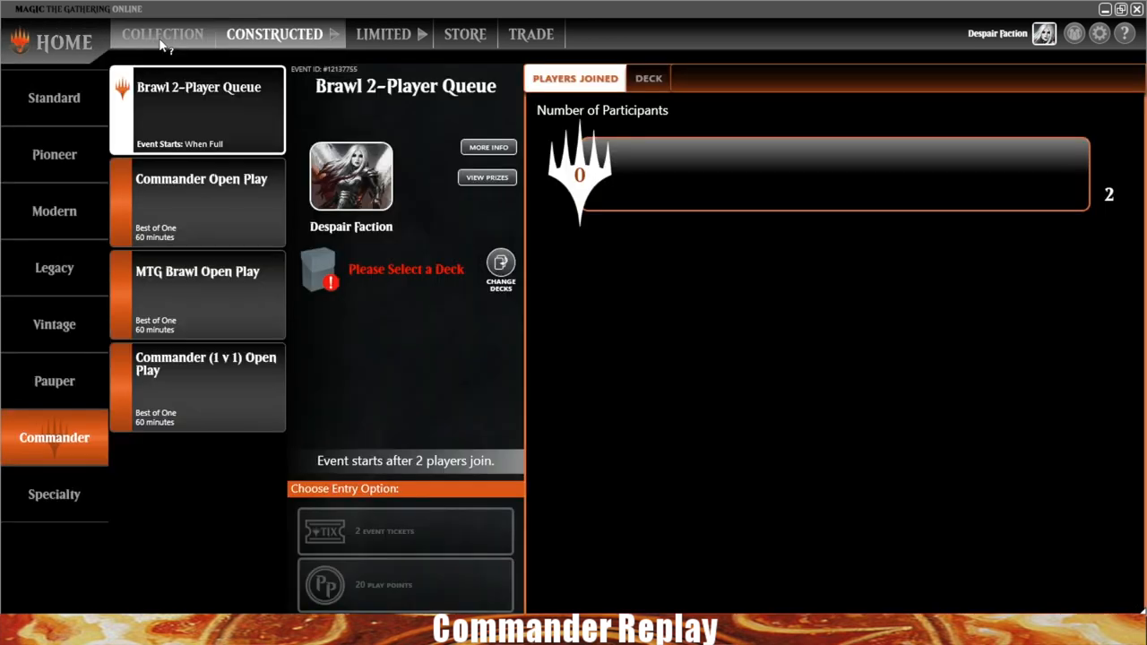
left_click(162, 34)
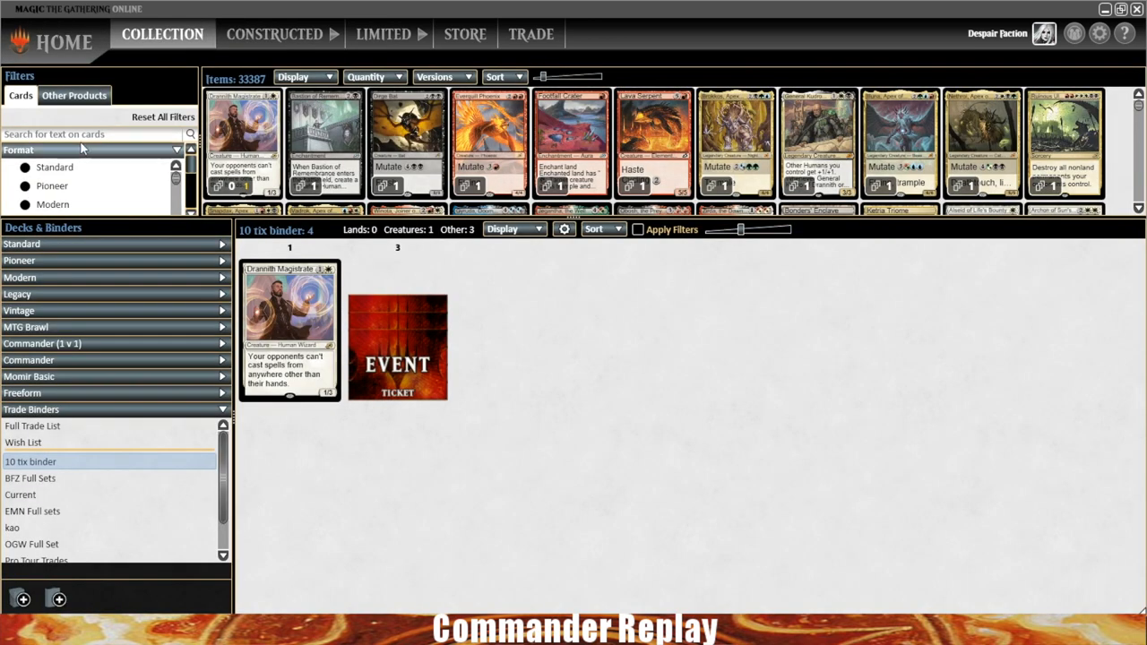
type("mutate")
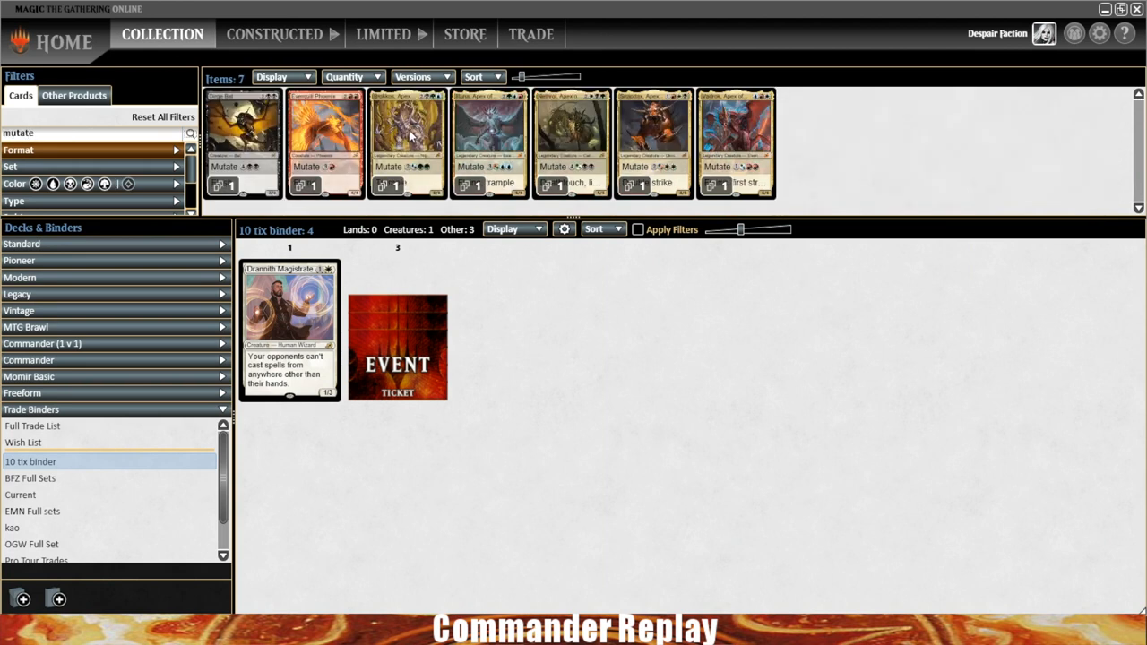
mouse_move(739, 143)
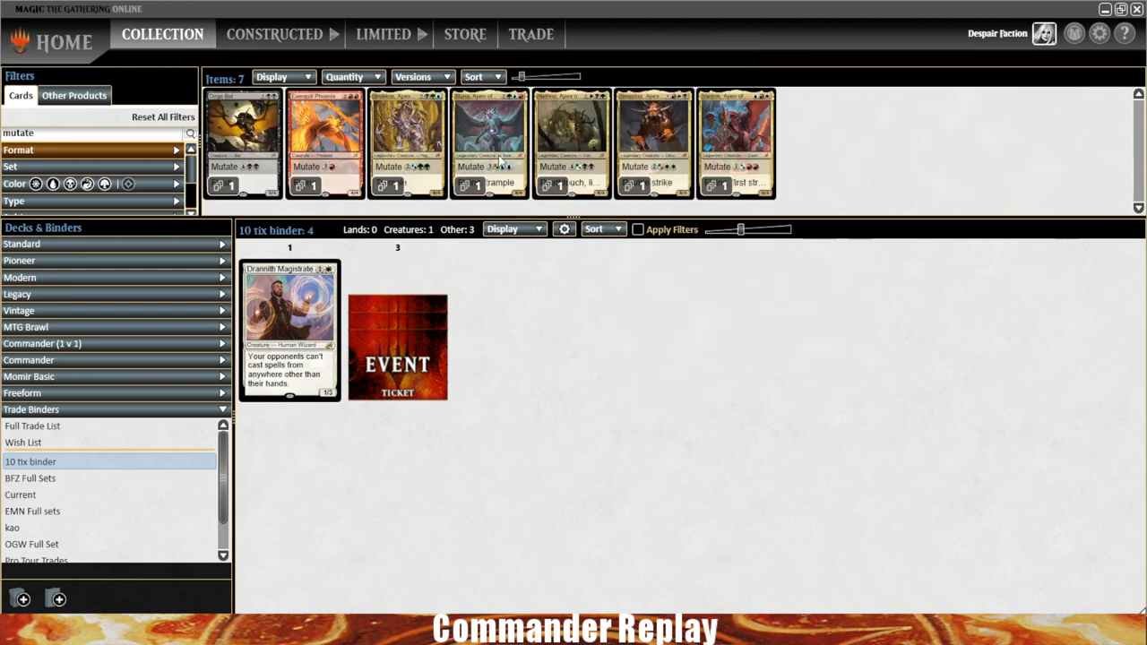
left_click(531, 34)
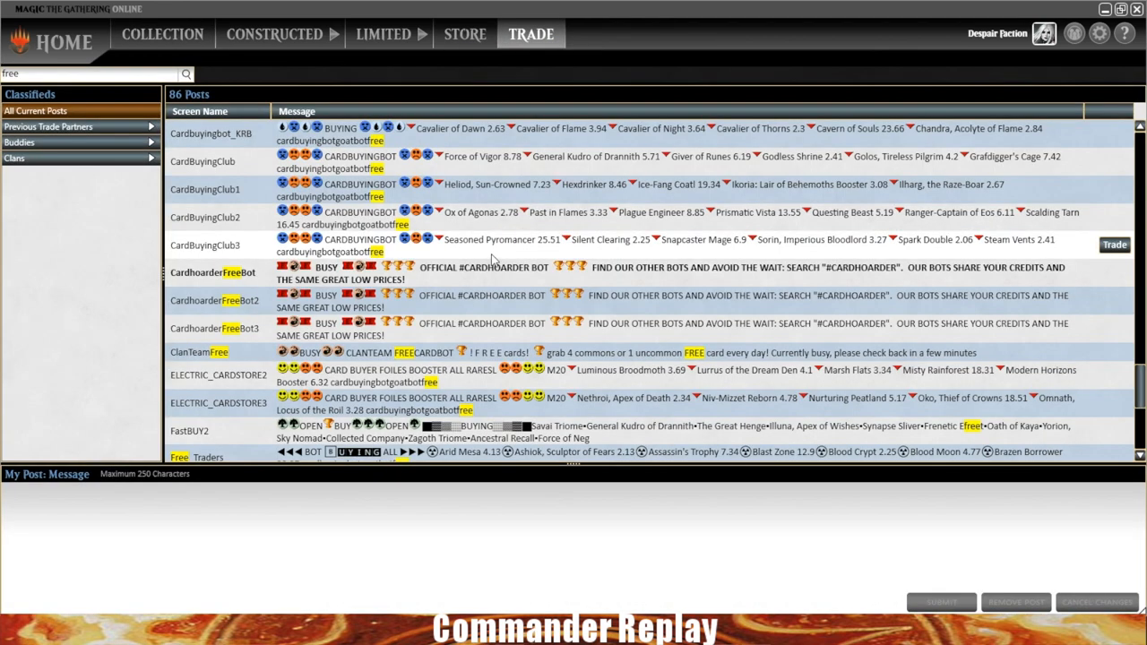
mouse_move(463, 287)
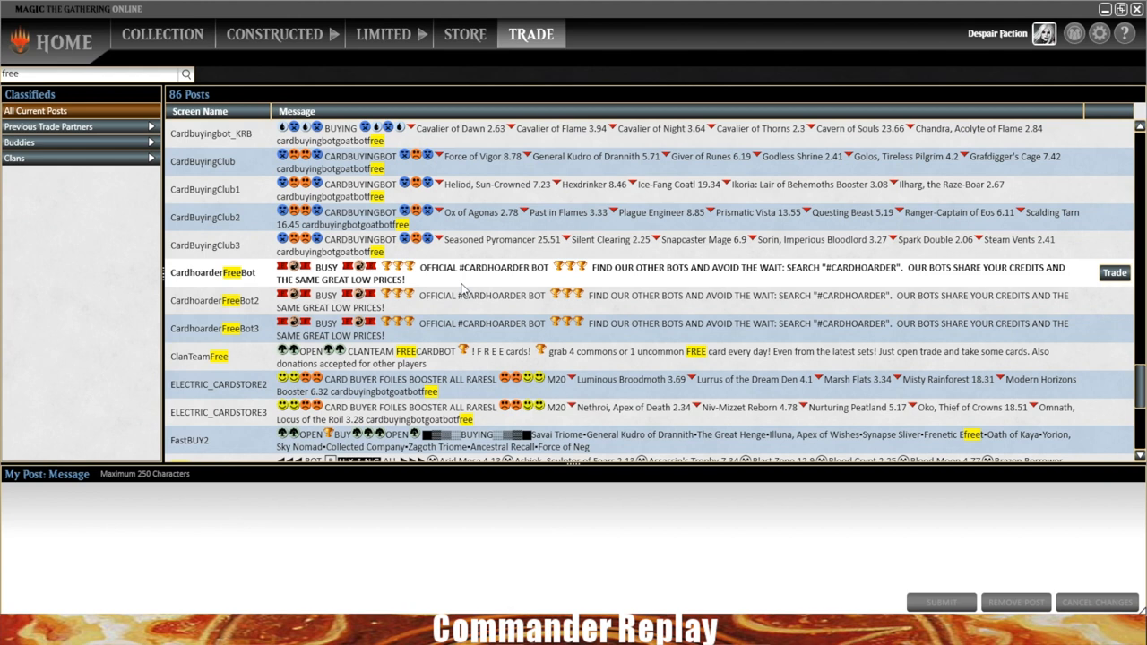
mouse_move(358, 363)
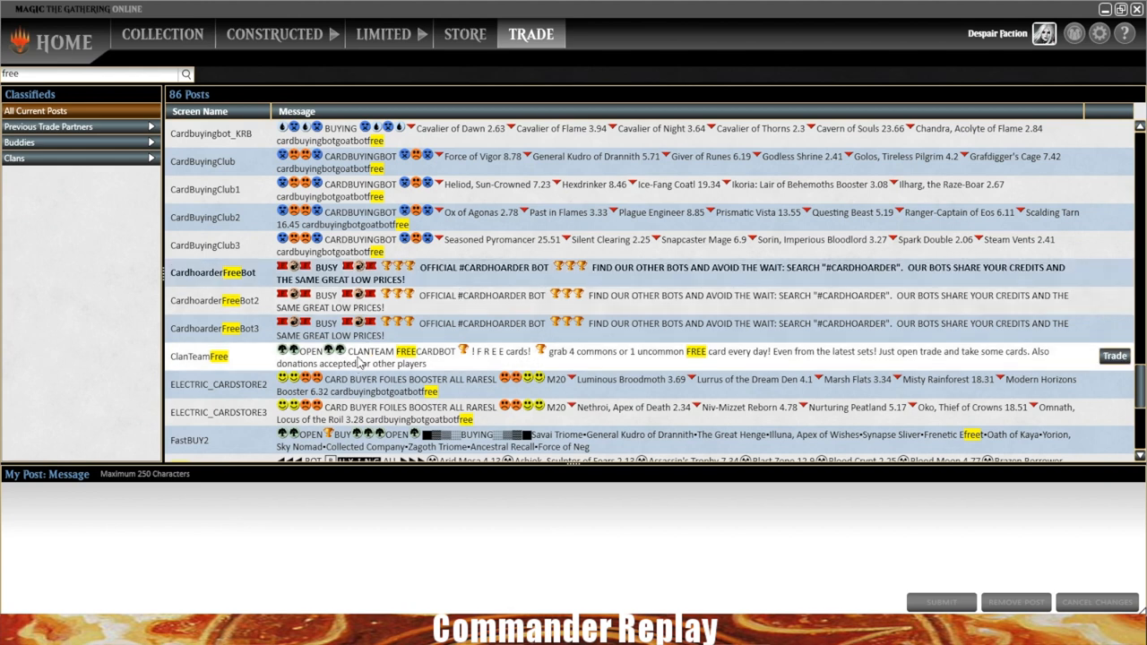
left_click(1115, 356)
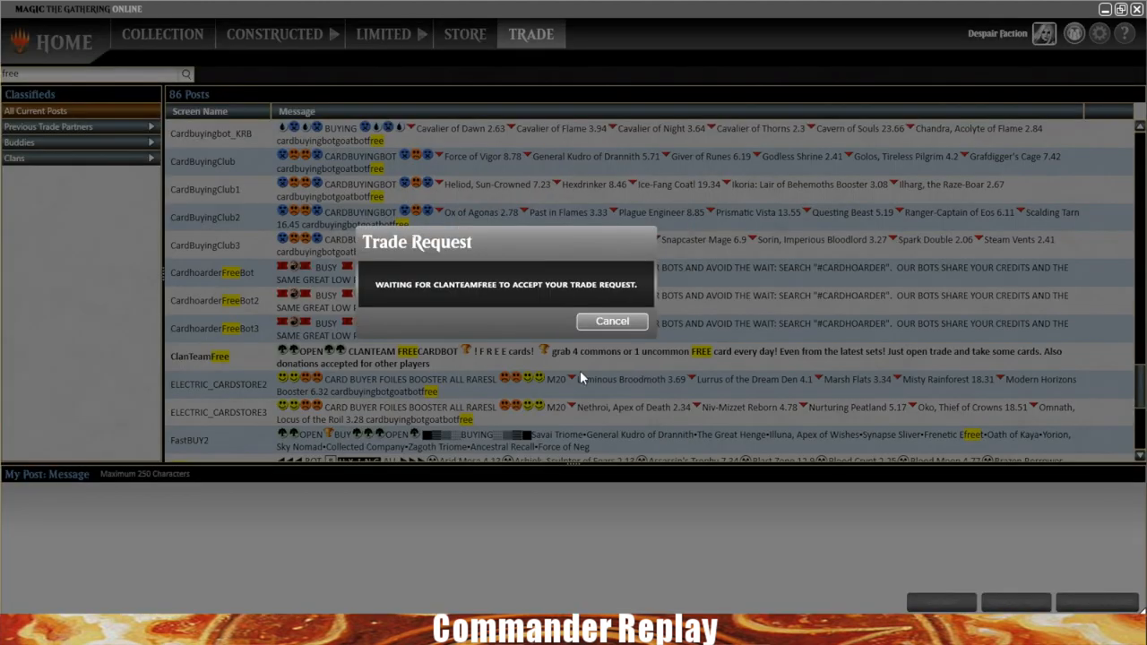
Move one split card from ClanTeamFree's binder into You Will Receive and submit
left_click(612, 321)
type("zzzzz")
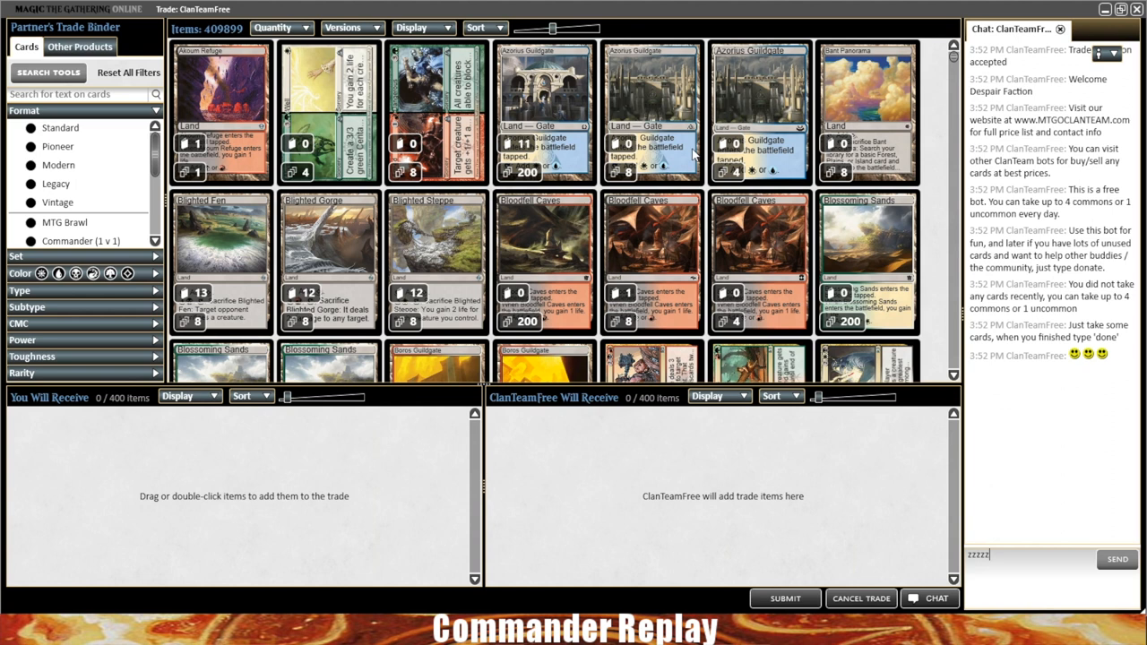
mouse_move(804, 168)
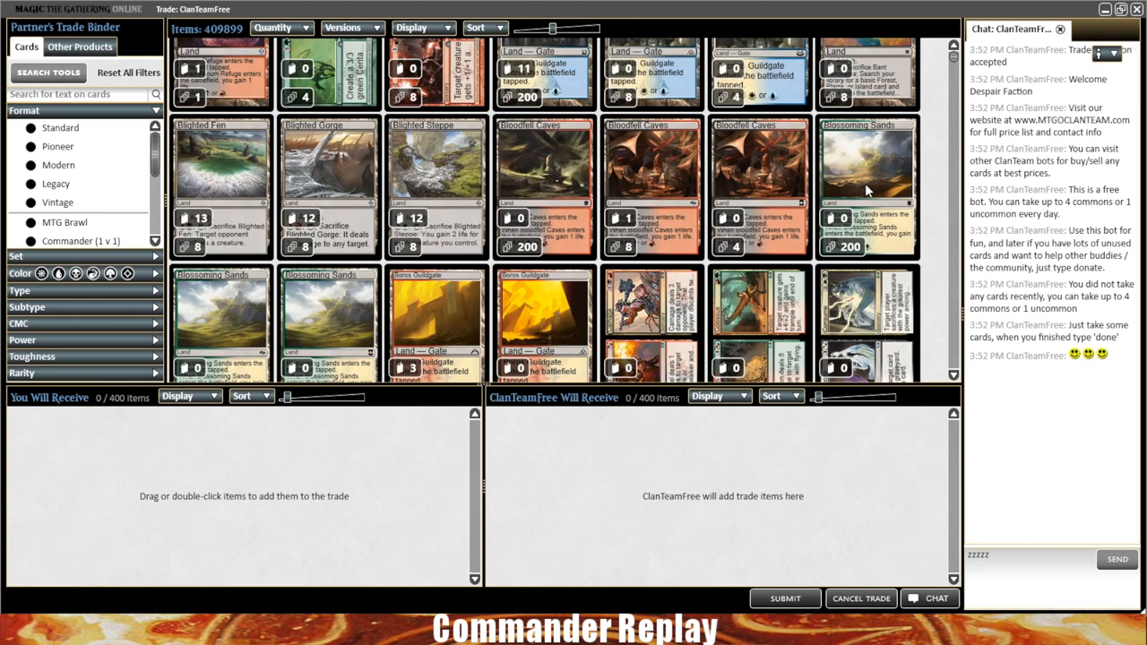
scroll("down", 3)
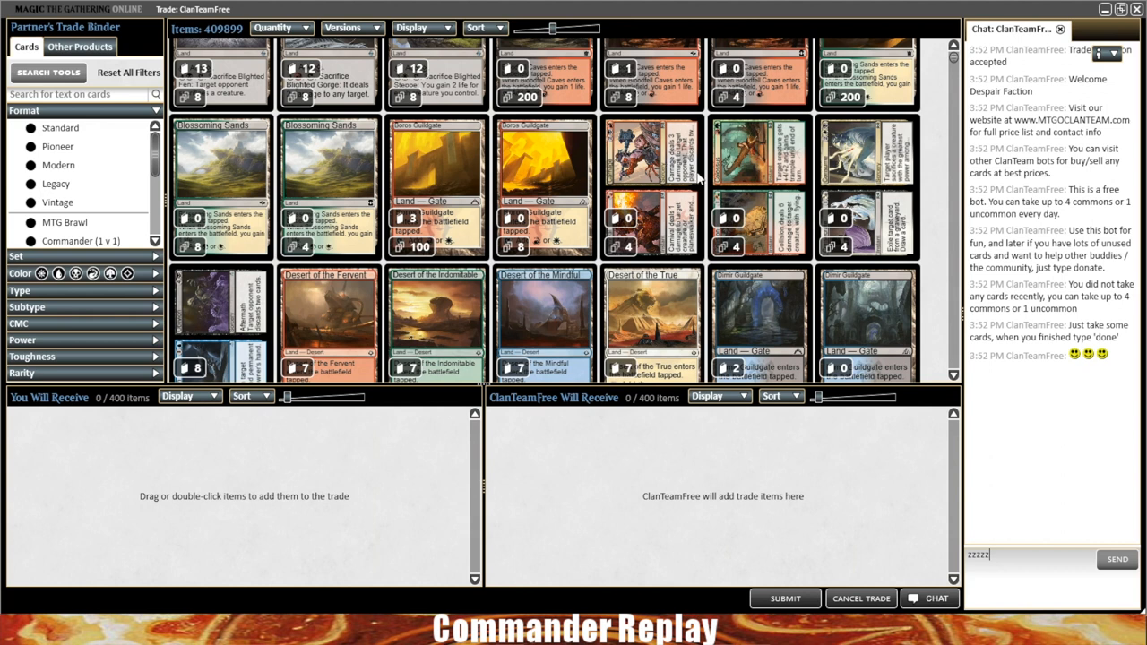
scroll("down", 3)
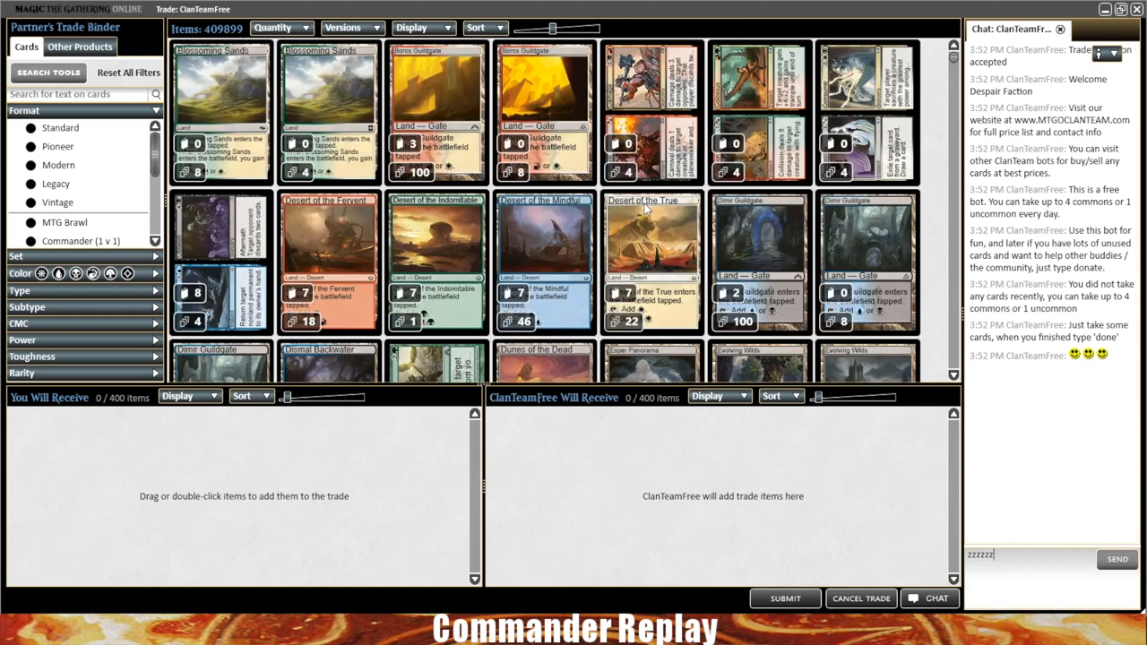
scroll("down", 3)
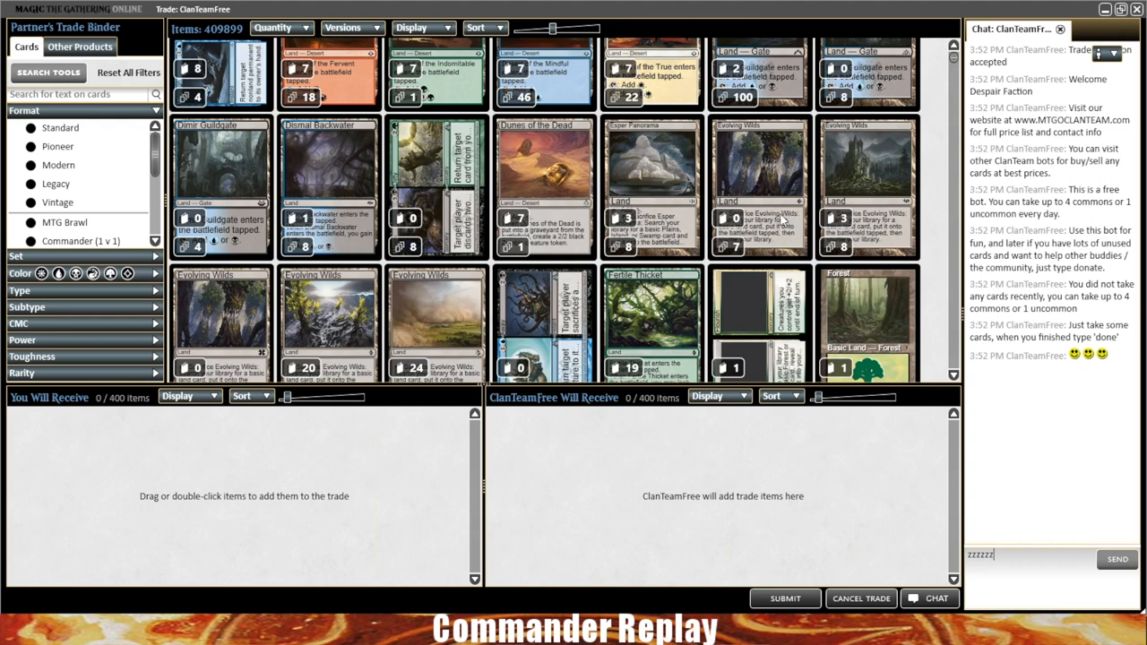
scroll("down", 3)
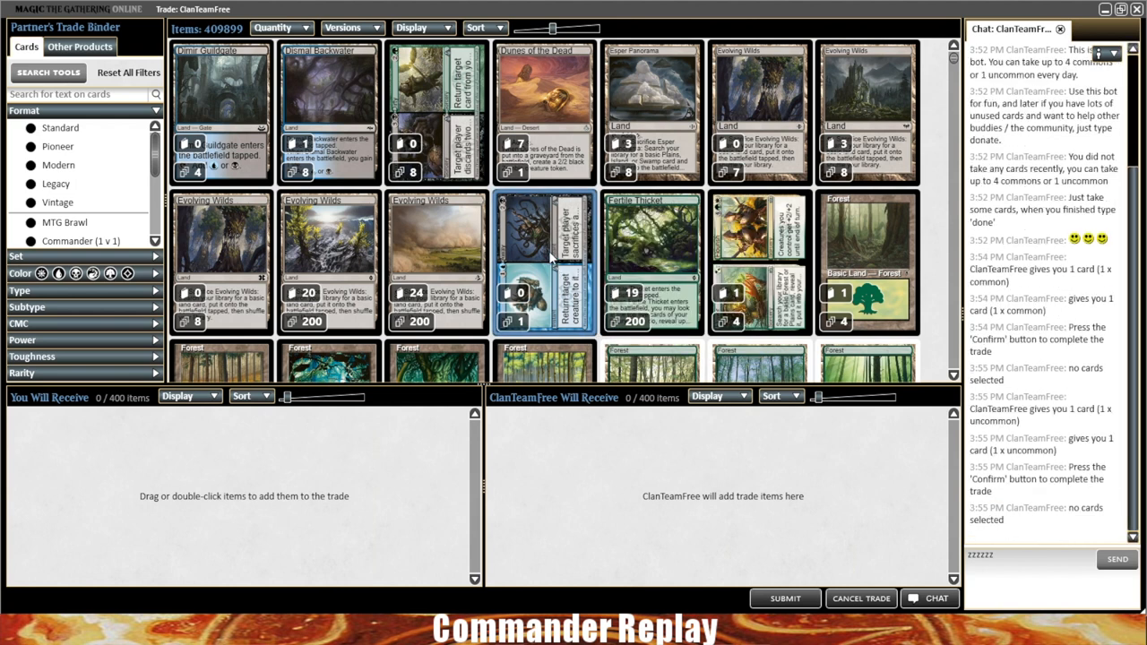
double_click(544, 260)
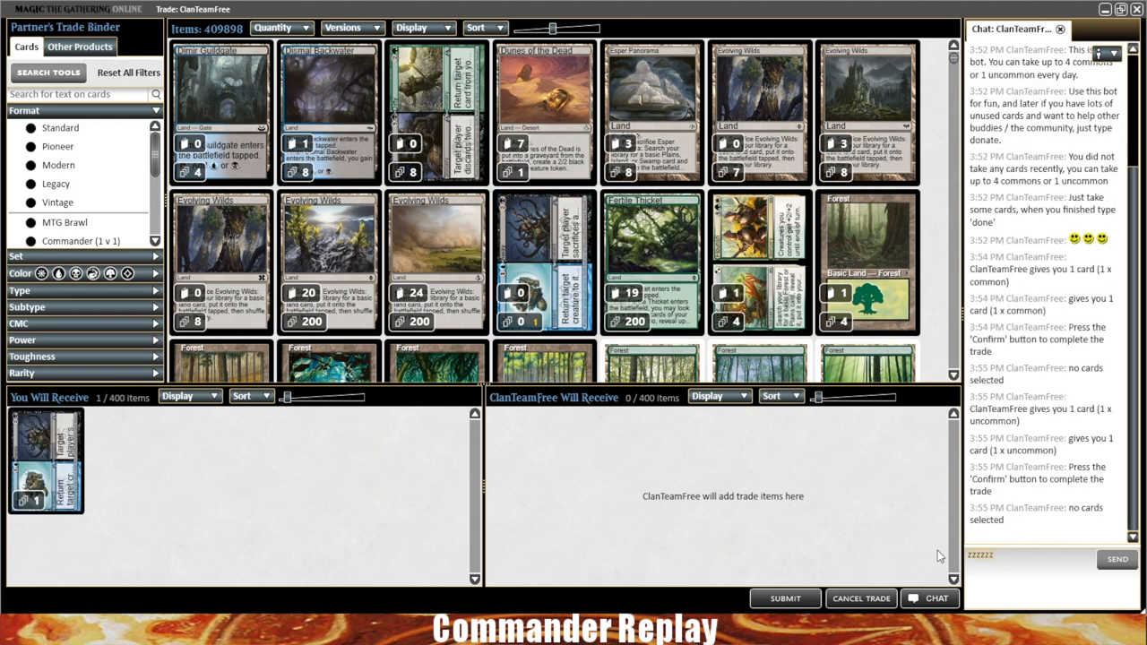
left_click(784, 599)
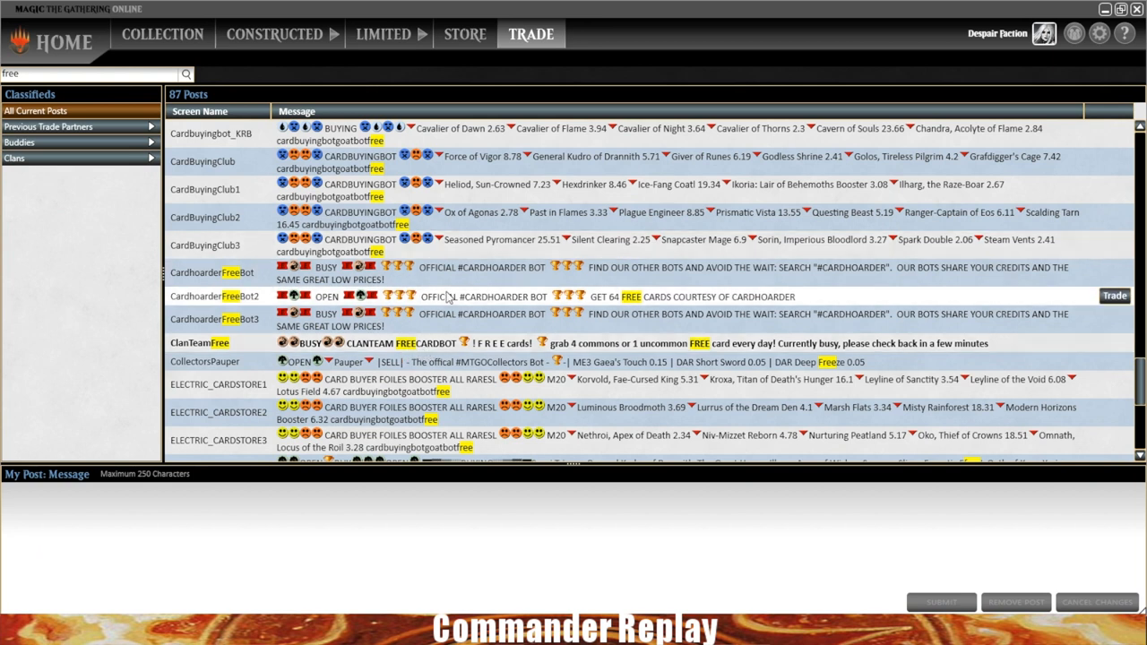
mouse_move(642, 308)
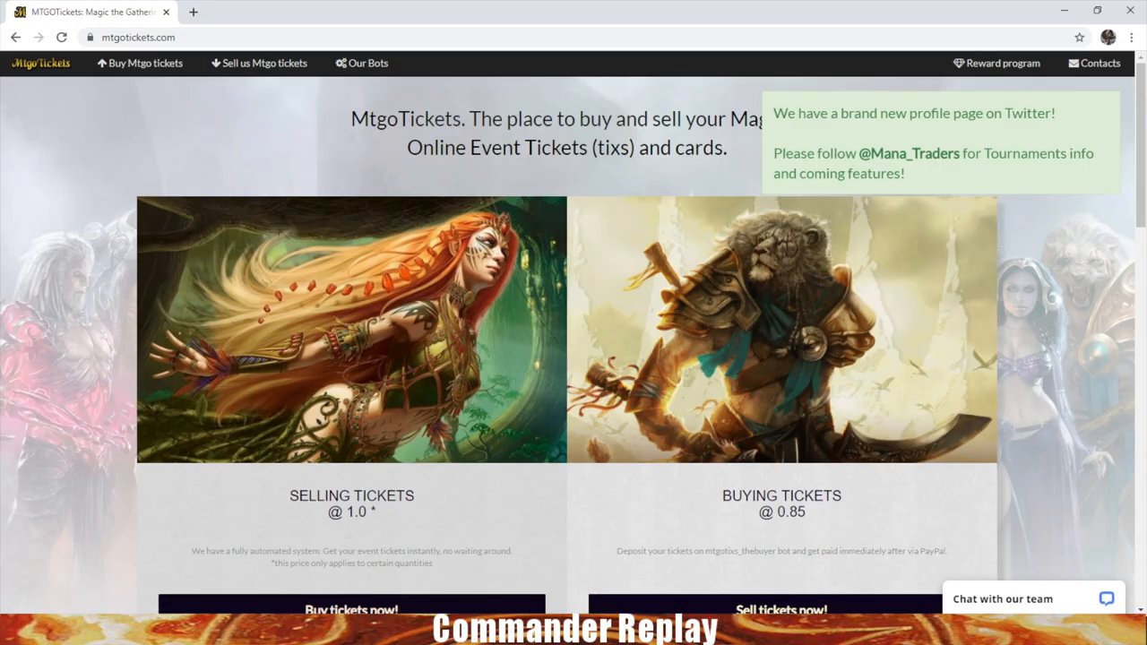
In a new MTGGoldfish tab, open Sol Ring's Commander 2018 printing
left_click(364, 11)
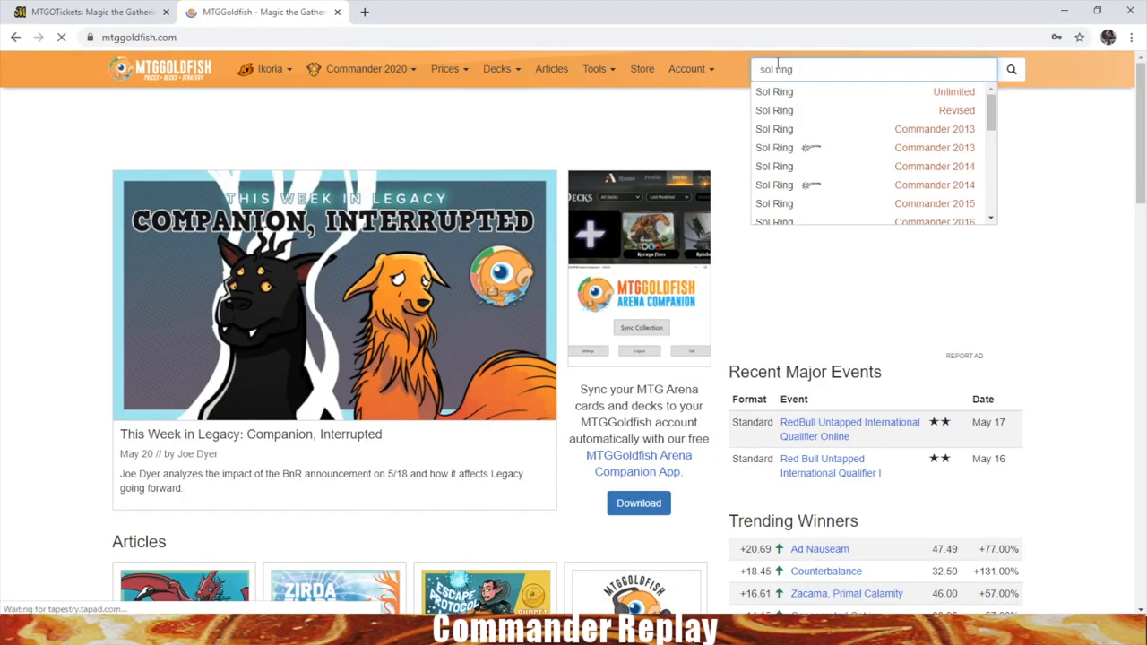
mouse_move(695, 175)
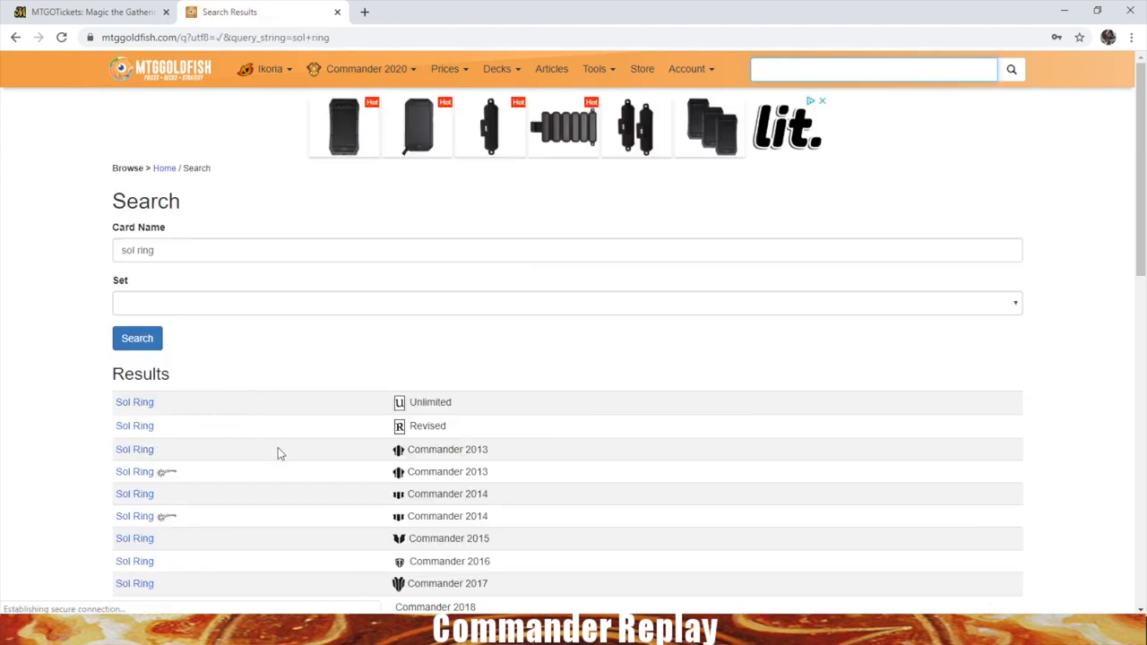
scroll("down", 3)
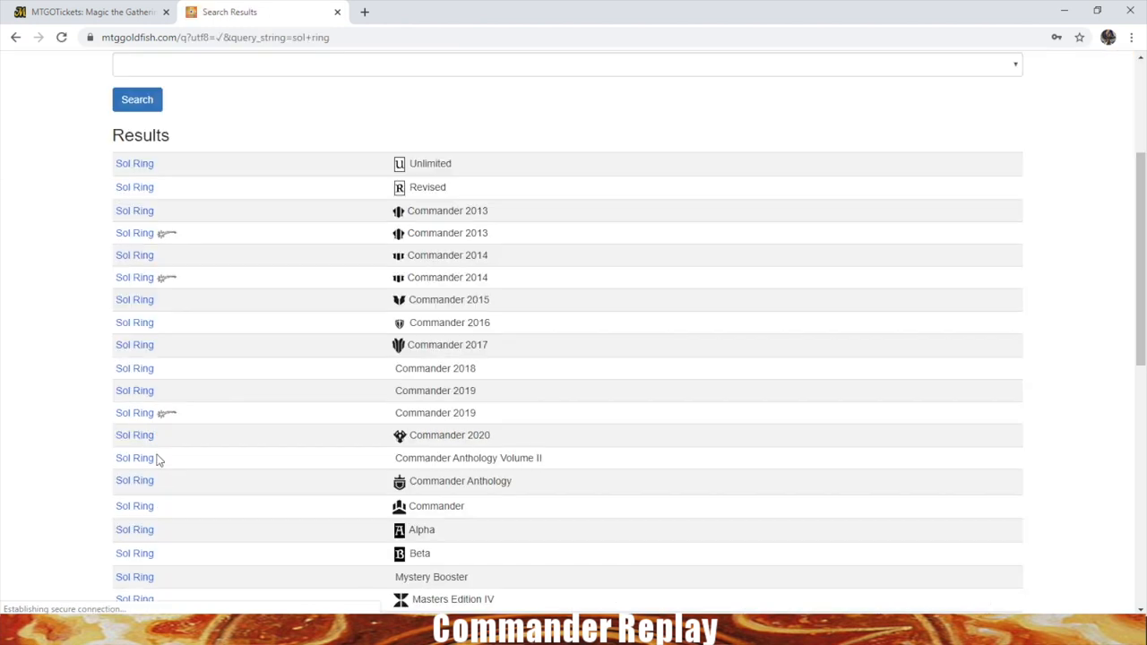
left_click(135, 367)
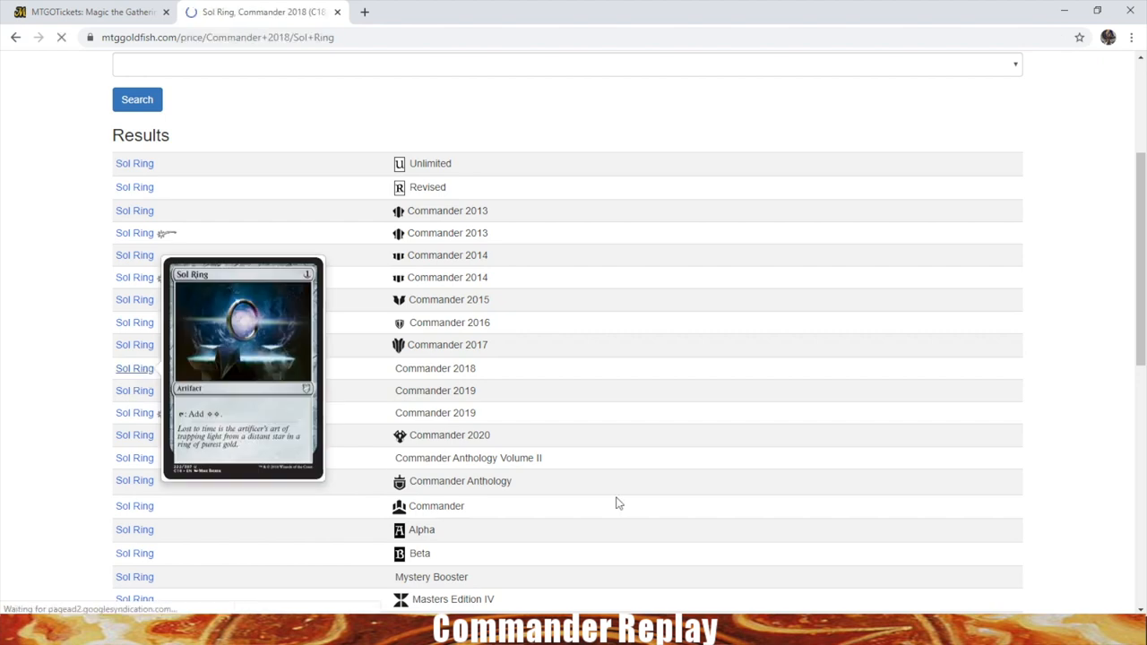
left_click(134, 368)
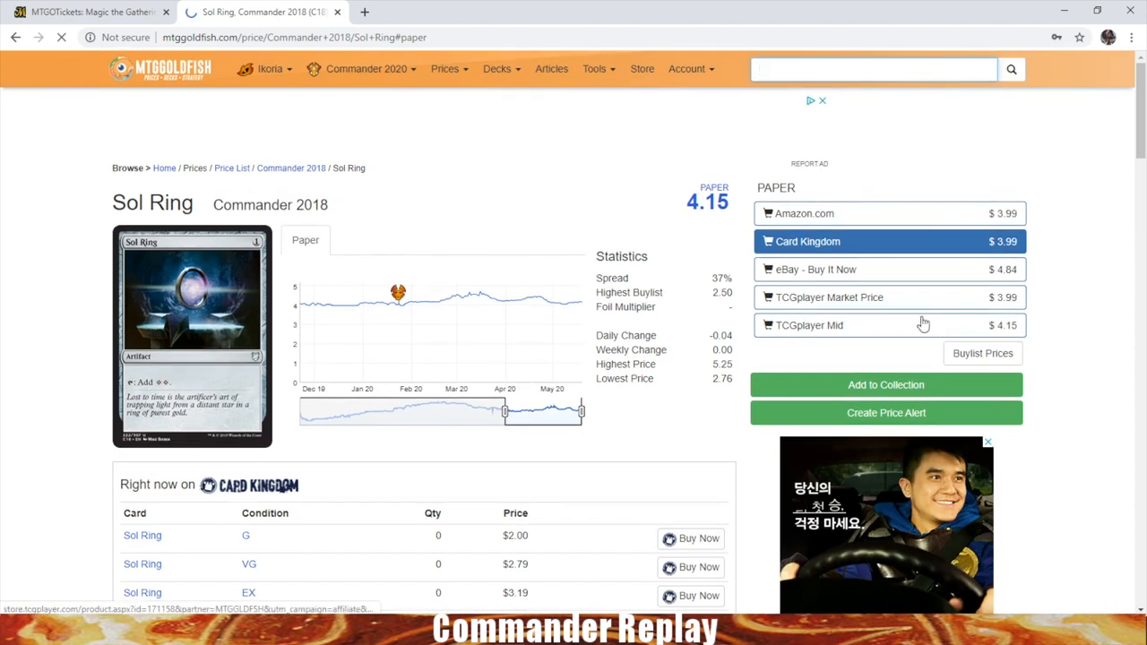
Switch to the Commander 2014 Sol Ring printing: 12.61 tix online, $4.21 paper
scroll("down", 3)
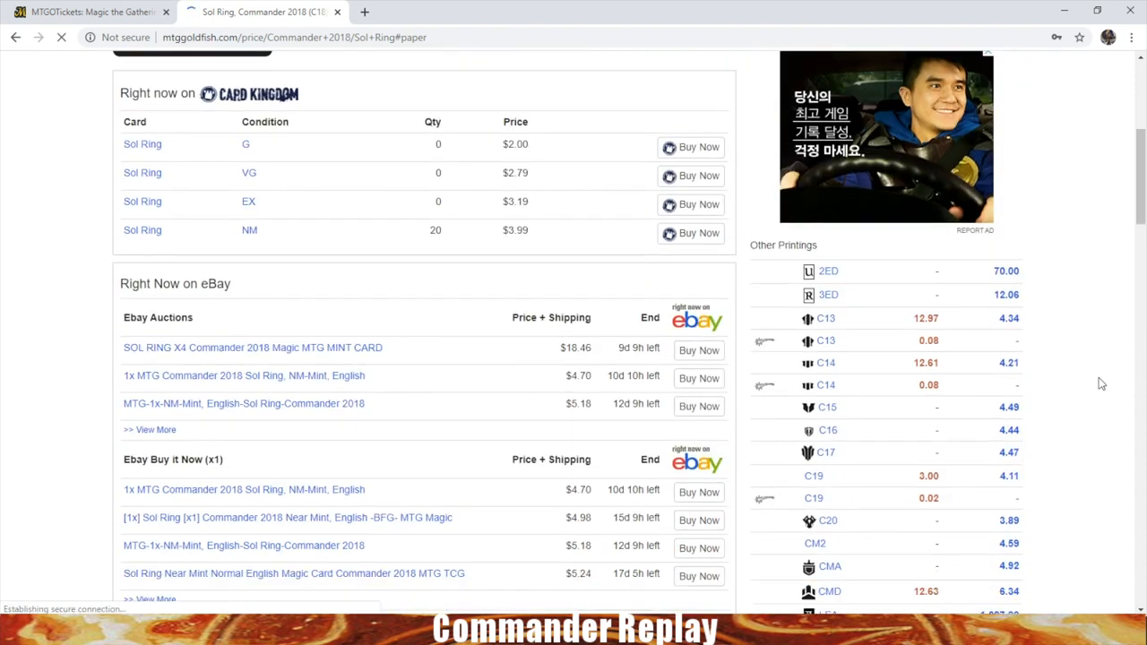
scroll("down", 3)
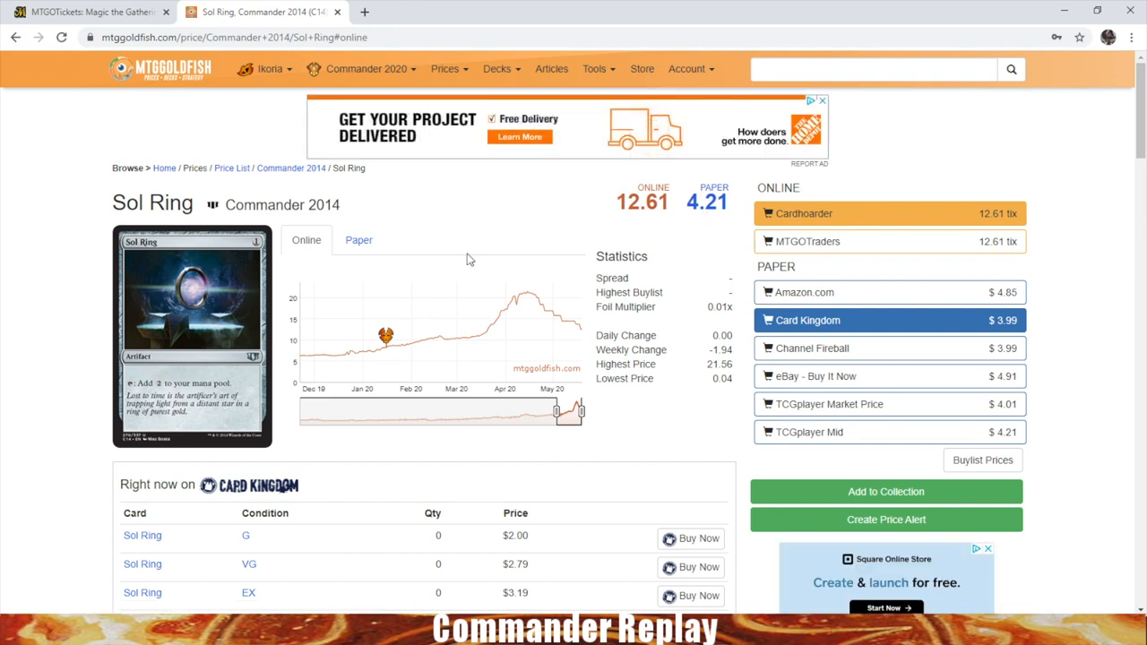
mouse_move(554, 320)
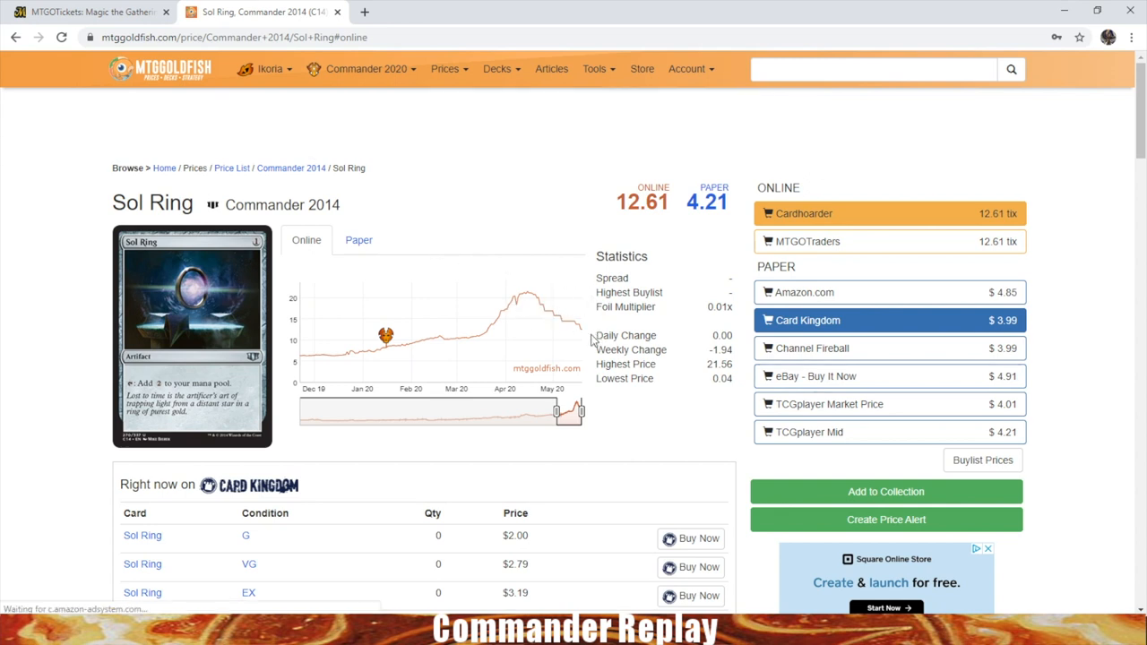
scroll("down", 3)
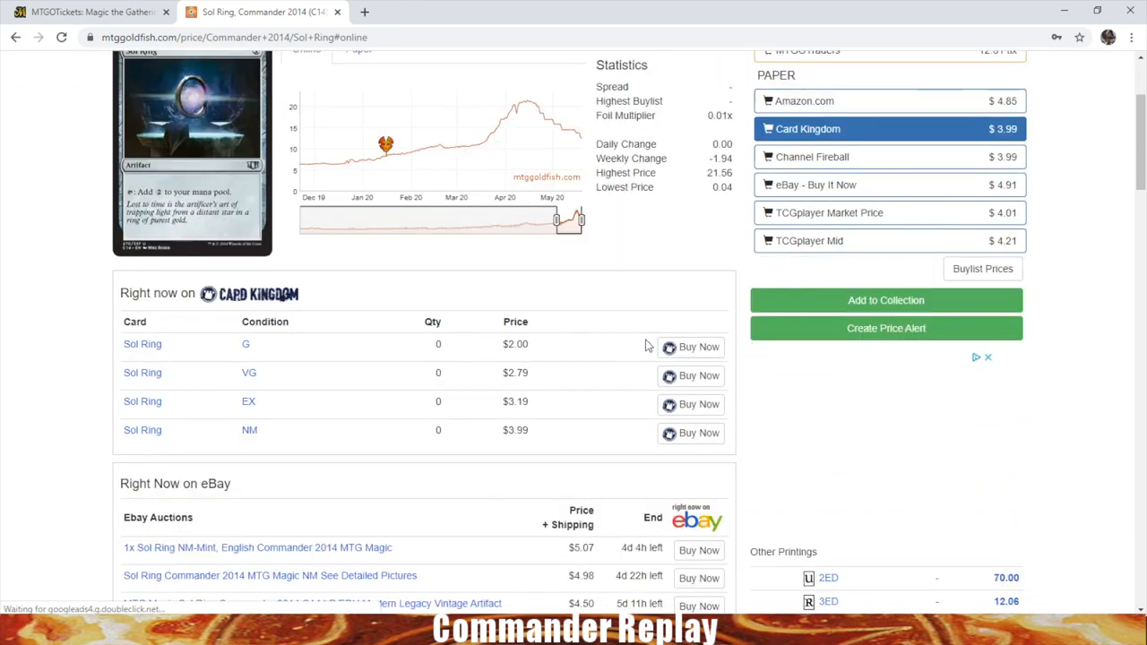
scroll("up", 3)
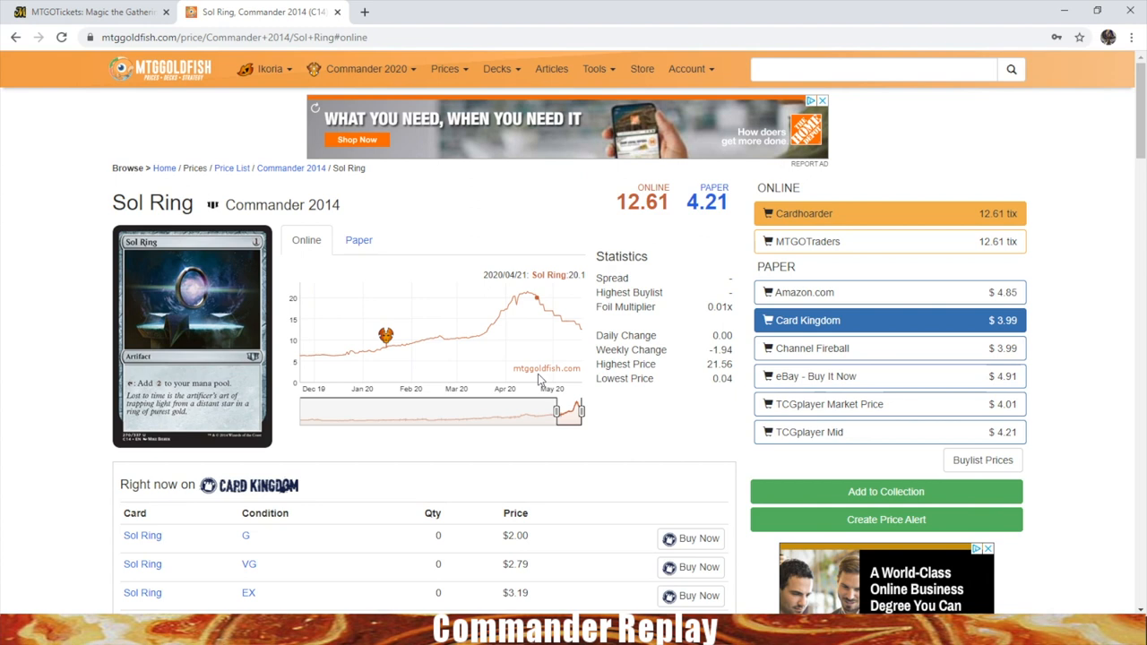
scroll("down", 3)
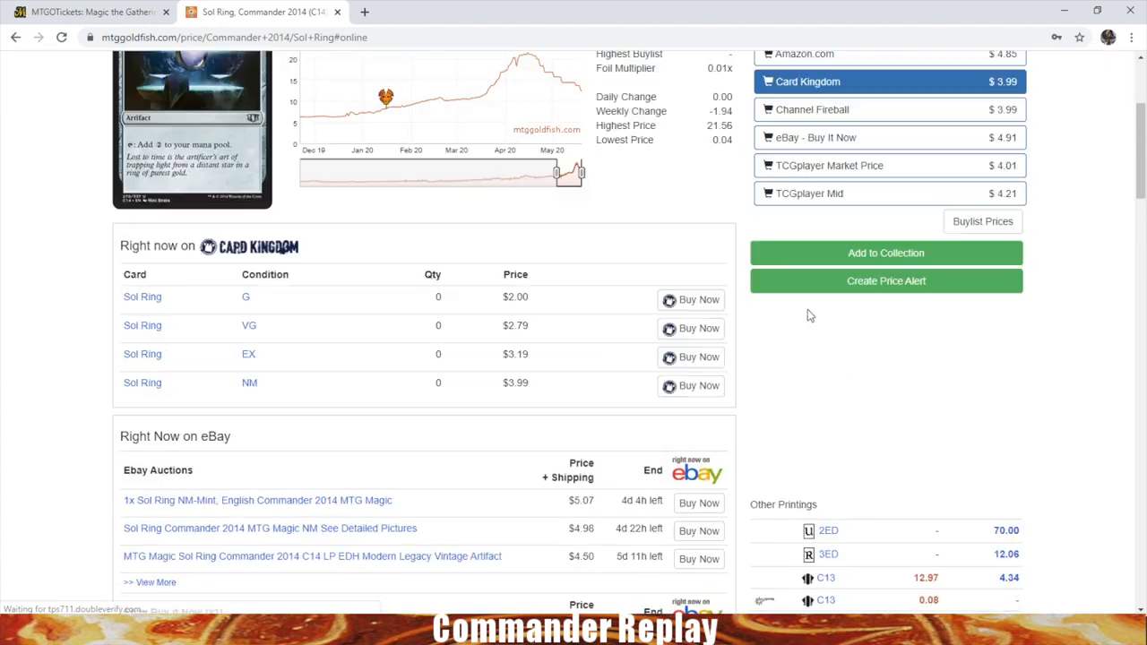
scroll("up", 3)
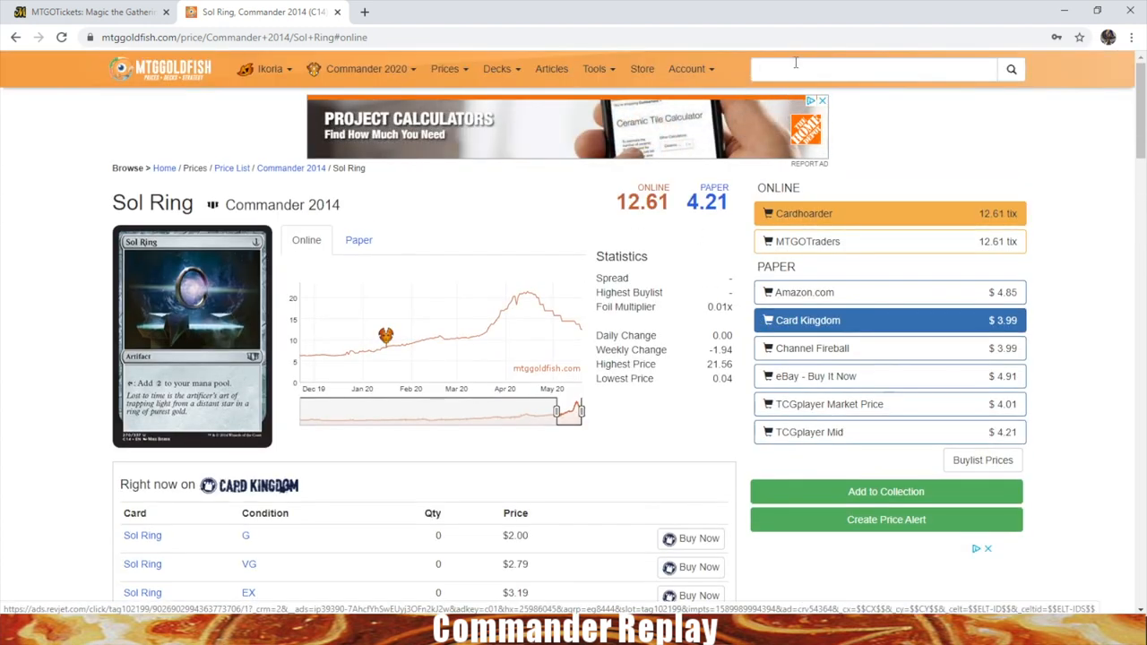
Search 'wind' and open Lord Windgrace's Treasure Chest printing at 25.65 tix
type("wind")
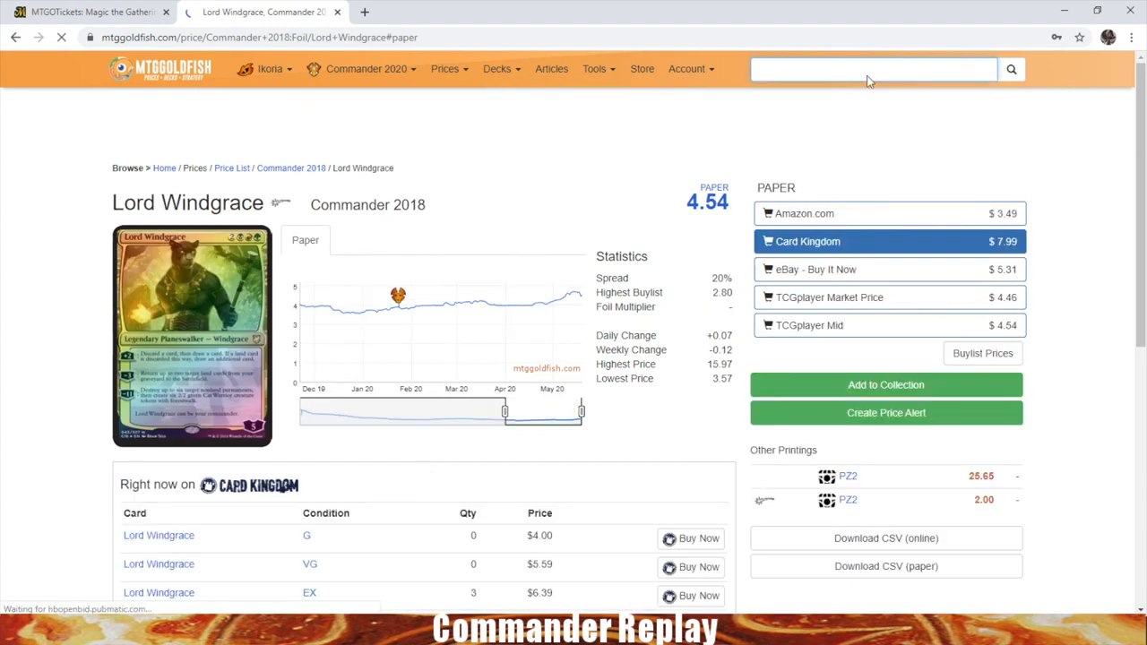
left_click(874, 69)
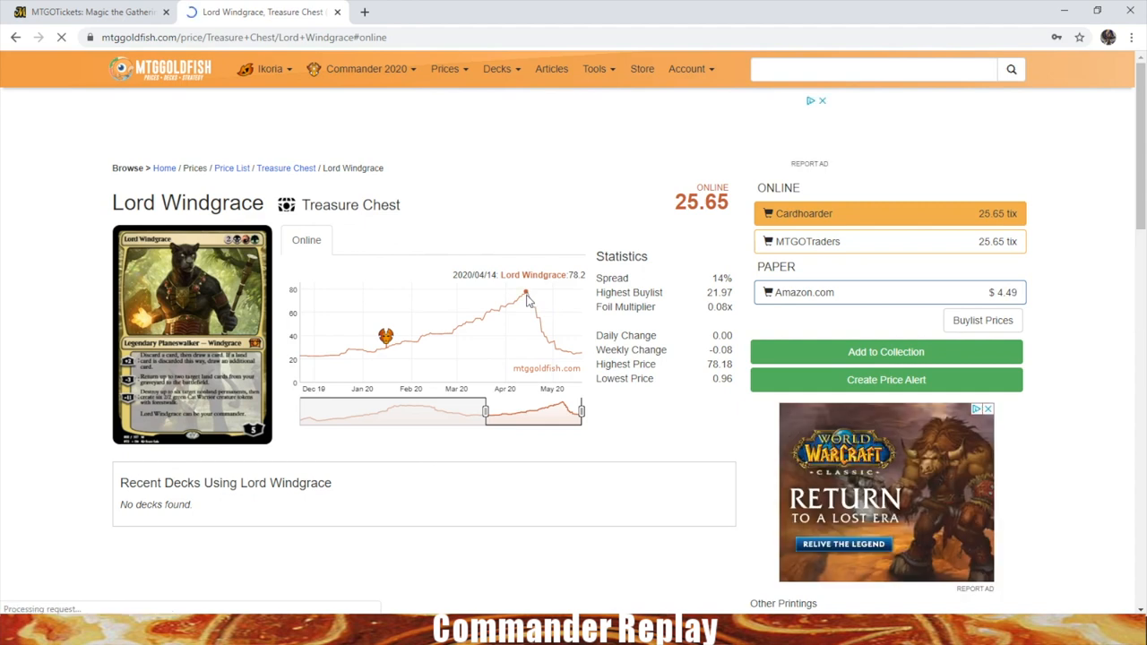
mouse_move(573, 361)
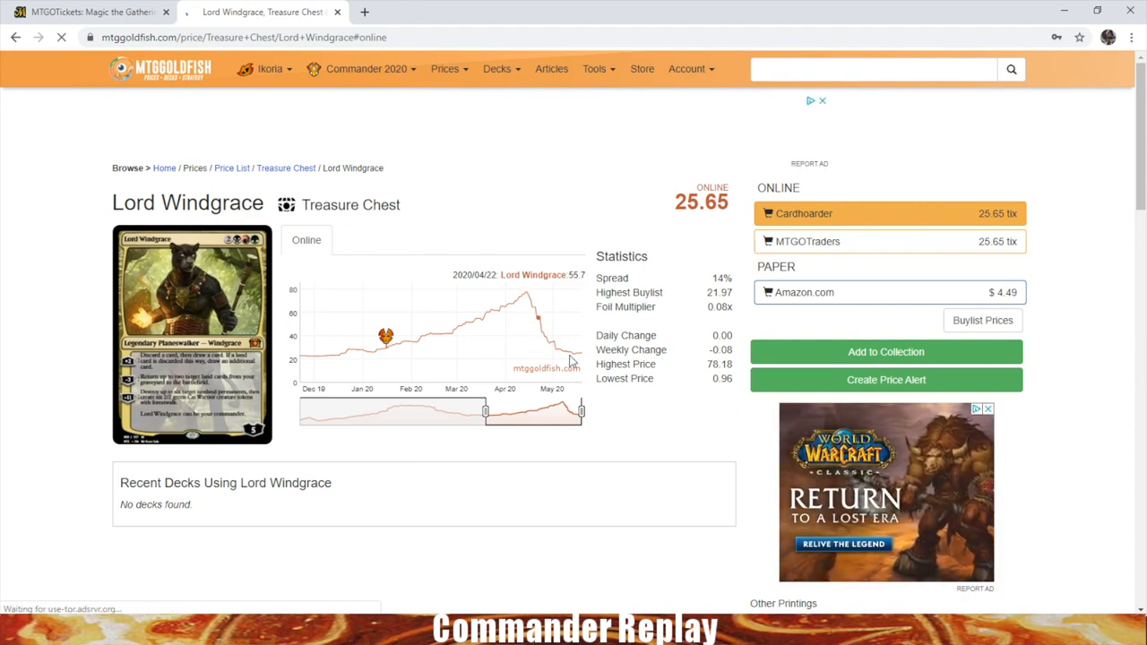
mouse_move(527, 300)
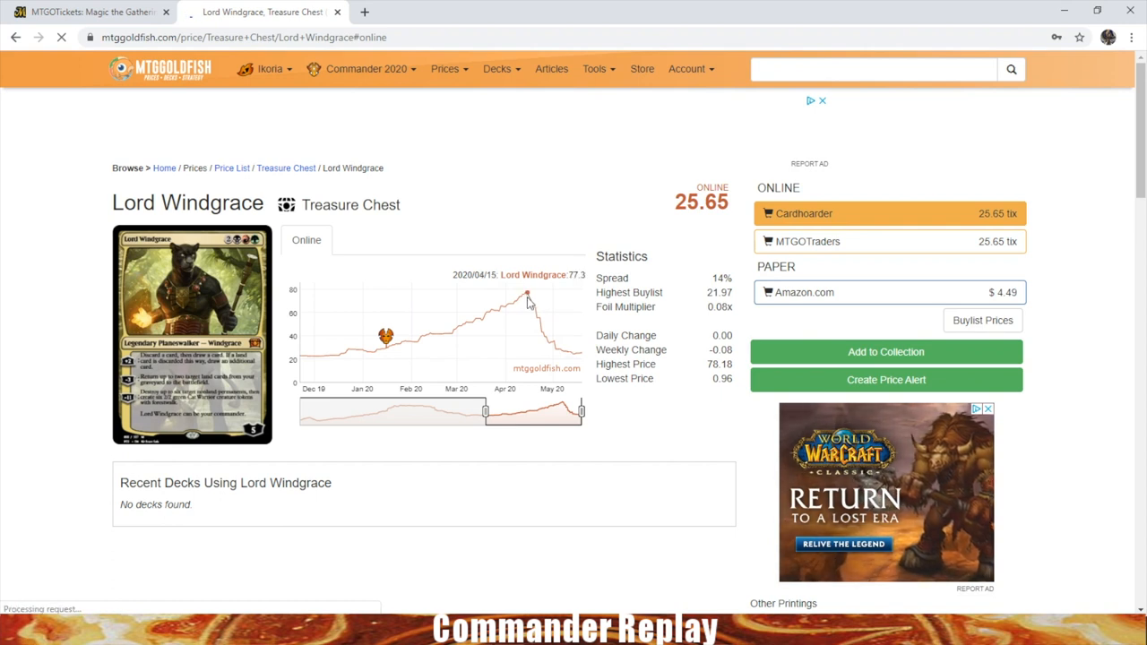
mouse_move(524, 300)
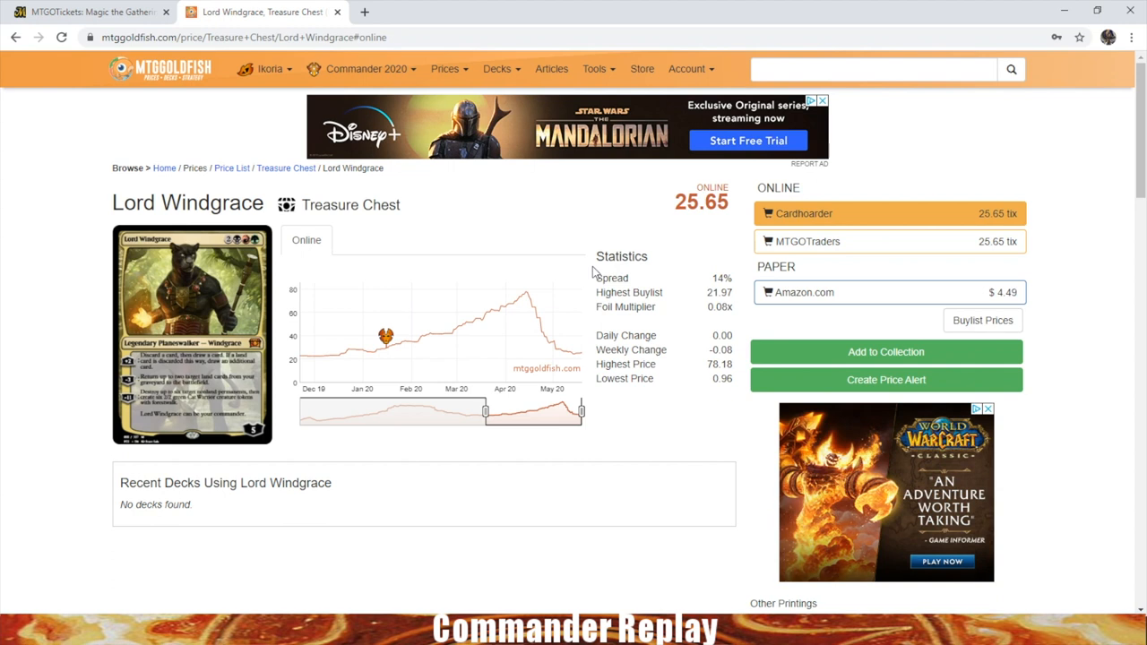
mouse_move(285, 210)
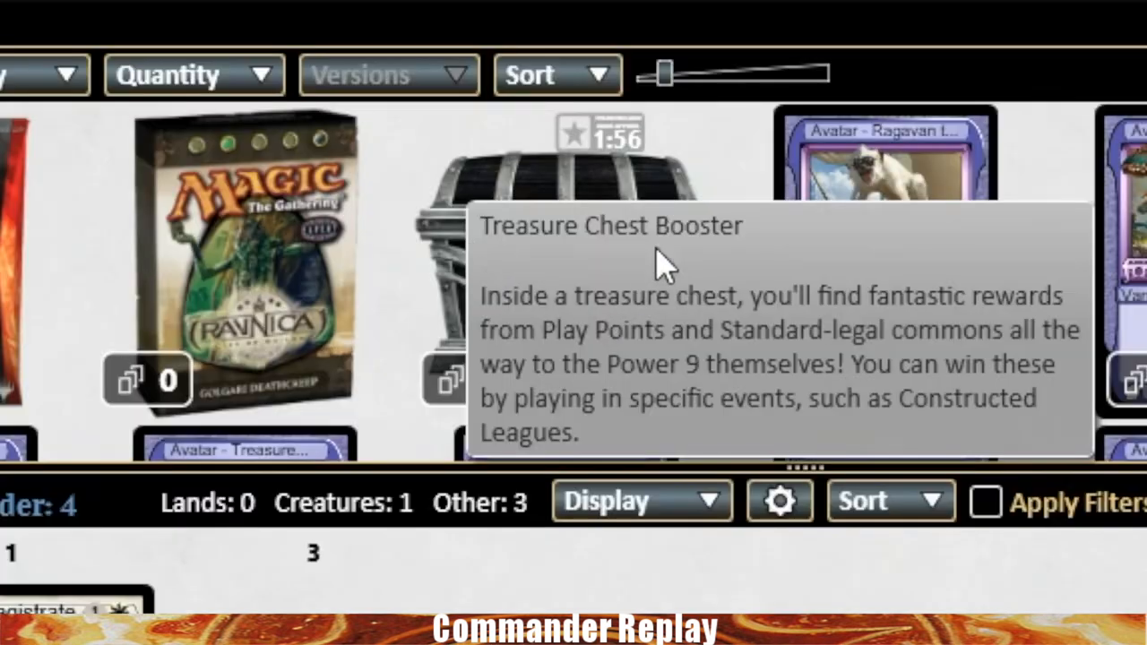
mouse_move(336, 255)
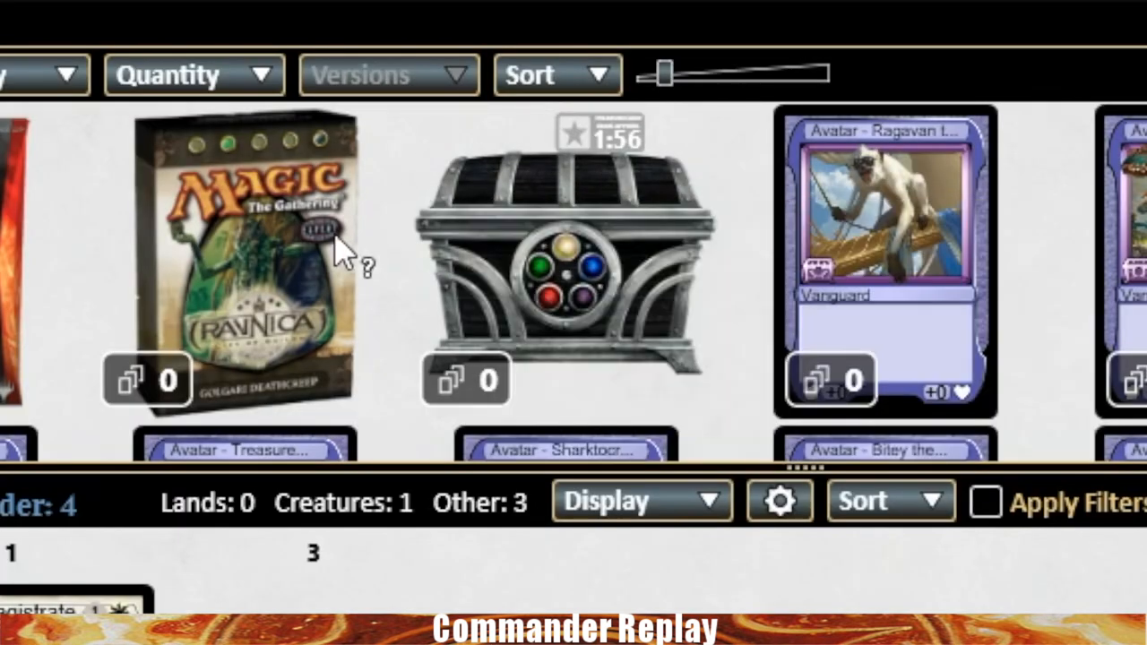
mouse_move(385, 295)
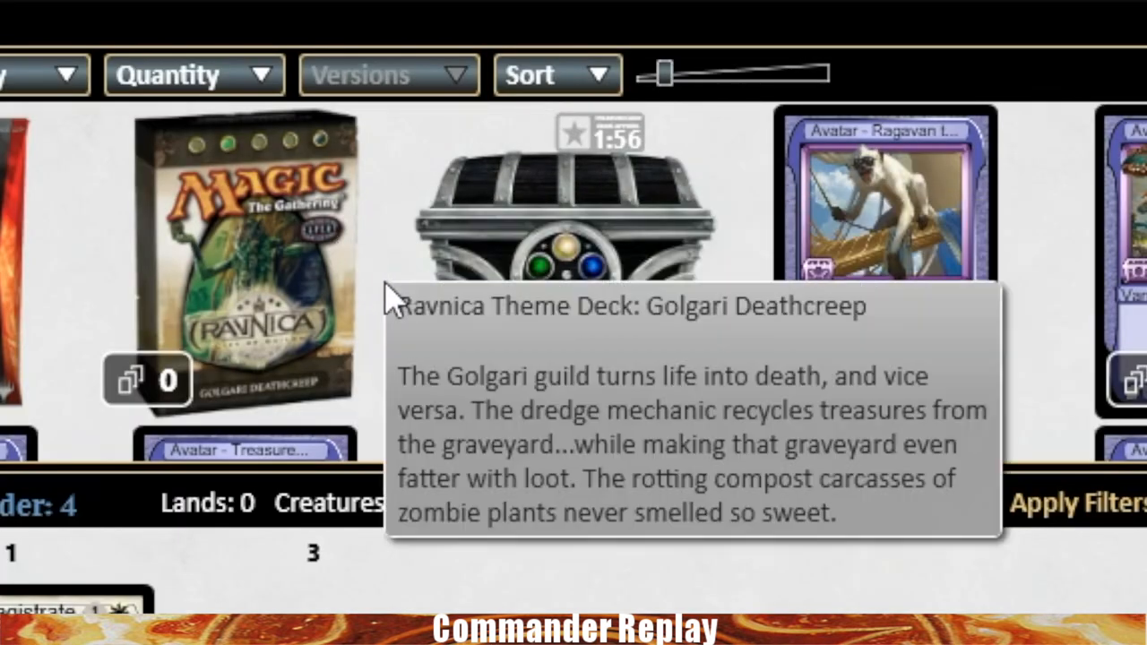
mouse_move(538, 260)
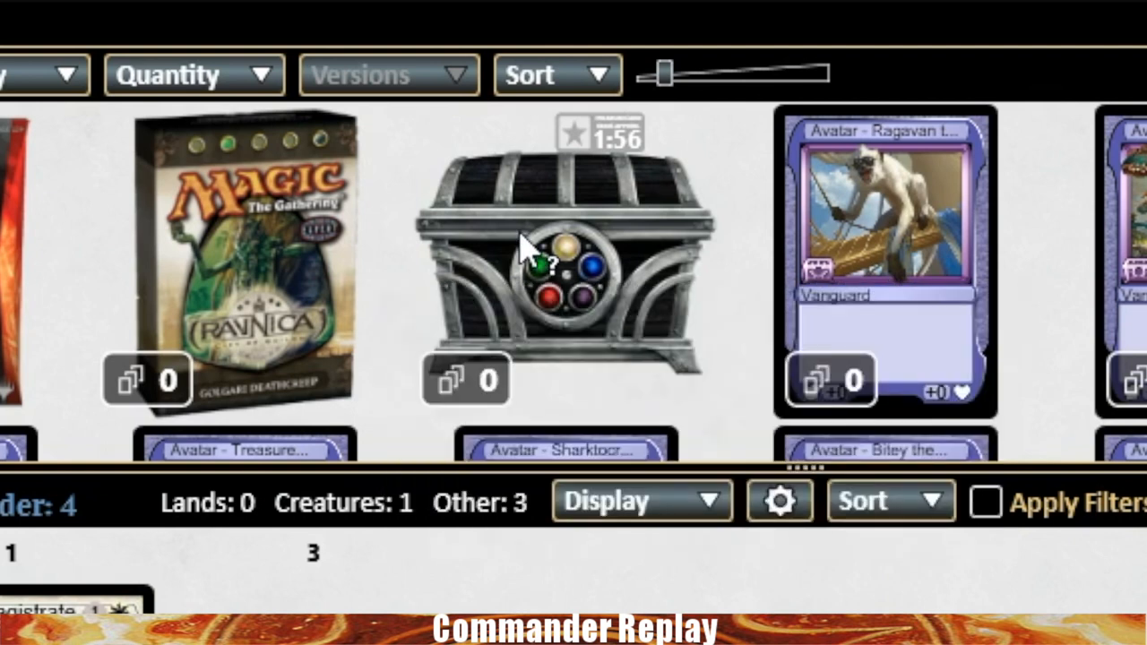
mouse_move(556, 260)
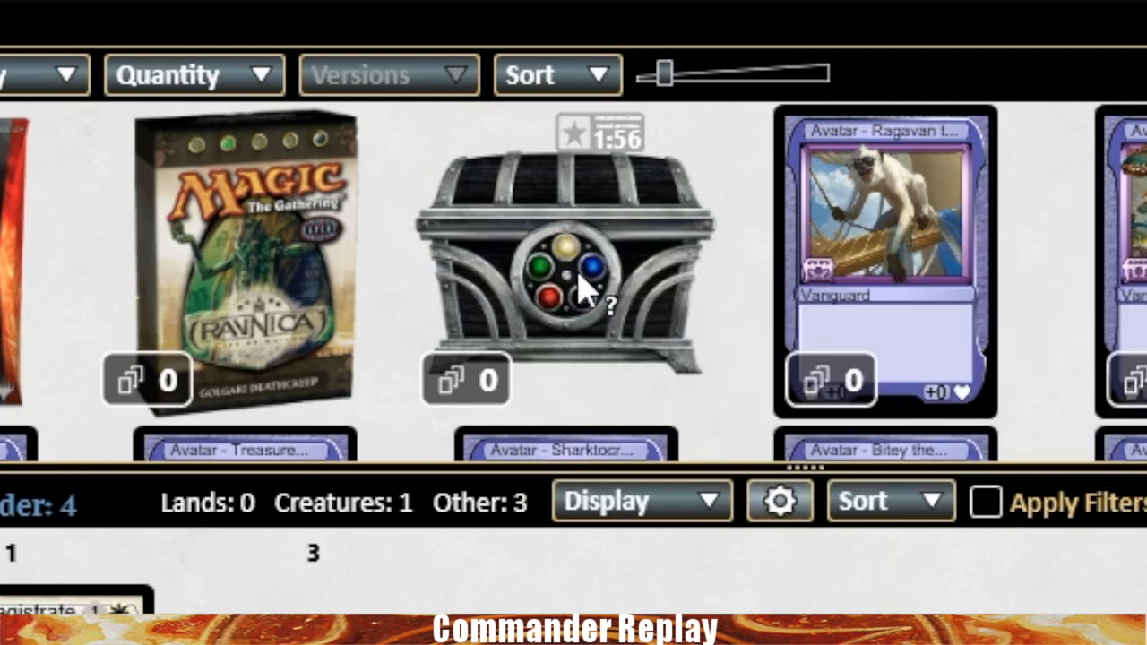
mouse_move(573, 287)
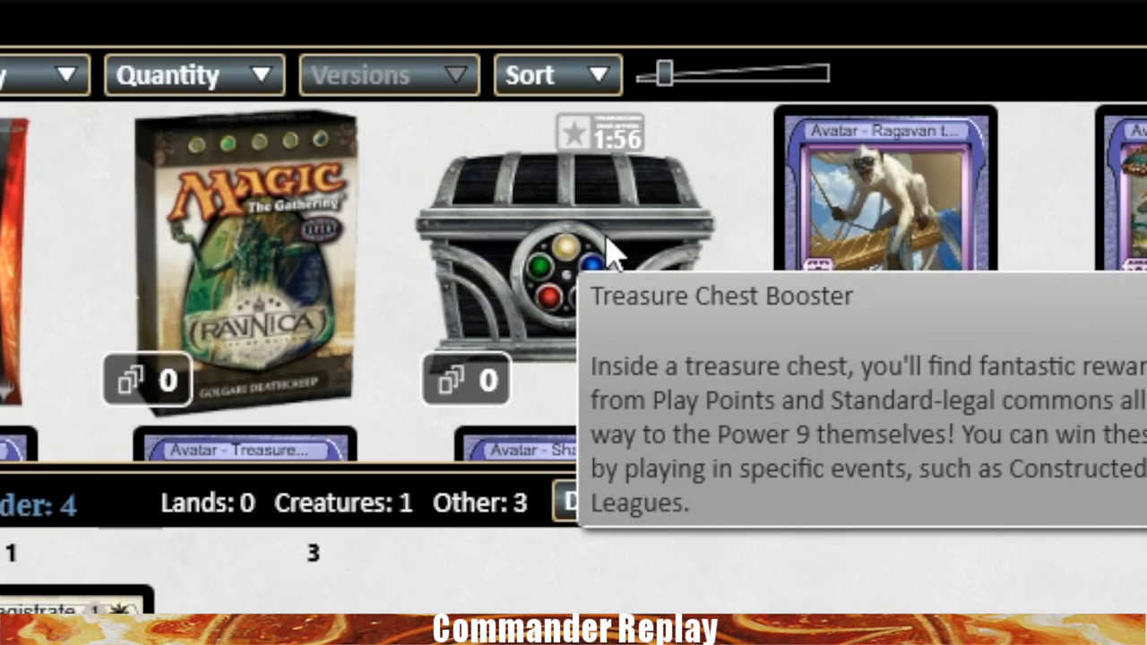
mouse_move(582, 305)
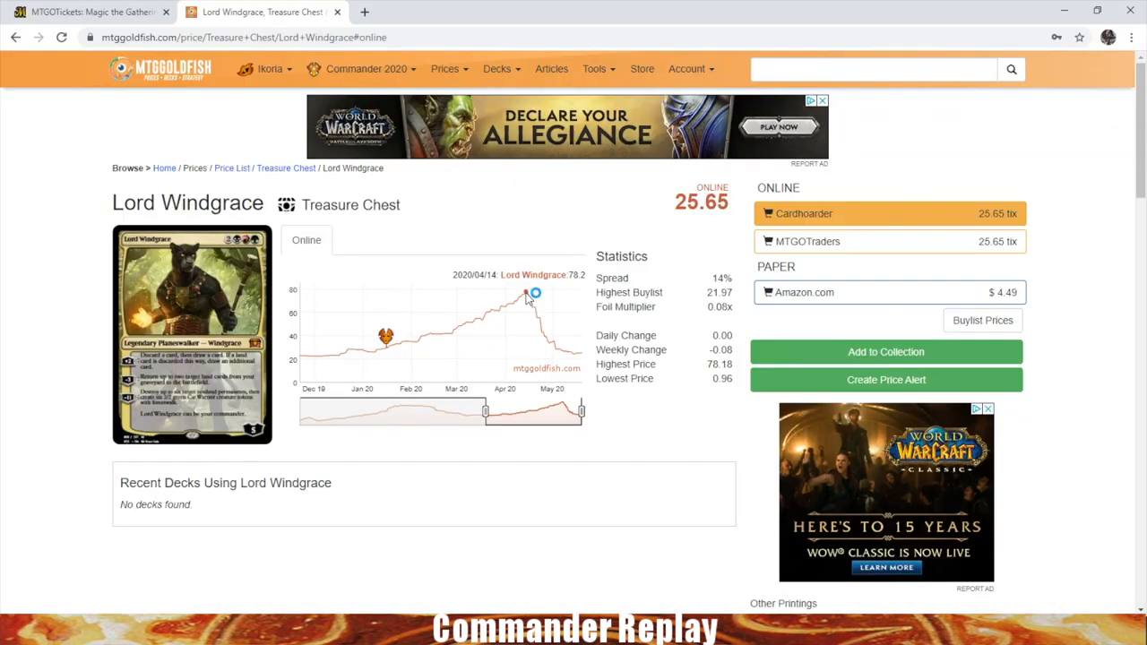
mouse_move(526, 295)
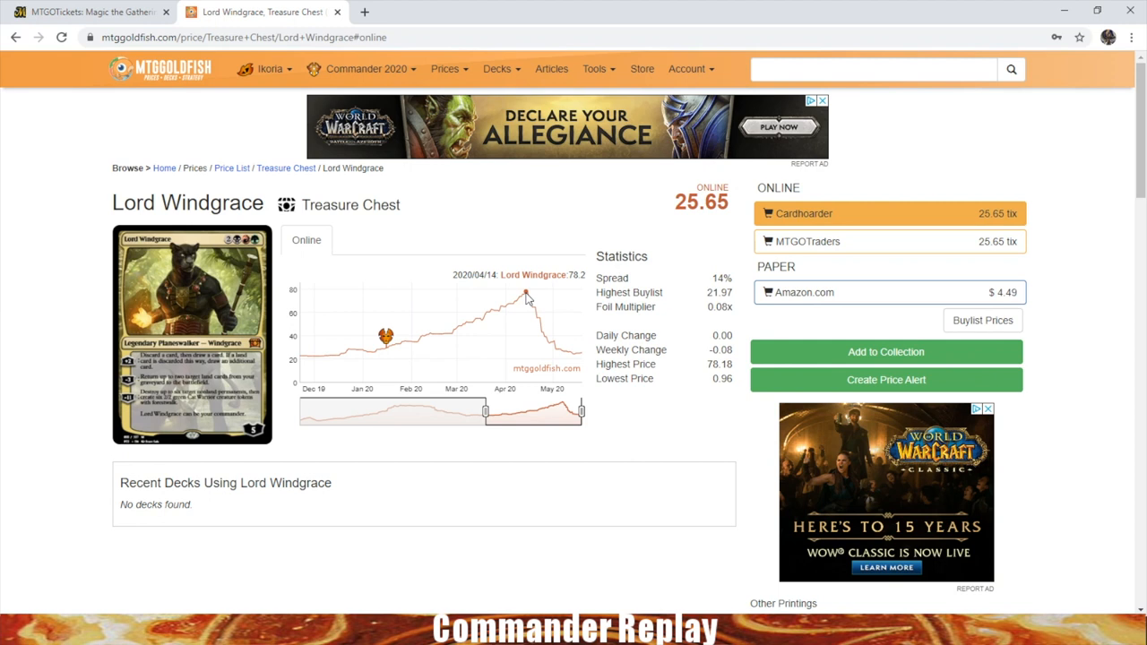
mouse_move(579, 353)
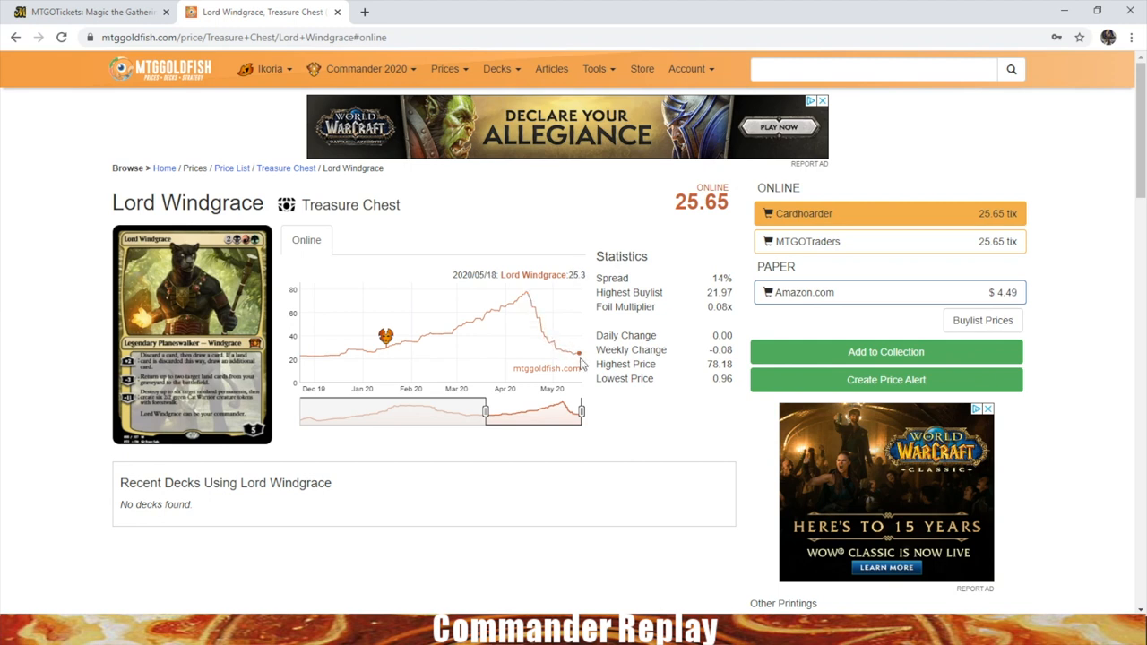
mouse_move(535, 309)
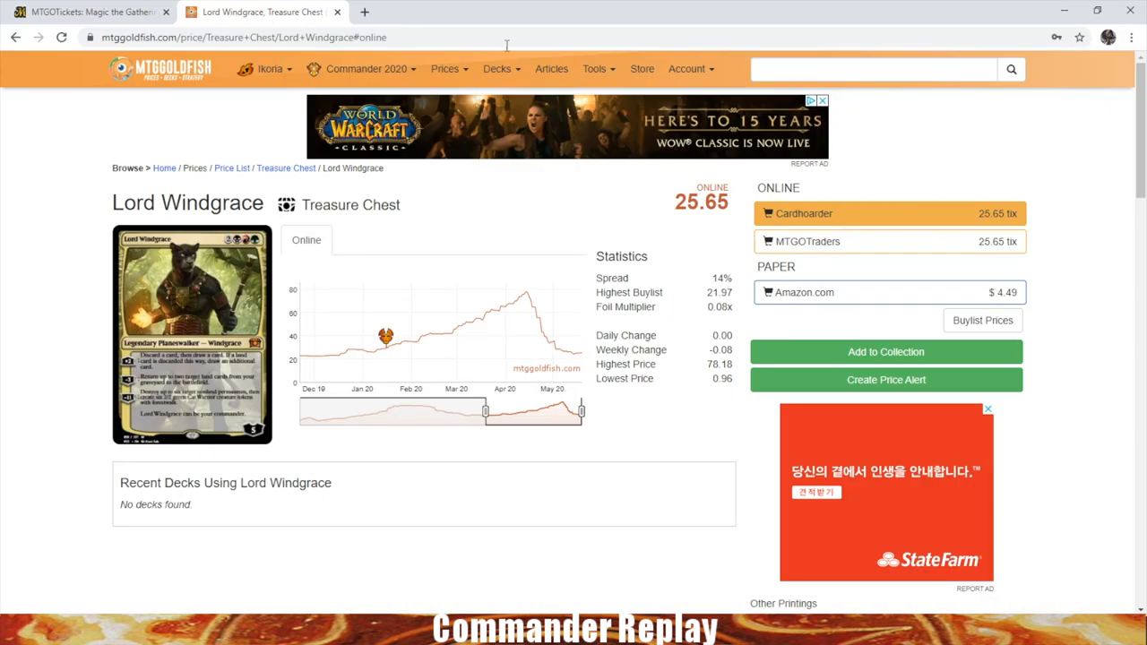
mouse_move(593, 69)
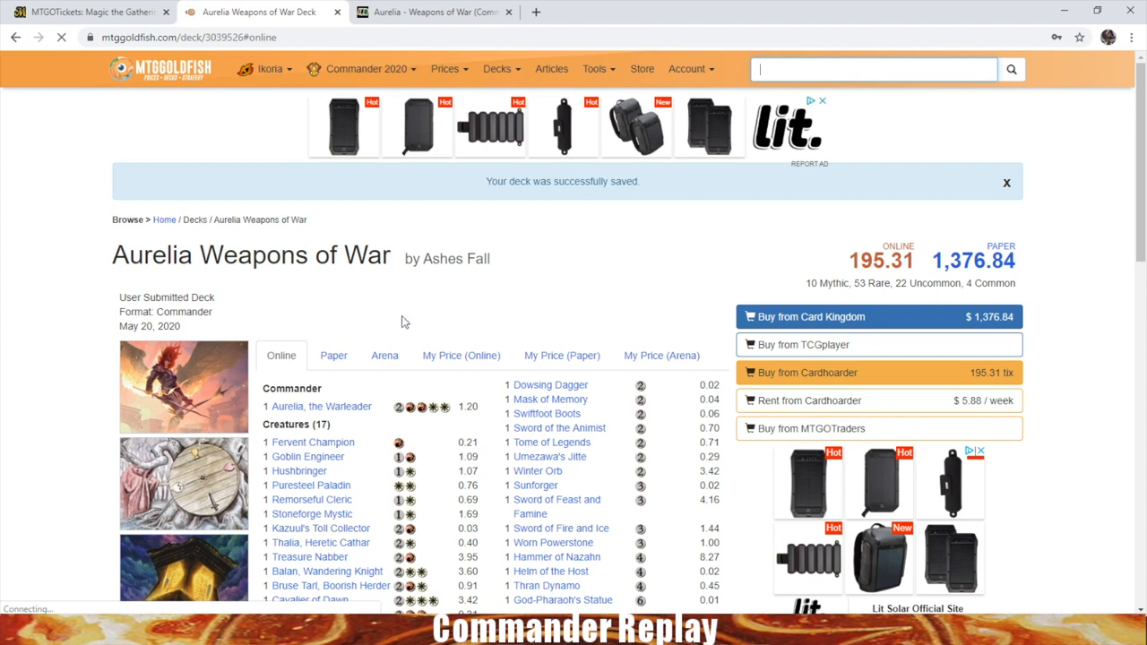
mouse_move(860, 254)
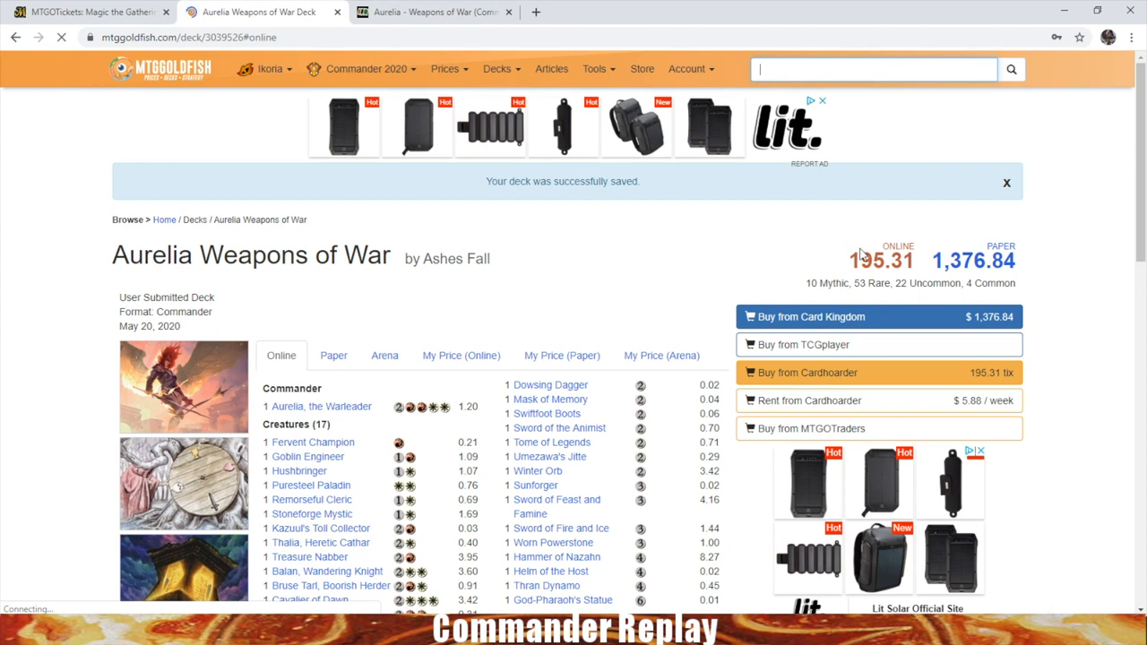
mouse_move(1026, 276)
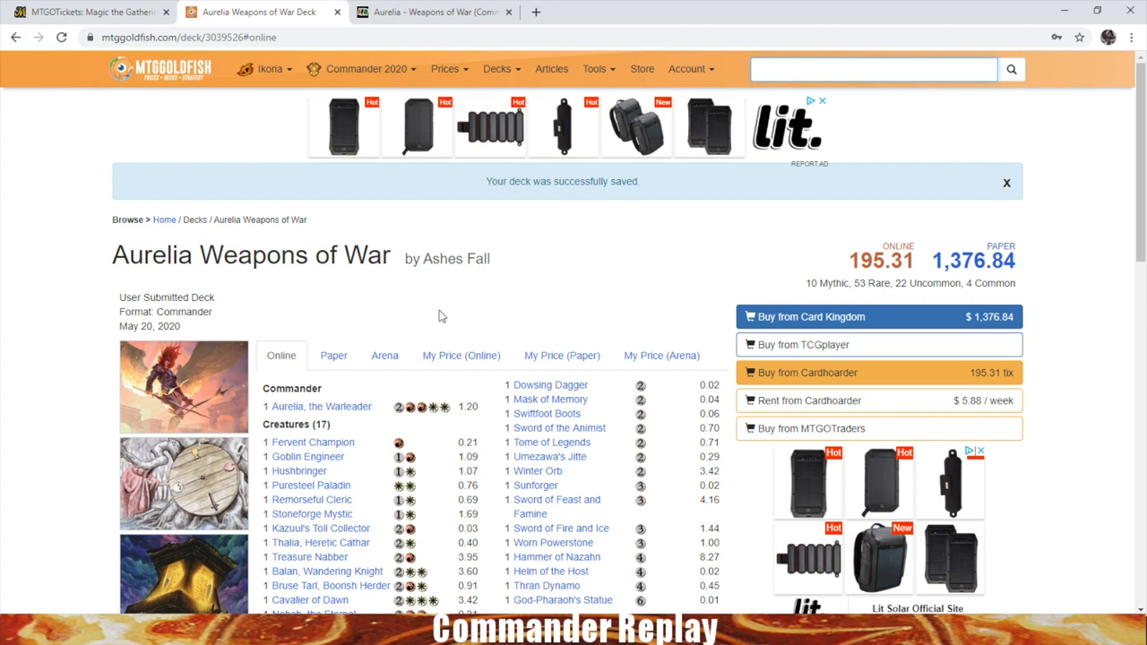
mouse_move(1013, 267)
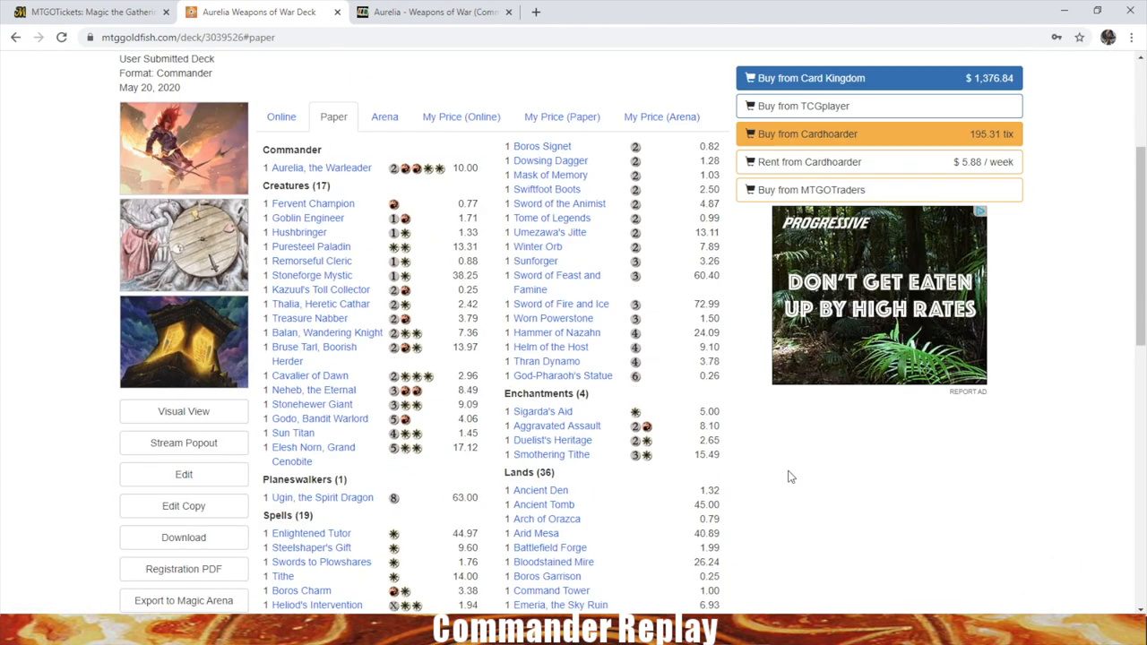
mouse_move(721, 311)
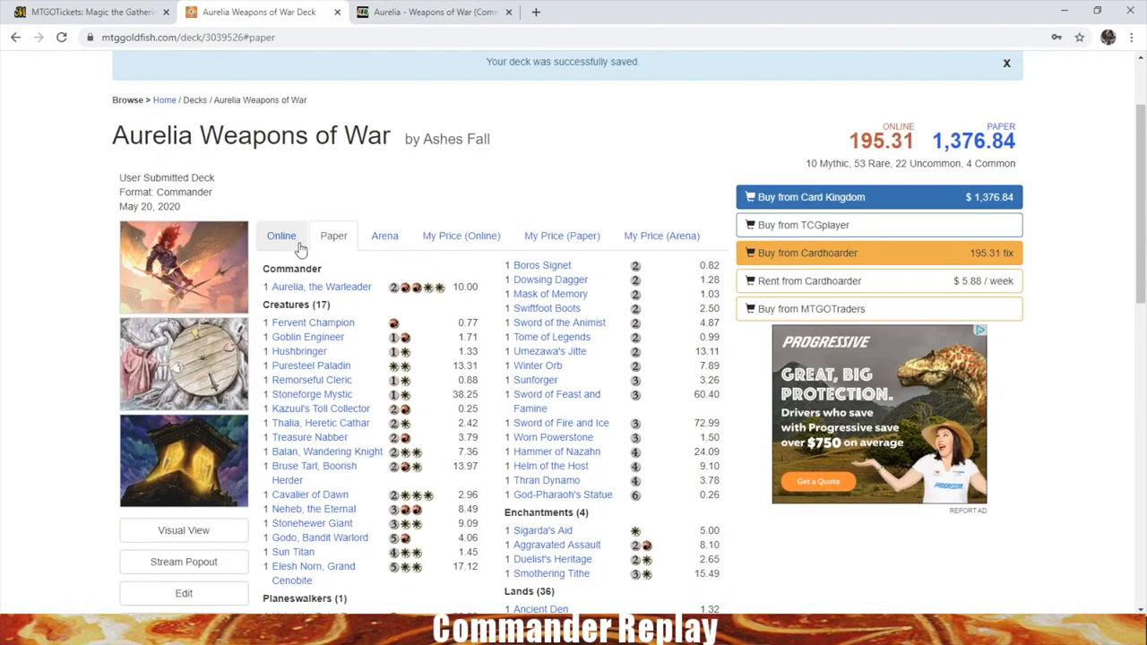
Show Aurelia Weapons of War's online card prices and scroll the list to Mask of Memory
left_click(281, 236)
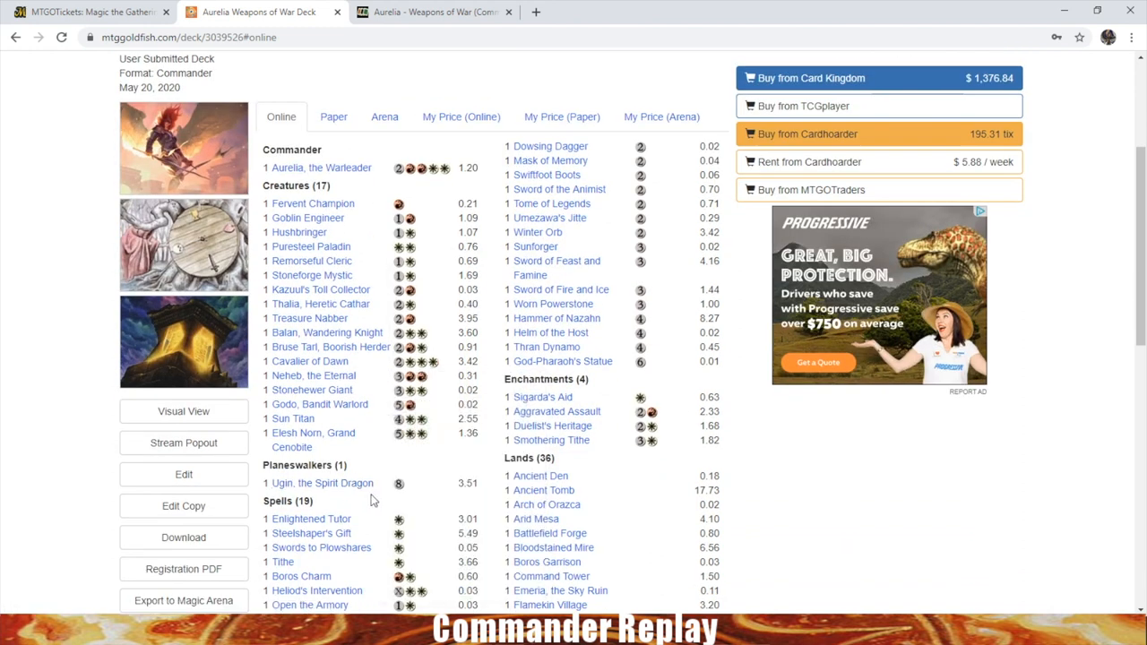
mouse_move(557, 289)
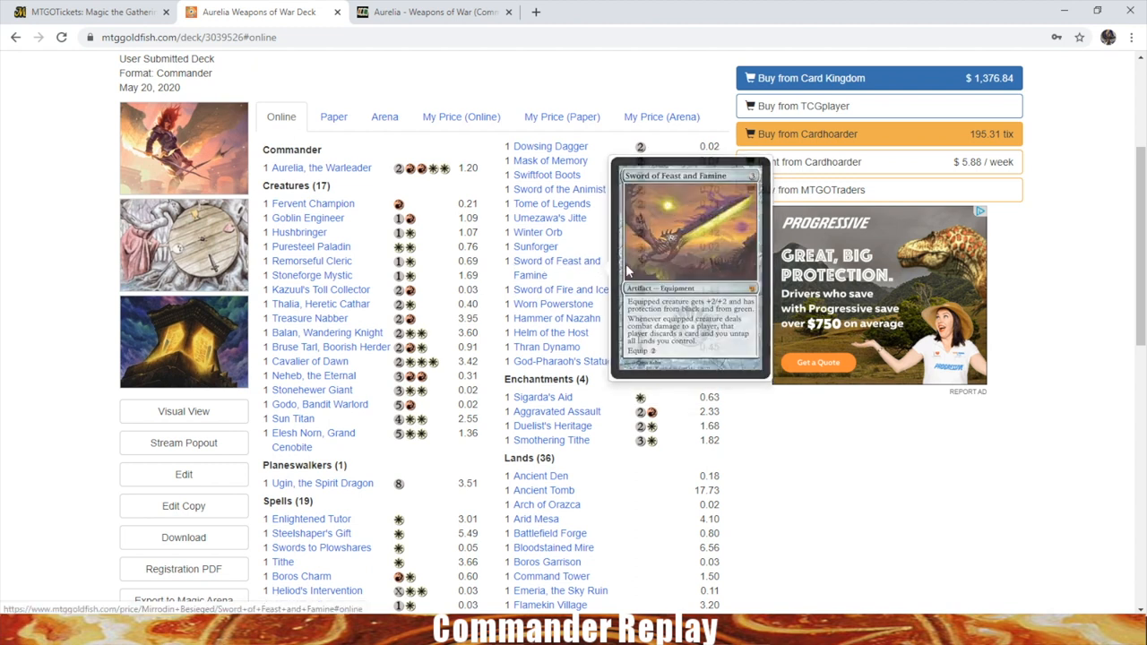
scroll("down", 3)
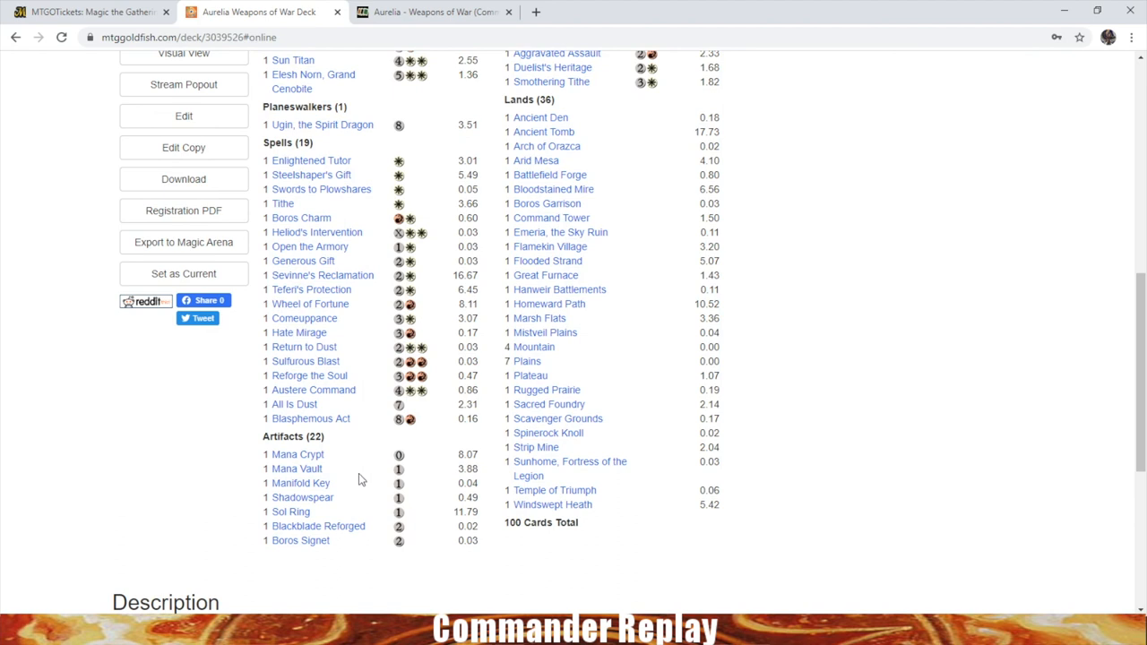
mouse_move(358, 514)
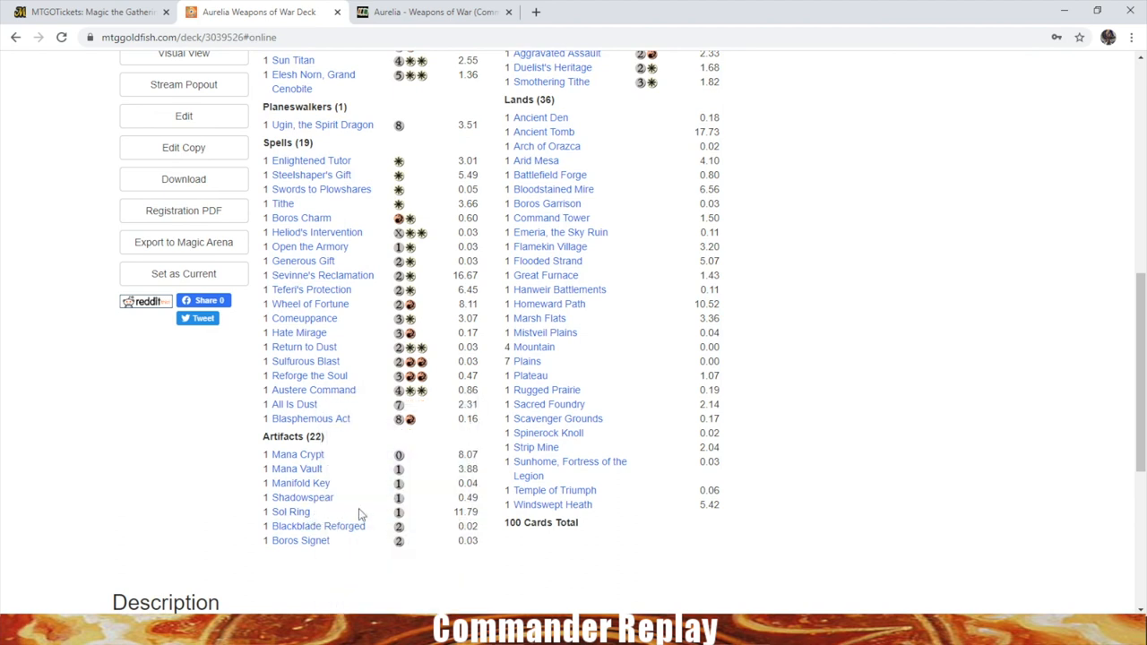
mouse_move(851, 499)
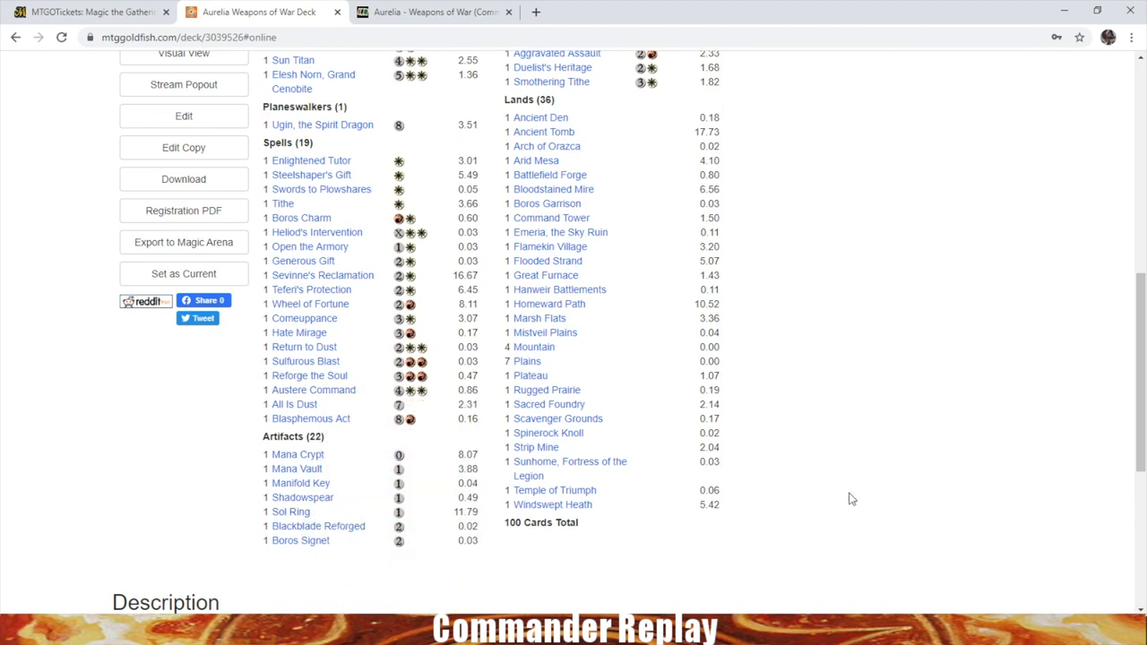
mouse_move(867, 242)
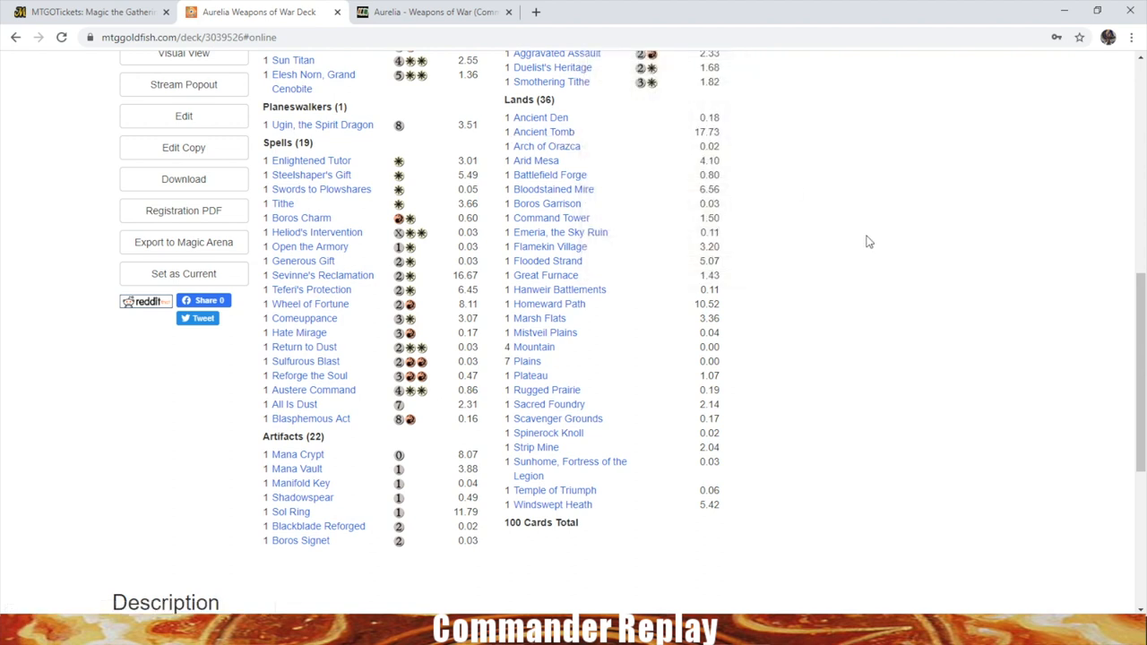
mouse_move(826, 309)
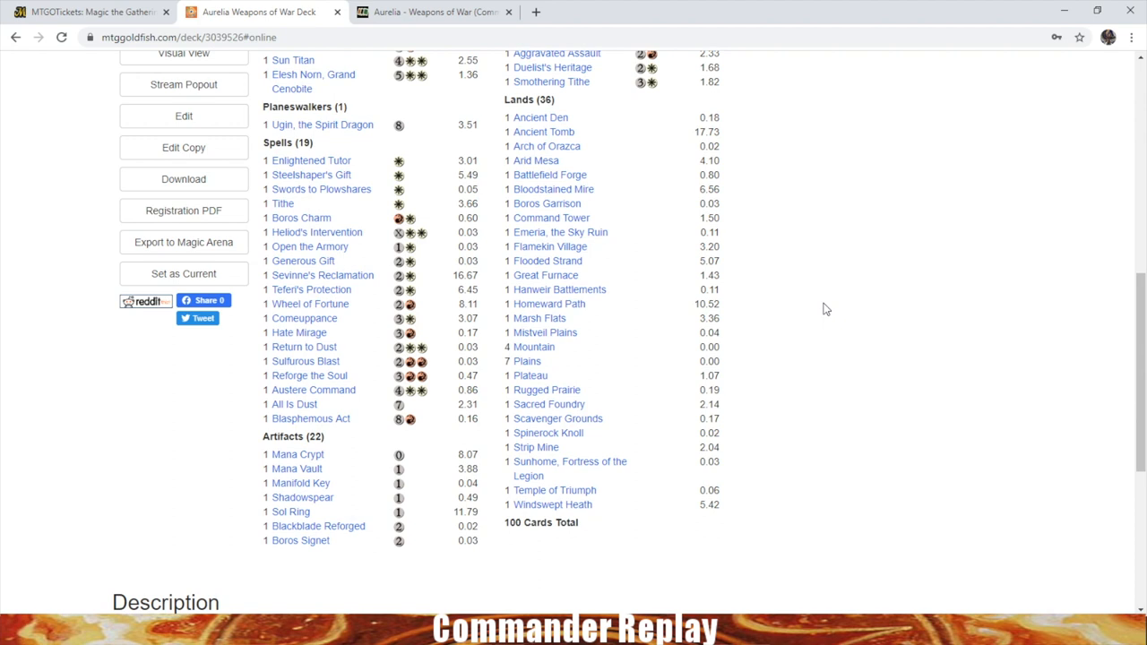
mouse_move(776, 138)
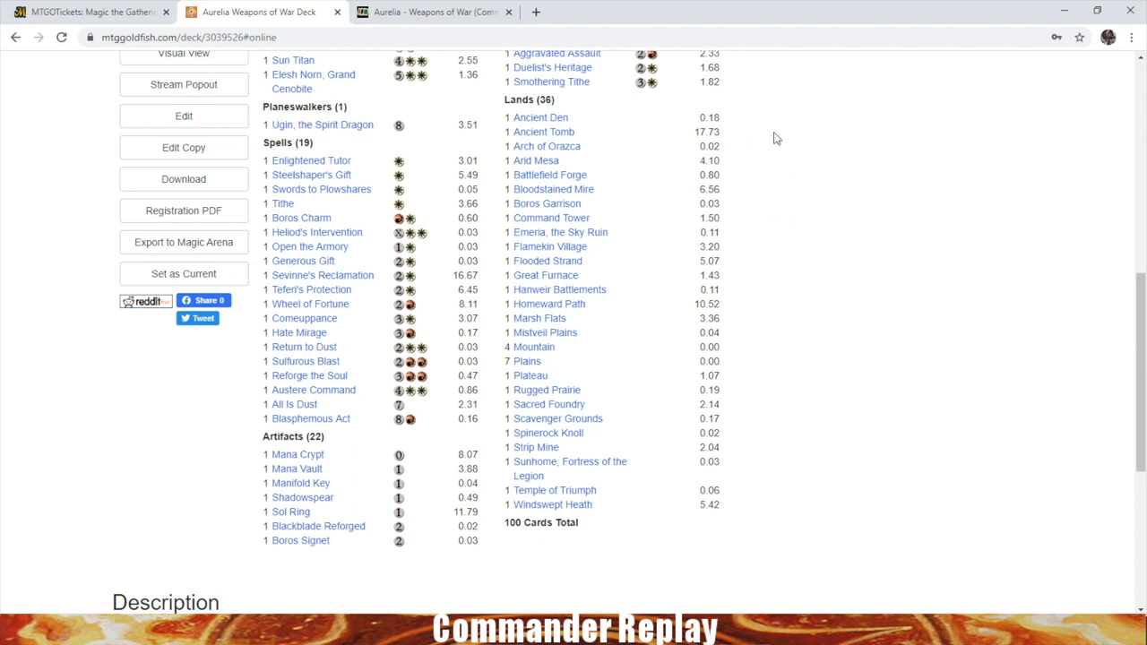
mouse_move(544, 131)
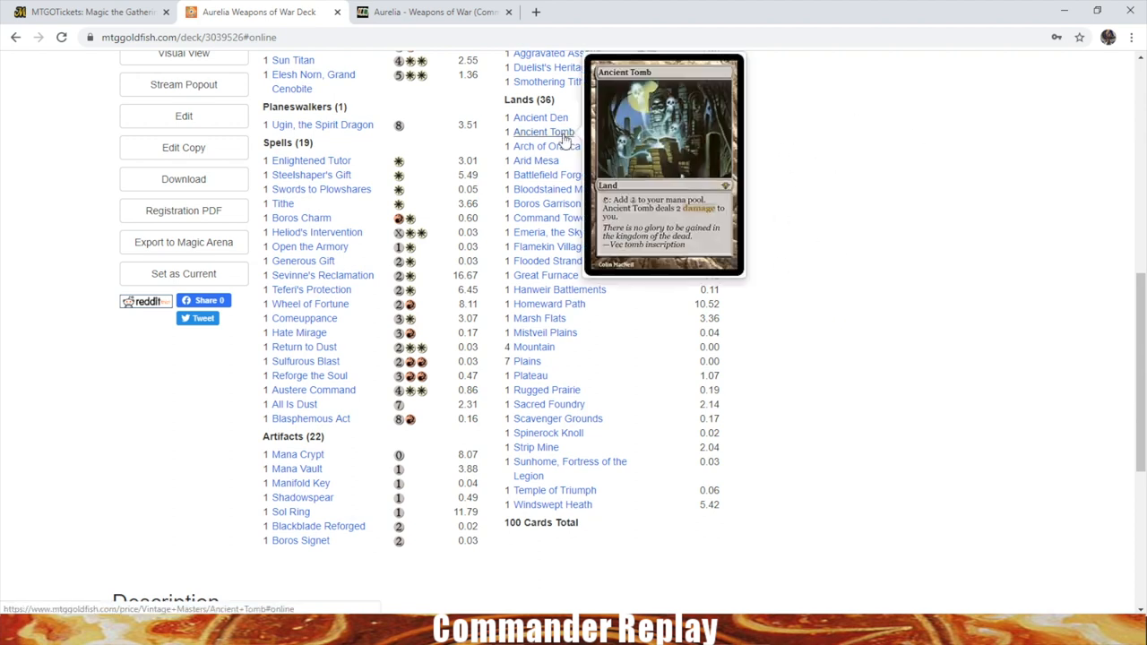
mouse_move(779, 179)
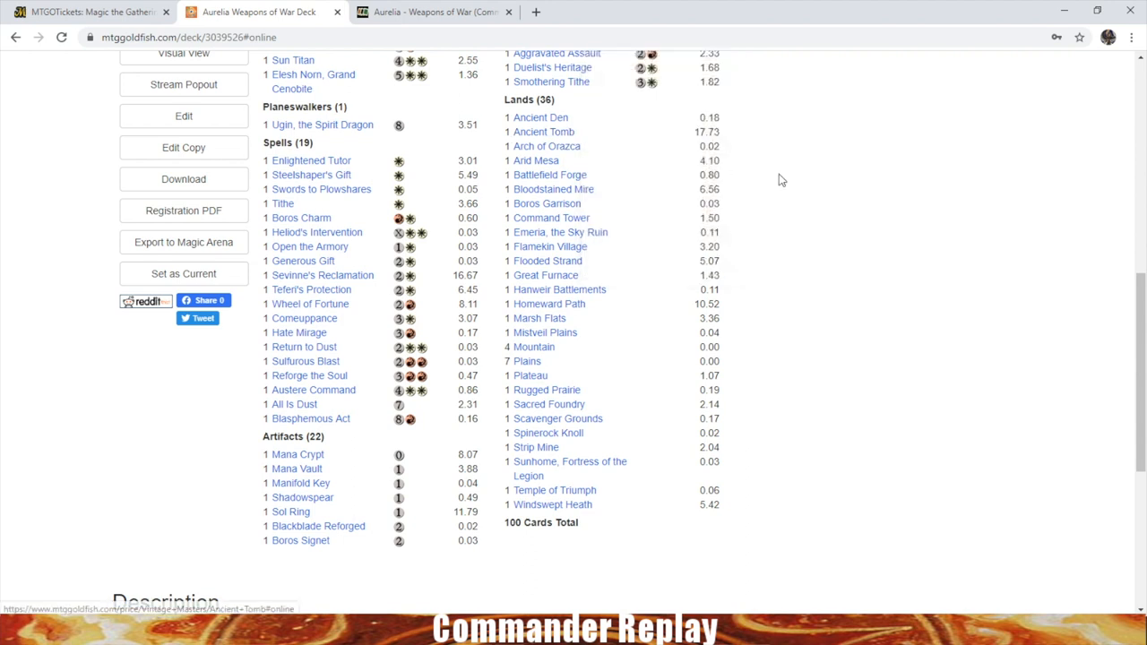
scroll("up", 3)
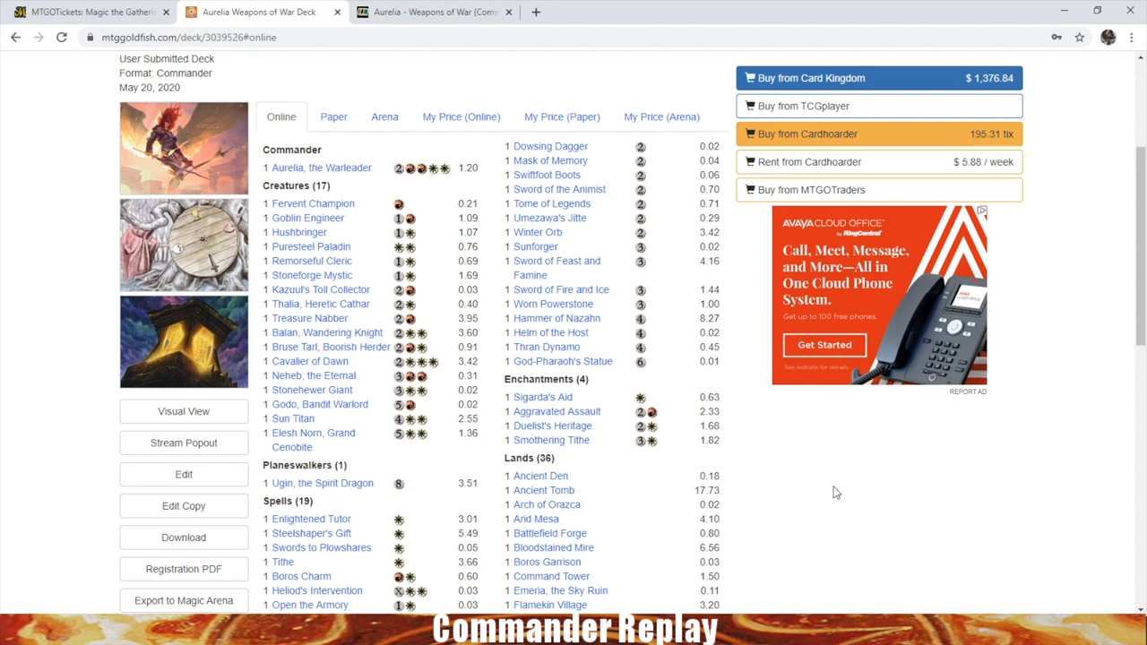
scroll("up", 3)
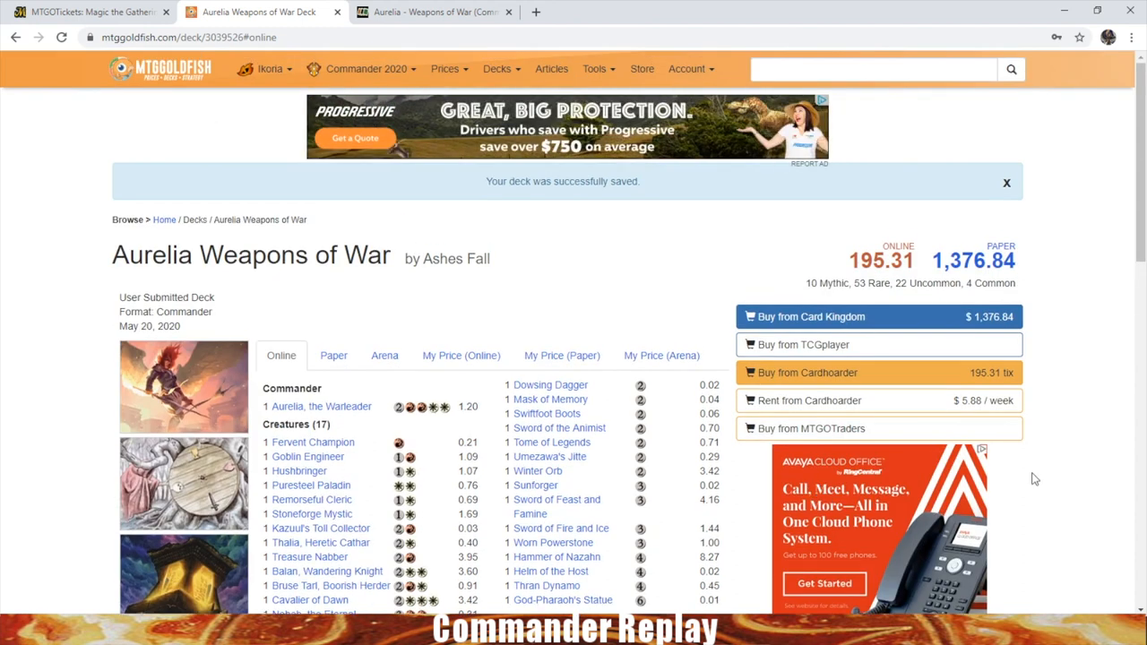
mouse_move(1122, 307)
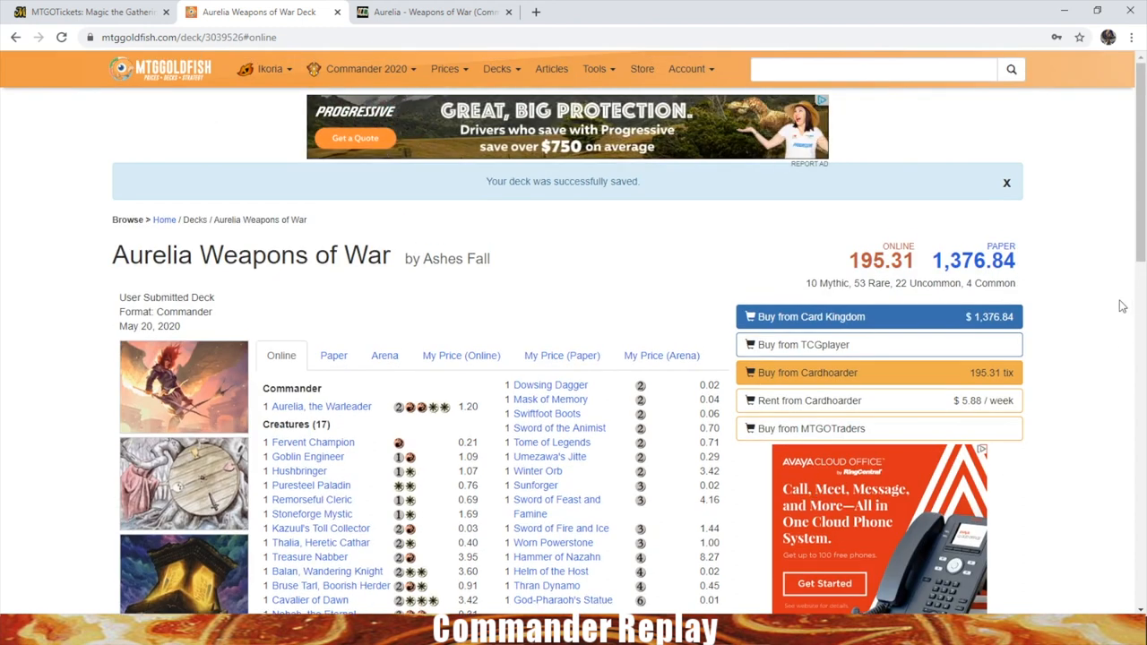
mouse_move(833, 303)
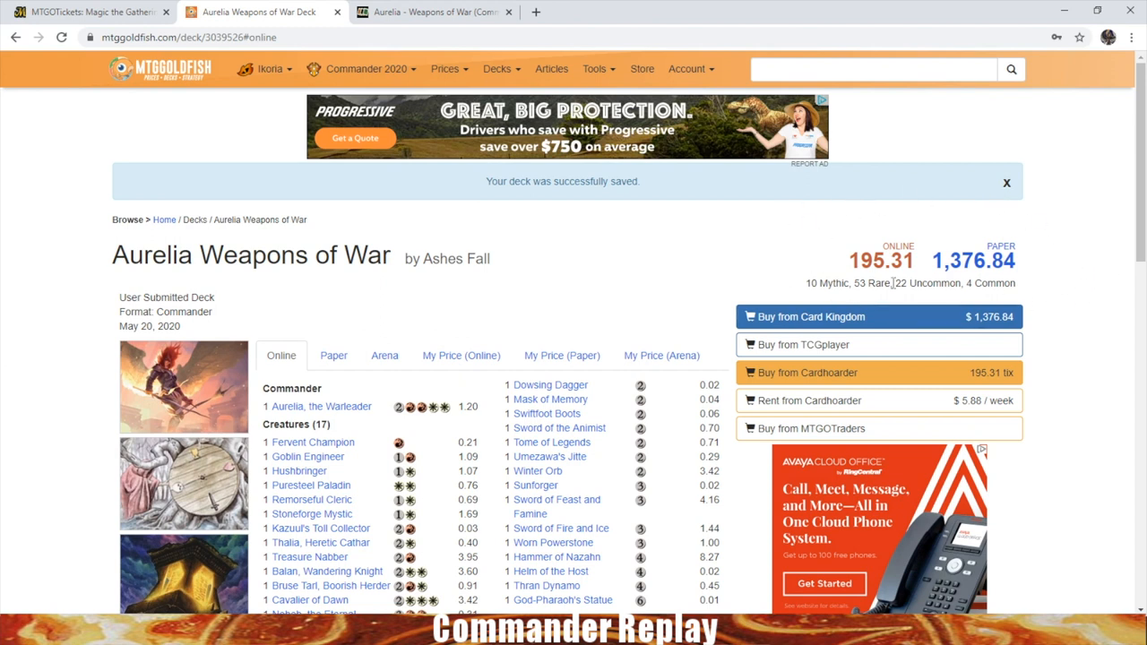
mouse_move(699, 298)
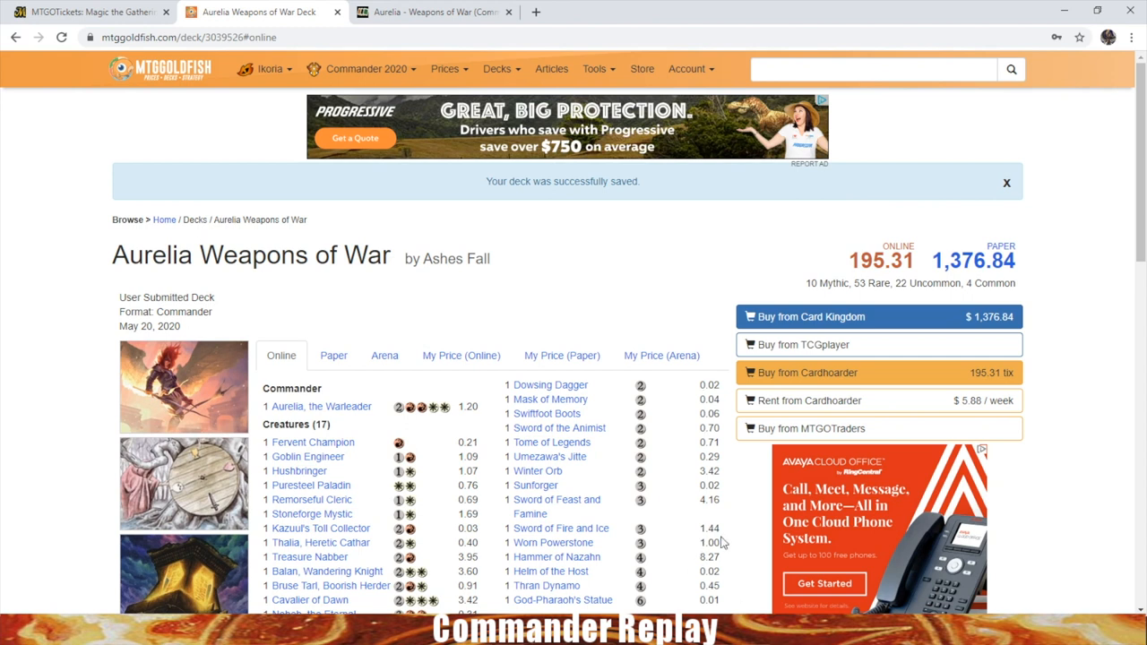
scroll("down", 3)
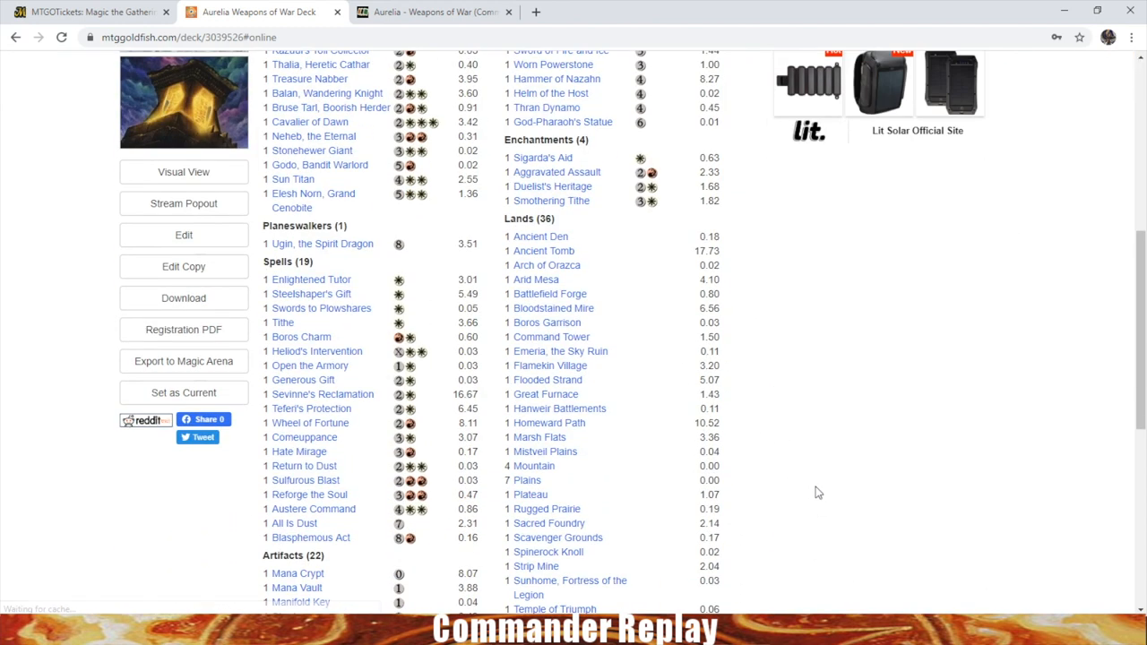
mouse_move(530, 494)
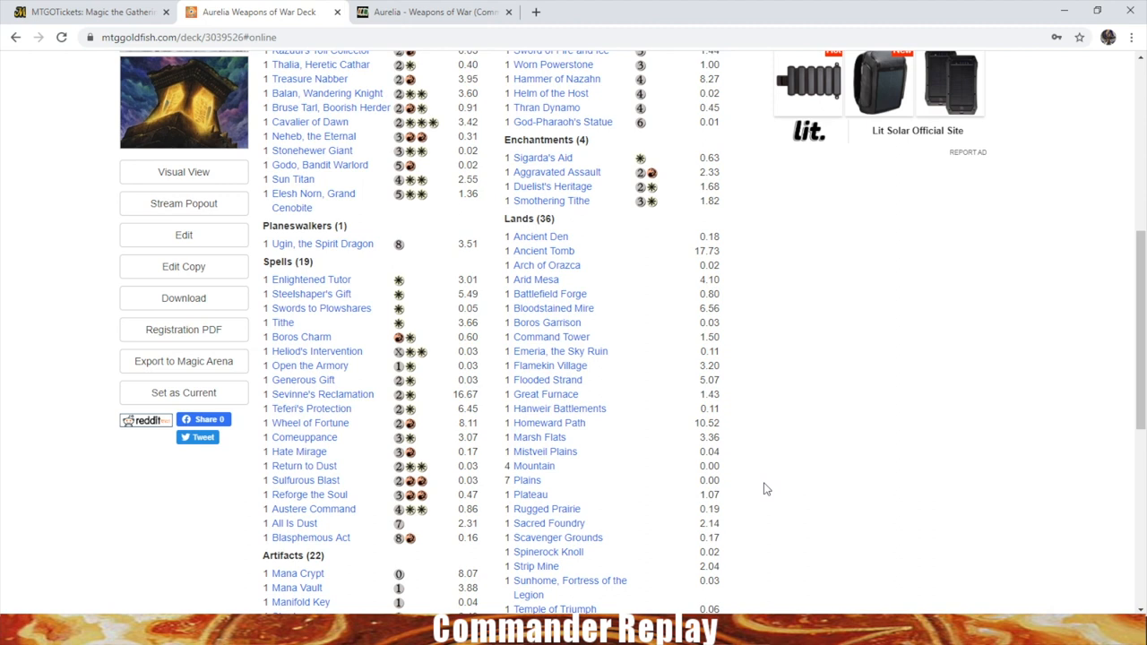
scroll("down", 3)
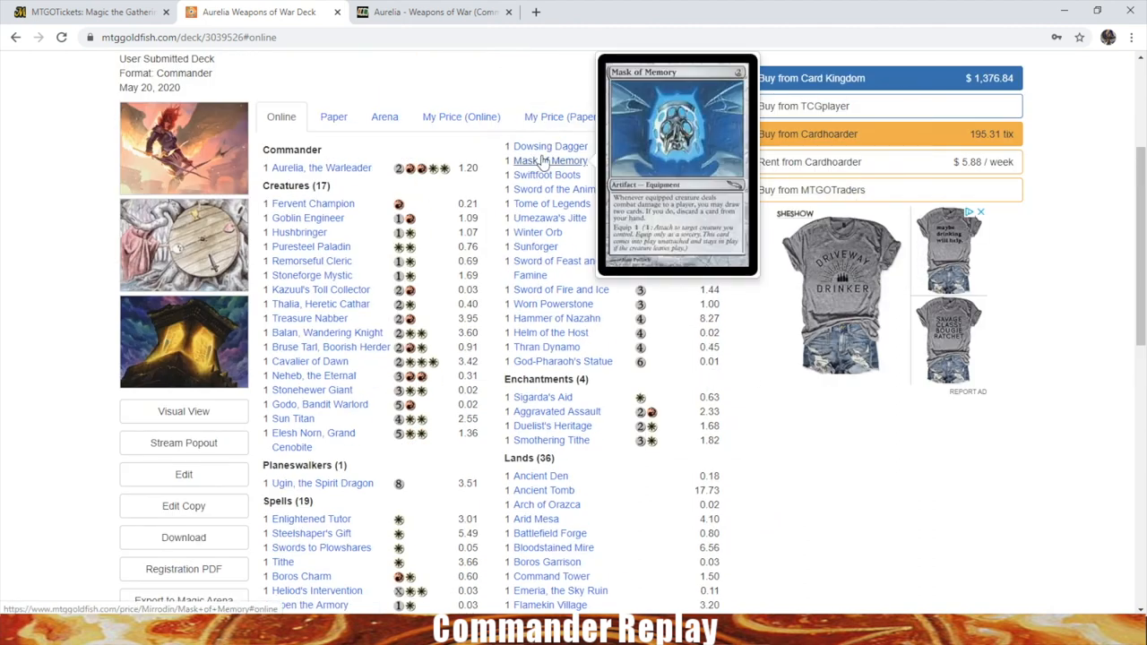
mouse_move(797, 206)
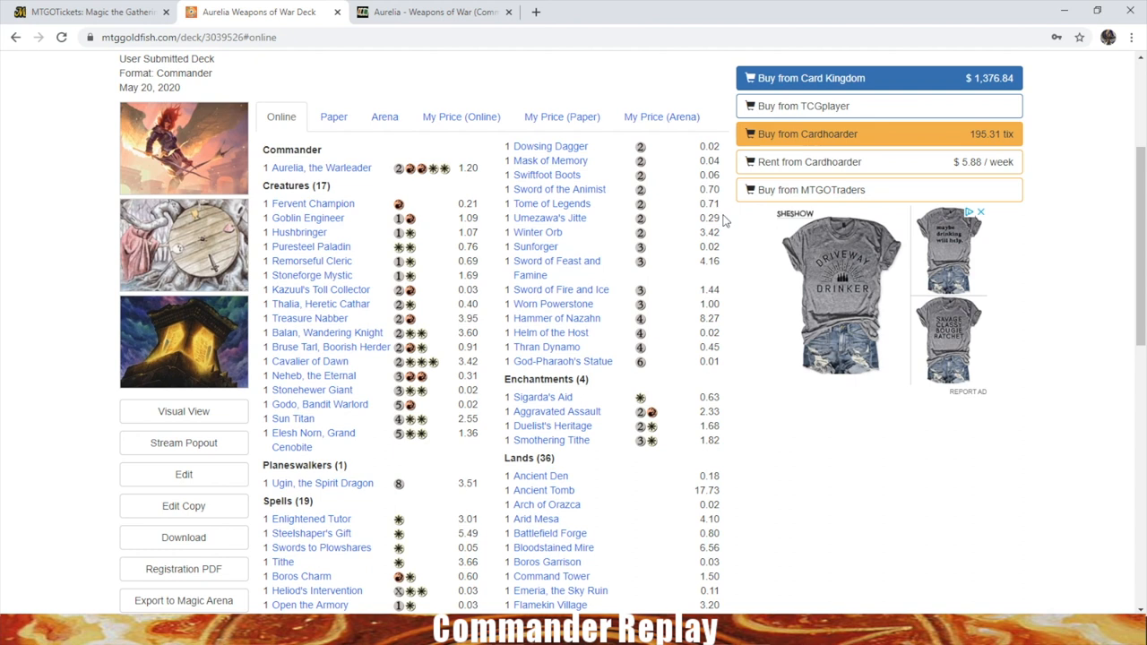
mouse_move(726, 226)
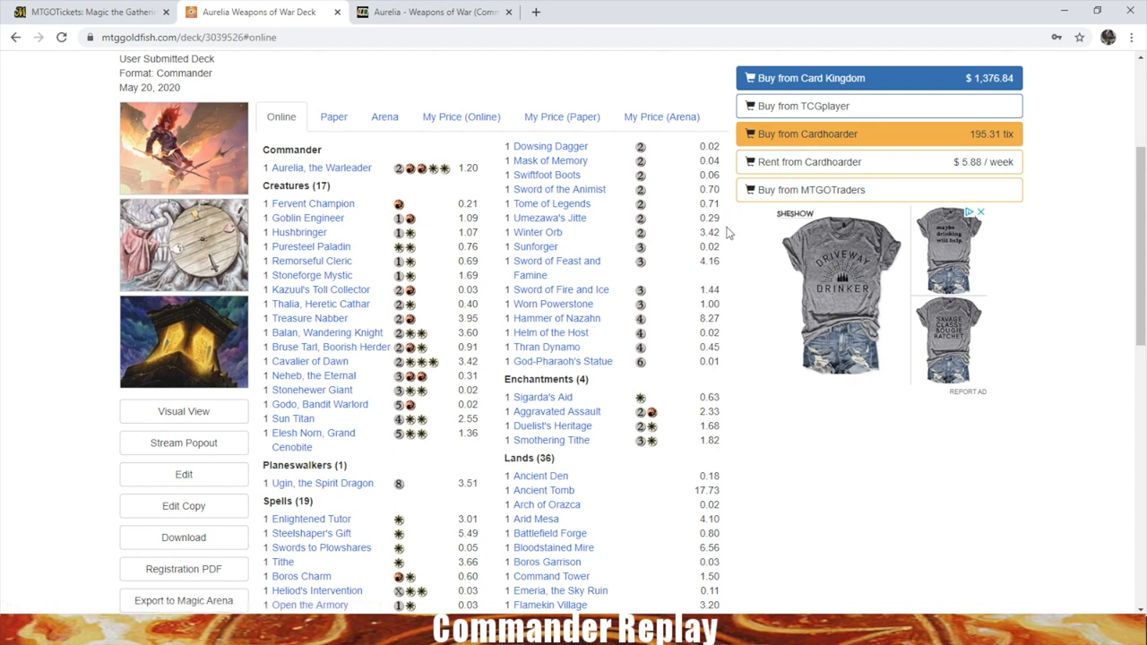
mouse_move(724, 253)
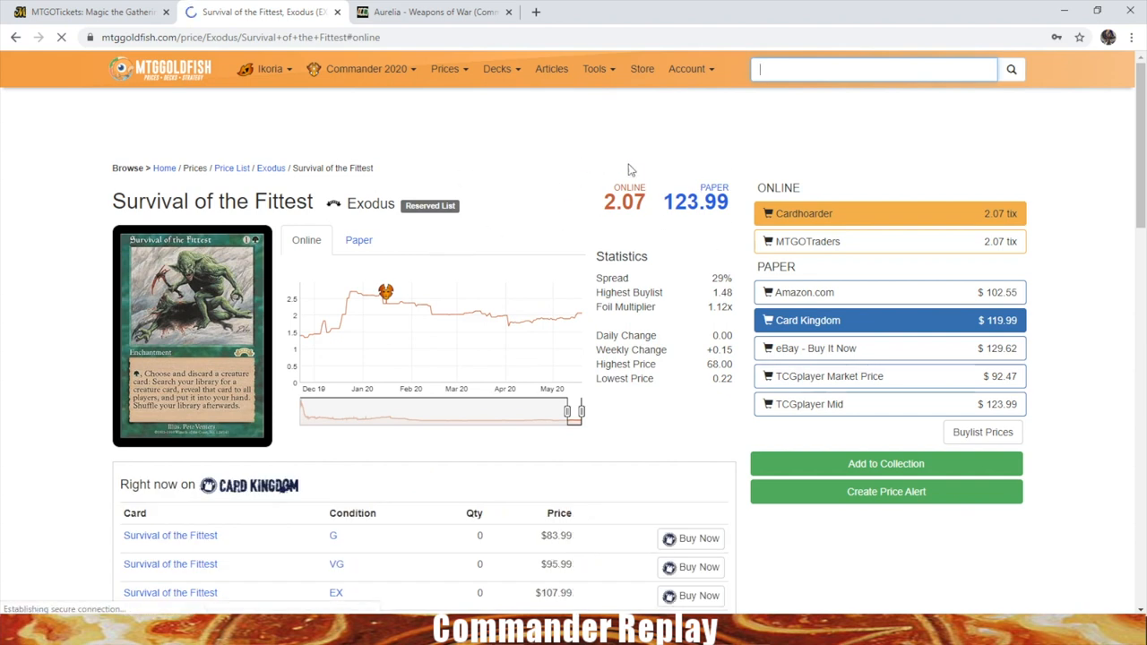
mouse_move(314, 342)
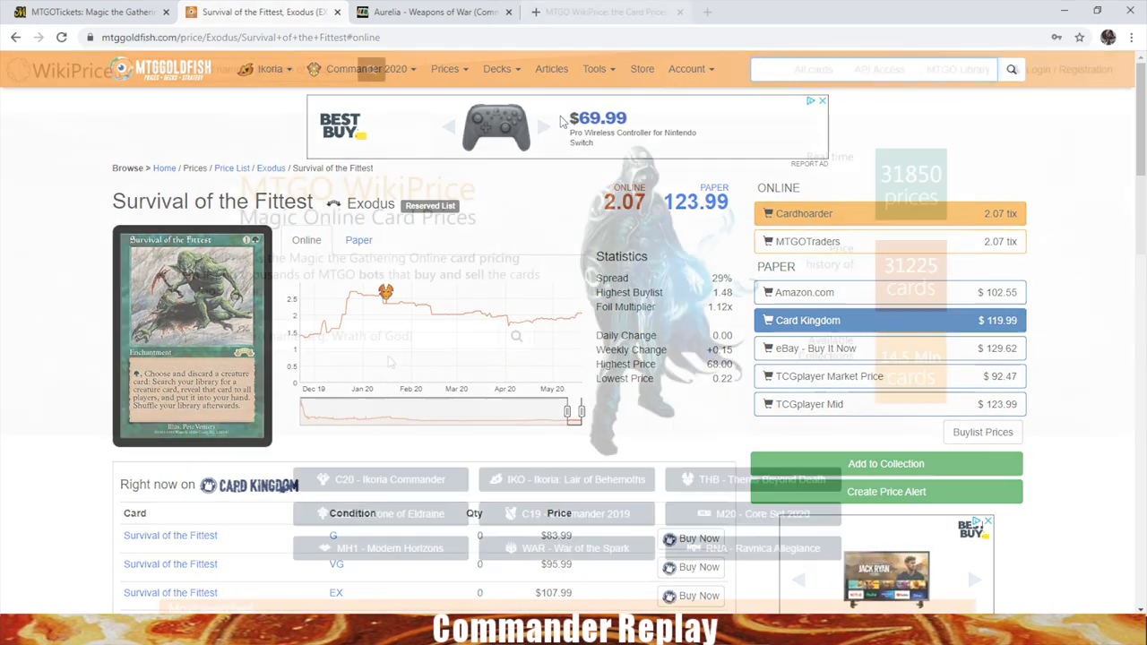
Browse the MTGO WikiPrice home page and start typing 'v' in the card-name search
left_click(605, 11)
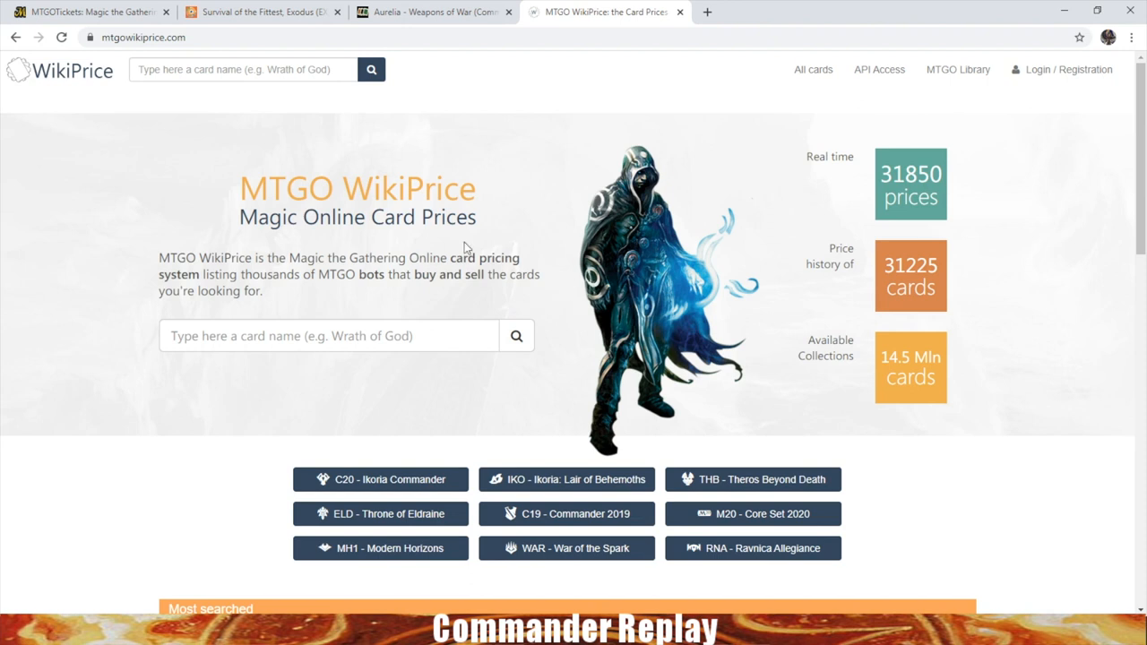
mouse_move(415, 165)
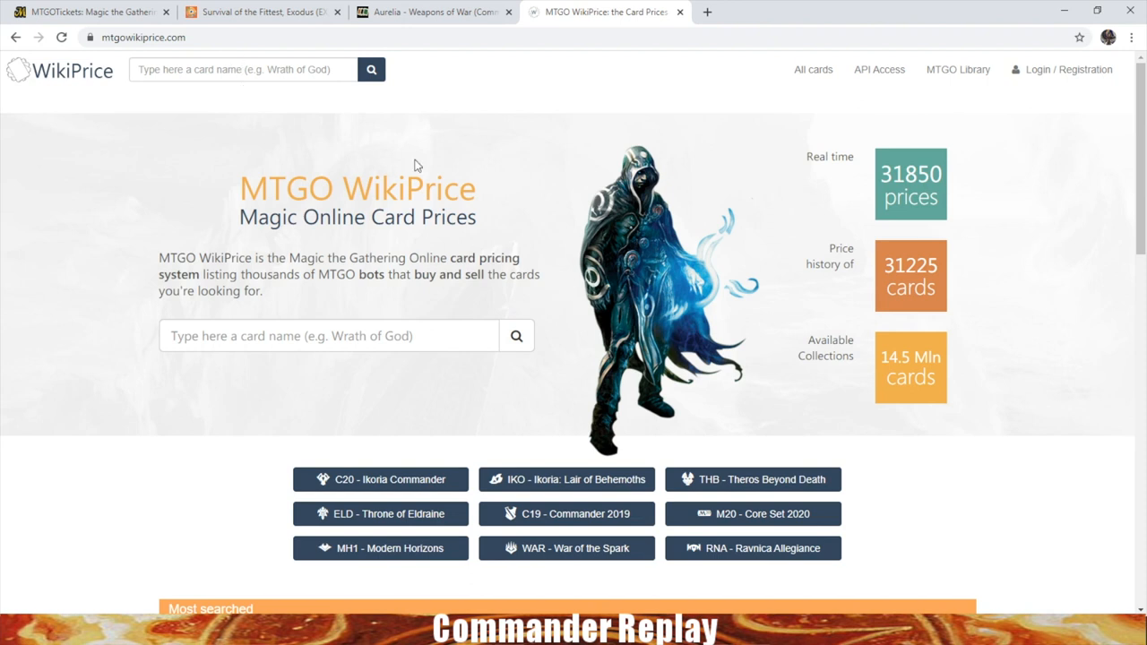
scroll("down", 3)
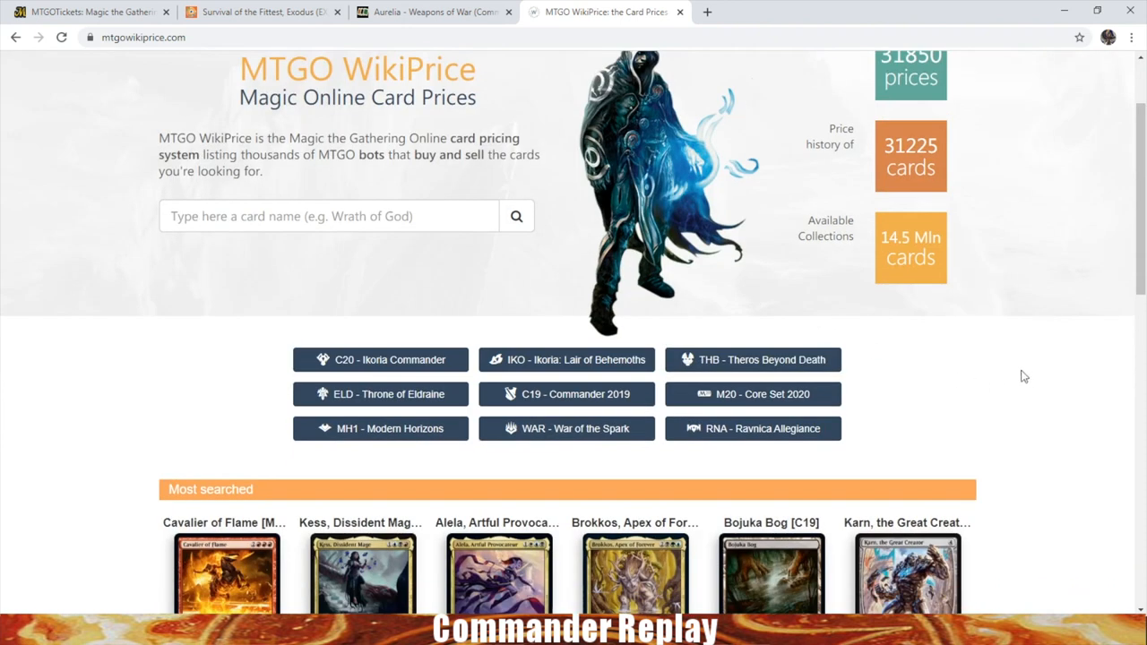
scroll("up", 3)
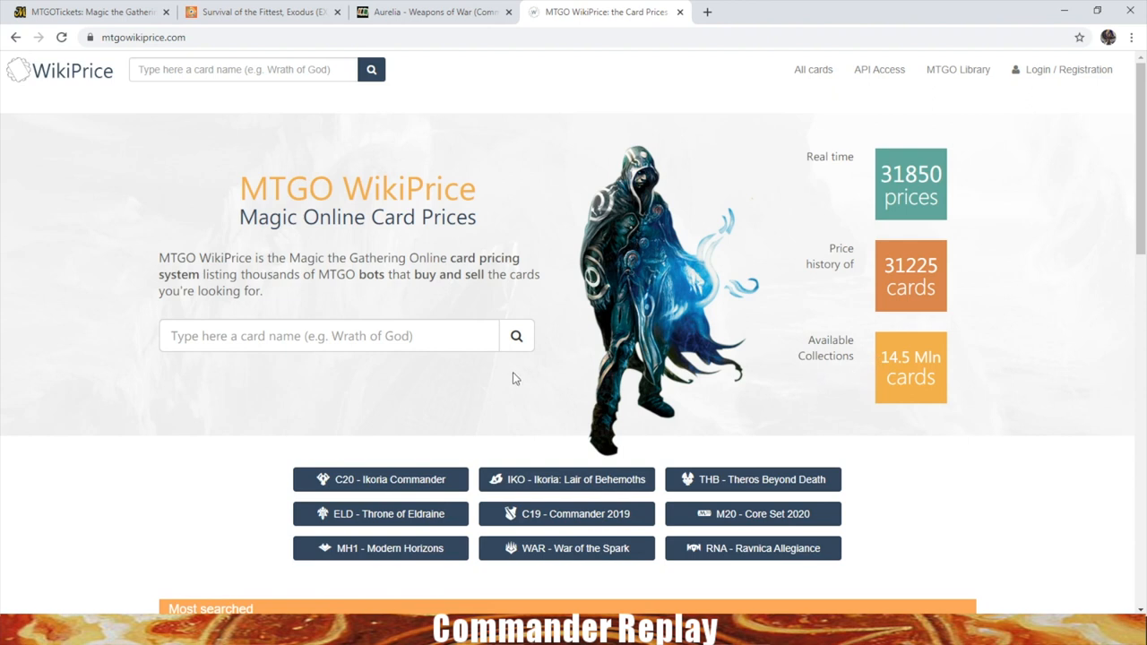
mouse_move(558, 337)
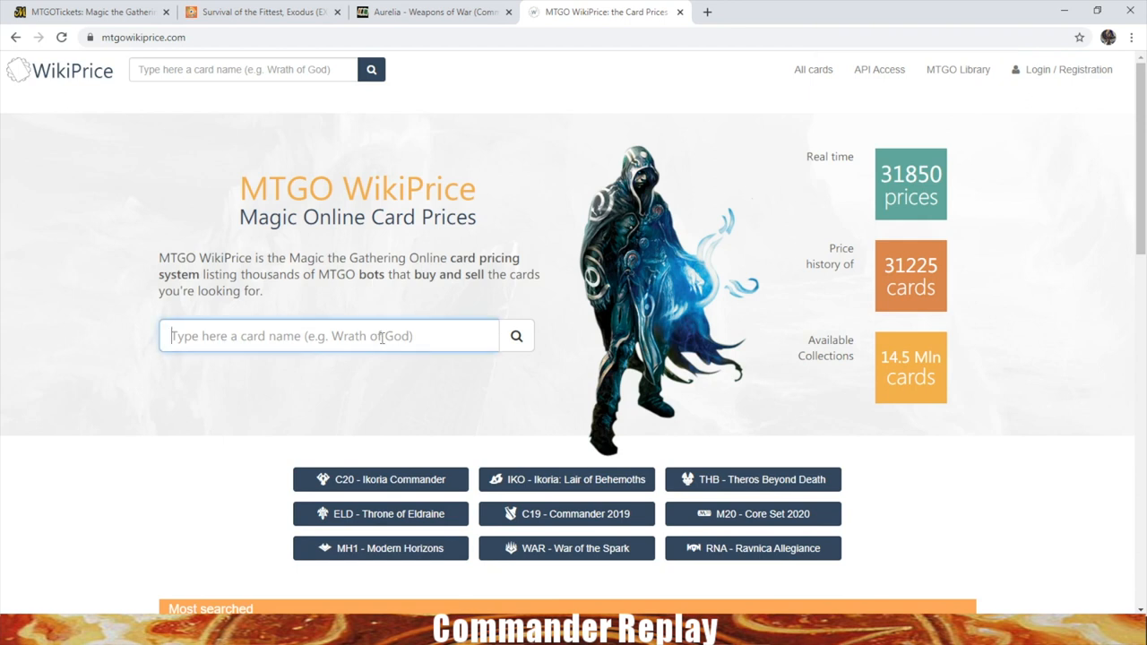
type("v")
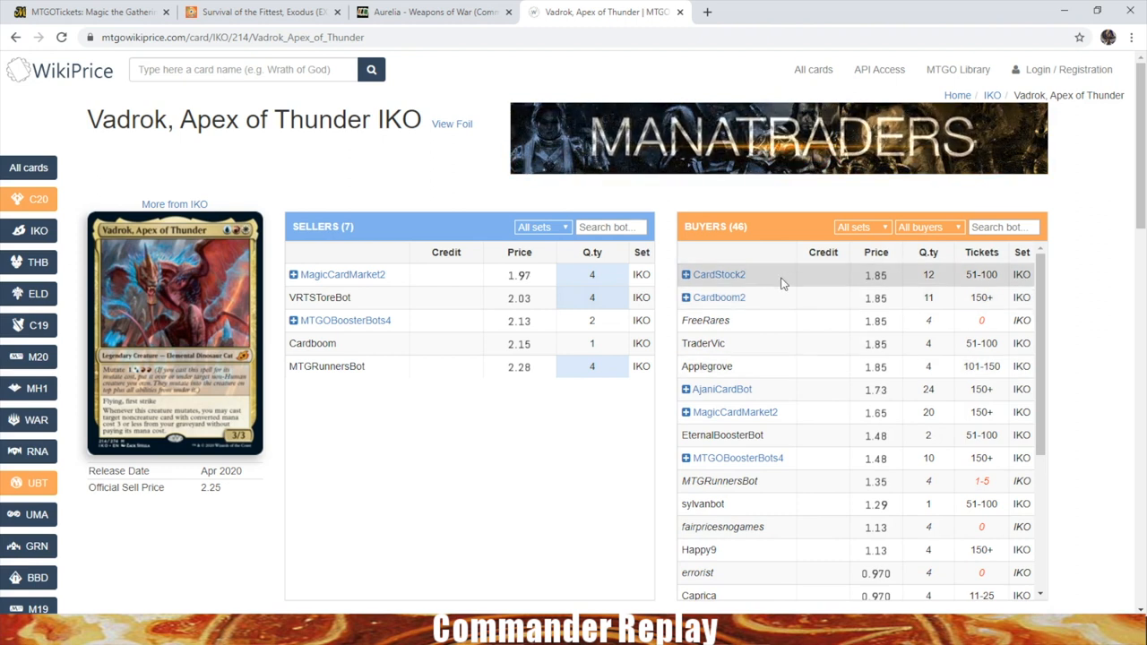
mouse_move(817, 306)
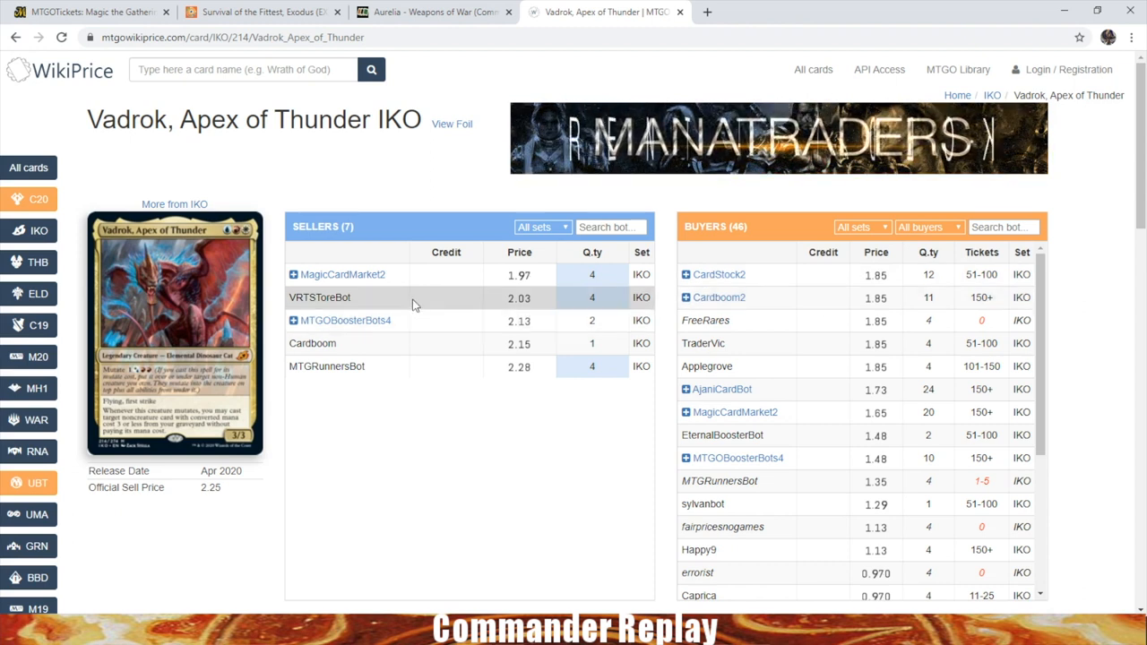
mouse_move(341, 349)
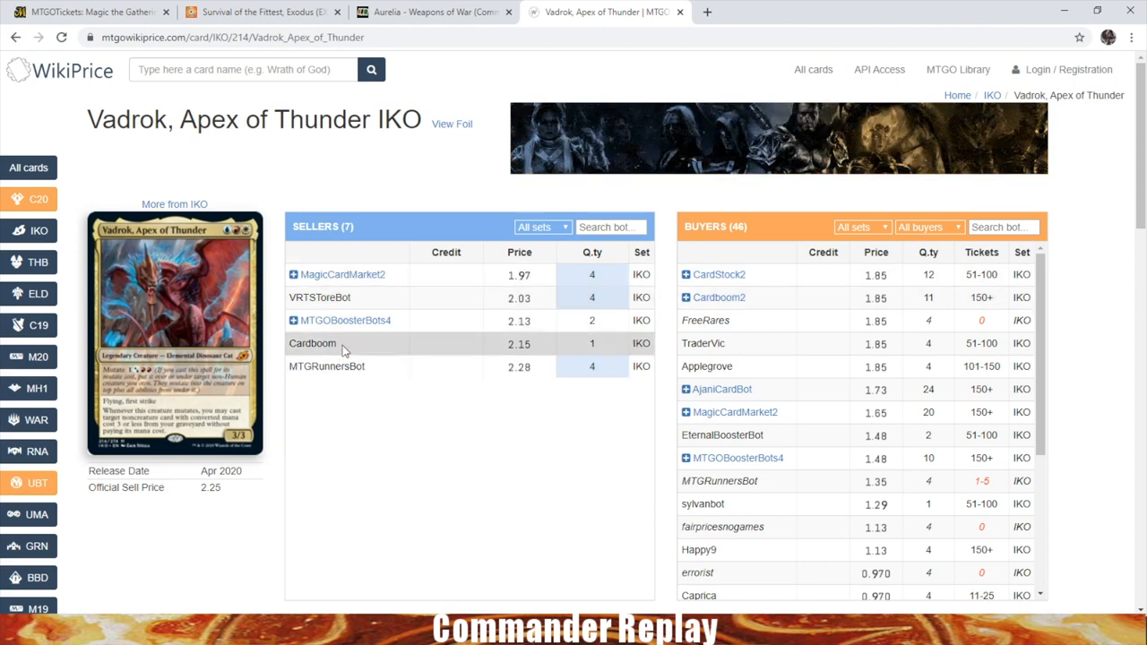
mouse_move(801, 336)
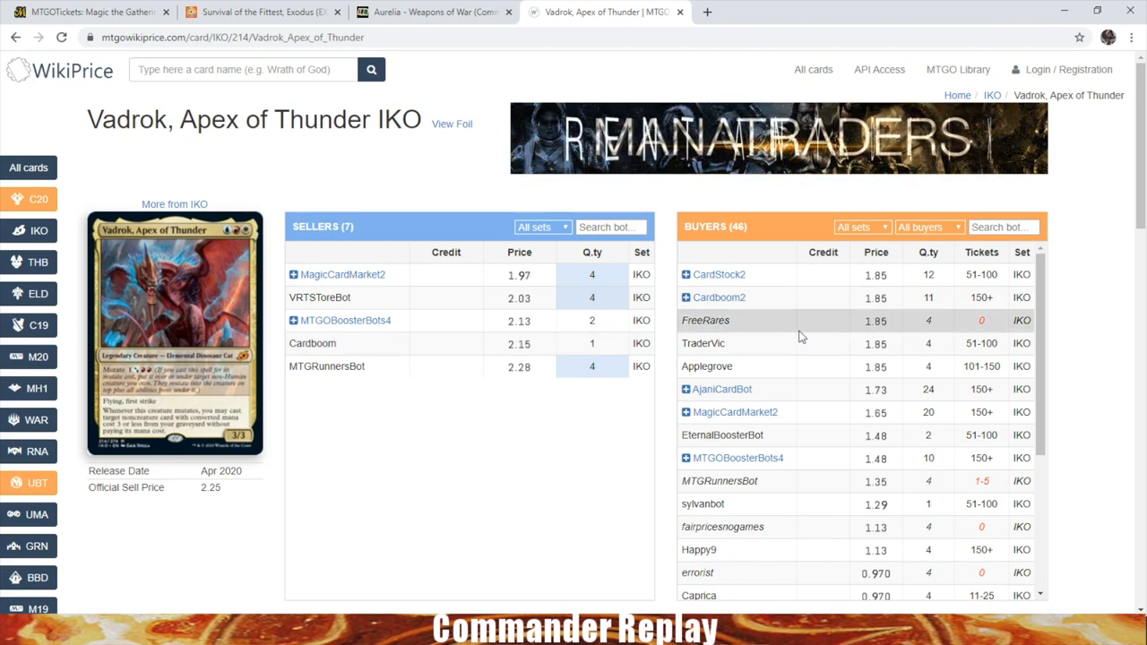
mouse_move(824, 366)
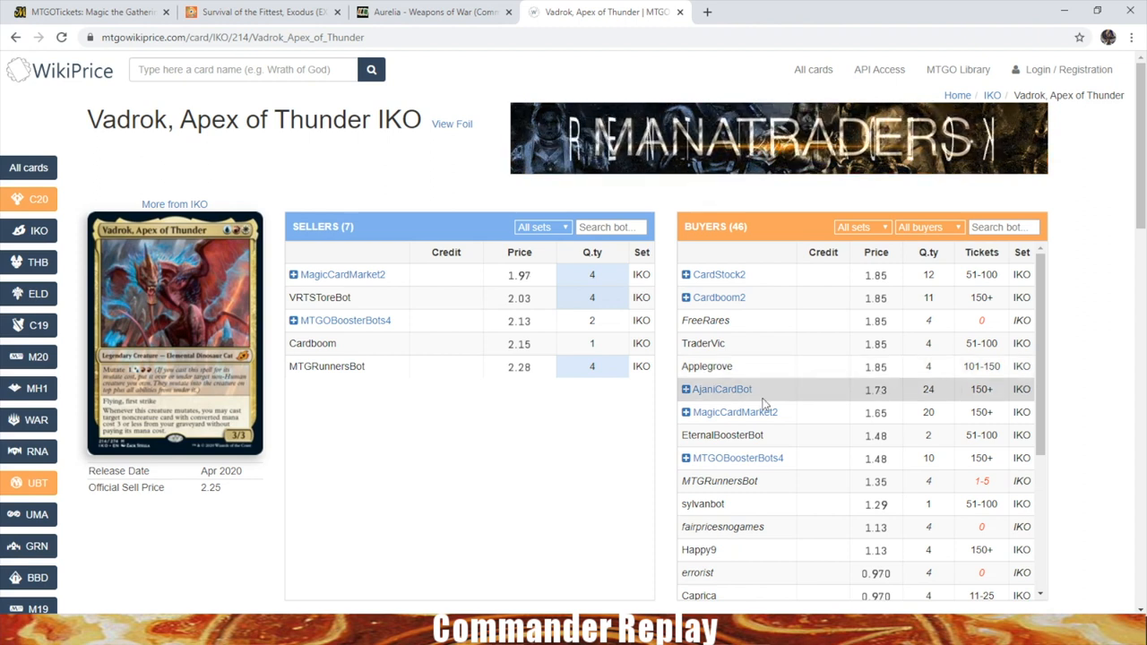
mouse_move(776, 289)
type("Despair Factio")
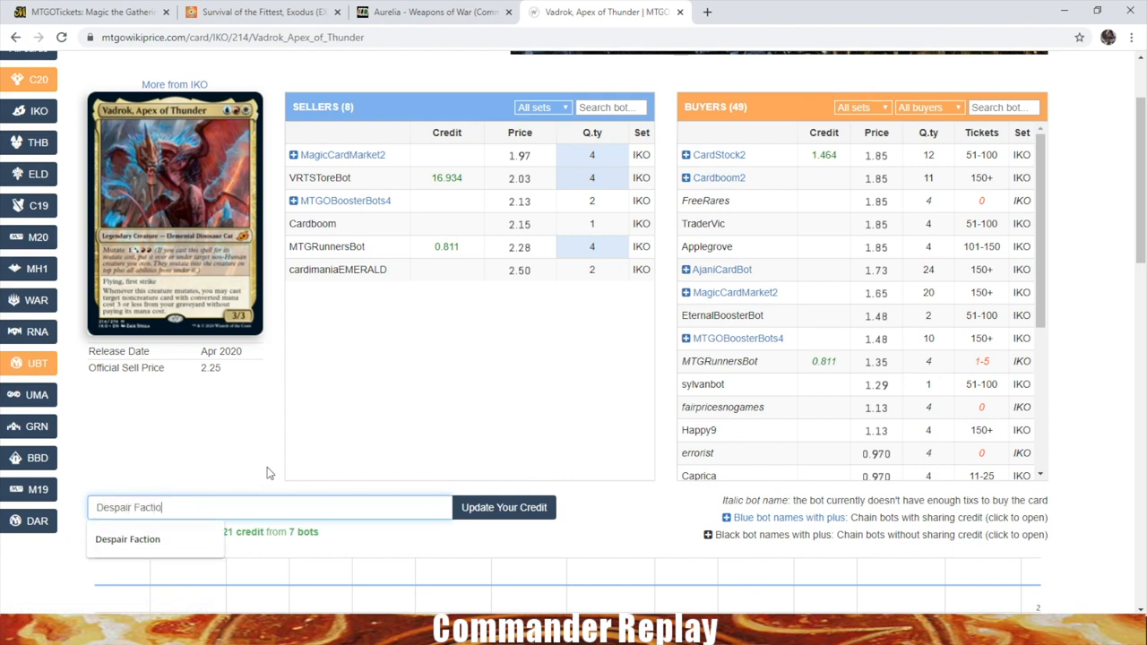
Update the bot credit and scroll the tables showing 19.21 credit from 7 bots
left_click(503, 507)
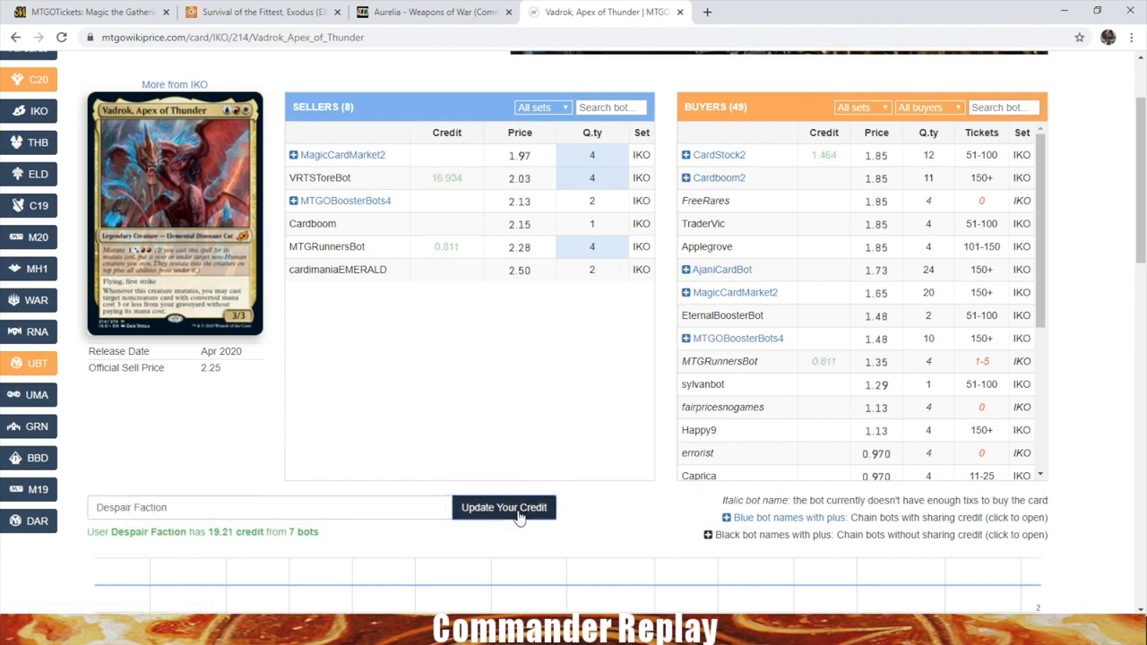
mouse_move(840, 178)
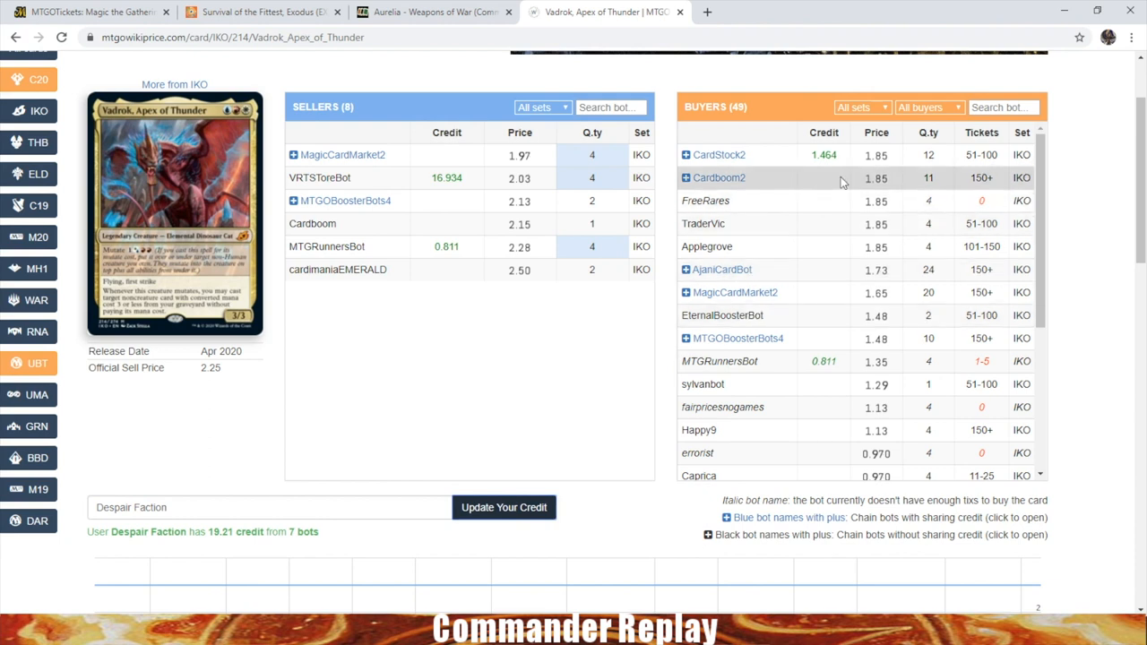
mouse_move(707, 246)
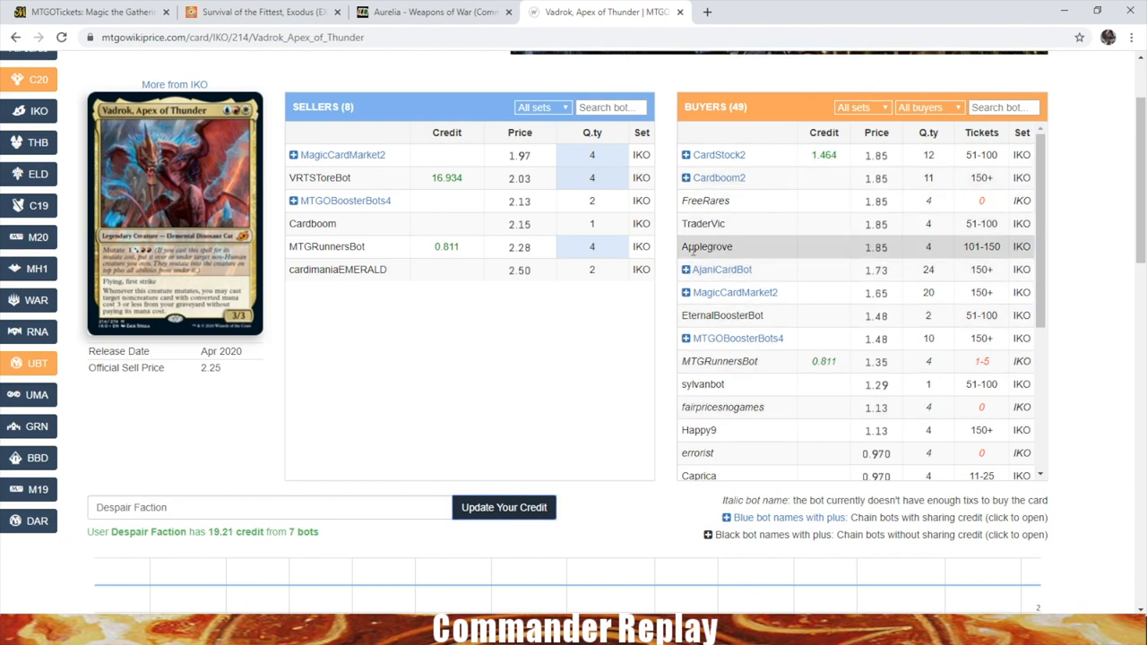
scroll("down", 3)
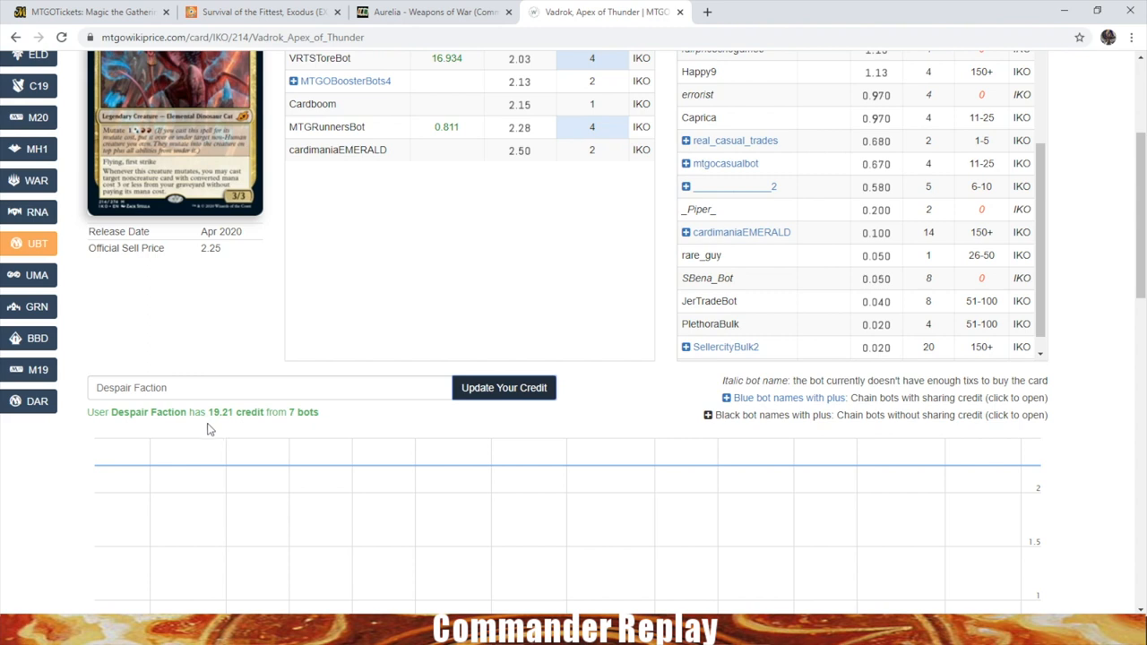
mouse_move(620, 392)
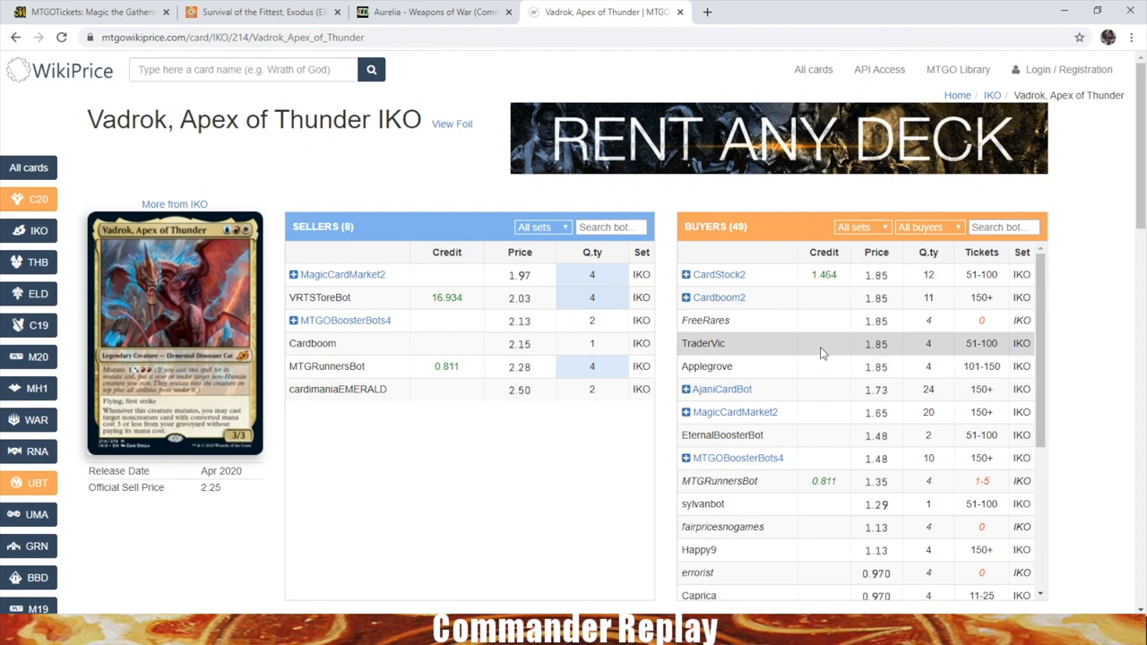
mouse_move(200, 299)
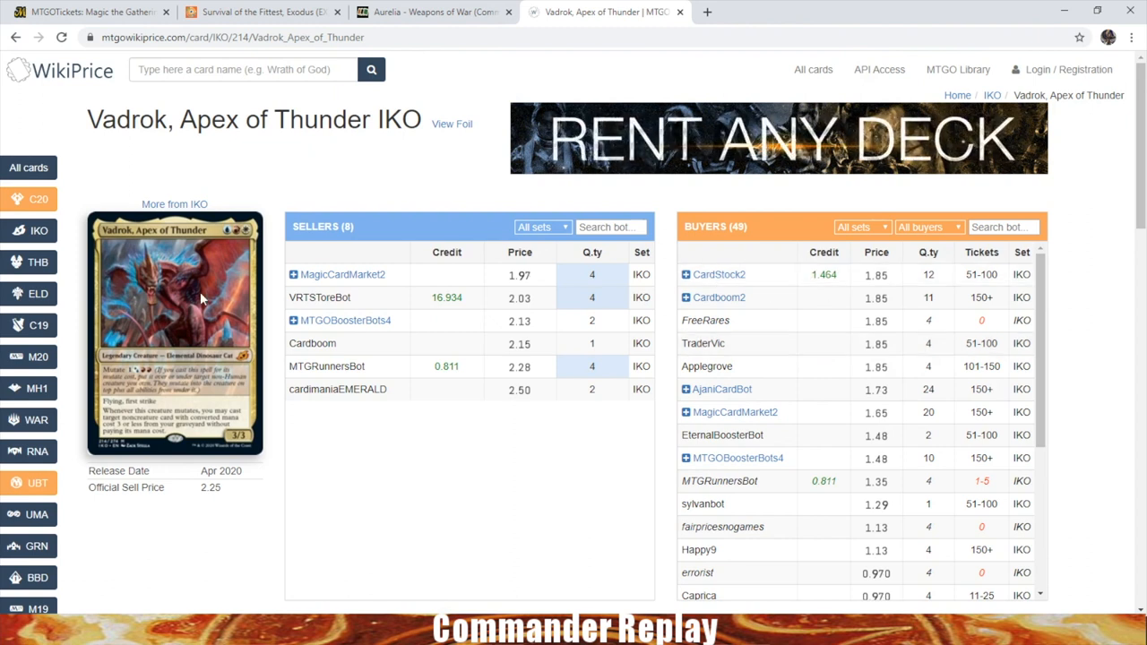
scroll("down", 3)
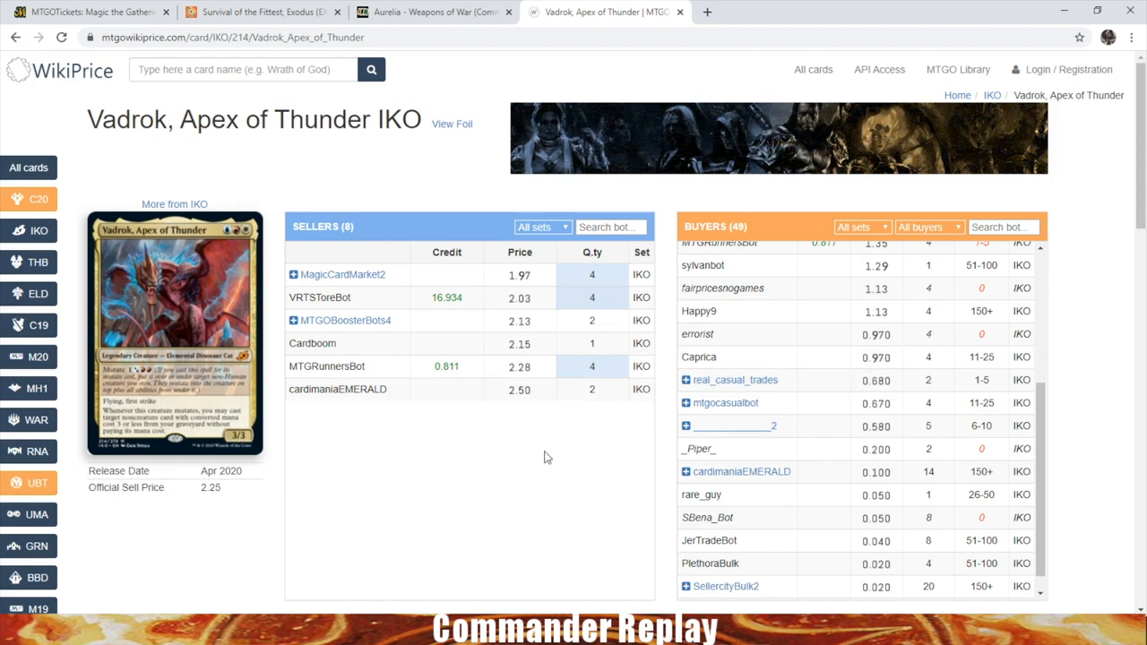
scroll("down", 3)
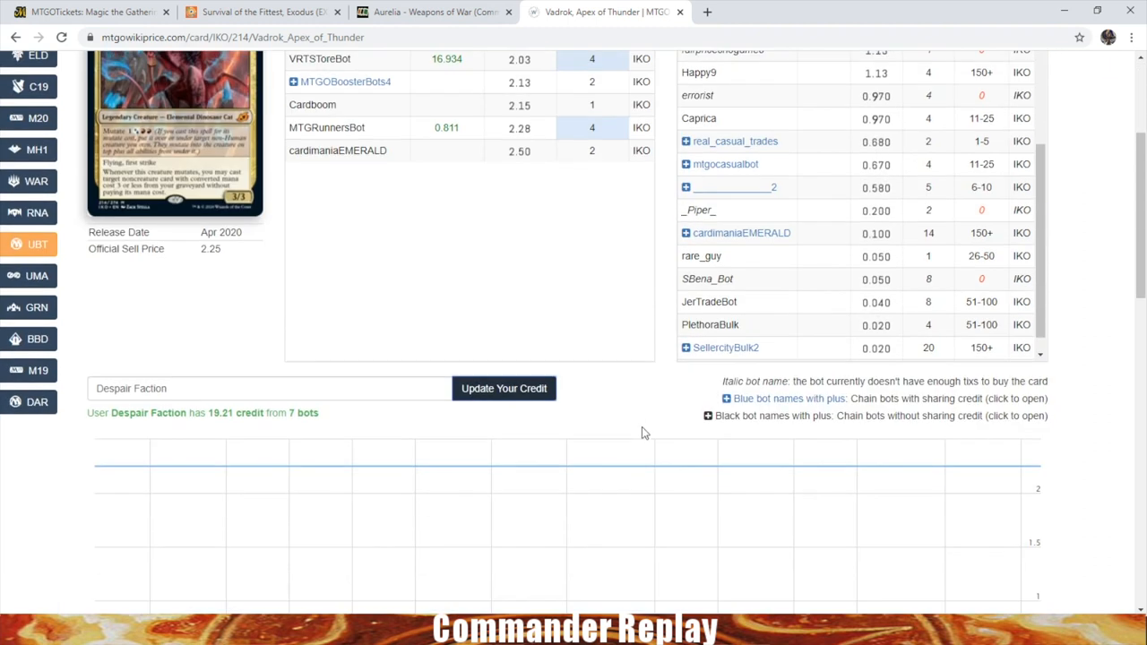
mouse_move(737, 434)
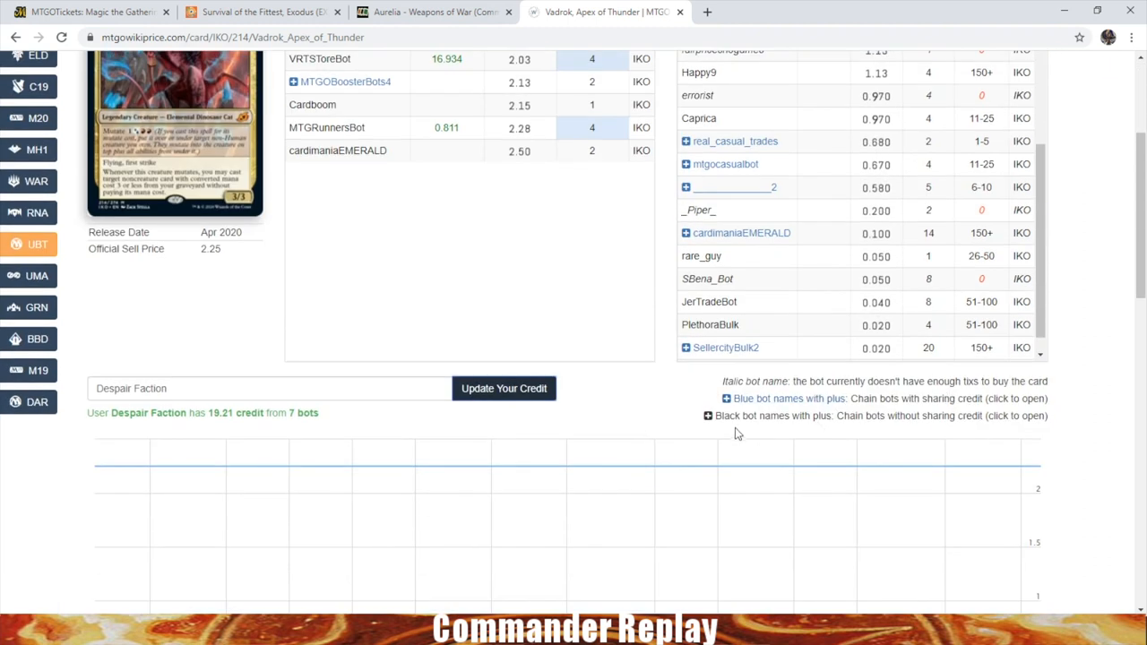
mouse_move(887, 433)
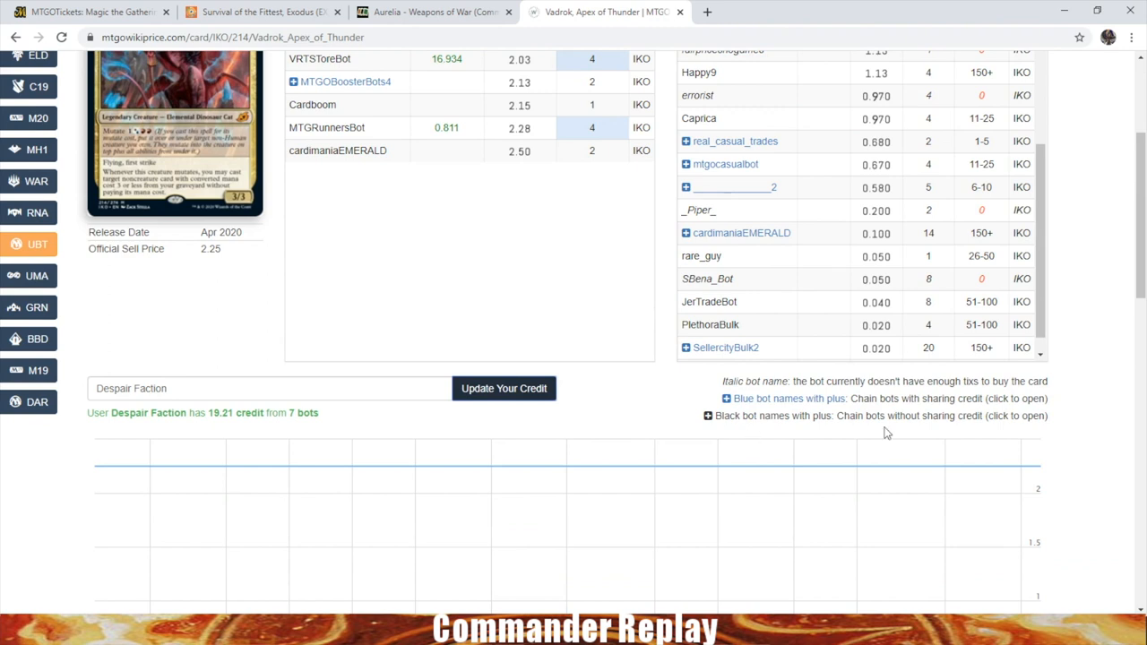
scroll("up", 3)
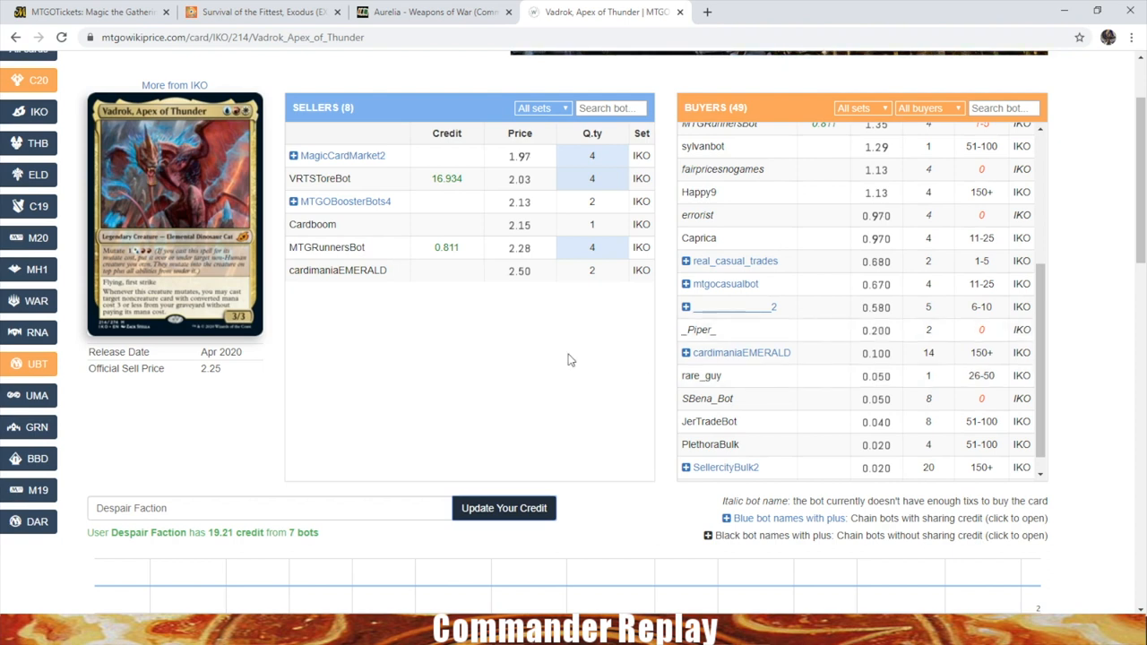
scroll("up", 3)
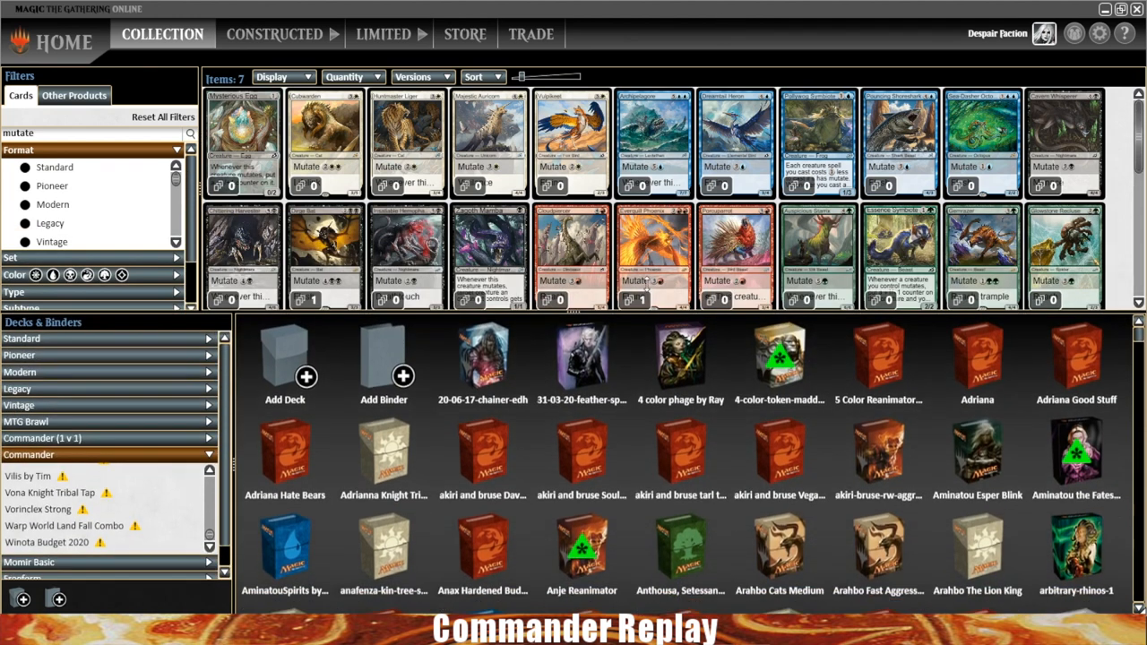
Scroll the MTGO collection's mutate card results
scroll("down", 3)
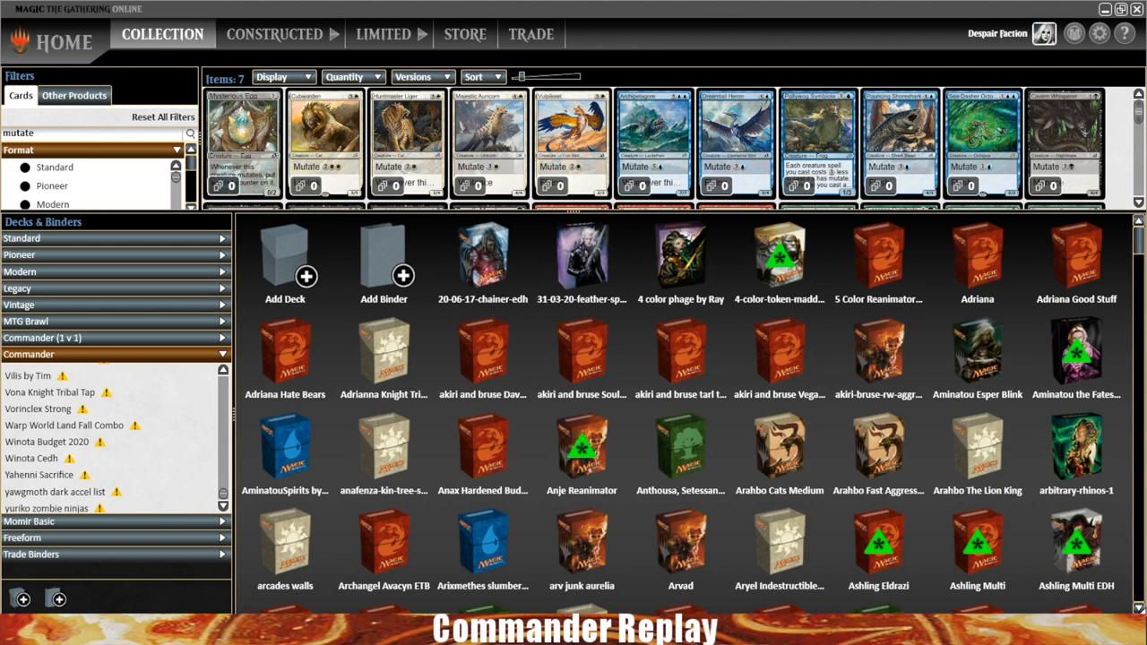
mouse_move(520, 179)
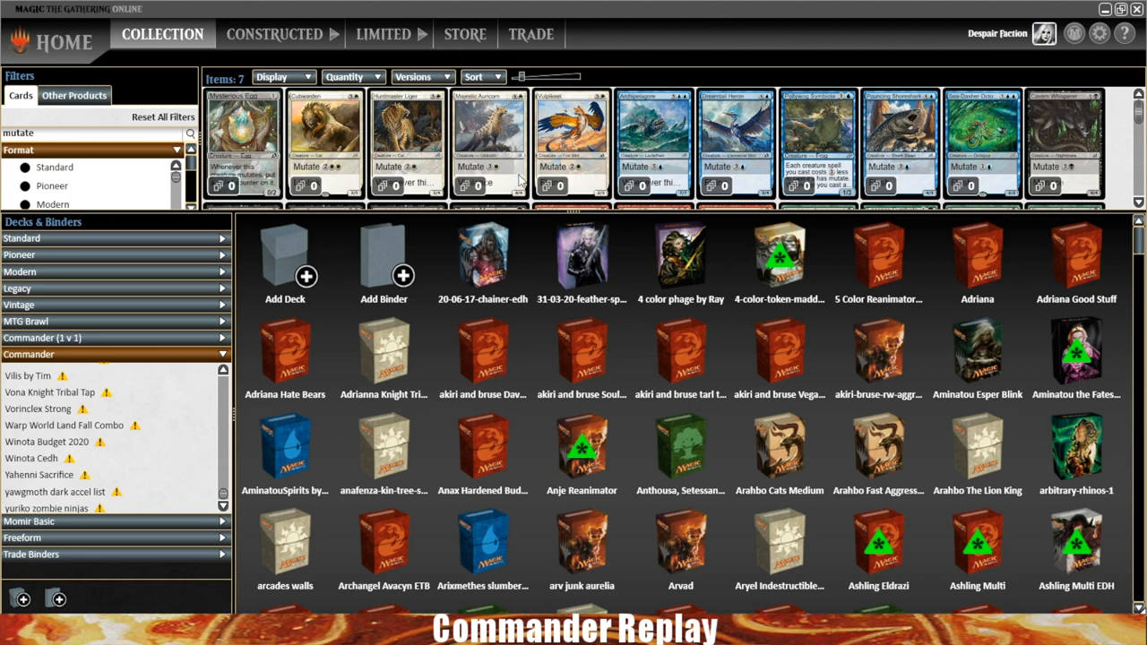
mouse_move(281, 34)
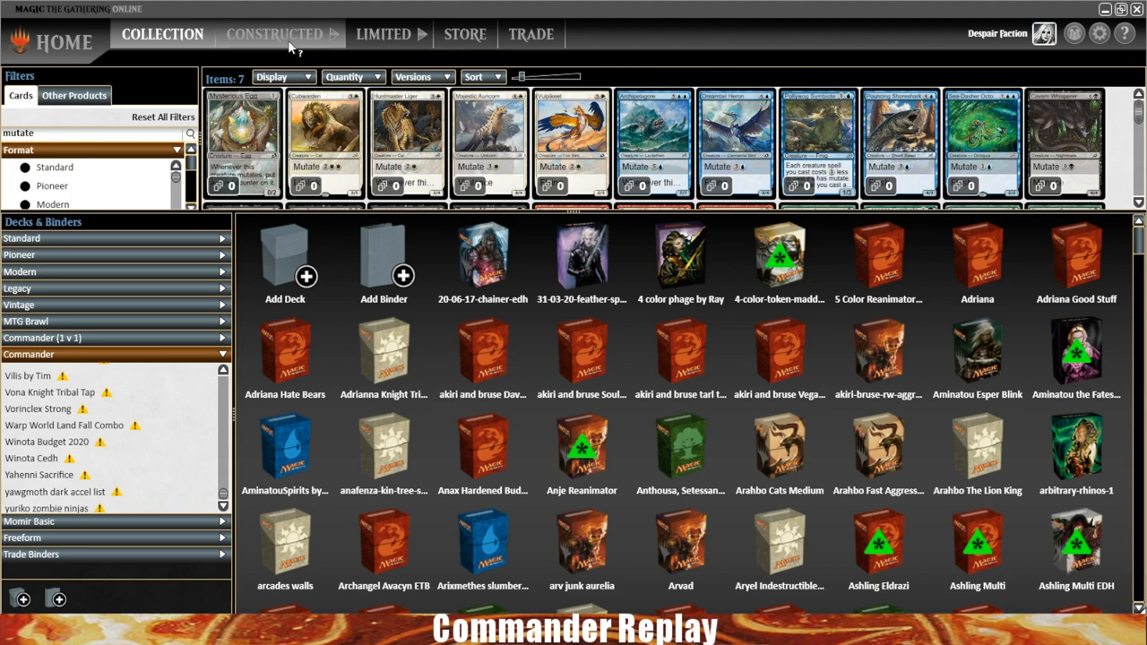
mouse_move(663, 212)
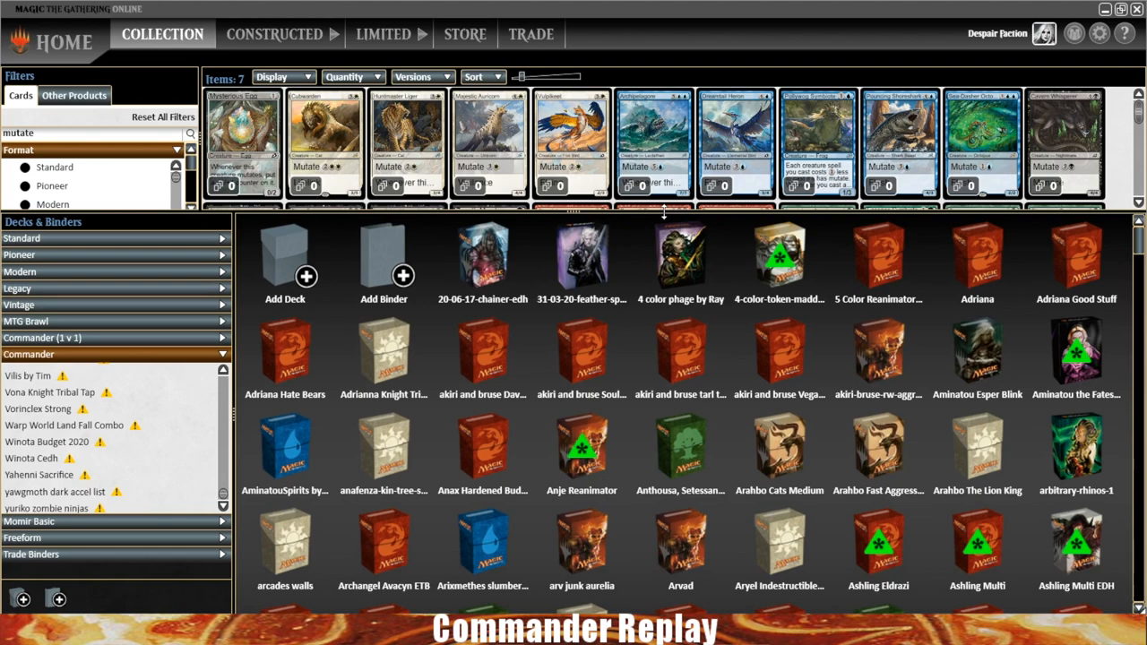